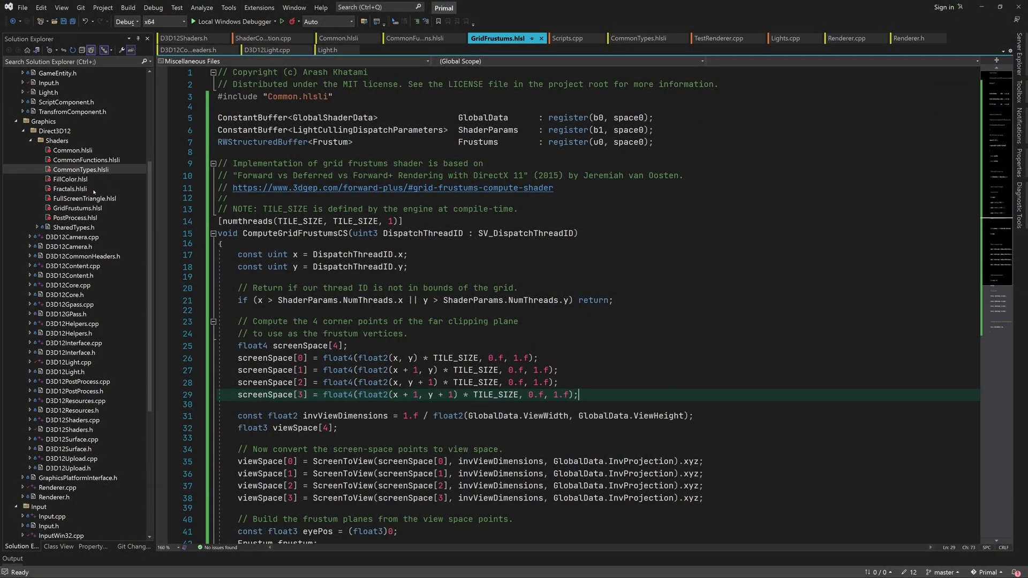
mouse_move(352, 51)
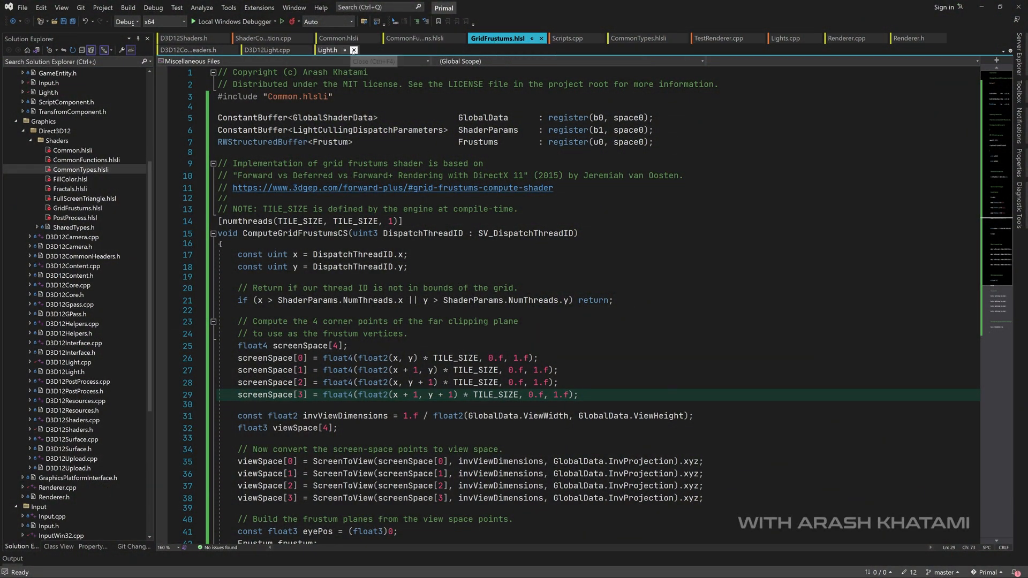
Step: Bring up the Direct3D12 filter's context menu to add a new item
right_click(497, 39)
text(D3D12LightCulling)
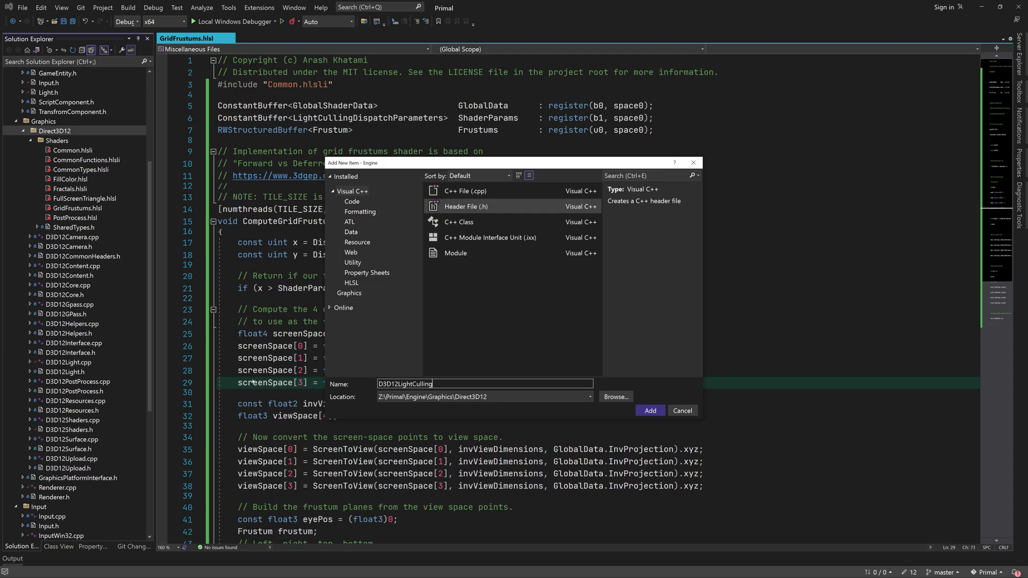
Step: Create D3D12LightCulling.h with its include, the d3d12::delight namespace and the constexpr u32 tile size
click(649, 410)
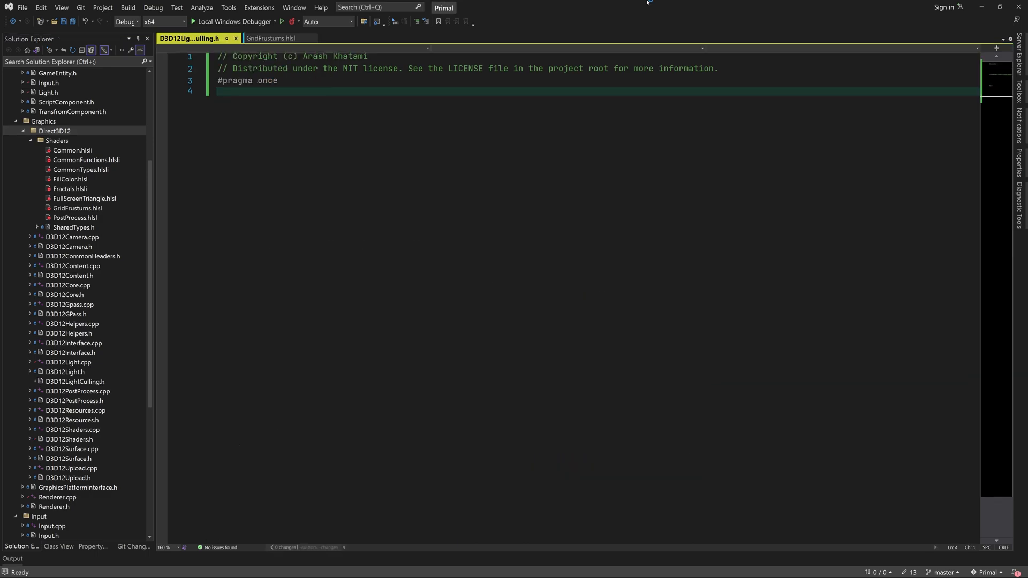
text(#include "d)
text(namespace primal::)
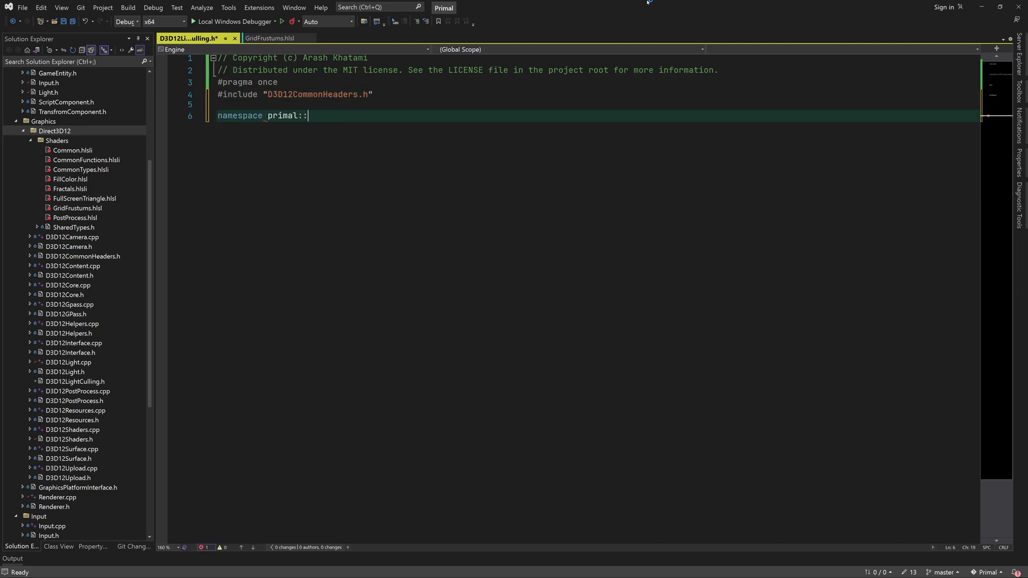
text(graphics::)
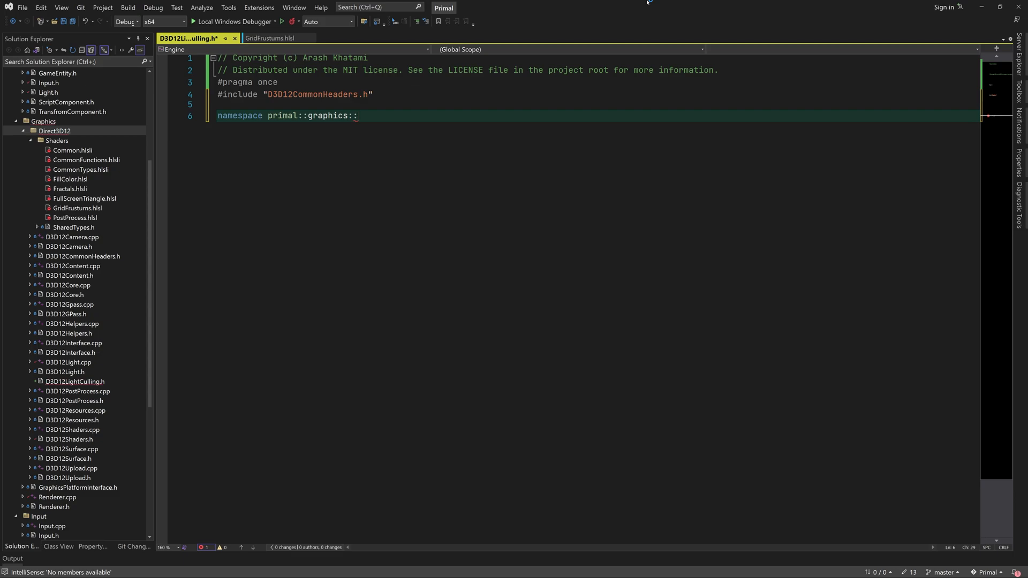
text(d3d12::delight)
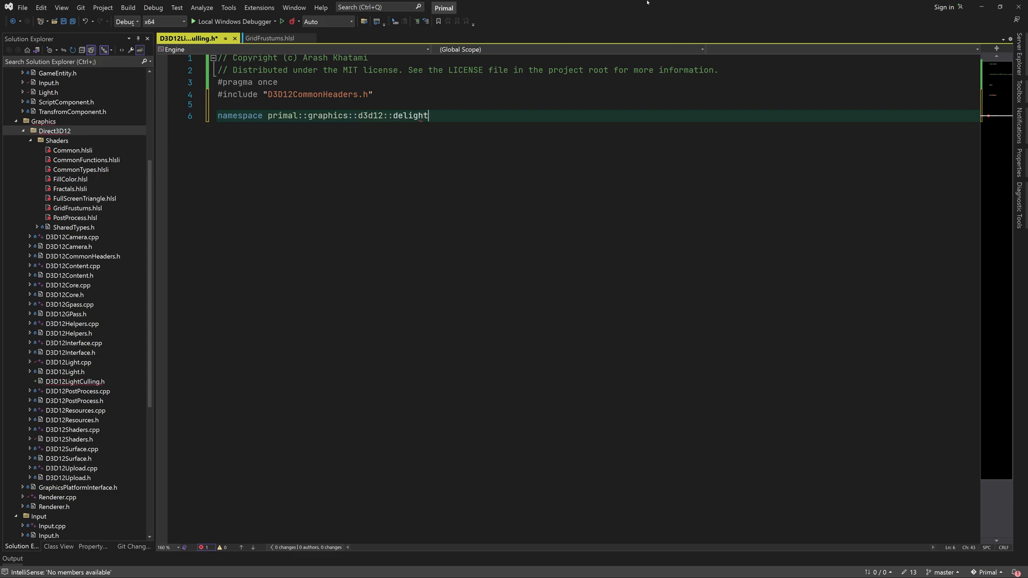
text({)
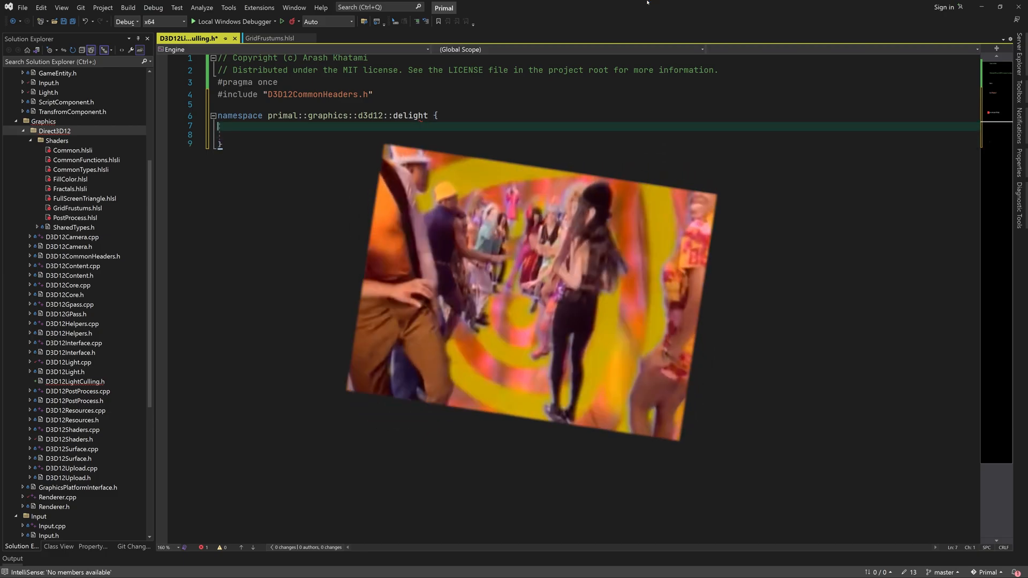
text(constexpr u32 light_culling_tile_size{ 16 };)
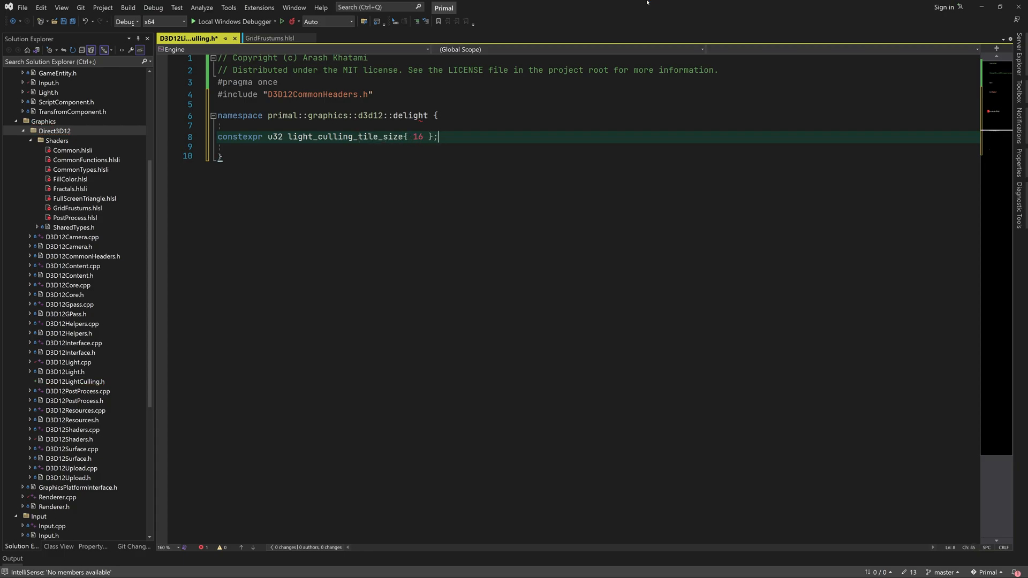
Step: Declare initialize, shutdown and cull_lights taking a graphics command list and frame info
text(bool initialize();)
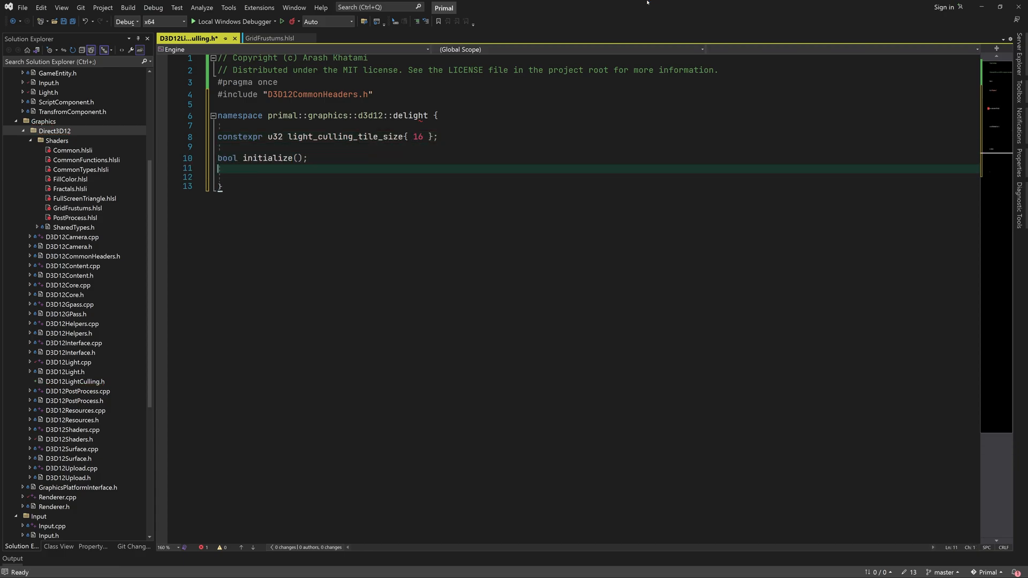
text(void shutdown();)
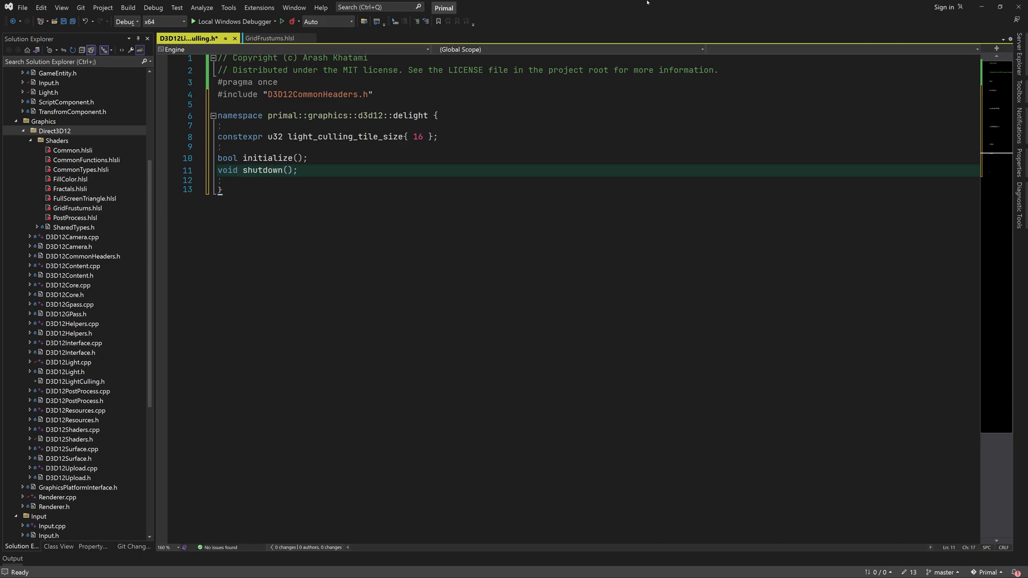
text(void)
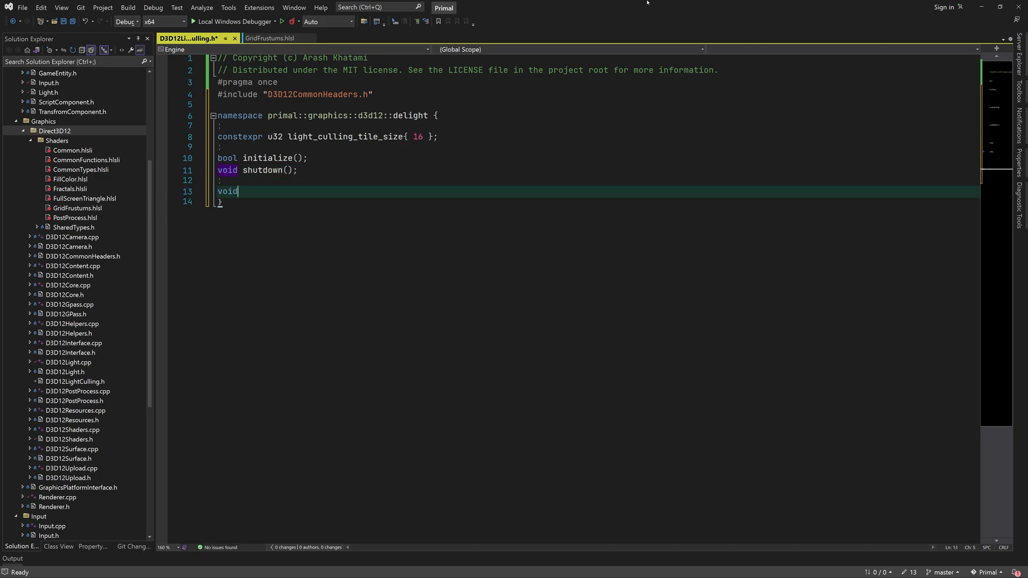
text(cull_lights)
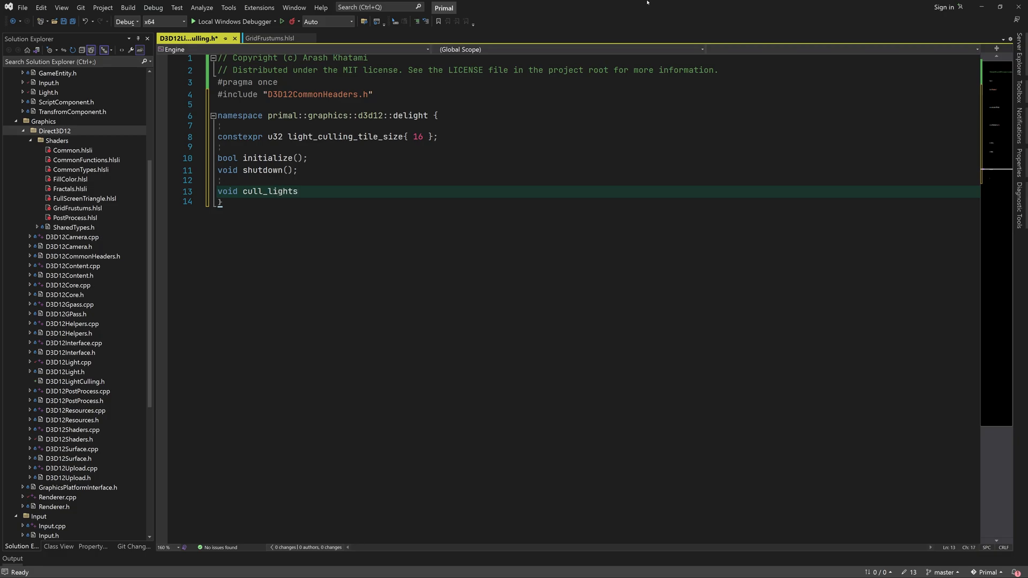
text((id3d12_grp)
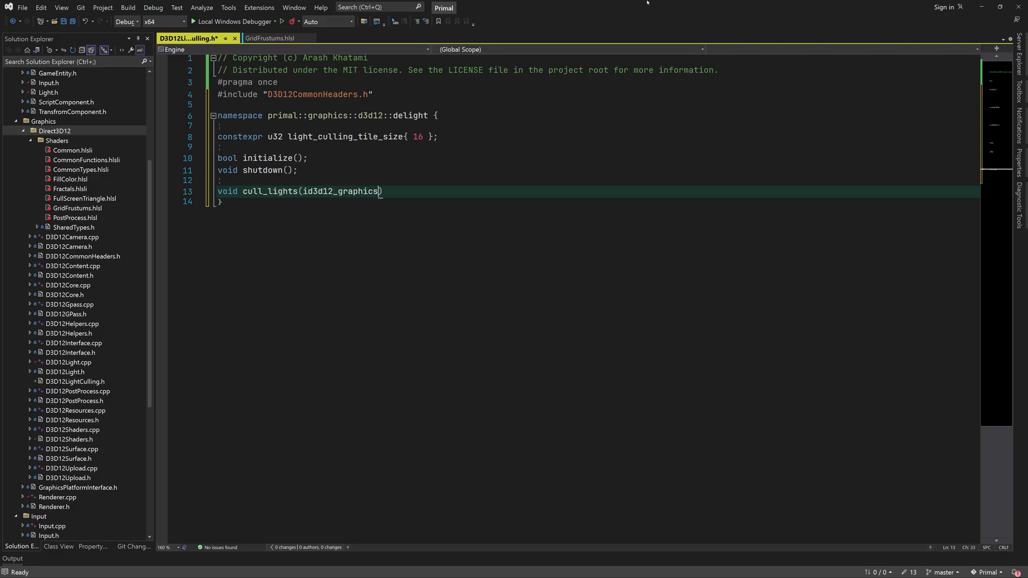
text(_command_list *const cmd_list,)
text(const d))
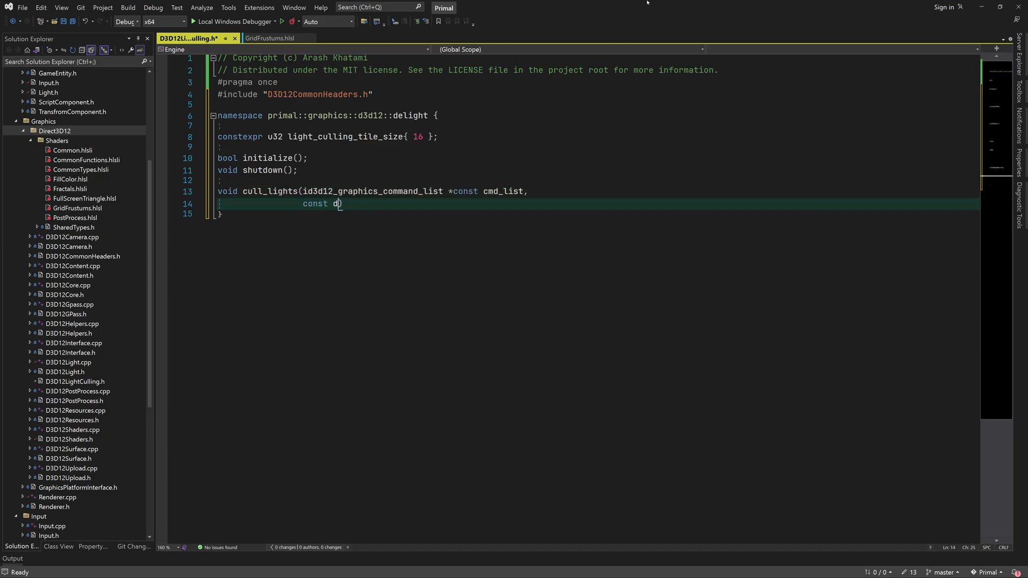
text(3d12_fram_info))
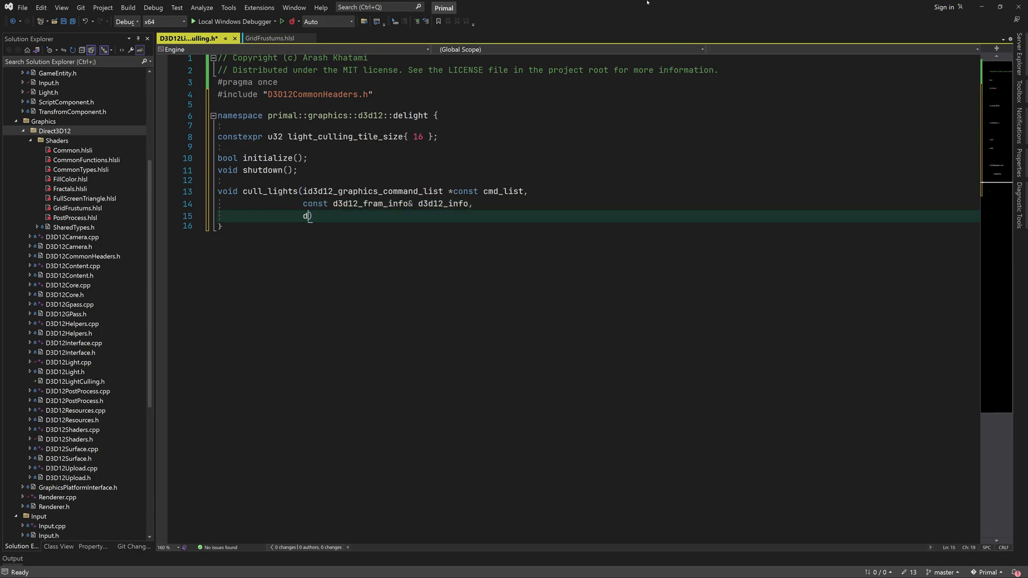
Step: Add the d3dx resource barrier parameter and forward-declare struct d3d12_frame_info
text(d3dx::d3d12_resource_barrier& barriers);)
text(namespace primal::graphics::d3d12 {)
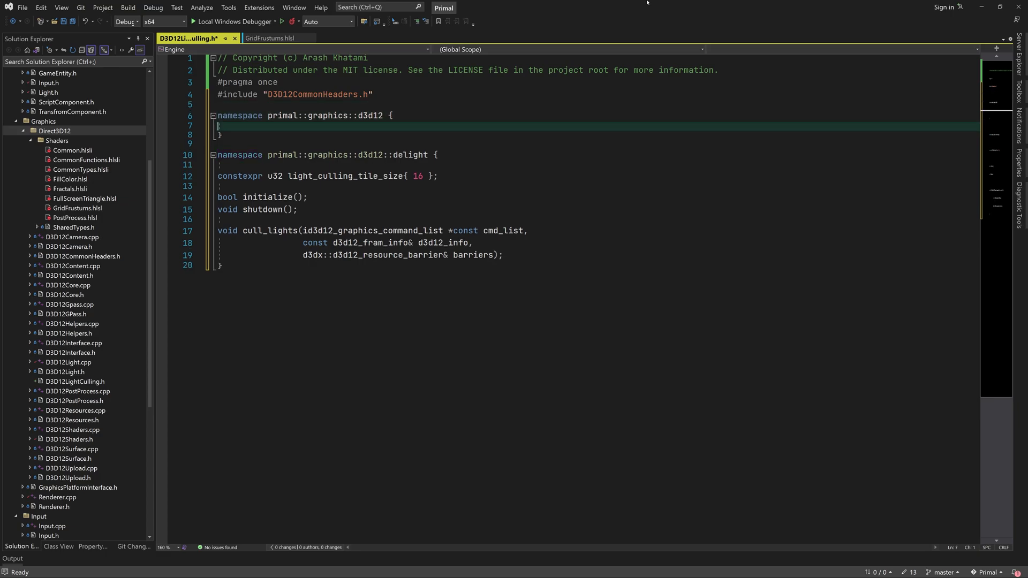
text(struct d3d12_frame)
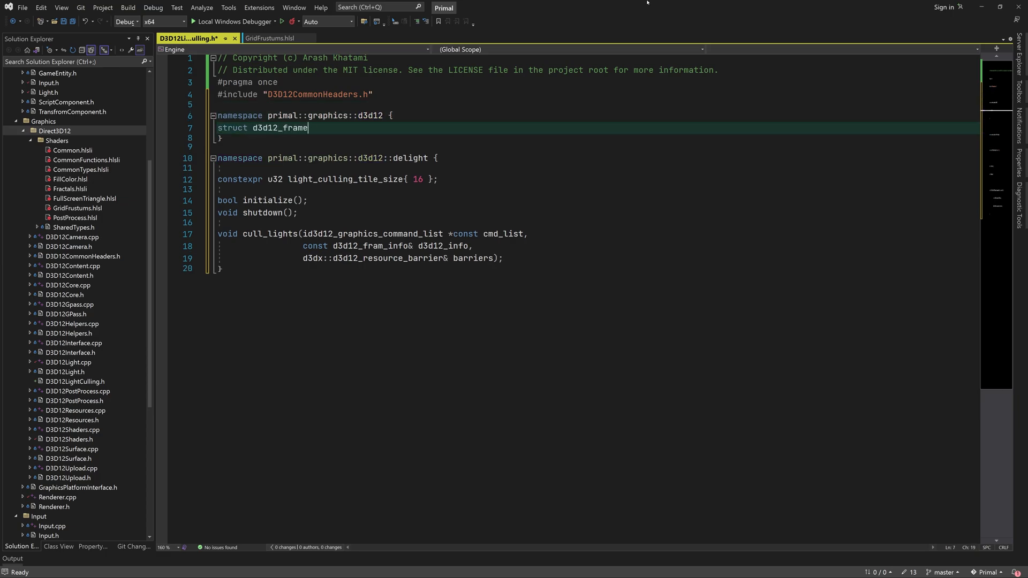
text(_info;)
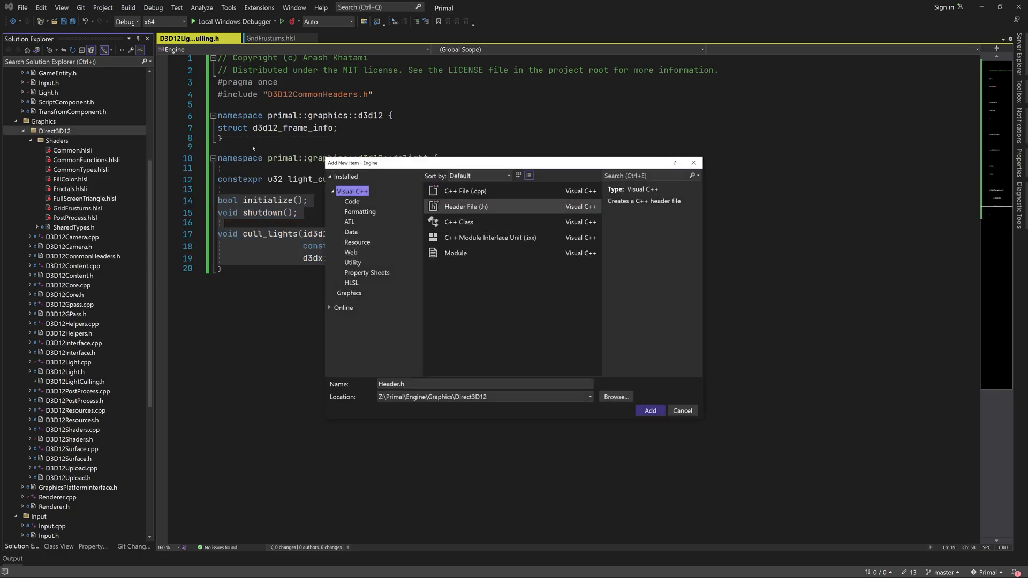
Step: Create D3D12LightCulling.cpp and include D3D12LightCulling.h
click(465, 190)
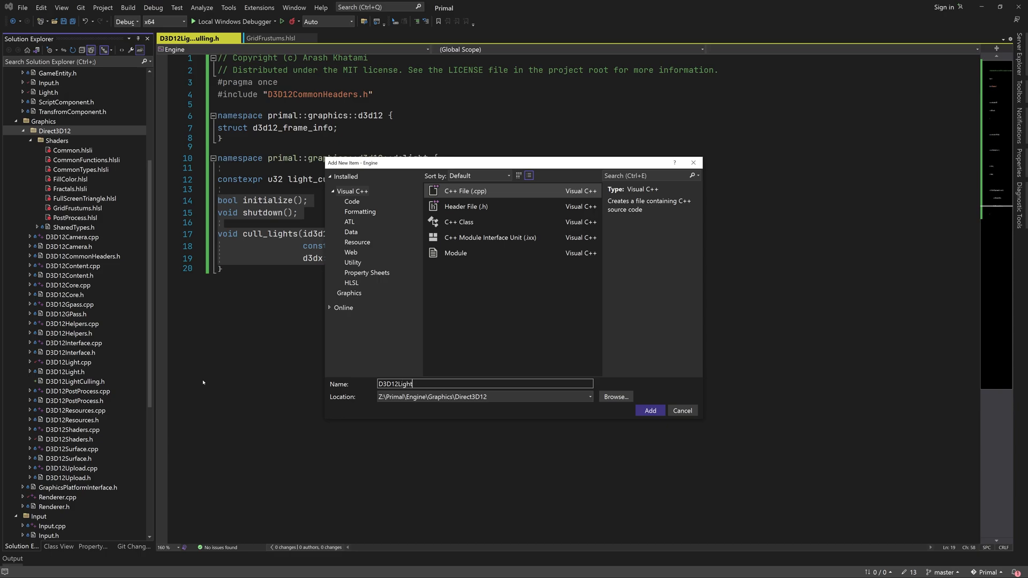
click(649, 410)
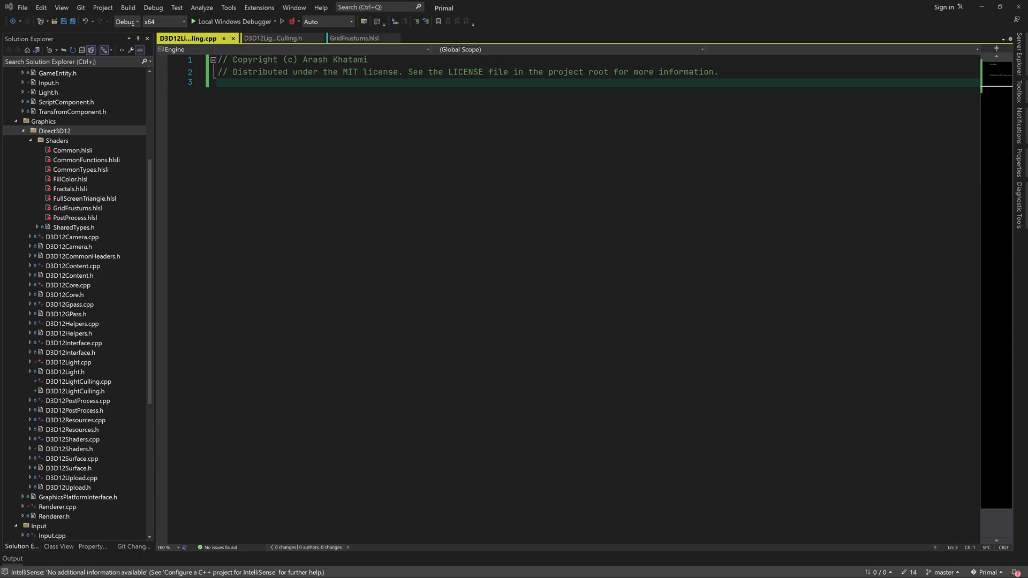
mouse_move(387, 84)
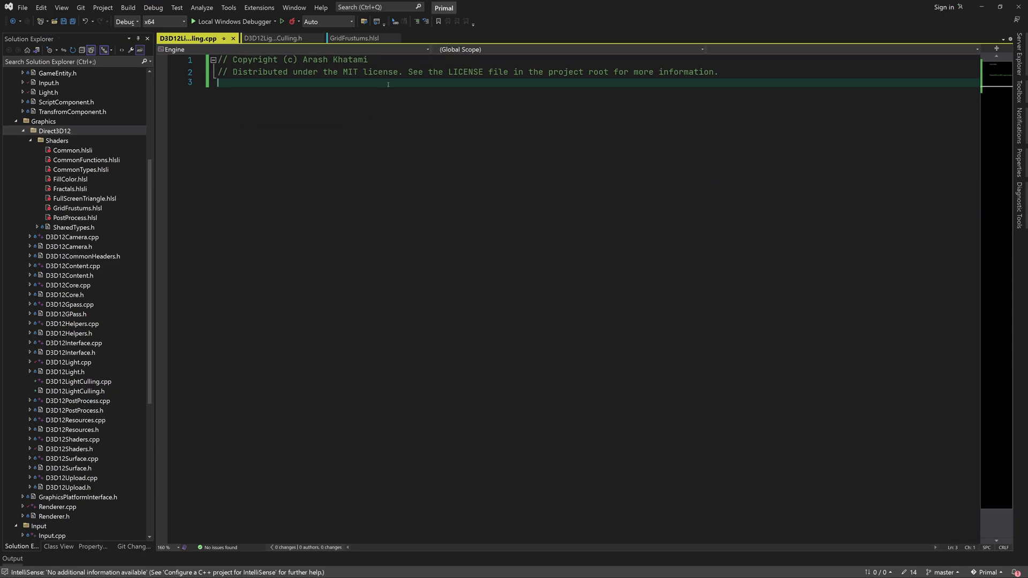
text(#include "D3D12LightCulling.h")
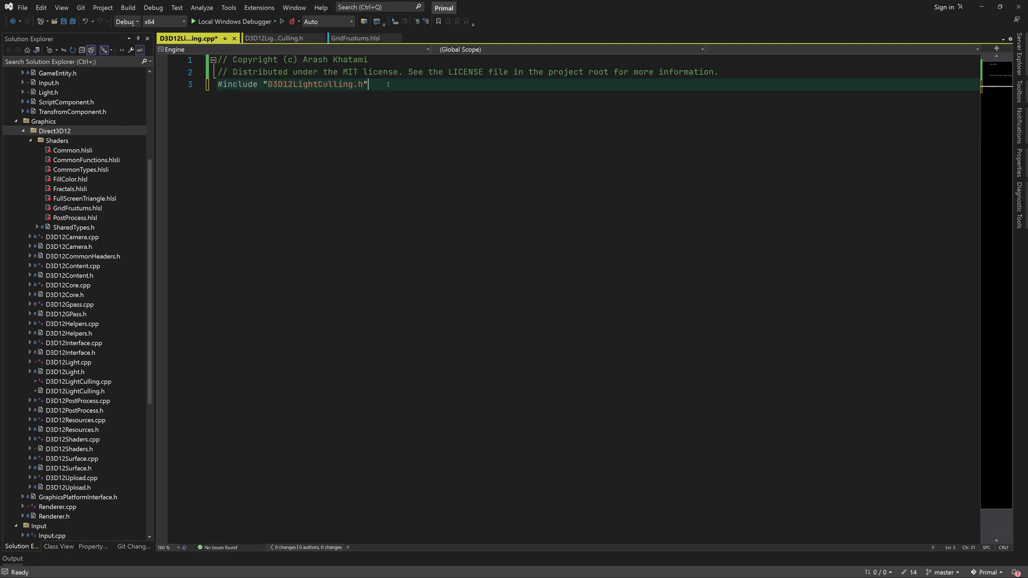
Step: Write the anonymous namespace and the initialize stub with its return
text(nams)
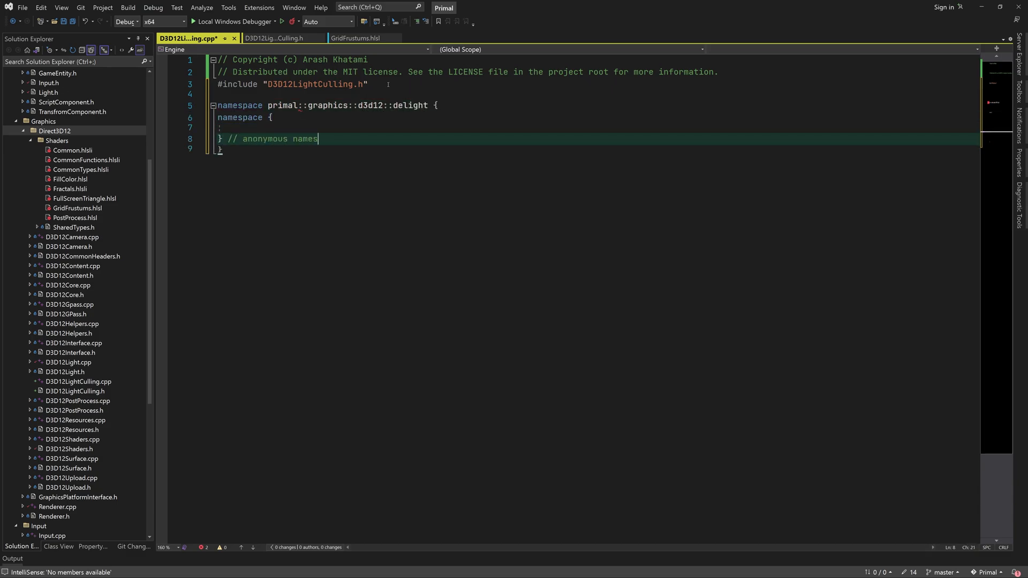
text(pace)
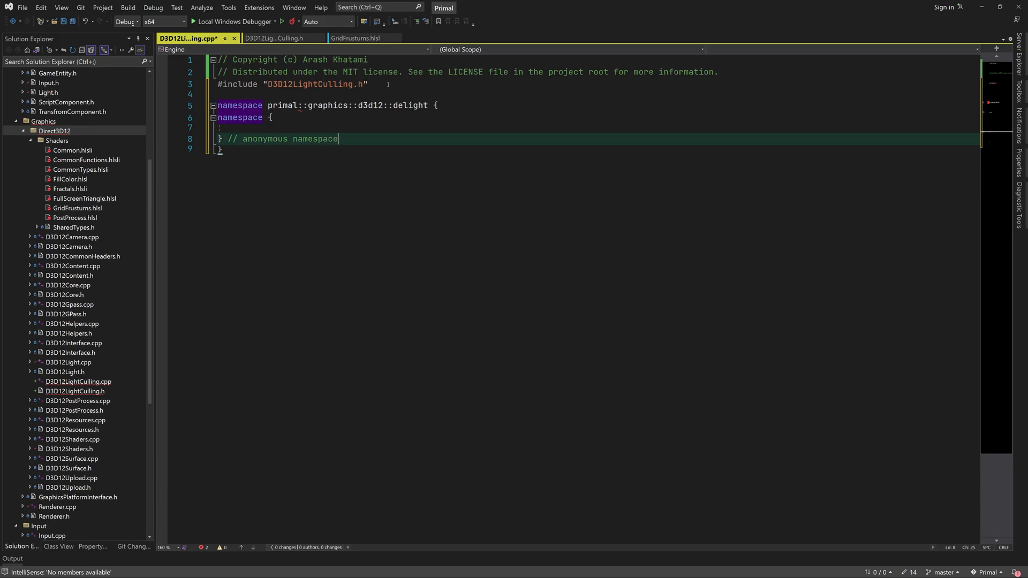
text(bool initialize();)
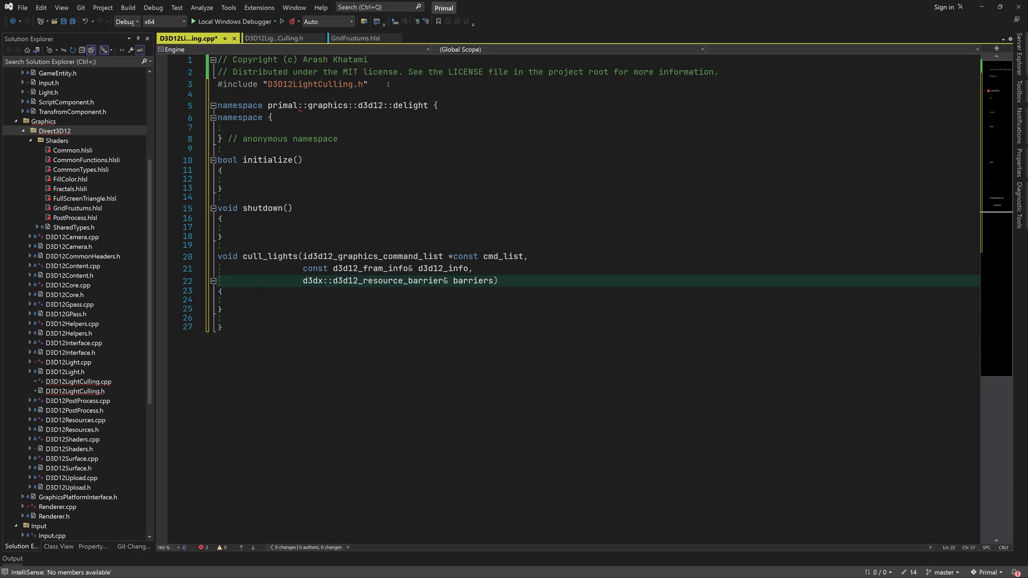
text(return false;)
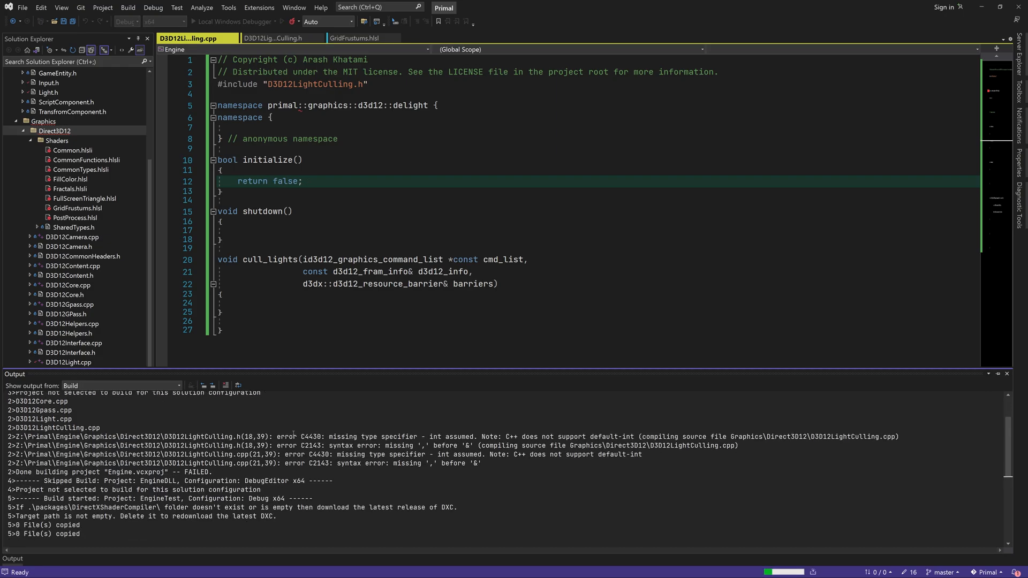
Step: Jump to the build error and correct the misspelled fram_info type name to frame_info
click(273, 39)
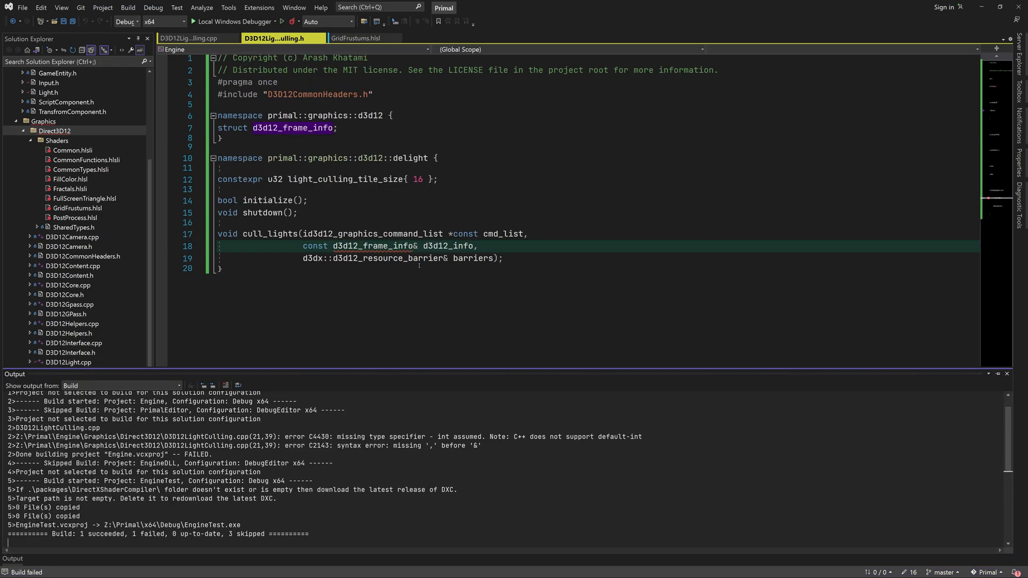
double_click(373, 247)
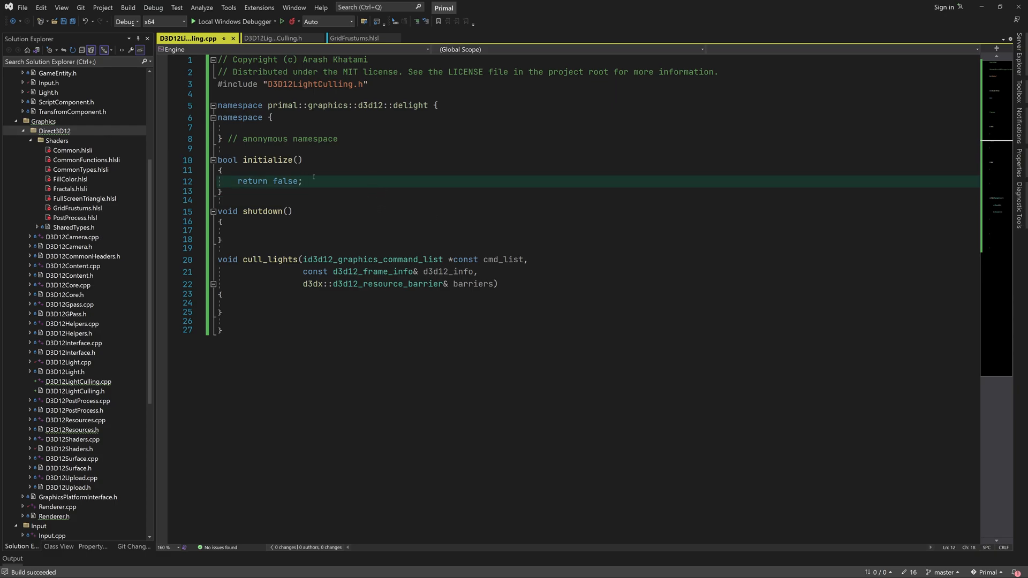
Step: Make initialize return create_root_signatures() && create_psos()
text(create_root_signatures()
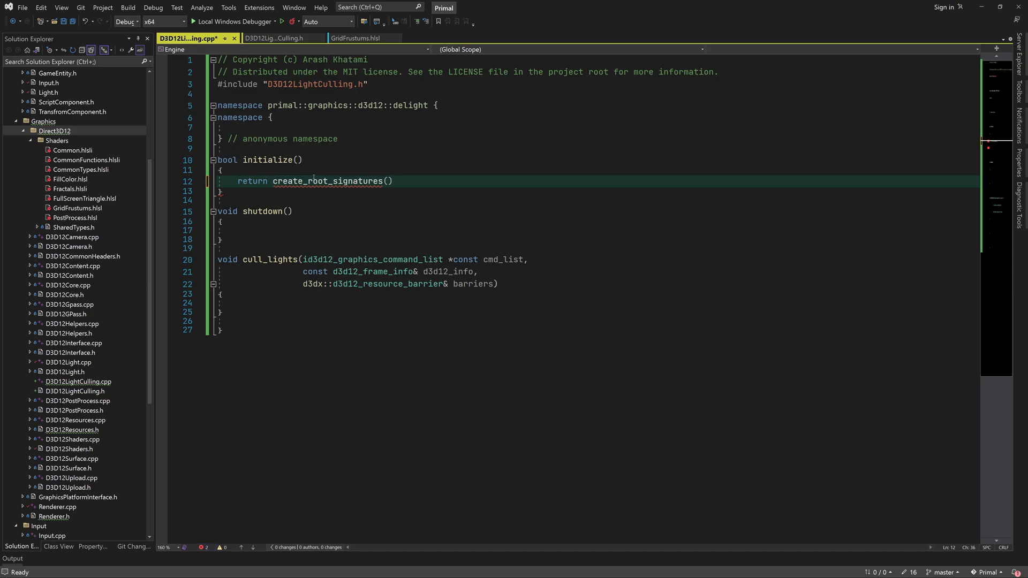
text(&& create_psos()
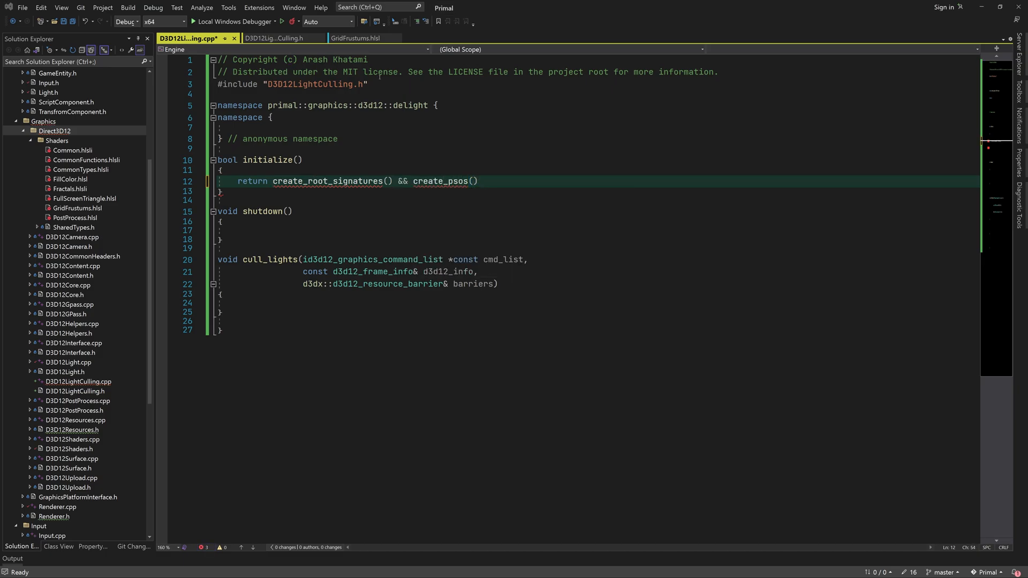
Step: Include D3D12Core.h, D3D12Camera.h, d3d12shader.h, D3D12 light/GPass headers and Shaders/SharedTypes.h
text(#include "core")
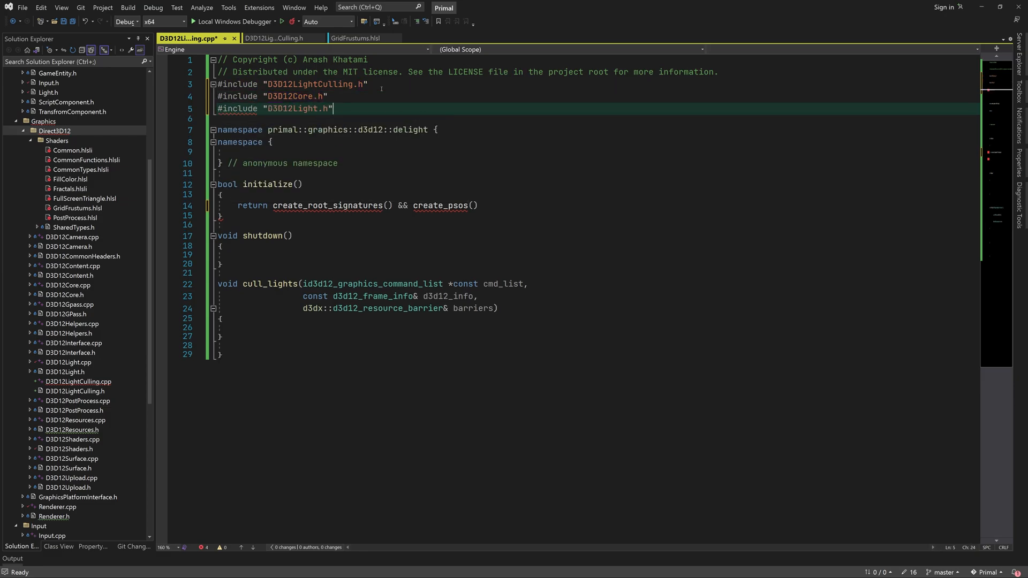
text(#include "D3D12Camera.h")
text(#include "D3D12s.h)
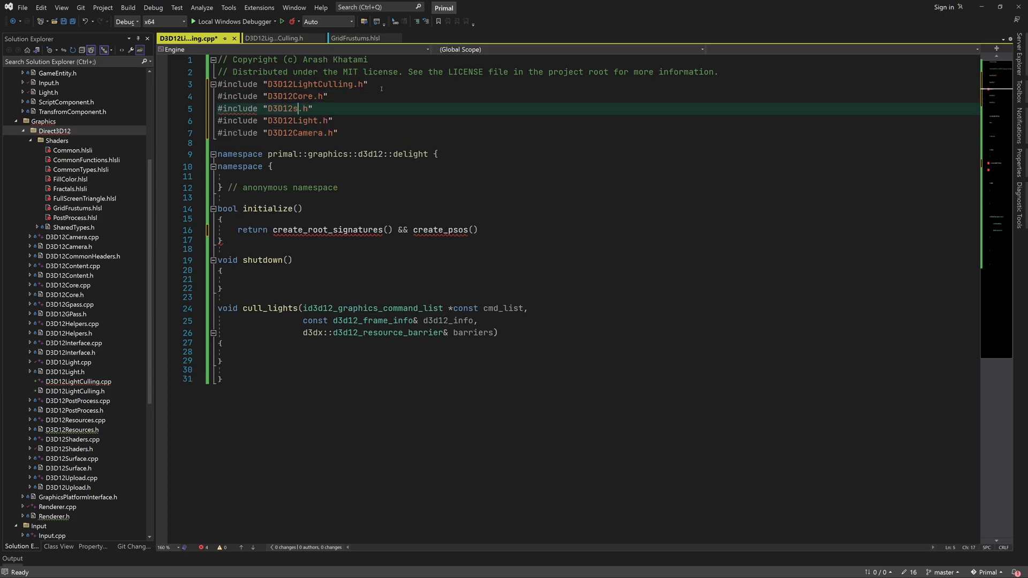
text(shader)
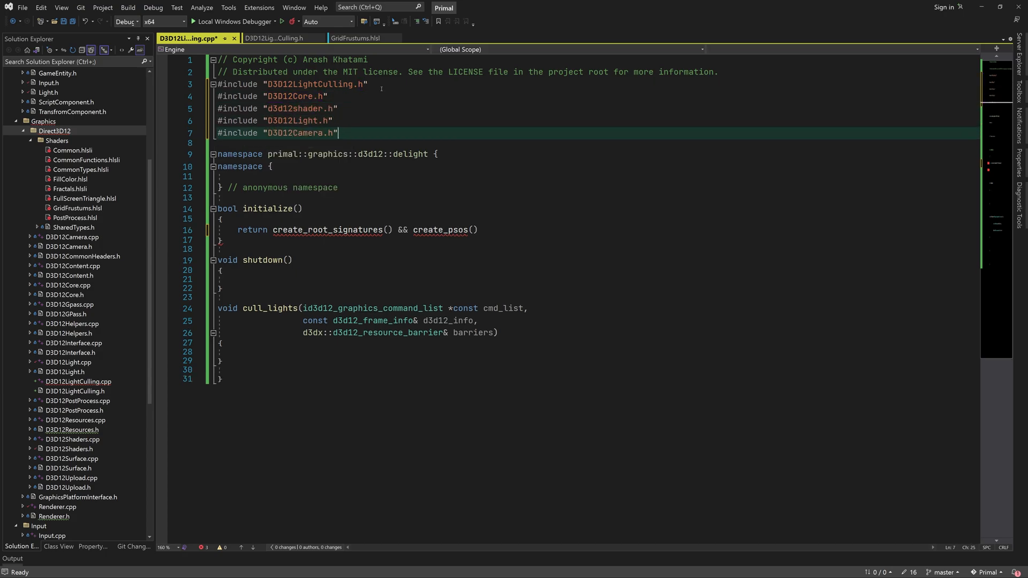
text(#include "D3D12.h")
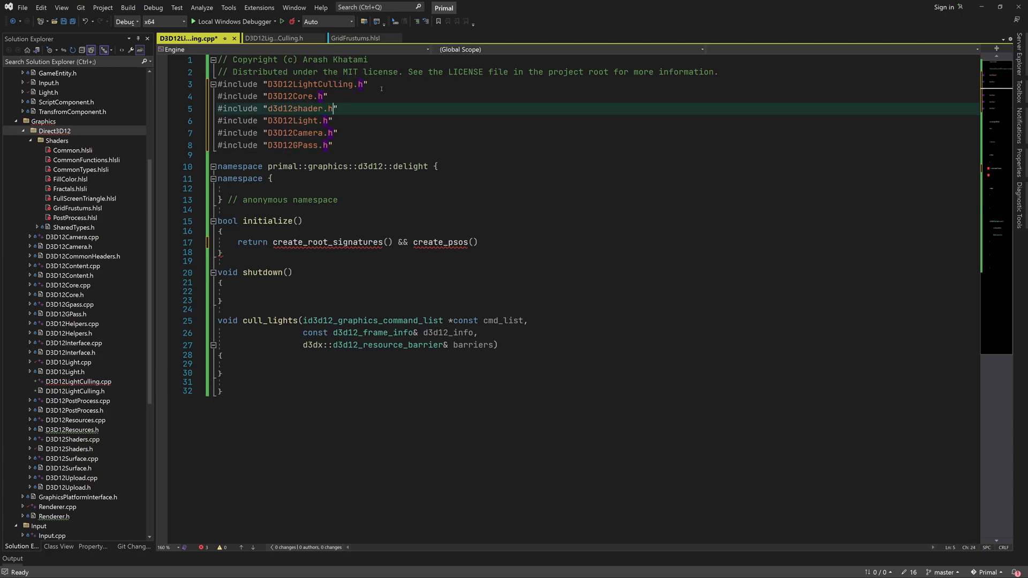
text(#in)
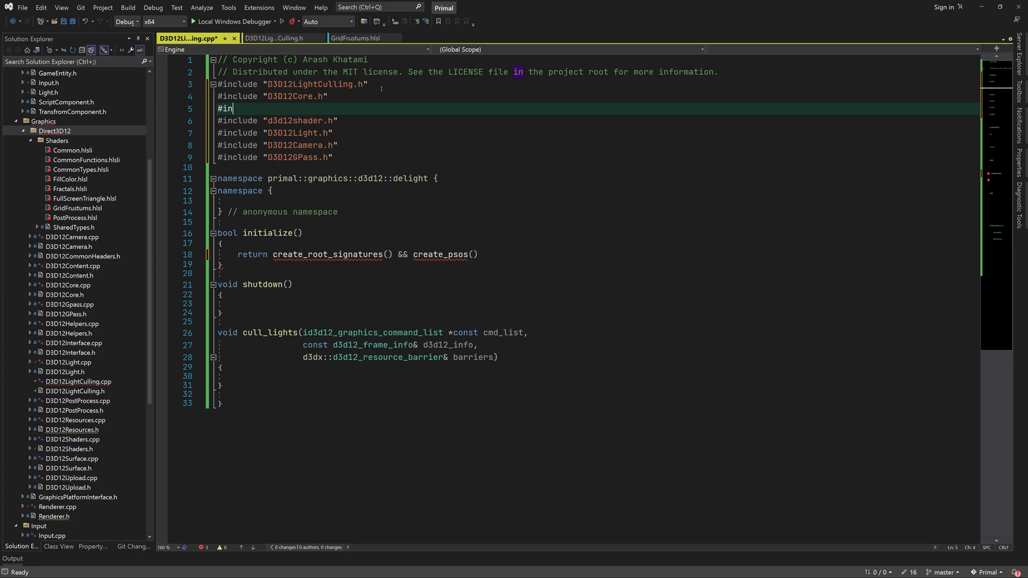
text(clude "Shaders/SharedTypes.h")
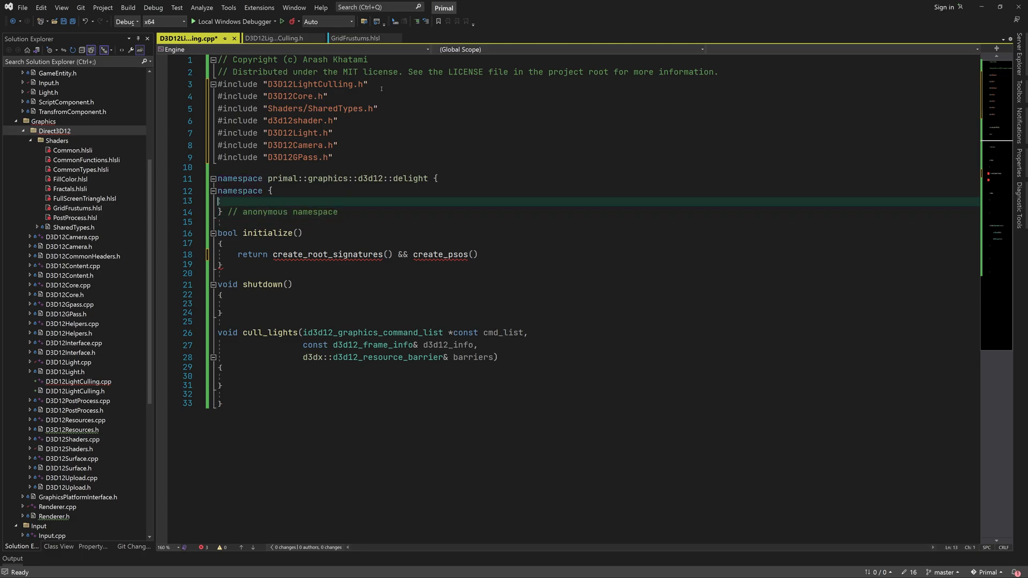
Step: Define struct light_culling_root_parameter with an enum parameter : u32
text(struct light_culling_)
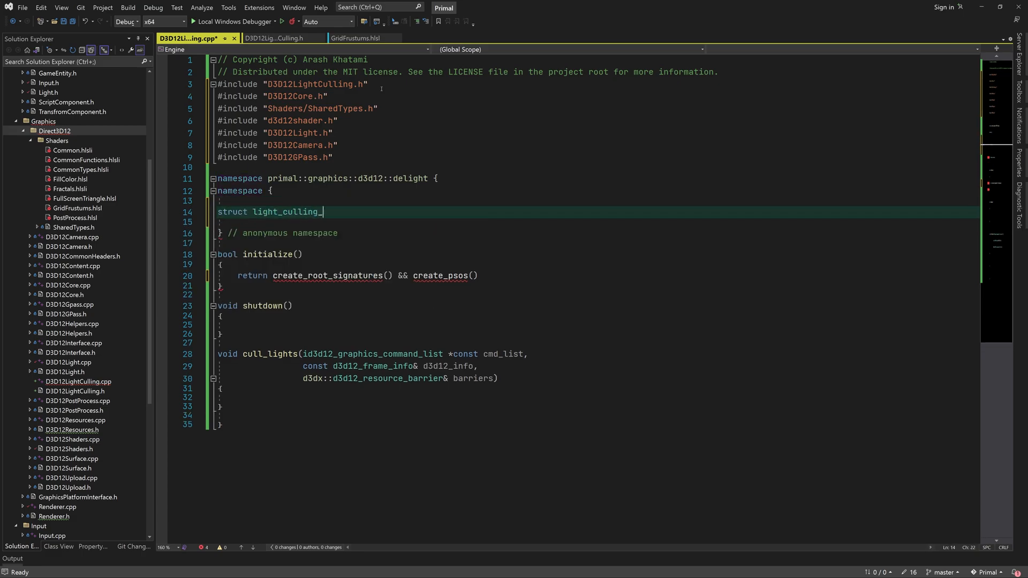
text(root_parameter {})
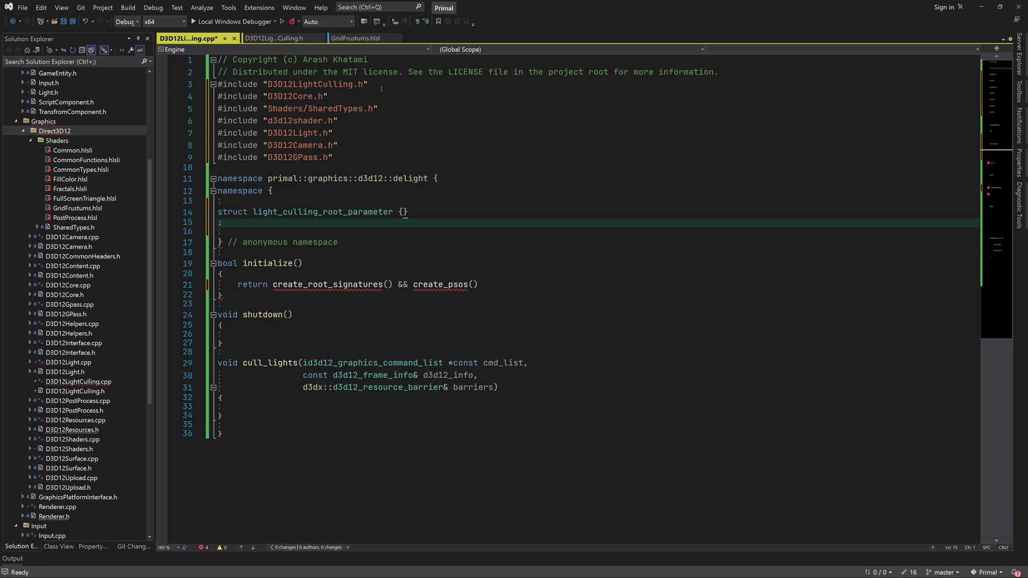
text(enum parameter)
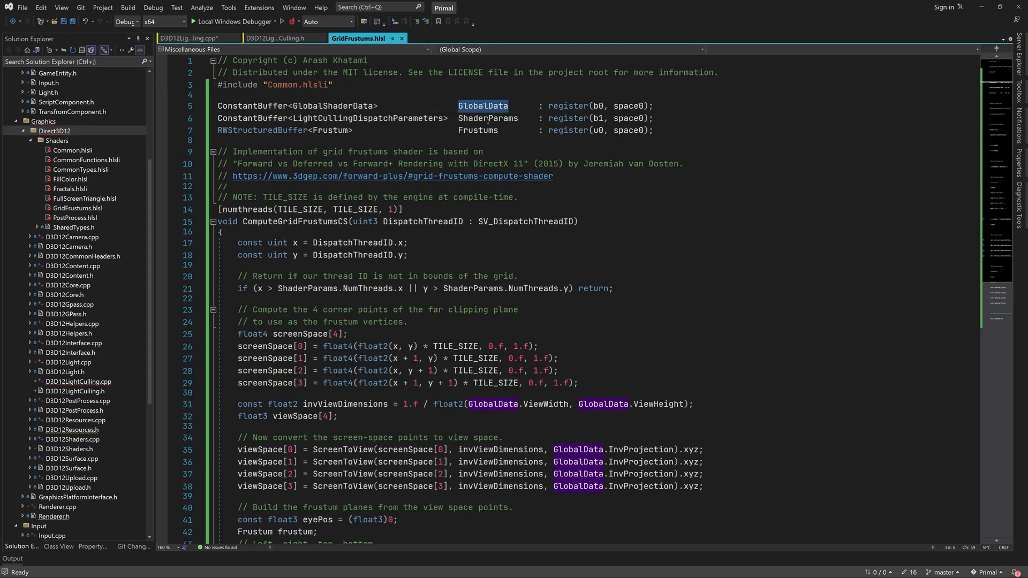
click(185, 38)
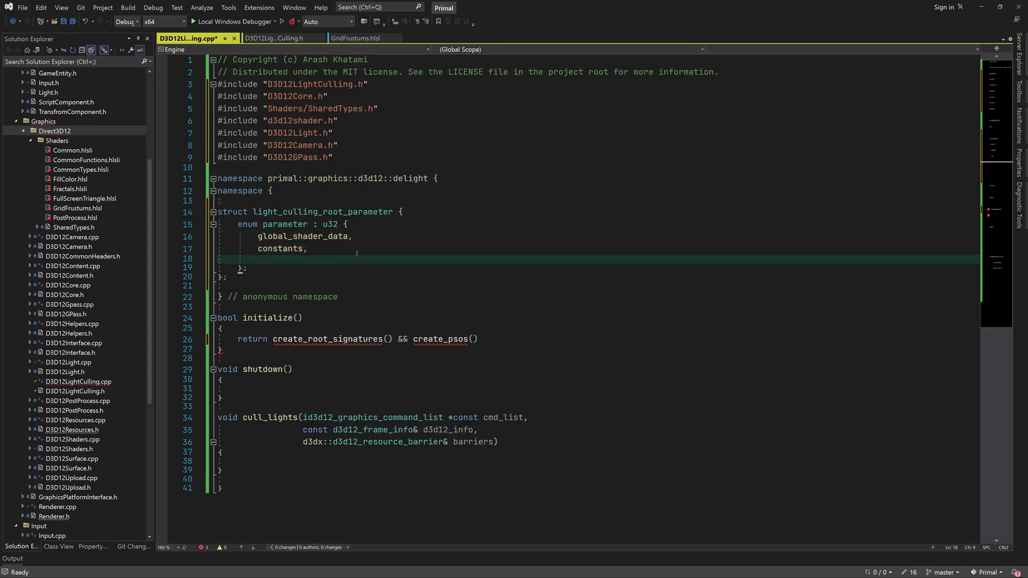
Step: List the enum values through frustums_out_or_index_counter and count
text(frustums_)
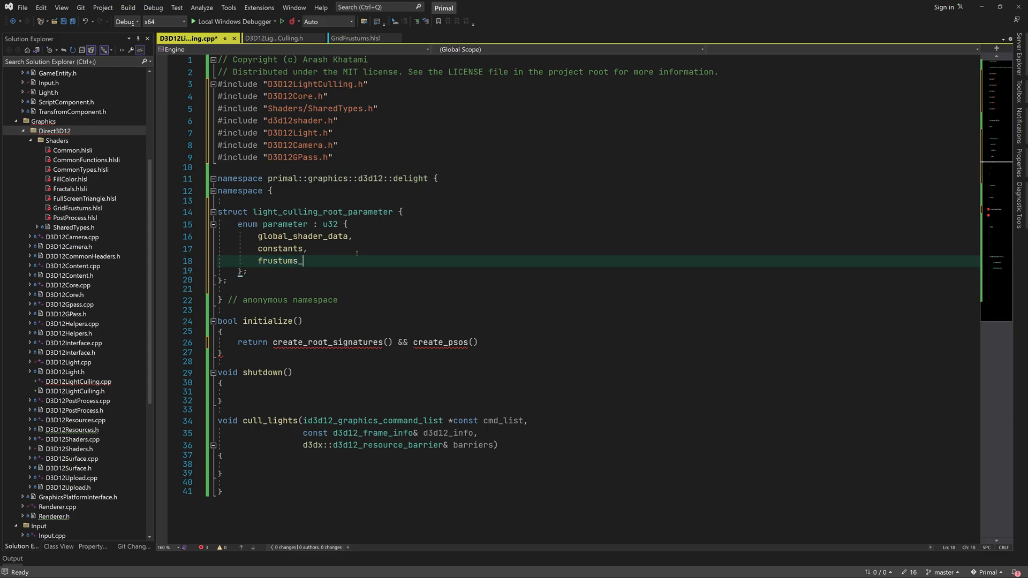
text(out_or_index_counter,)
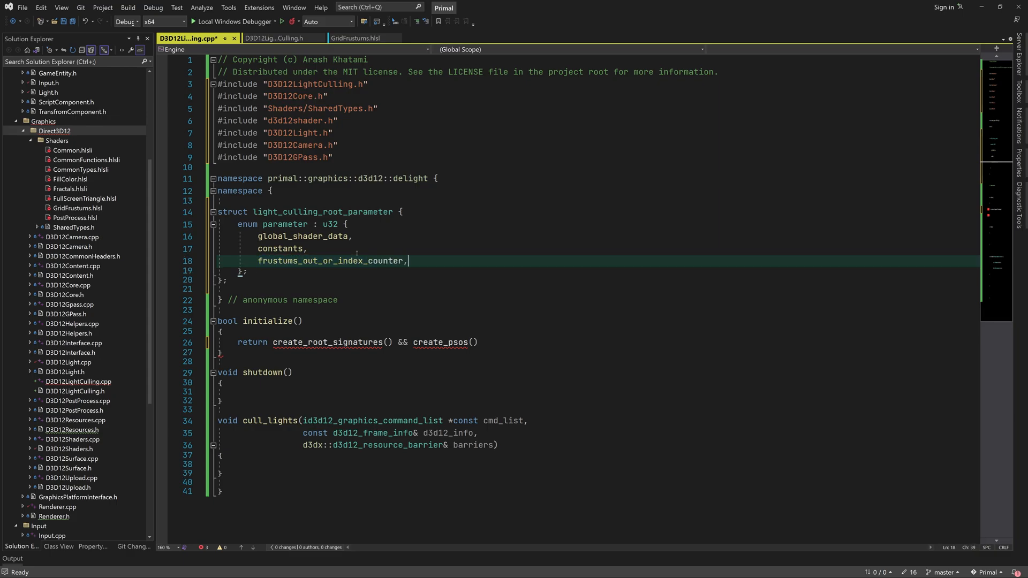
text(count)
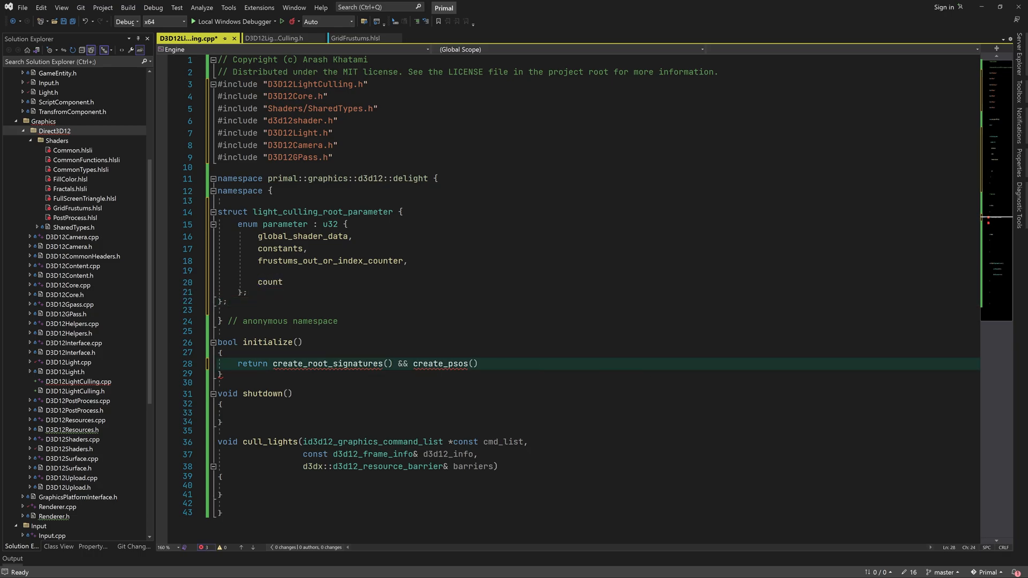
click(332, 364)
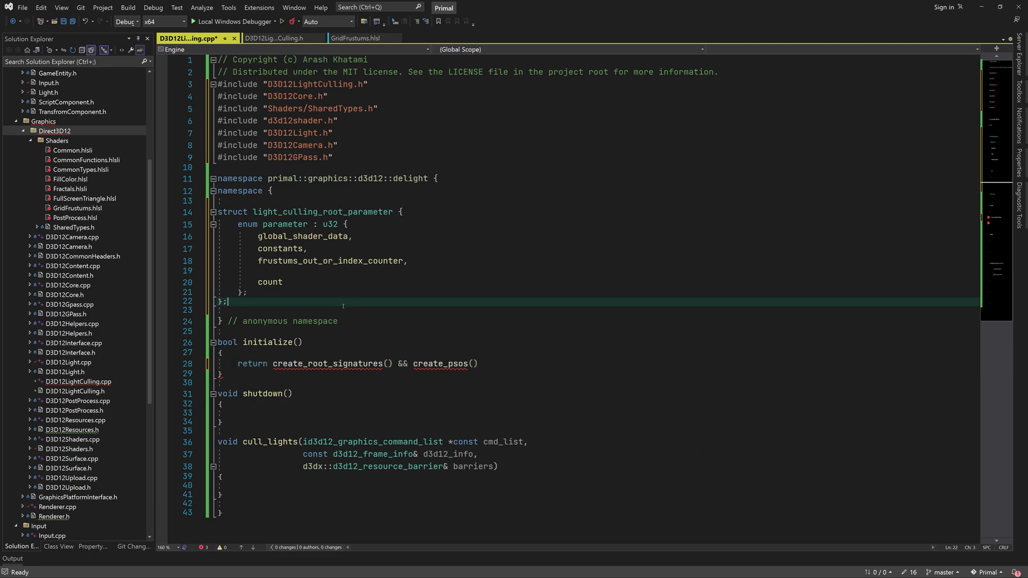
Step: Declare ID3D12RootSignature* light_culling_root_signature initialised to nullptr
key(enter)
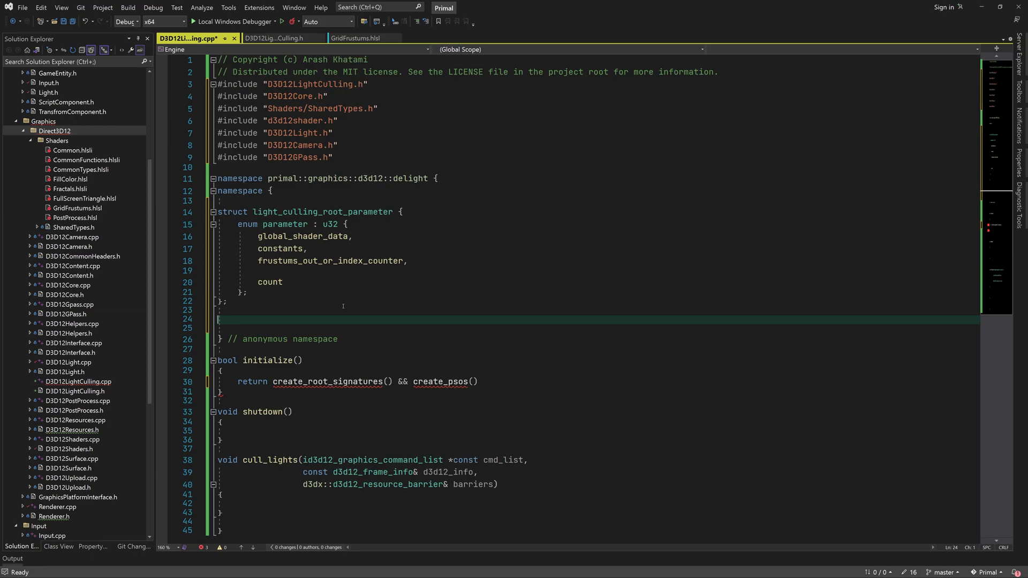
text(id3d12roo)
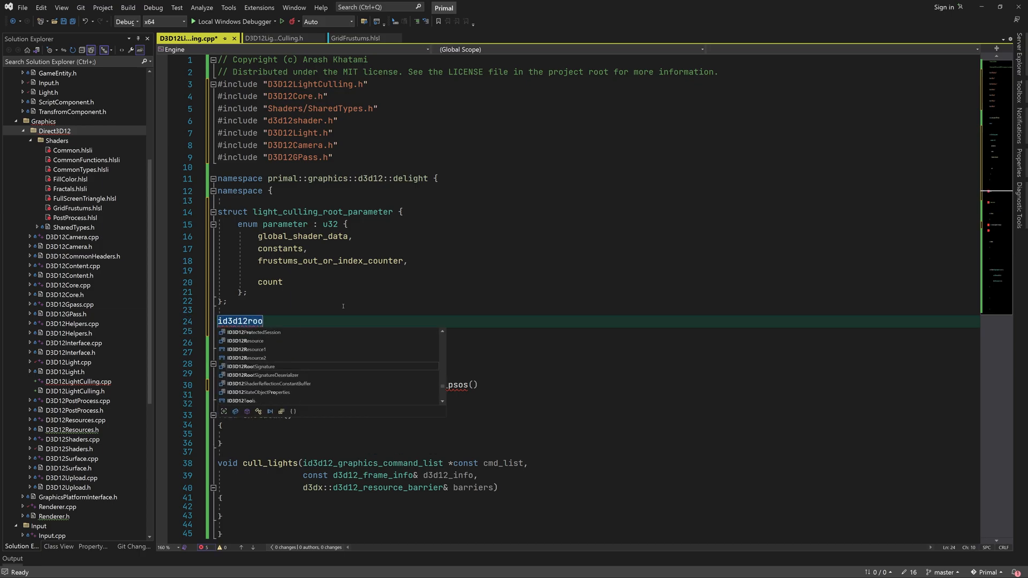
key(Tab)
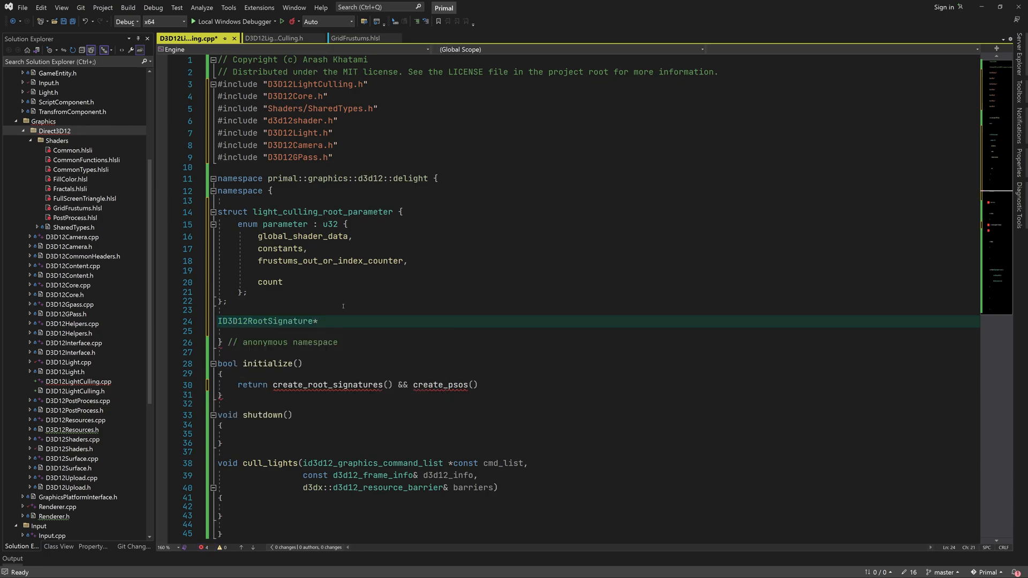
text(light_)
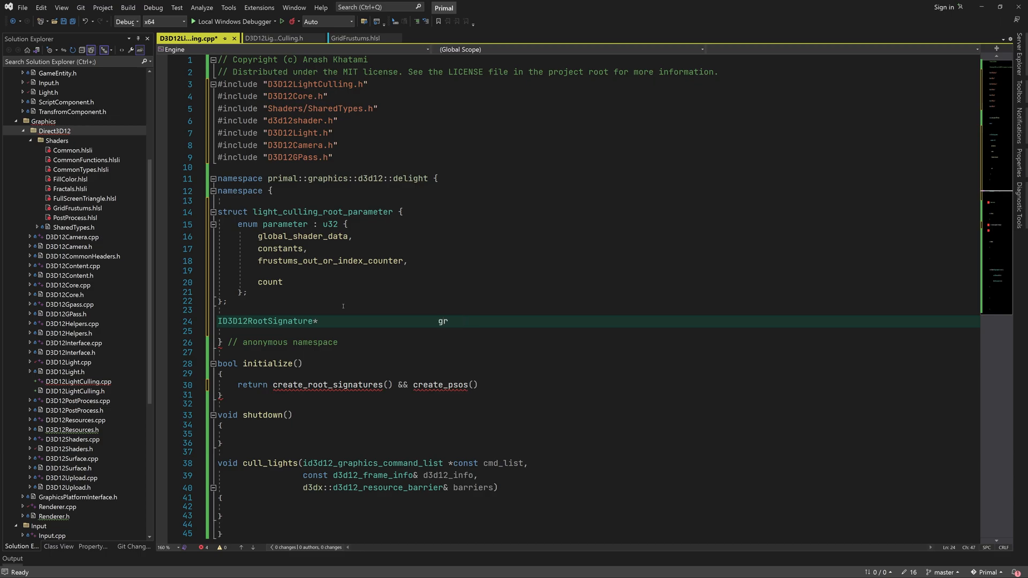
text(light_culling_)
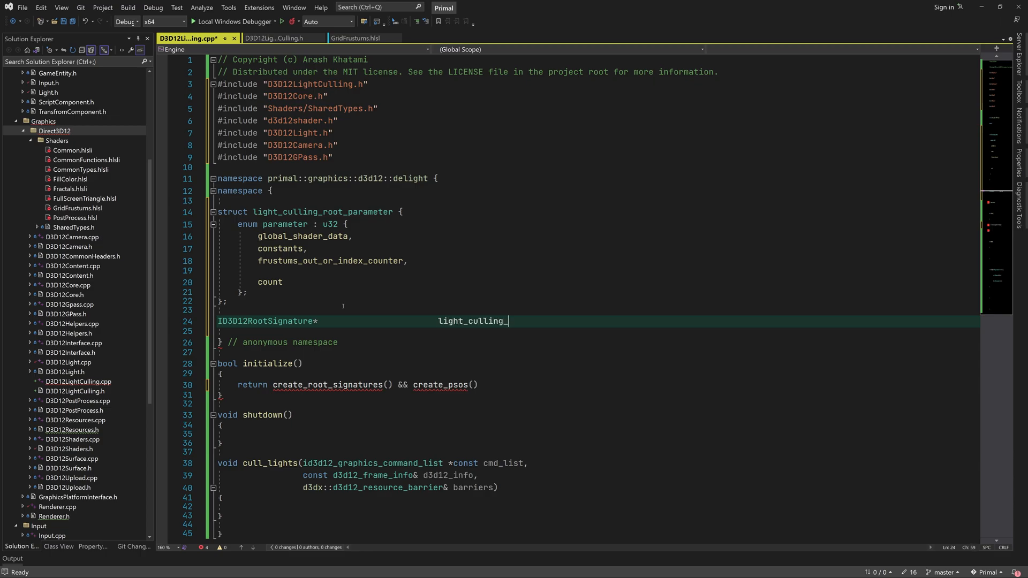
text(root_signature{})
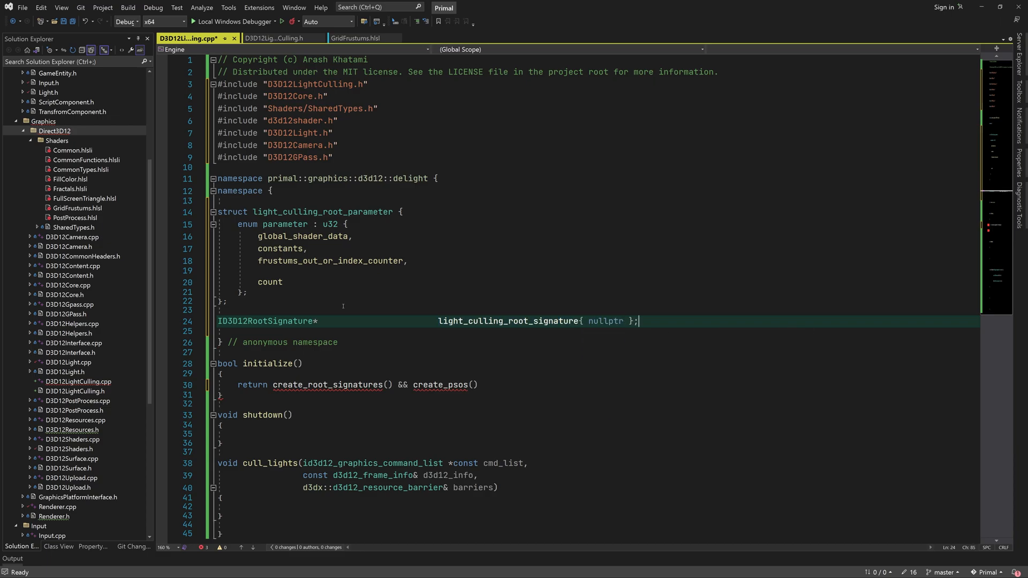
Step: Declare ID3D12PipelineState* grid_frustum_pso initialised to nullptr
text(id3d12p)
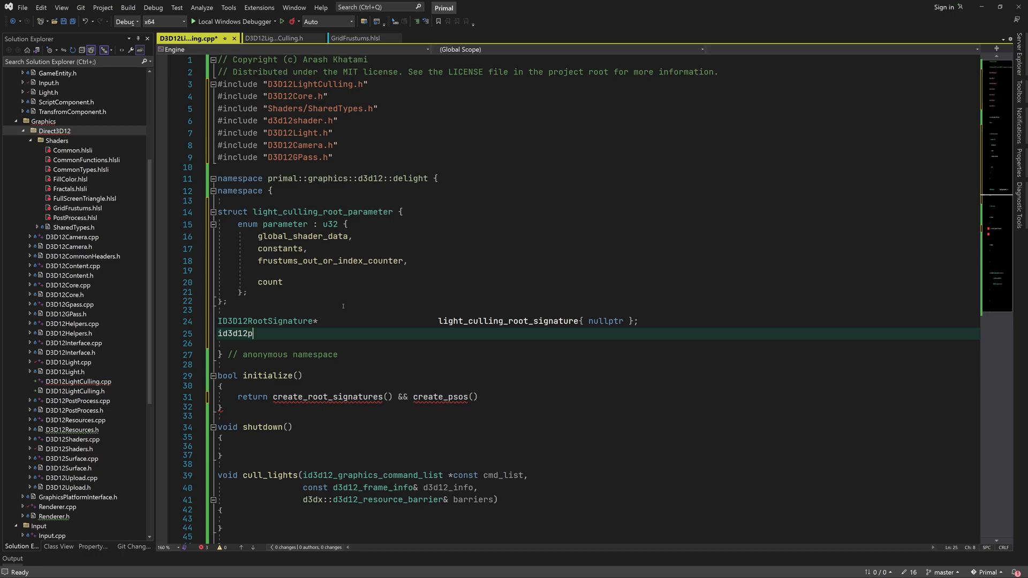
text(ip)
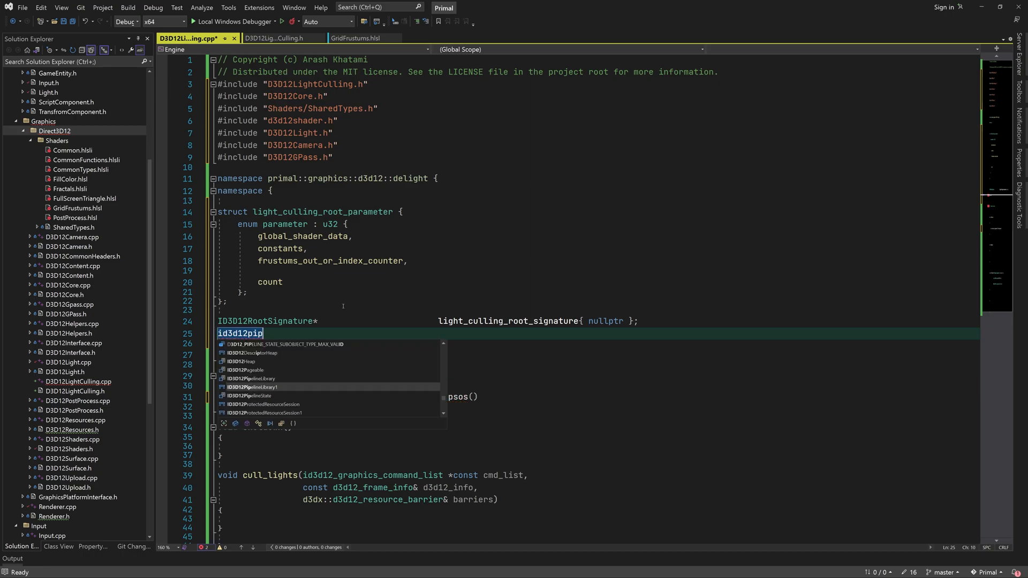
key(Tab)
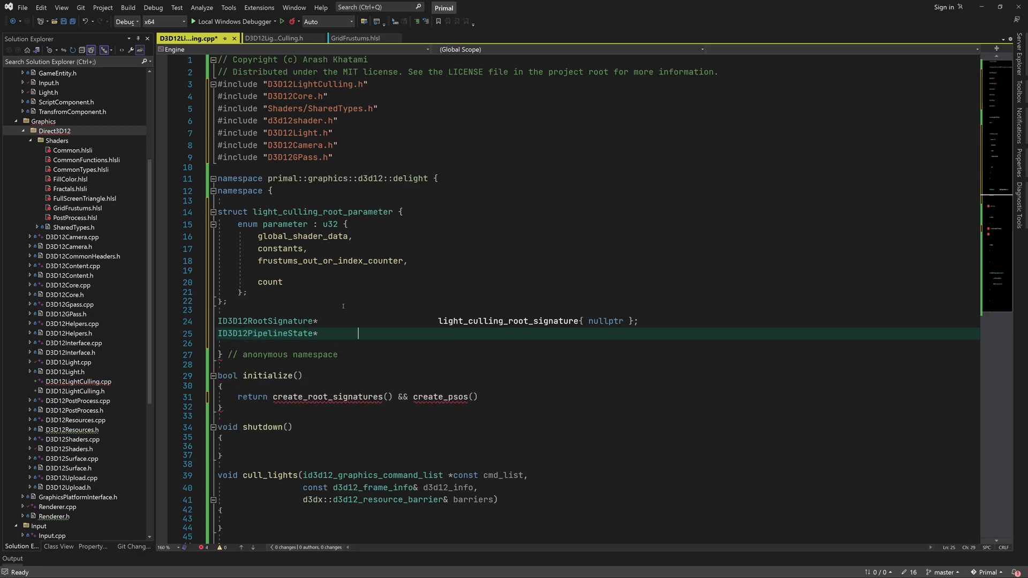
text(grid_frustum_pso{ nullptr };)
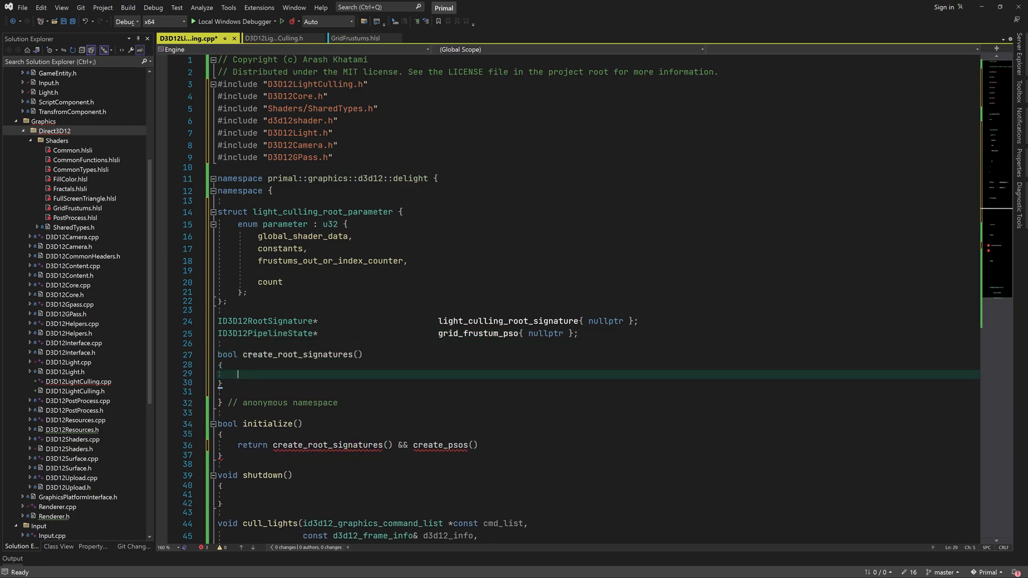
Step: Add an empty create_psos function and chain light::initialize() into initialize's return
text(bool create_psos()
click(599, 444)
text( && light::)
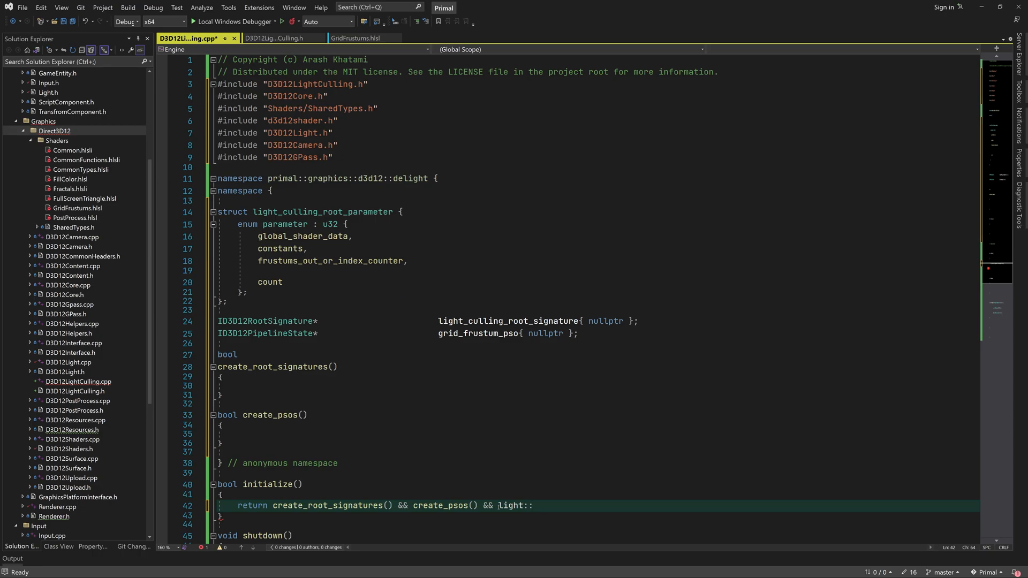
text(initialize();)
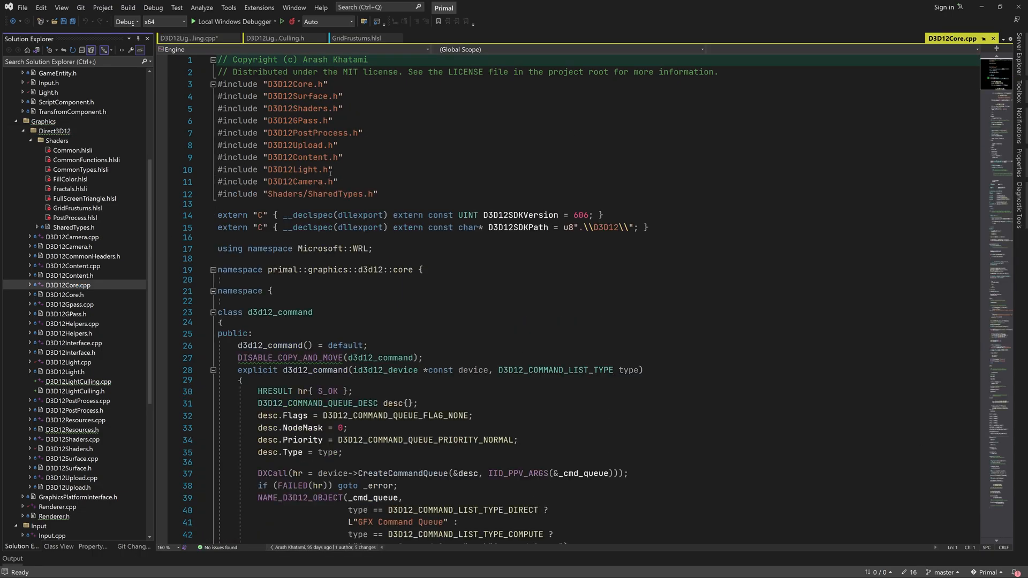
Step: In D3D12Core.cpp's render_surface call delight::cull_lights(cmd_list, d3d12_info, barriers)
double_click(296, 169)
text(#include "D3D12LightCulling.h")
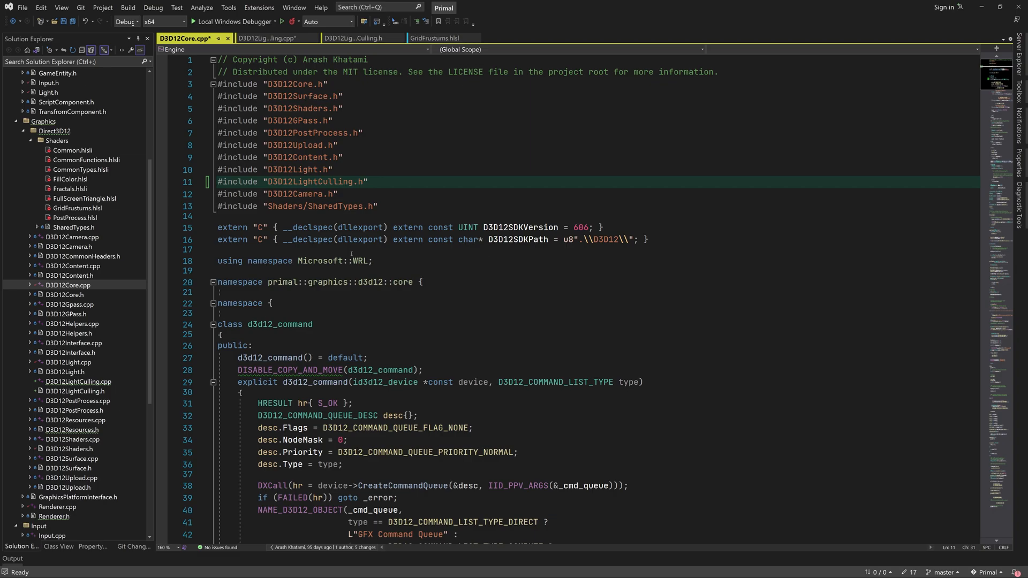
scroll(down, 3)
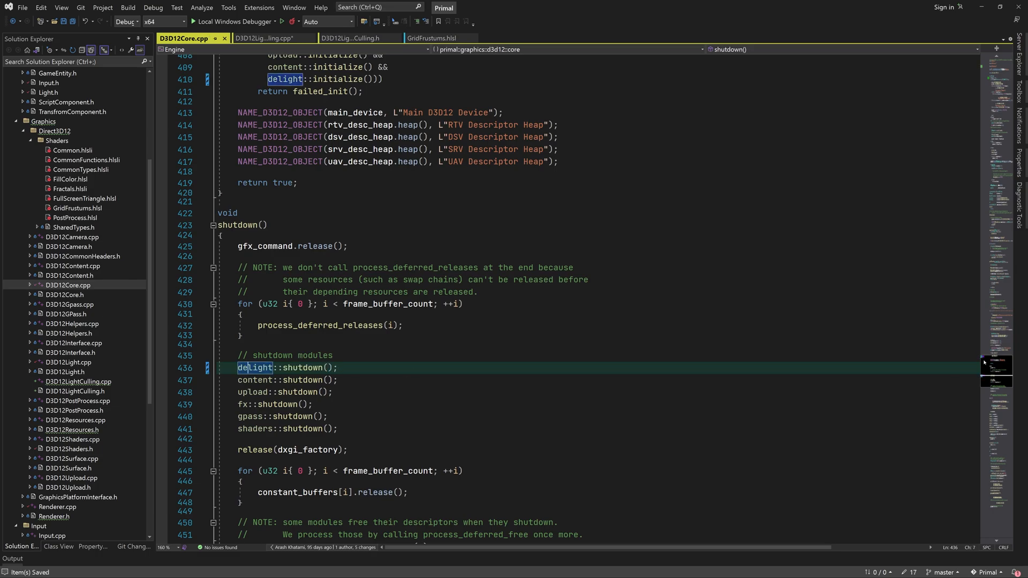
scroll(down, 3)
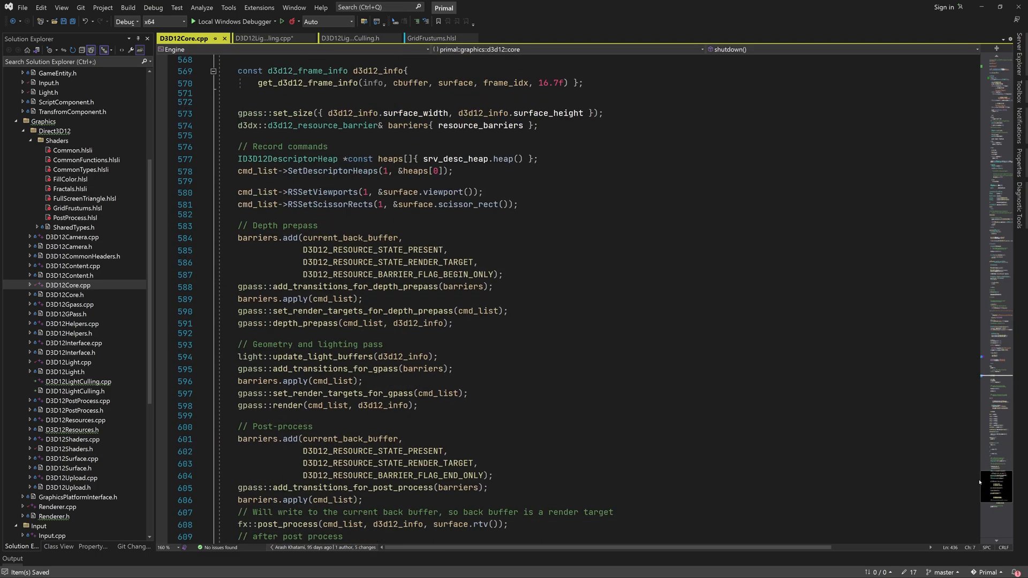
text(delight::cull_lights(cmd_list,)
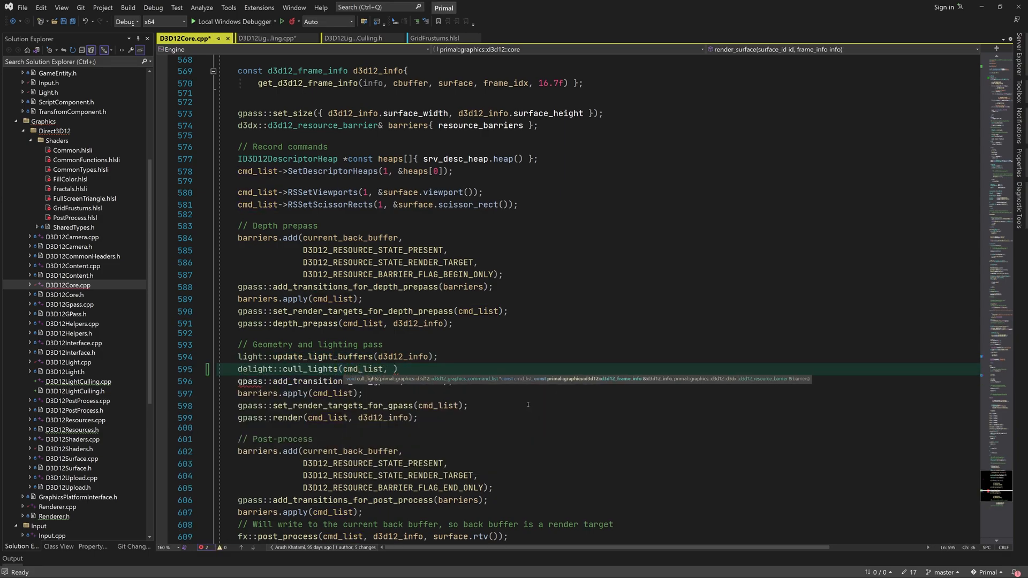
text(d3d12_info, ba)
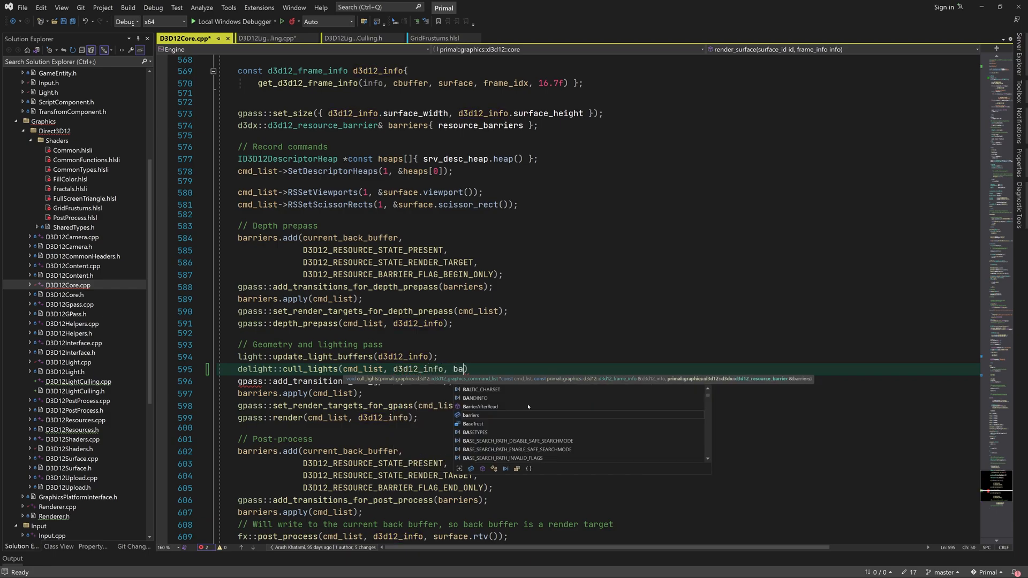
click(269, 38)
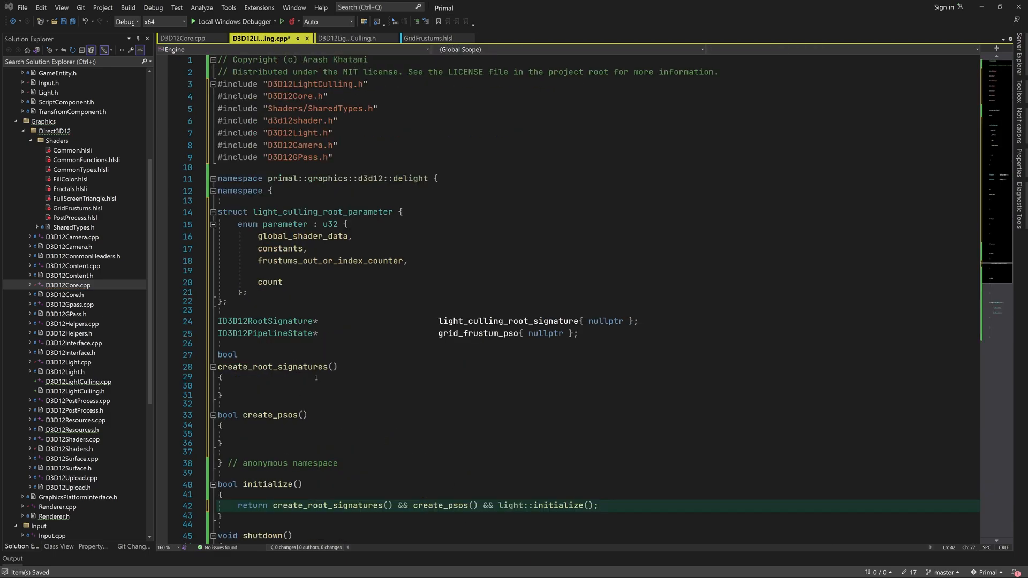
Step: Assert no light_culling_root_signature exists and alias param to light_culling_root_parameter
text(assert(!light_culling_root_signature)
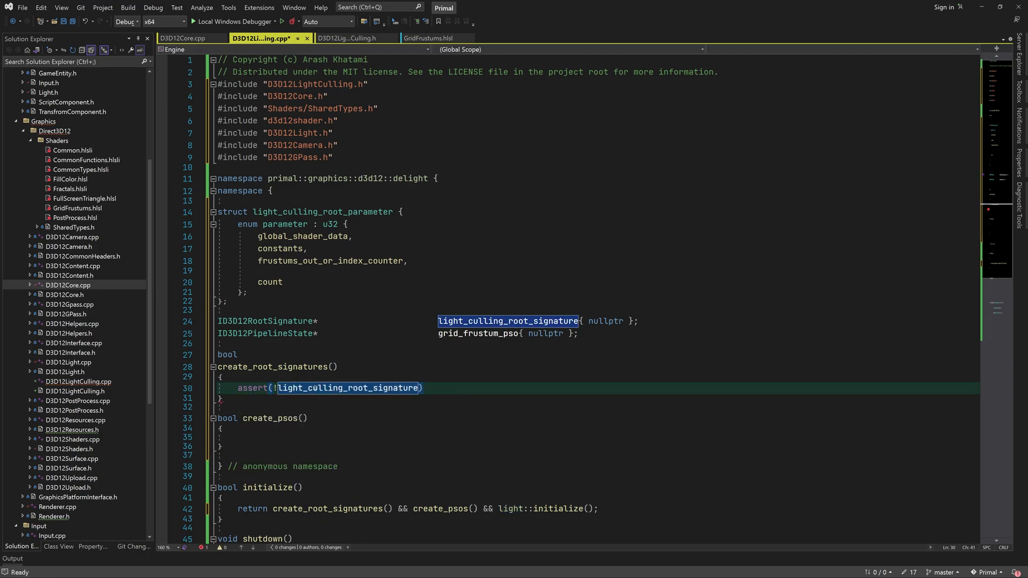
text(using param)
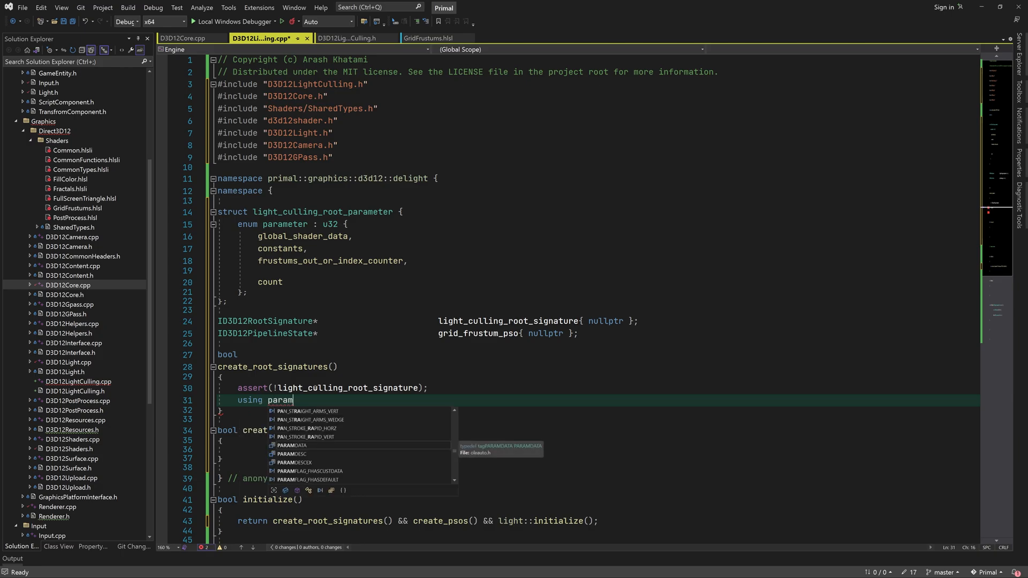
text(= light_culling_root_parameter;)
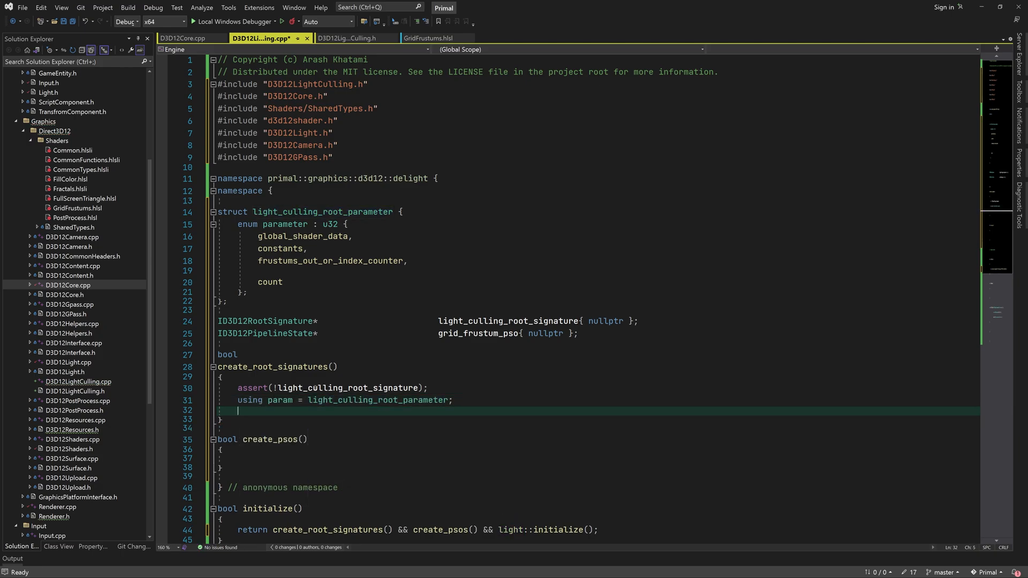
Step: Declare a d3d12_root_parameter array of param::count and set global_shader_data as a CBV
text(d3dx)
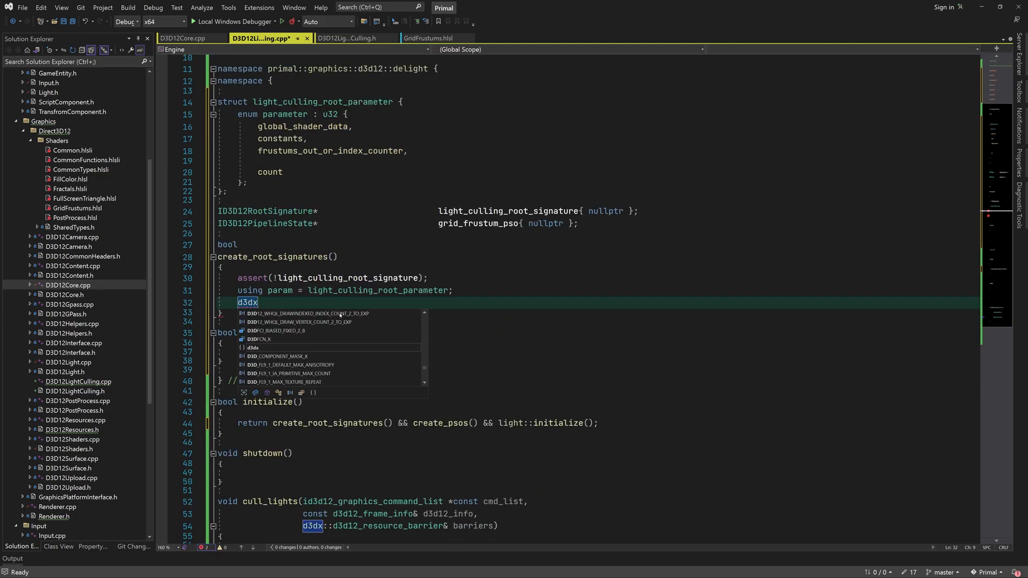
text(::d3d12_root_parameter par)
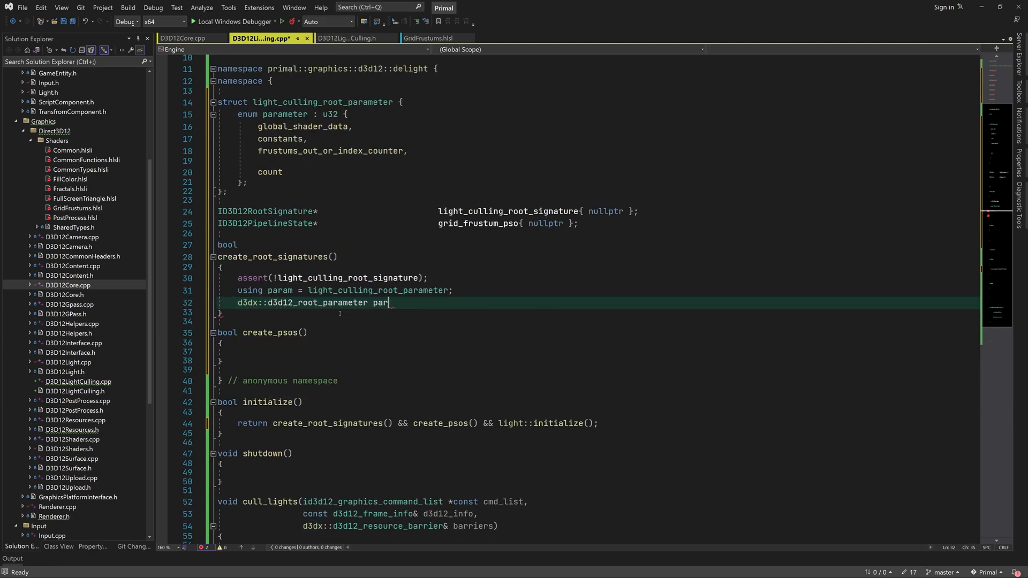
text(ameters[param::count]{};)
text(paramete)
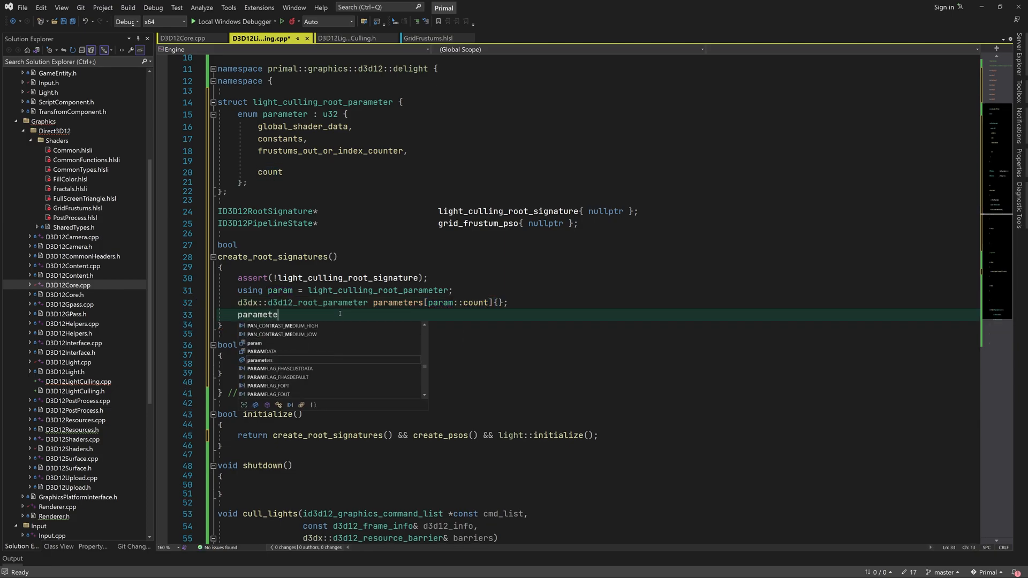
text(rs[param::global_shader_data])
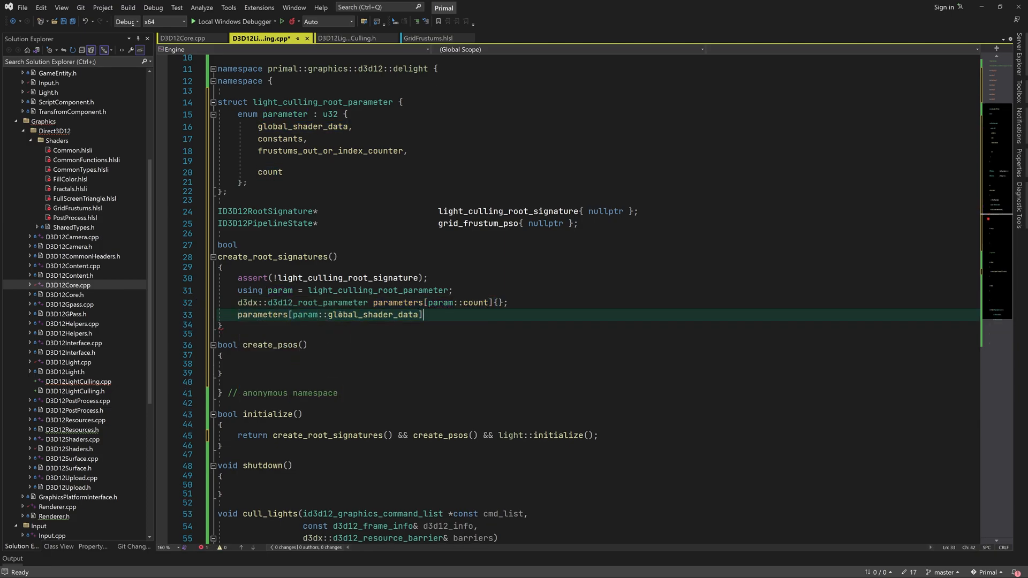
text(.as_cbv(d3d1)
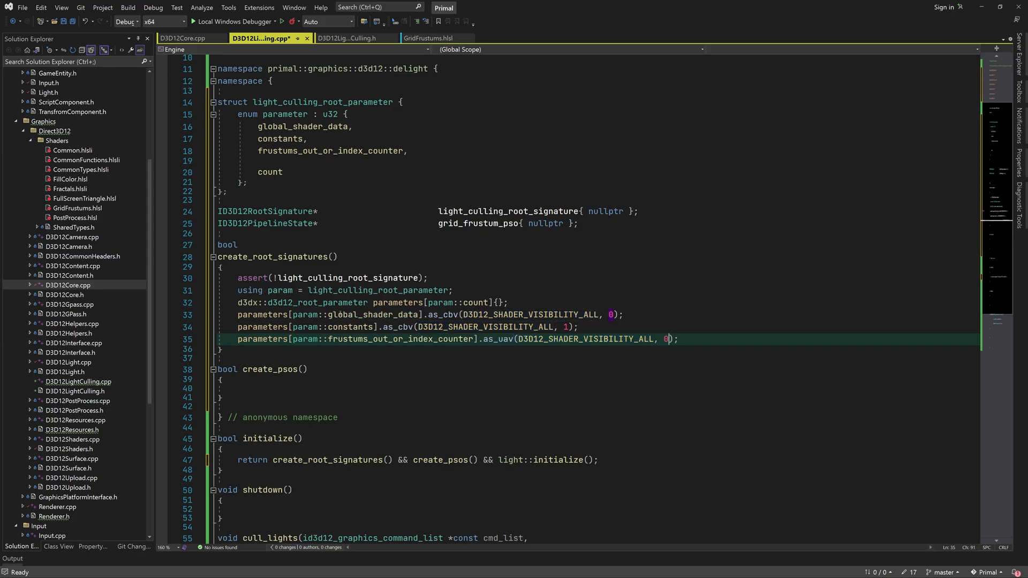
Step: Build light_culling_root_signature from d3d12_root_signature_desc over parameters[0], _countof(parameters), .create()
key(enter)
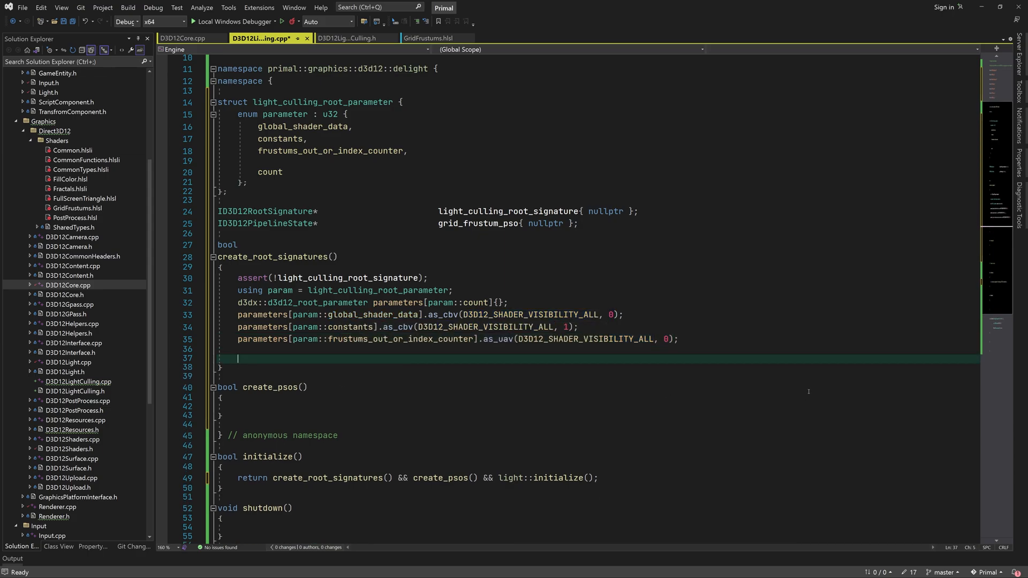
text(light_culling_root_signature = d3dx::)
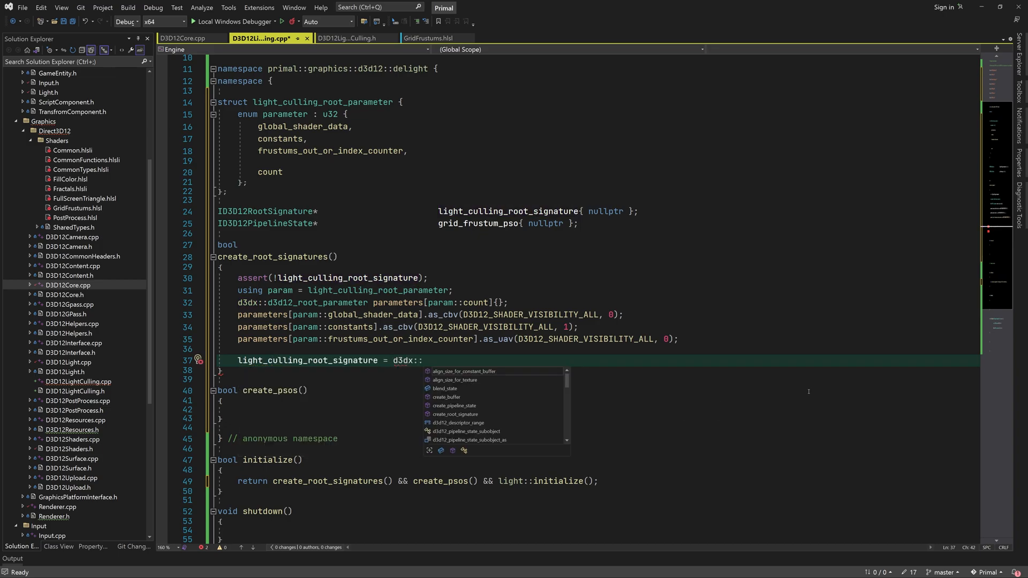
text(d3d12_root_signature_desc{ &)
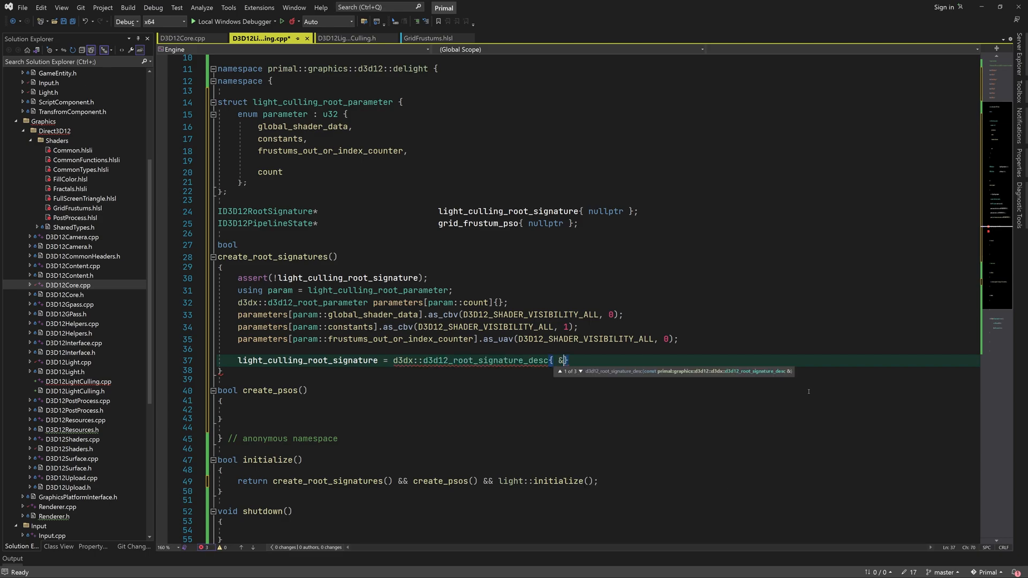
text(parameters[0],)
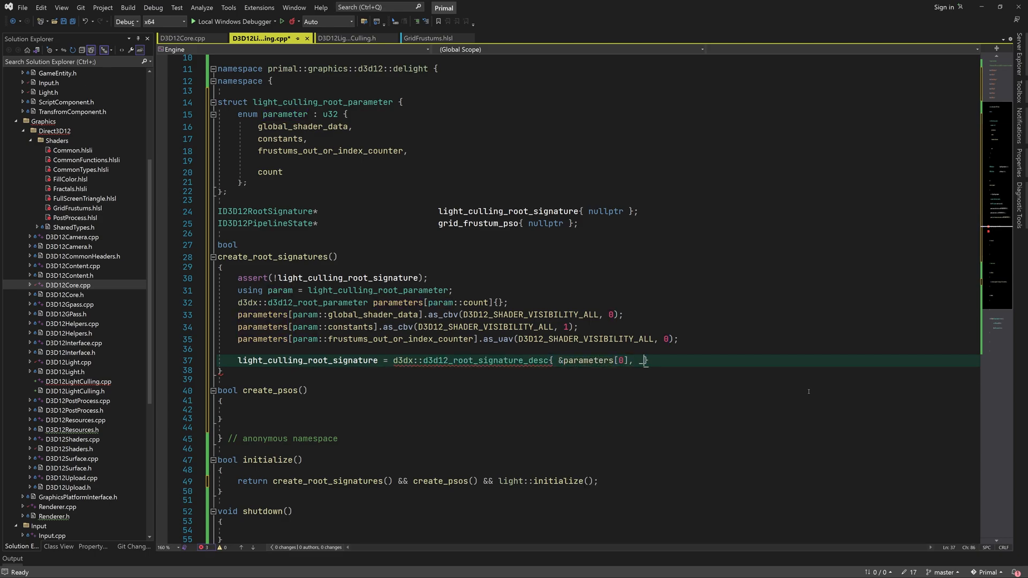
text(_countof(parameters))
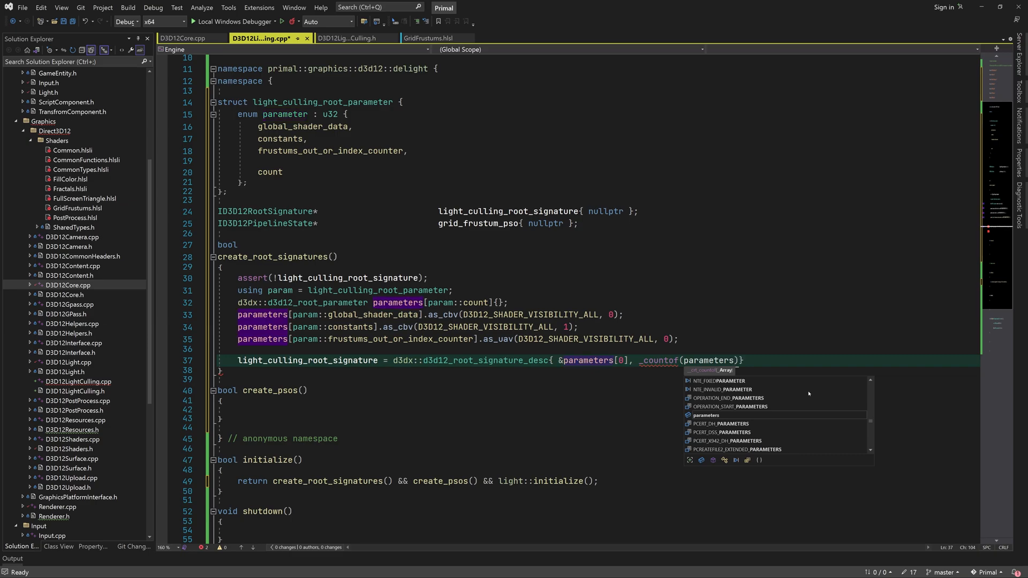
text(.create())
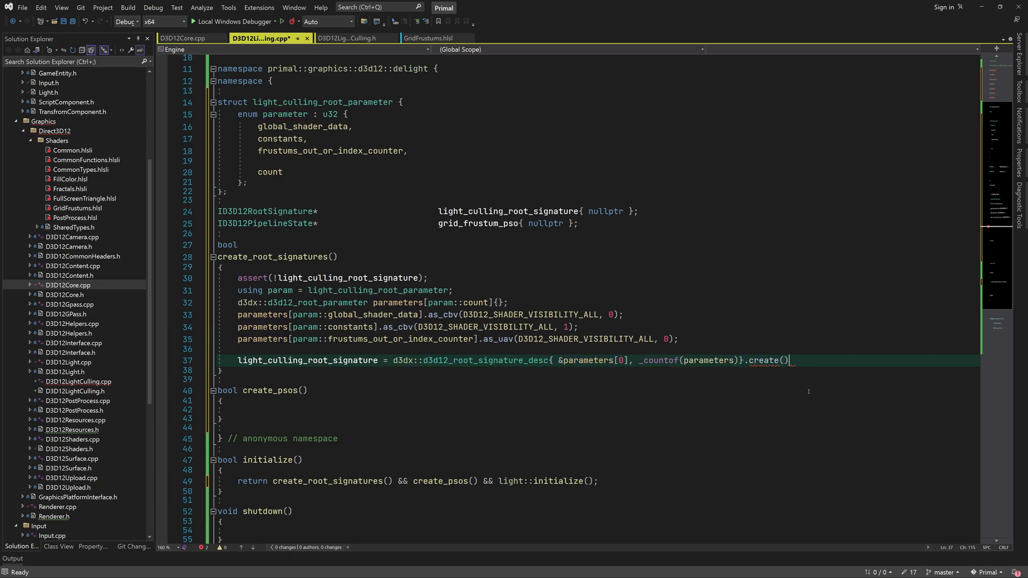
Step: Name it "Light Culling Root Signature", return its non-null check, and begin create_psos with an assert
text(NAME_D3D12_OBJECT)
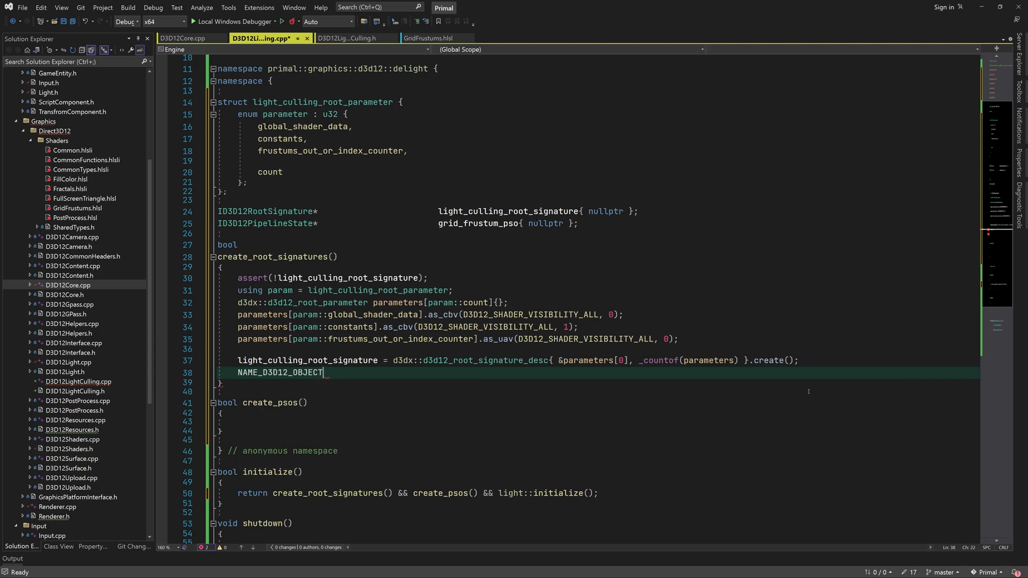
text((light_culling_root_signature))
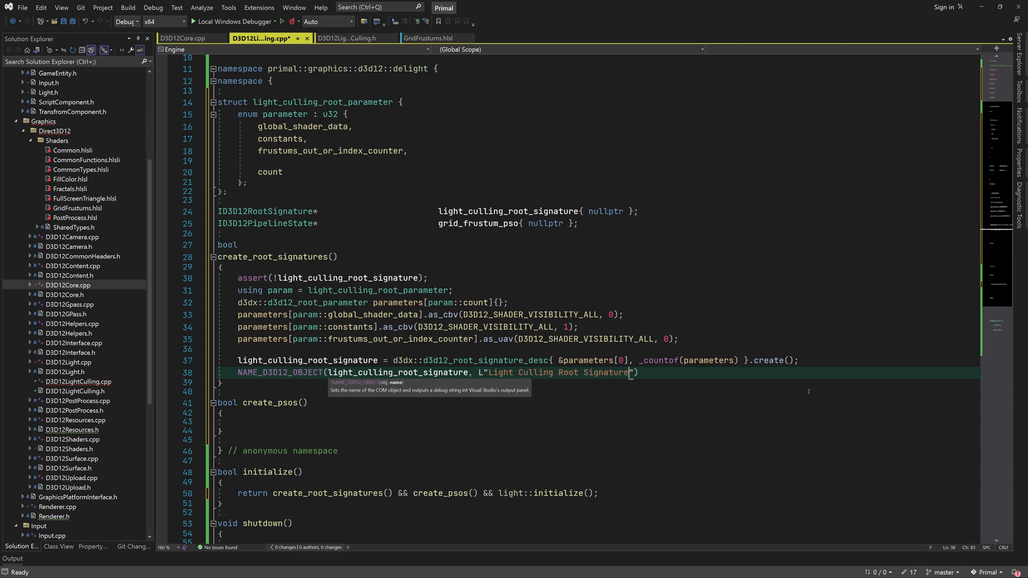
text(return l)
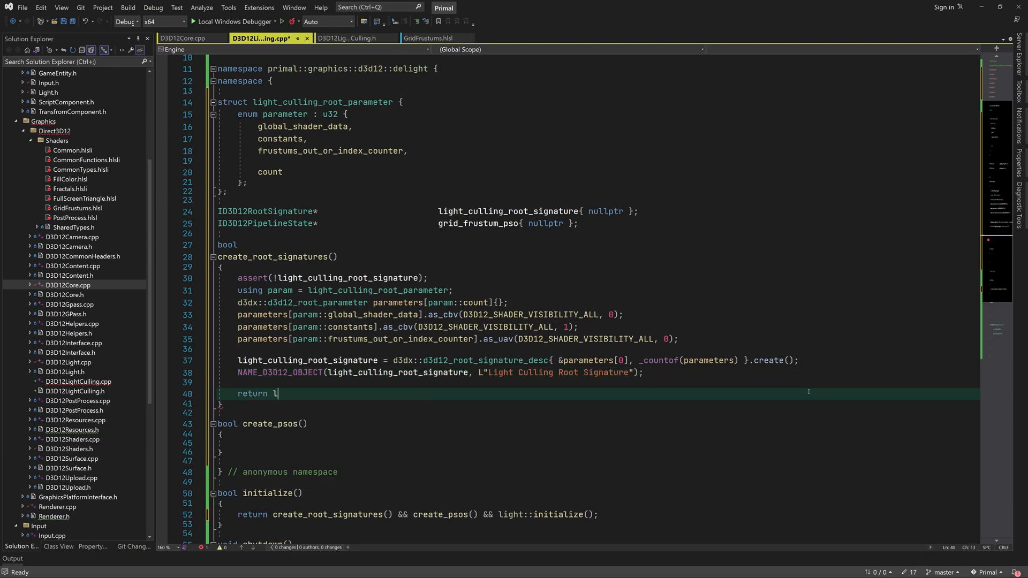
text(ight_culling_root_signature != nullptr;)
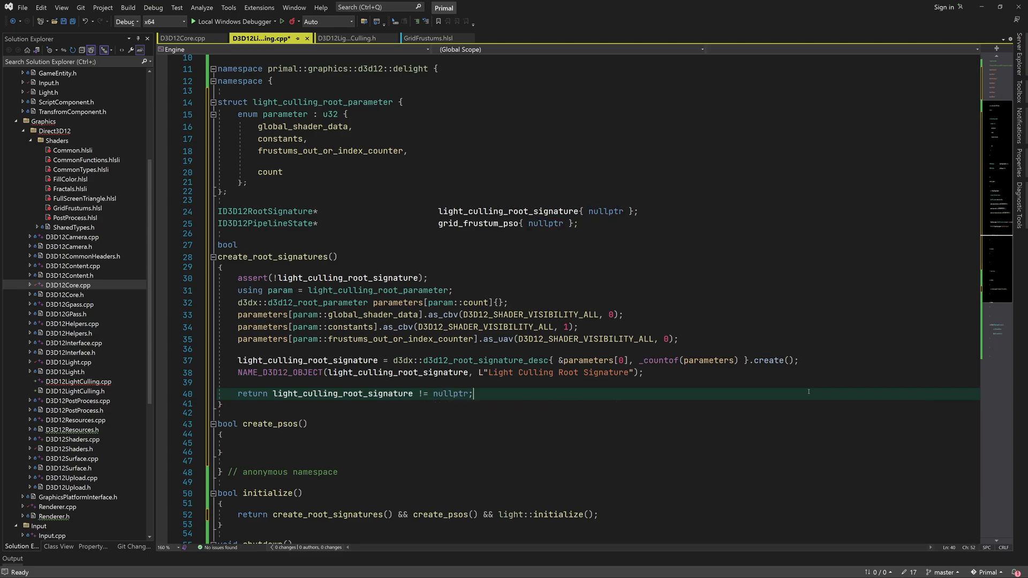
mouse_move(634, 289)
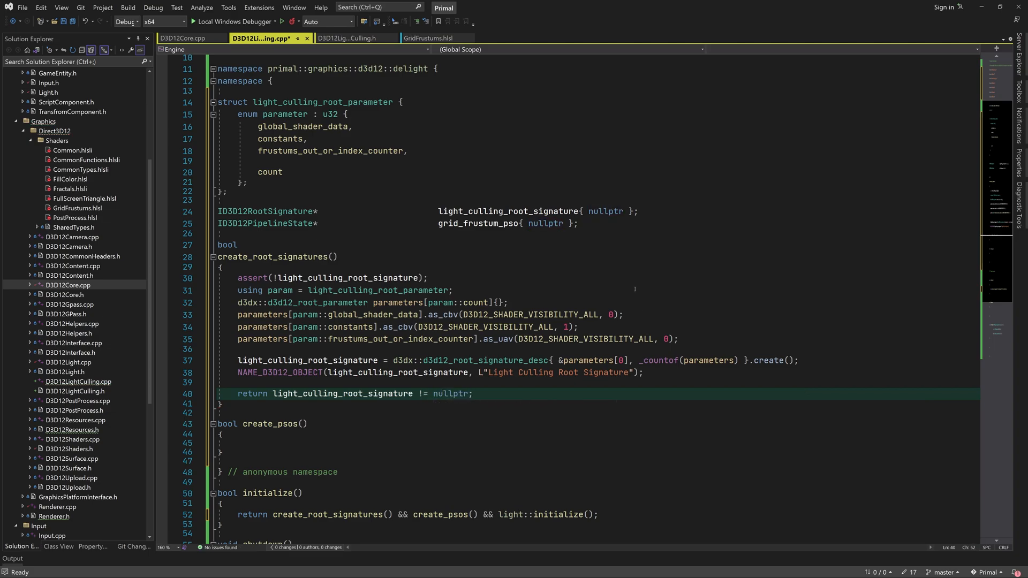
text(assert(!grid_frustum_pso)
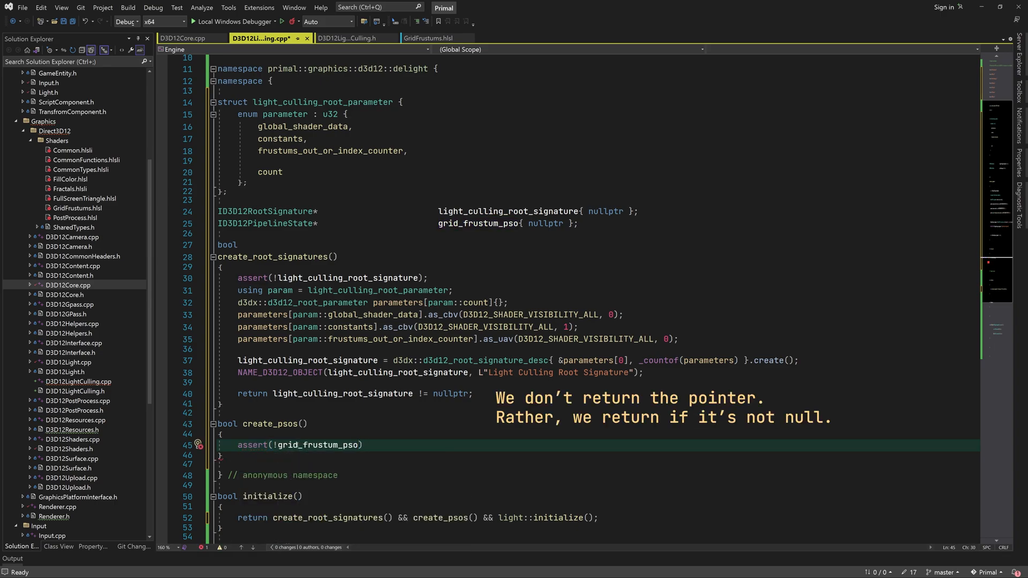
Step: Declare the pipeline-state stream struct with a root_signature subobject {light_culling_root_signature} and the grid_frustums CS
text(struct {)
text(d)
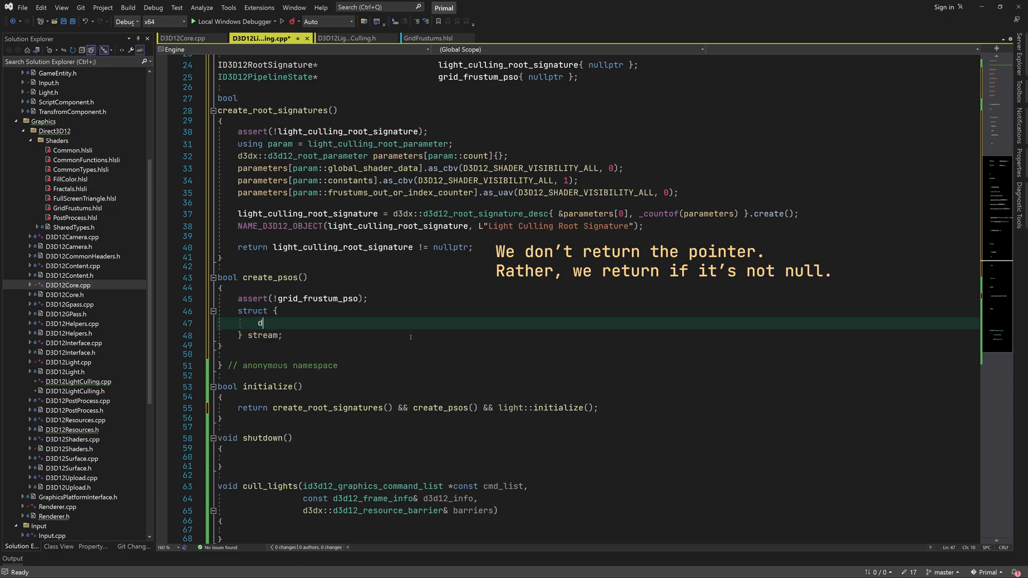
text(3dx::d3d12_pip)
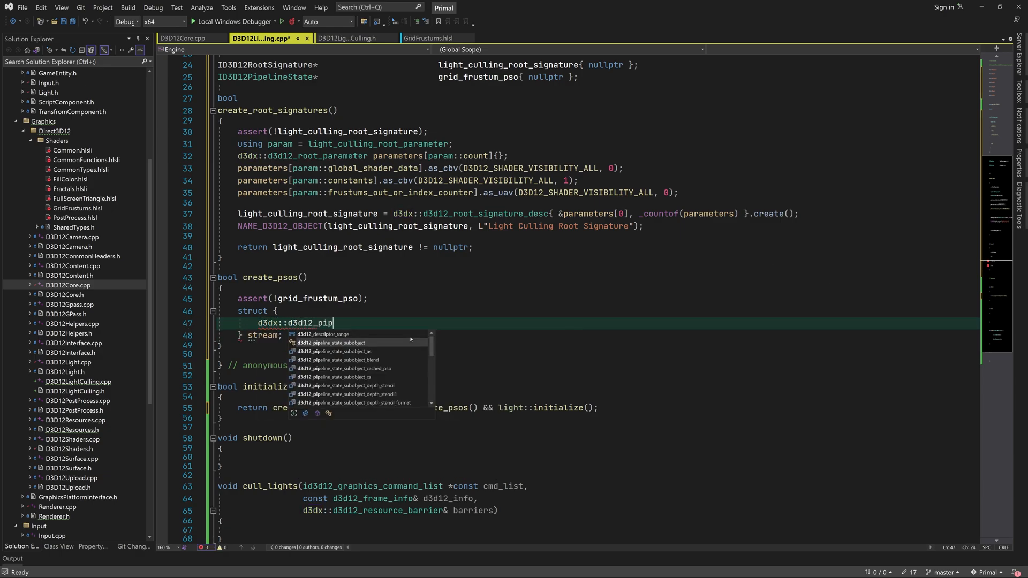
text(eline_state_subobject)
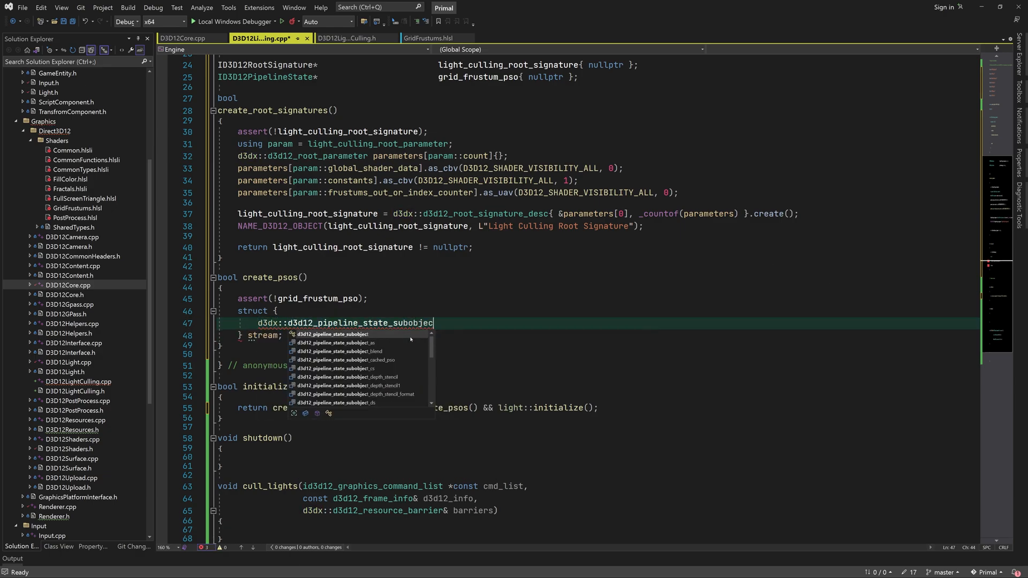
text(_root_signature)
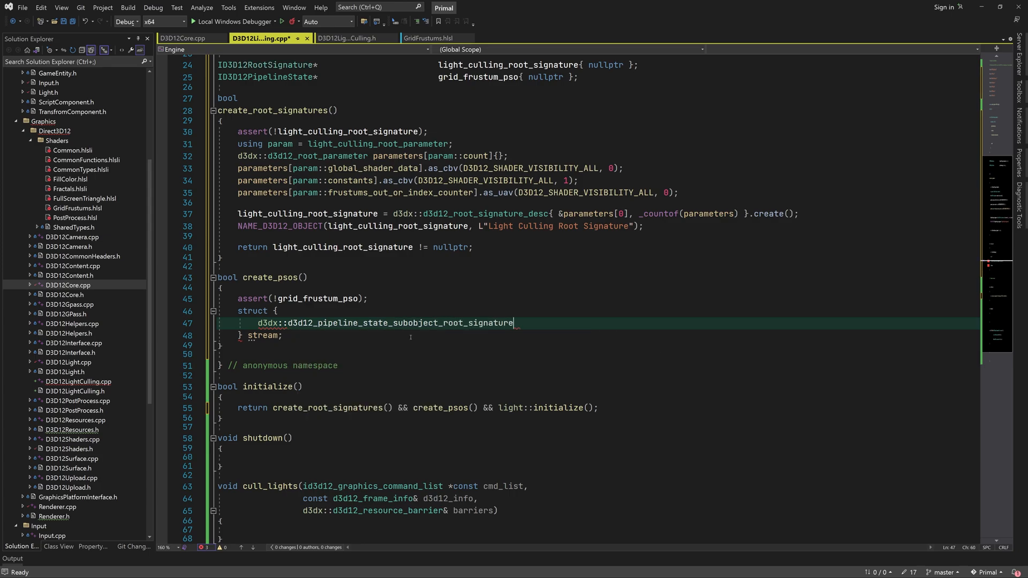
text(root_signature)
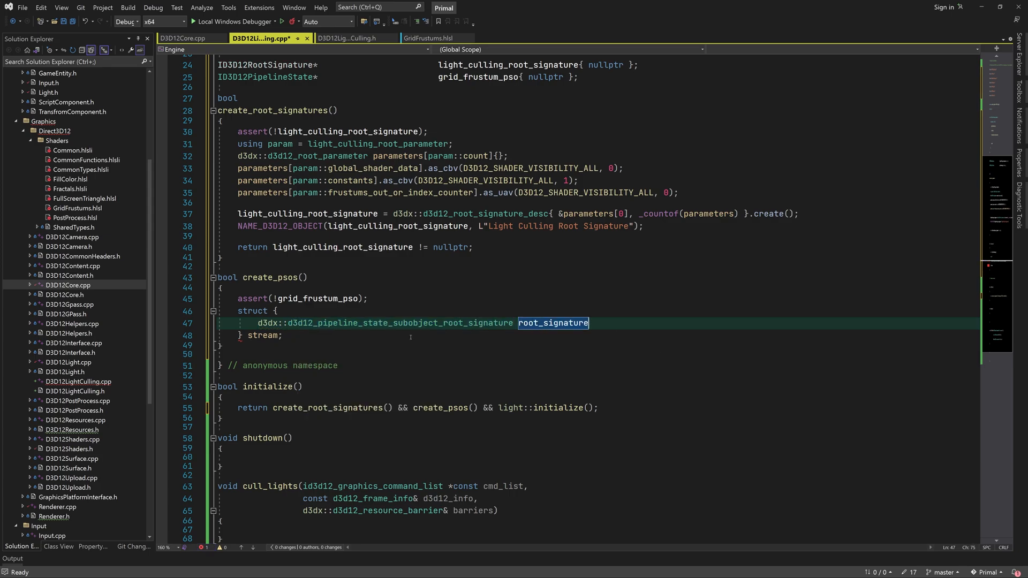
text({light_culling_root_signature})
text(d3dx::d3d12_pipeline_state_subobject_root_cs cs{ shaders::g };)
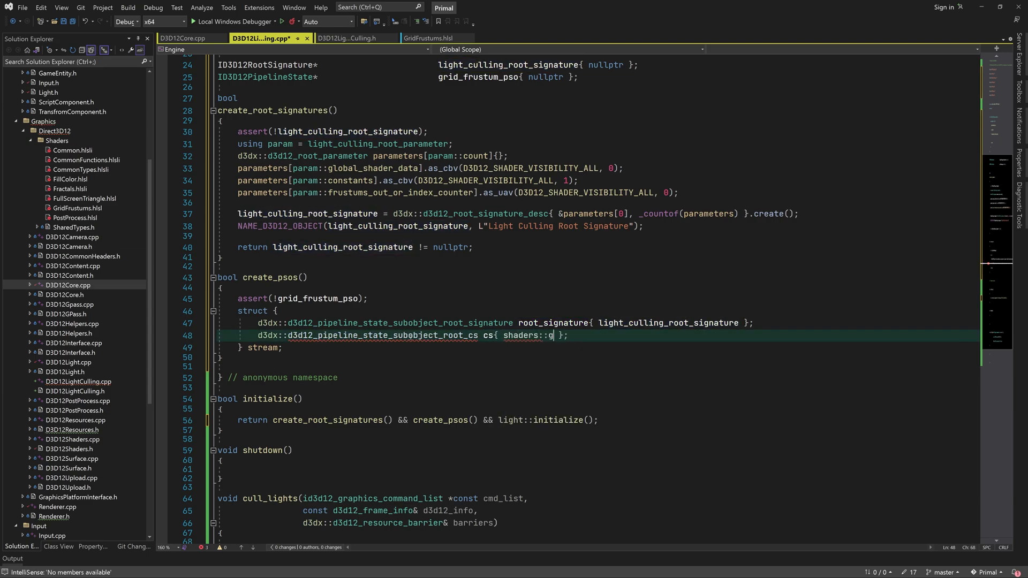
text(et_en)
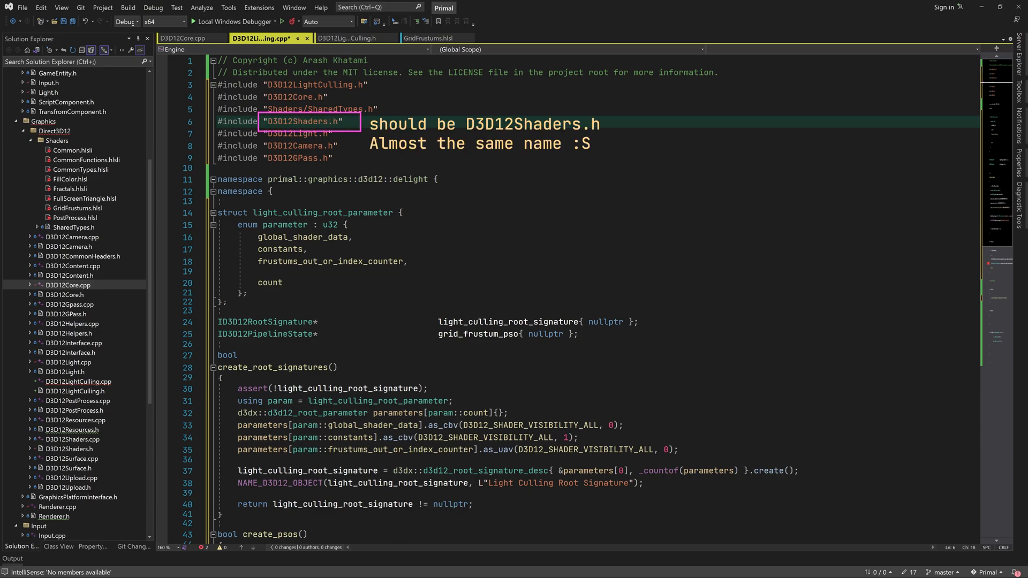
scroll(down, 3)
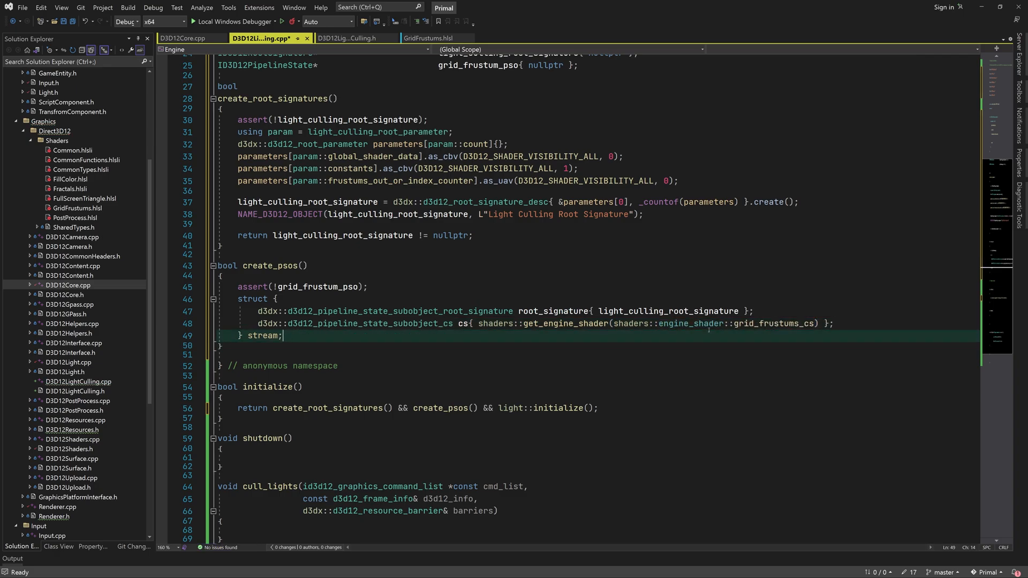
Step: Create grid_frustum_pso via d3dx::create_pipeline_state(&stream, ...), name it "Grid Frustums PSO", return its non-null check
text(grid_frustum)
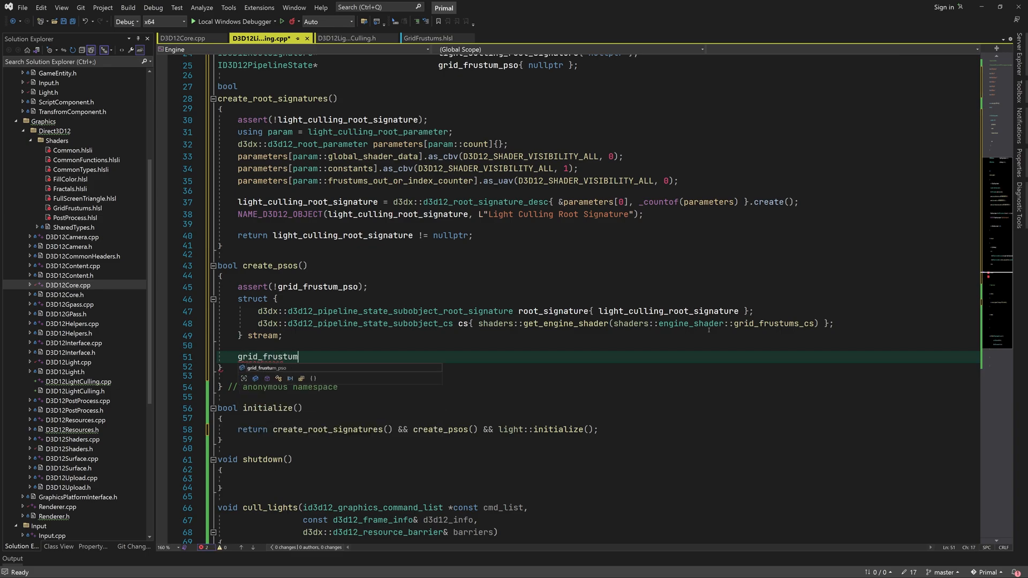
text(_pso = d3dx::crea)
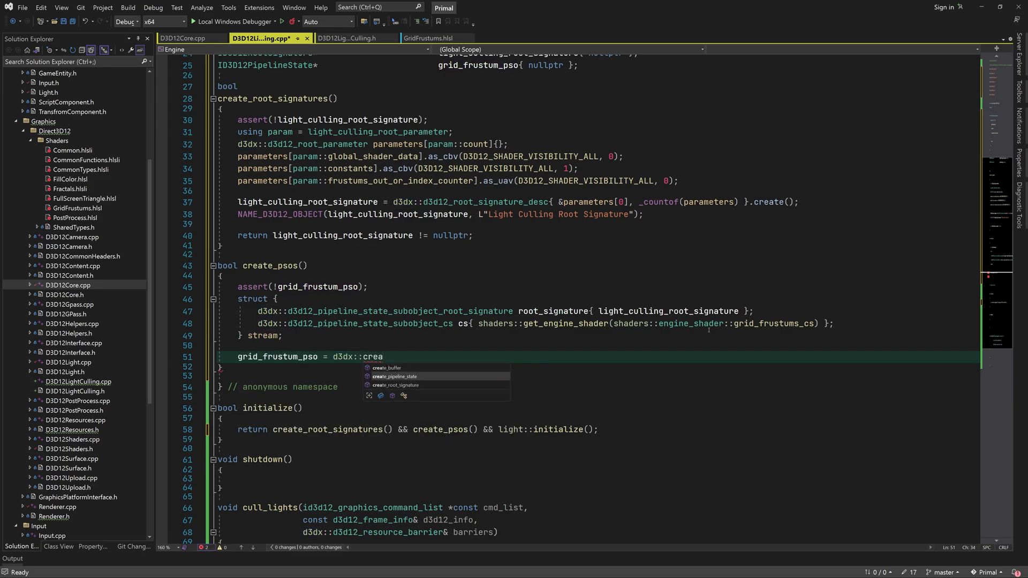
text(te_pipeline_state(&stream, sizeof(stream));)
click(598, 368)
text(NAME_D3D12_OBJECT(grid_frustum_pso, )
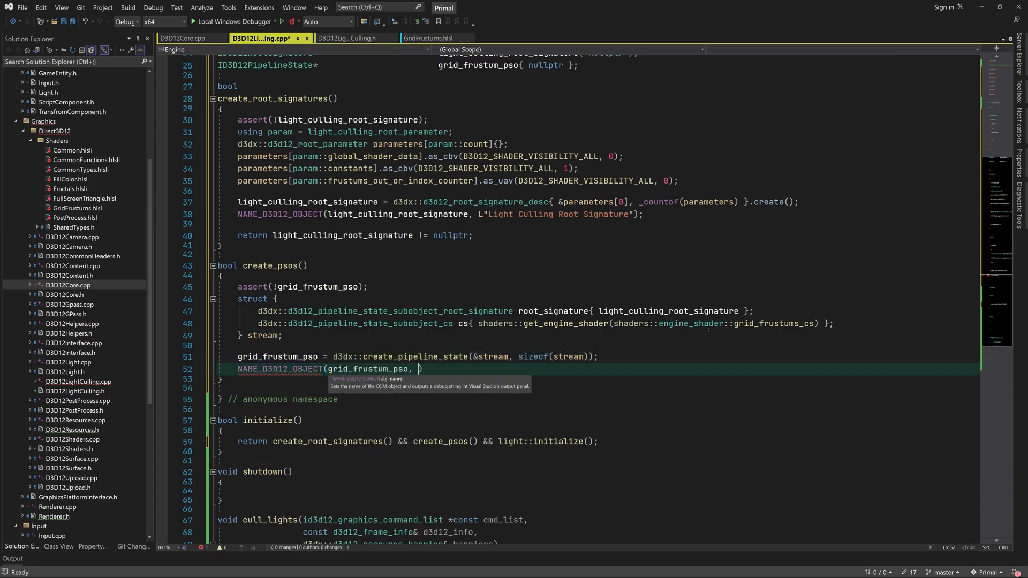
text(L"Grid Frus")
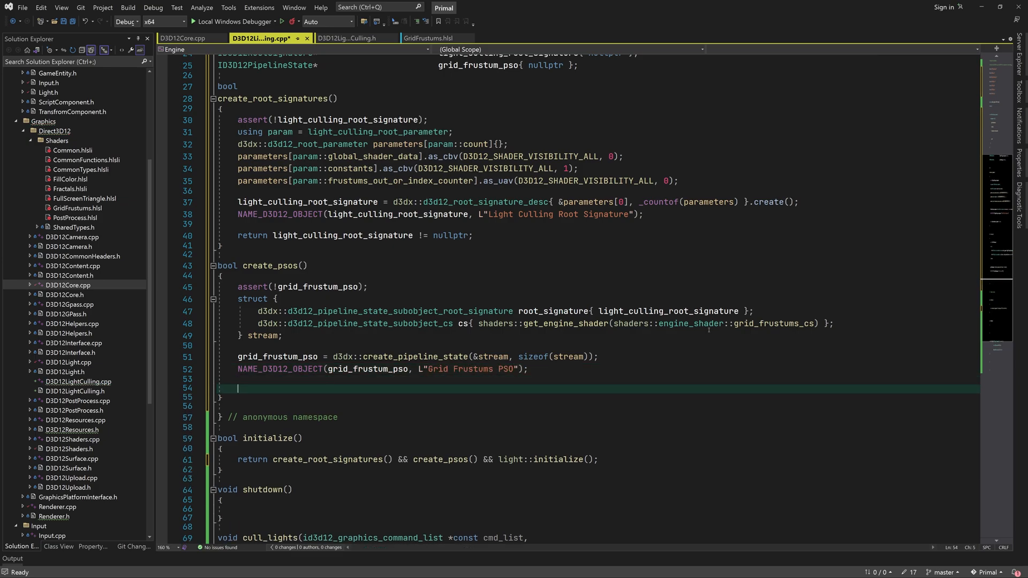
text(return grid_frustum_pso !=)
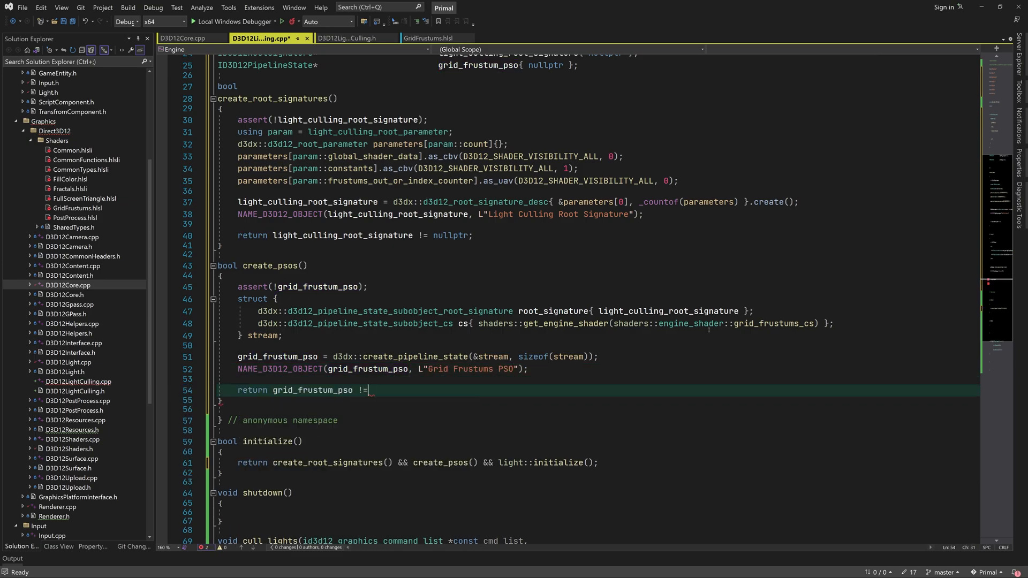
Step: Write shutdown(): light::shutdown(), assert both objects, core::deferred_release the root signature and PSO, then save
text(nullptr;)
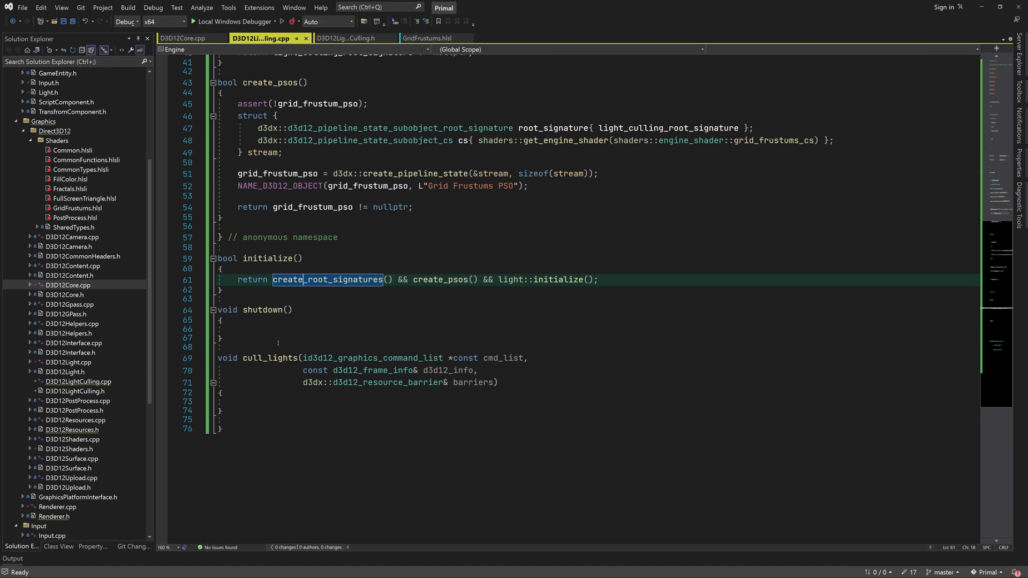
text(light::shutdown();)
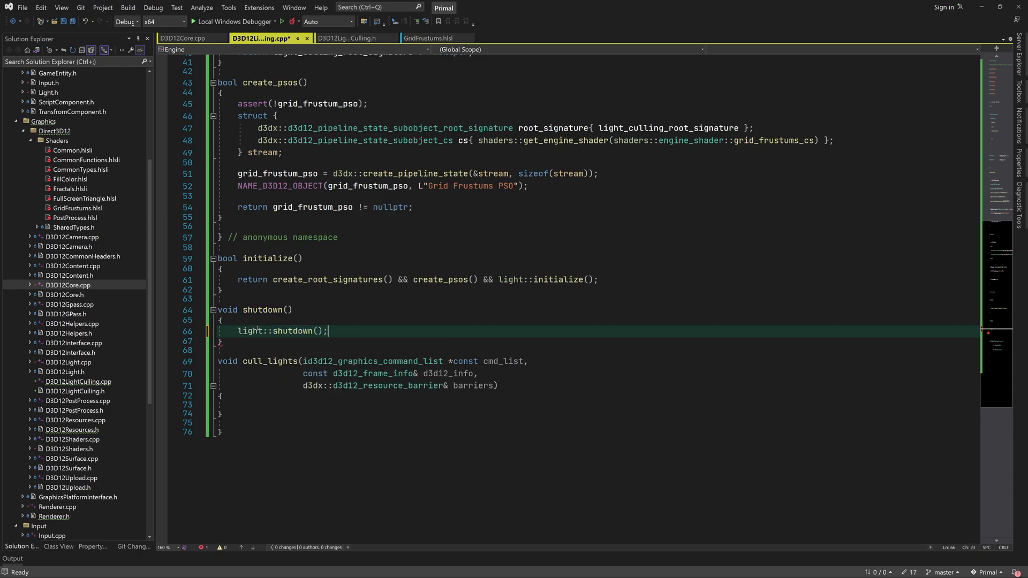
text(assert()
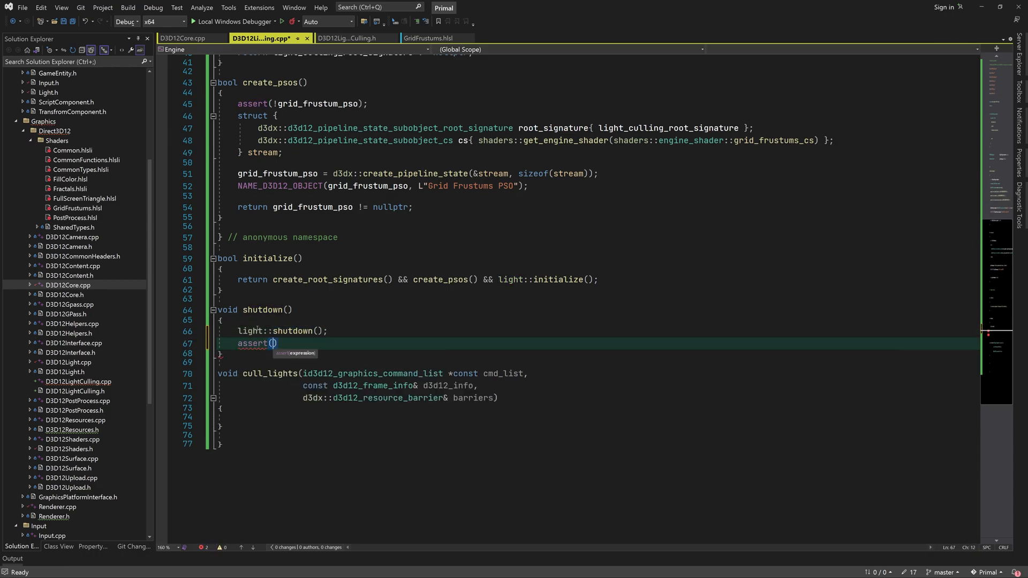
text(light_culling_root_signature && grid_frustum_pso)
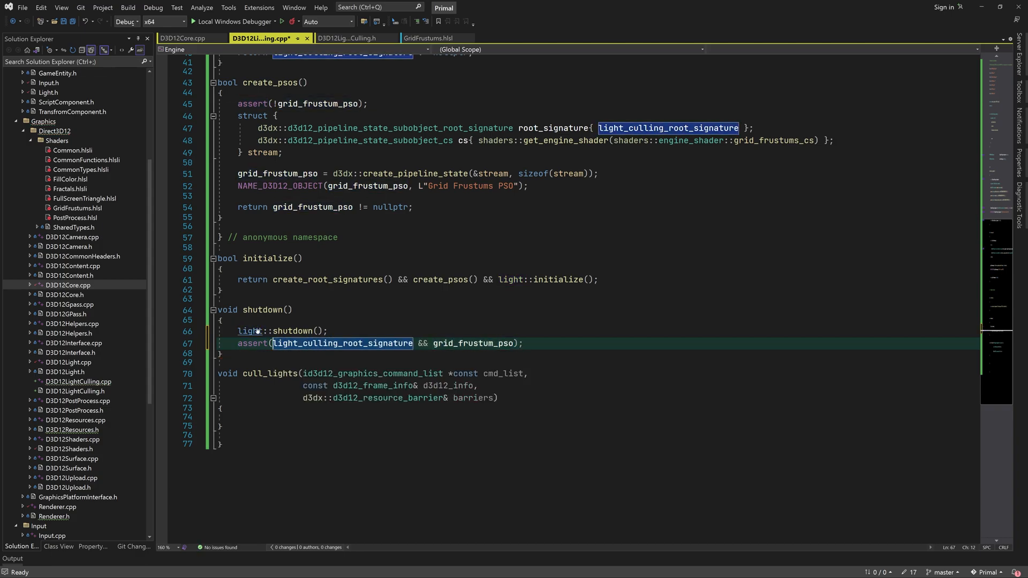
text(core::deferred_release)
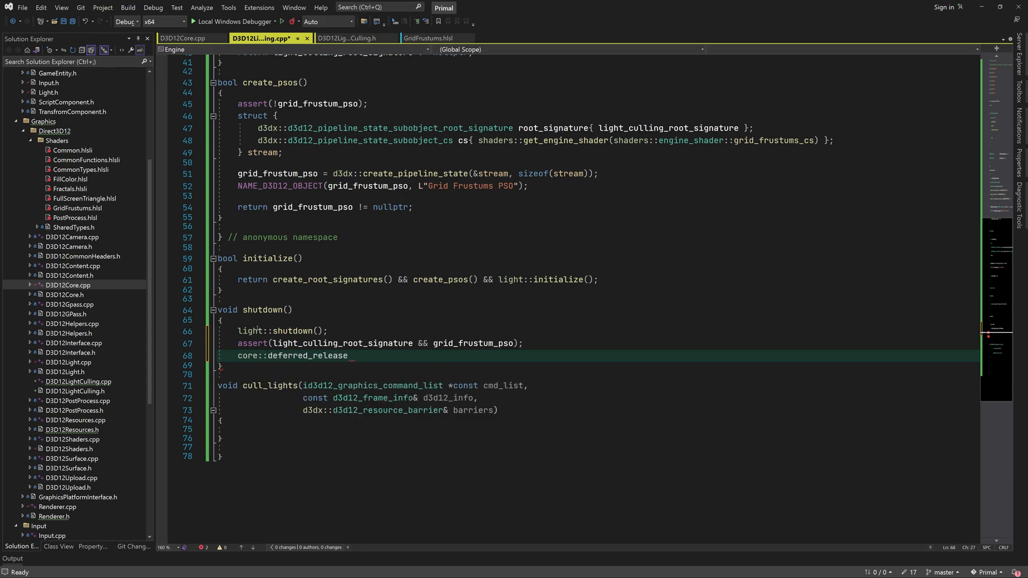
text(cor)
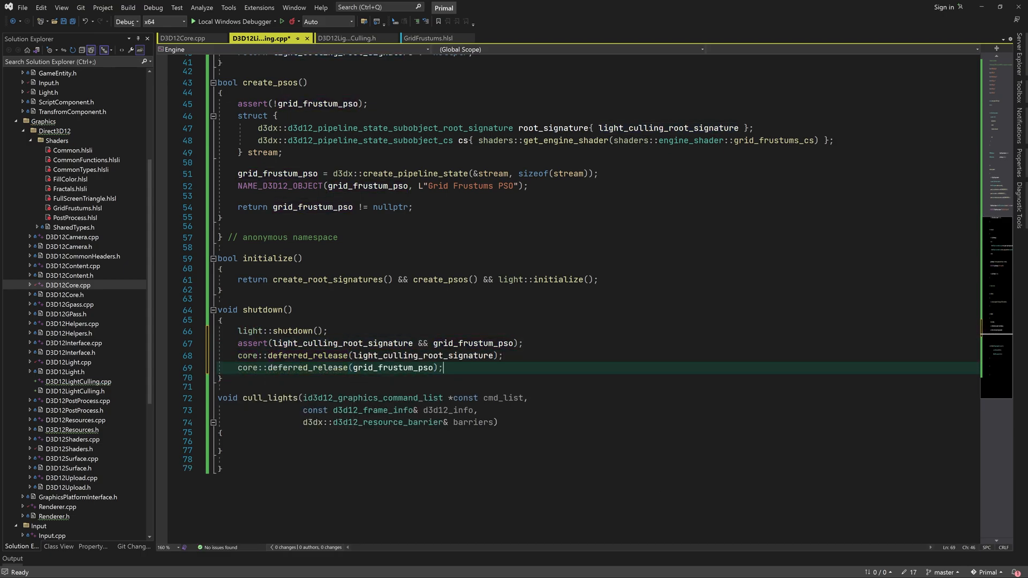
key(F7)
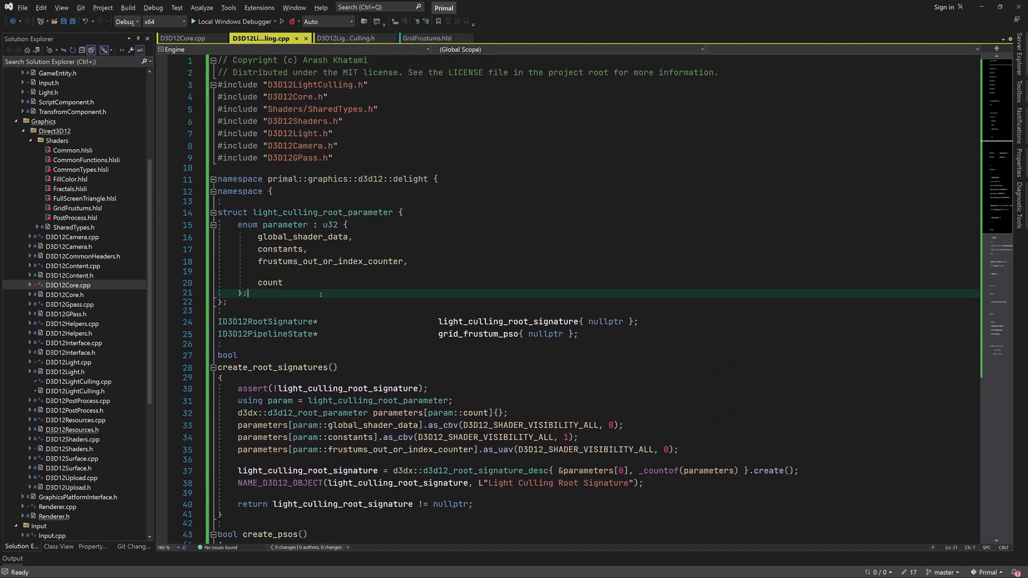
Step: Declare culling_parameters with d3d12_buffer frustums, hlsl LightCullingDispatchParameters grid_frustums_dispatch_params and u32 frustum_count{0}
text(struc)
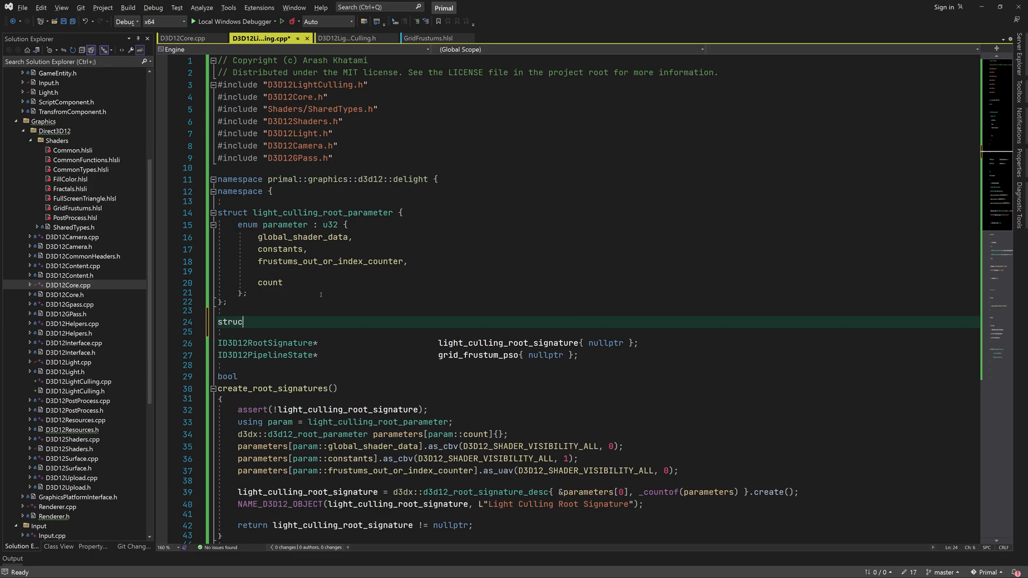
text(light_culling_p)
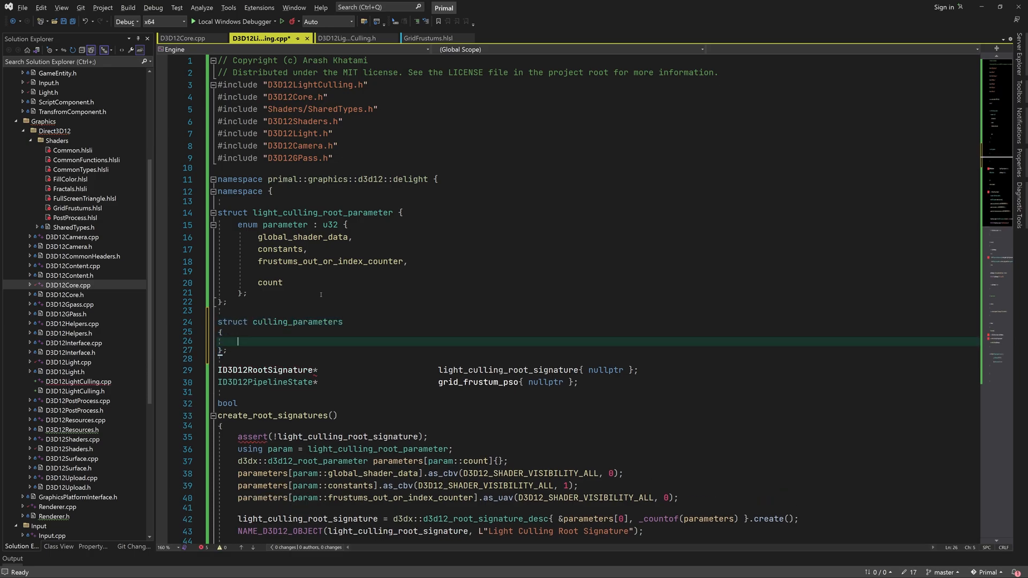
text(d3d12_buffer)
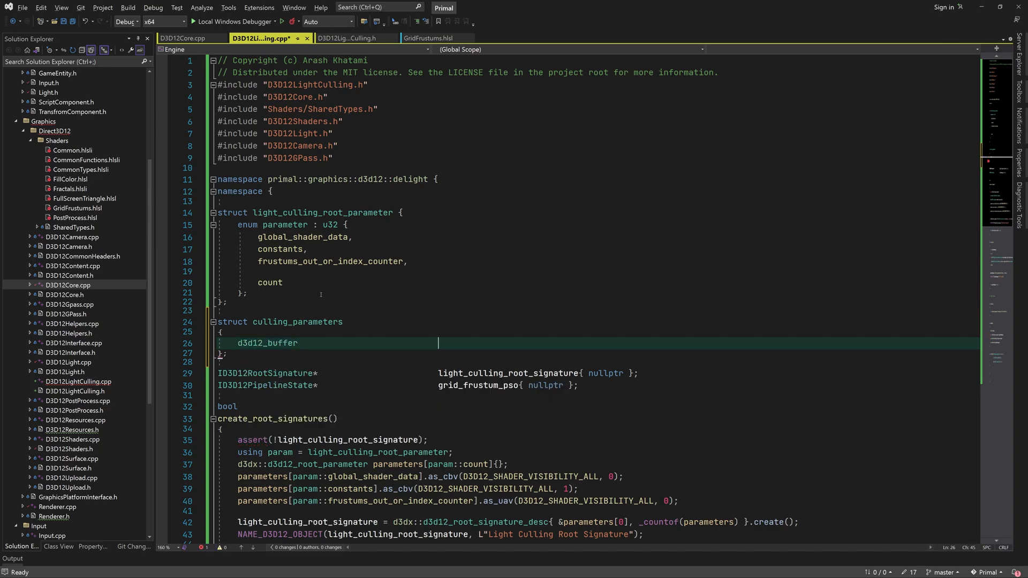
text(frustums;)
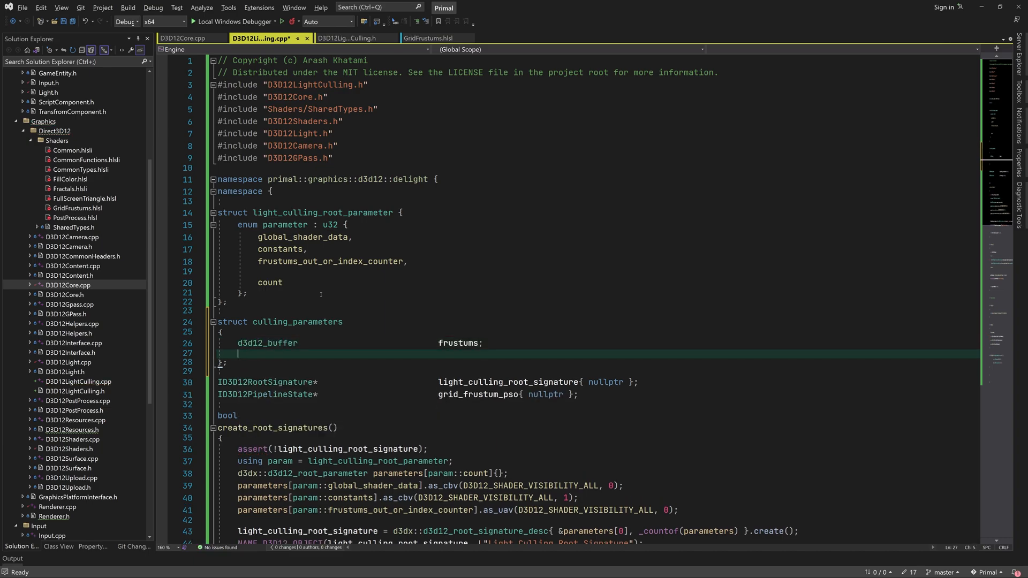
text(hlsl::l)
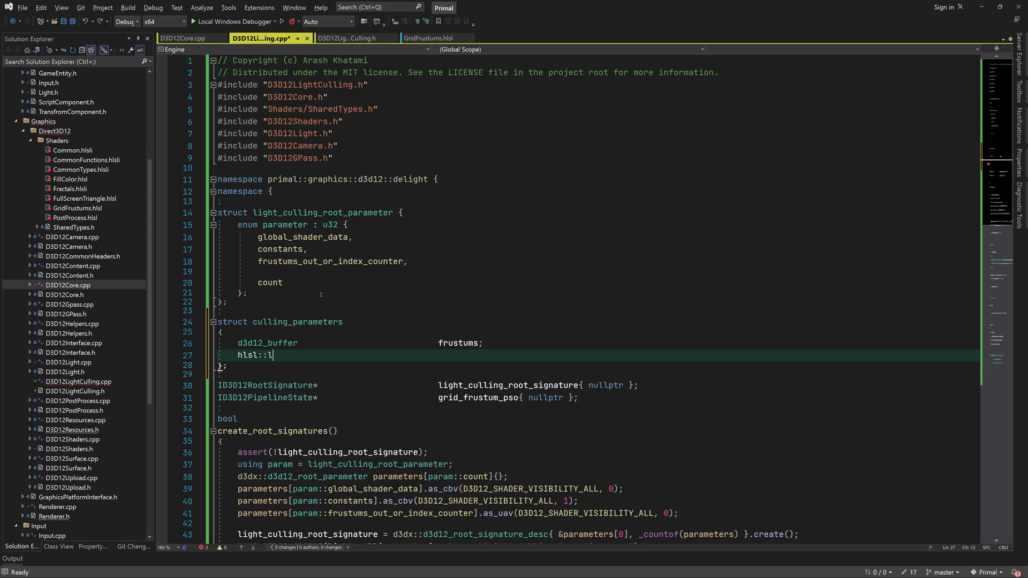
text(LightCullingDispatchParameters)
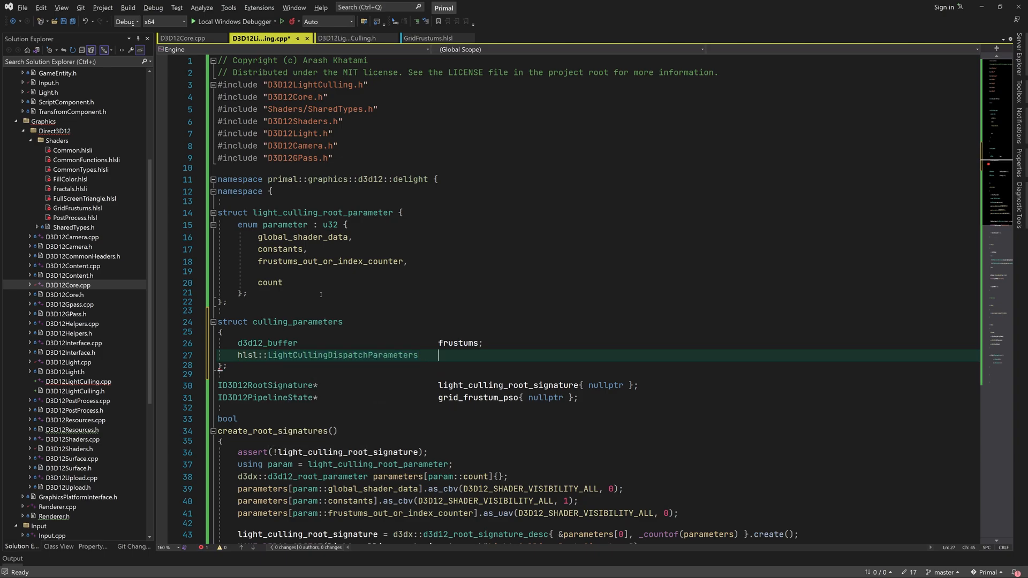
text(grid_fru)
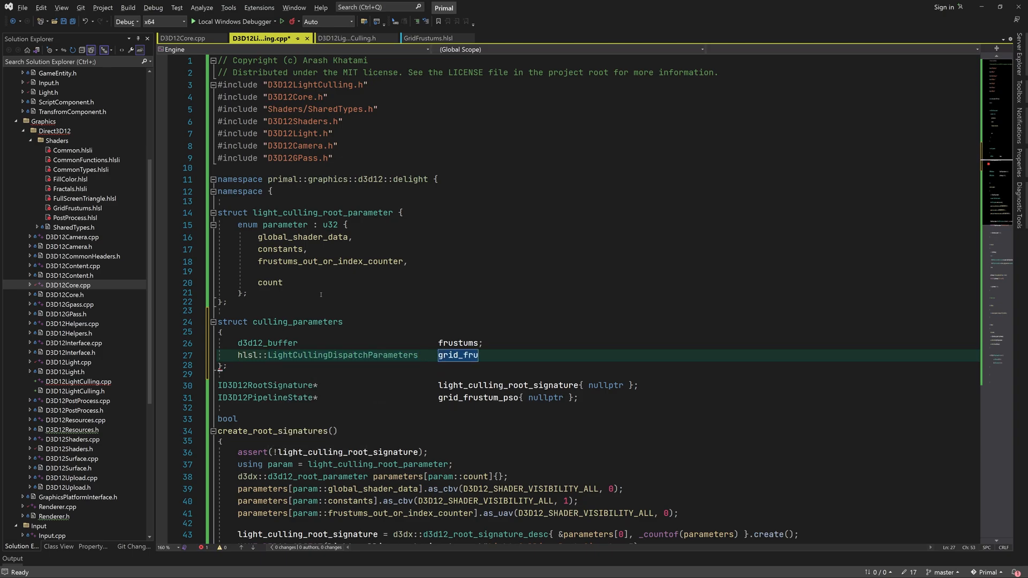
text(stums_dispatch_paramete)
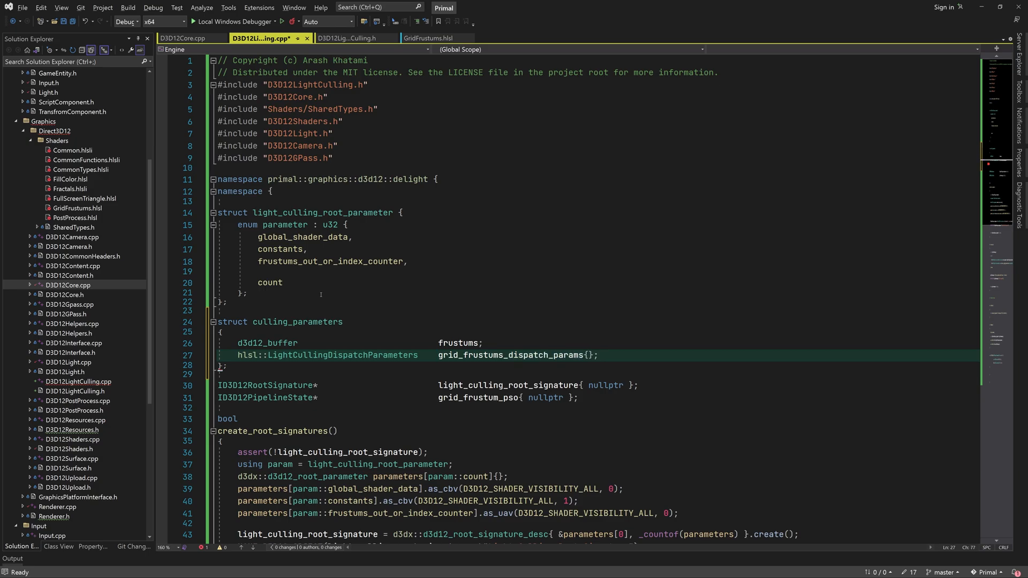
text(u32 frustum_co)
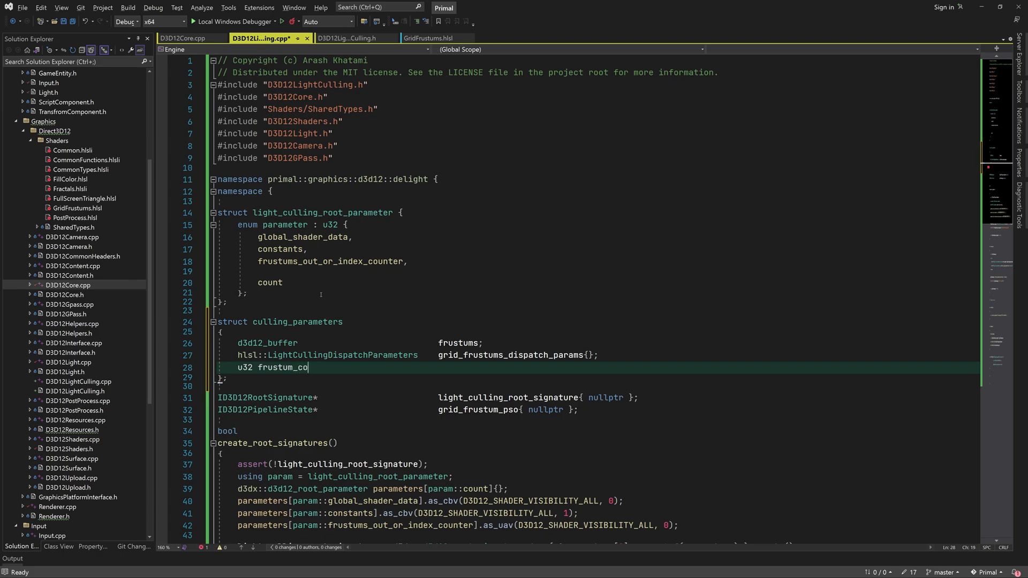
text(unt{0};)
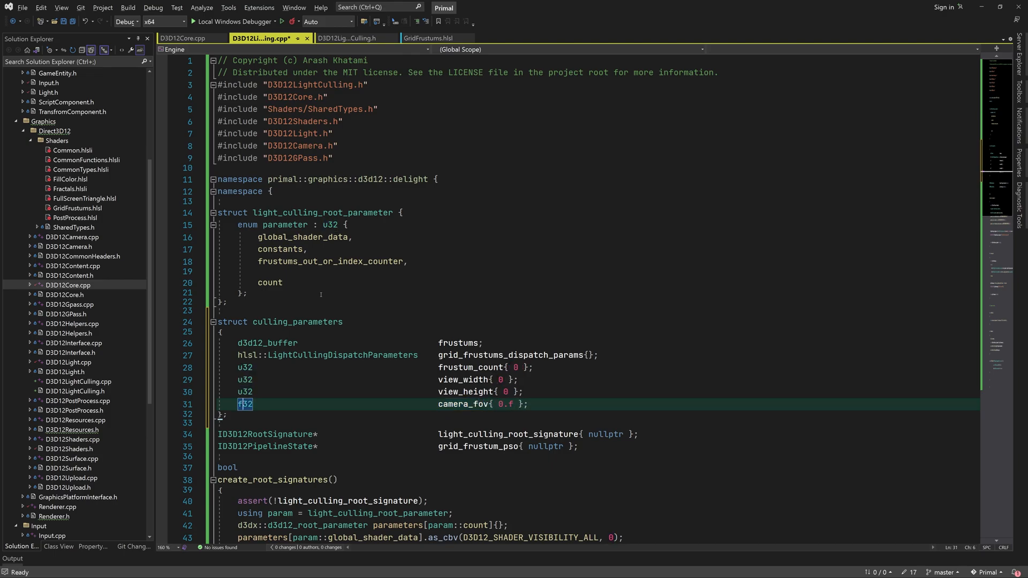
Step: Declare struct light_culler holding culling_parameters cullers[frame_buffer_count]
text(struct light_culler)
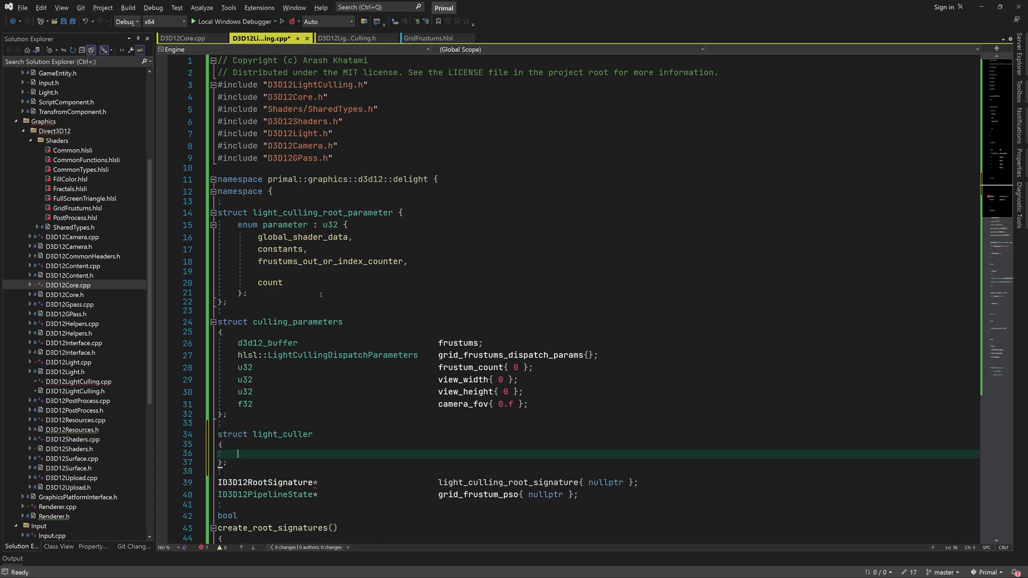
text(culling_parameters)
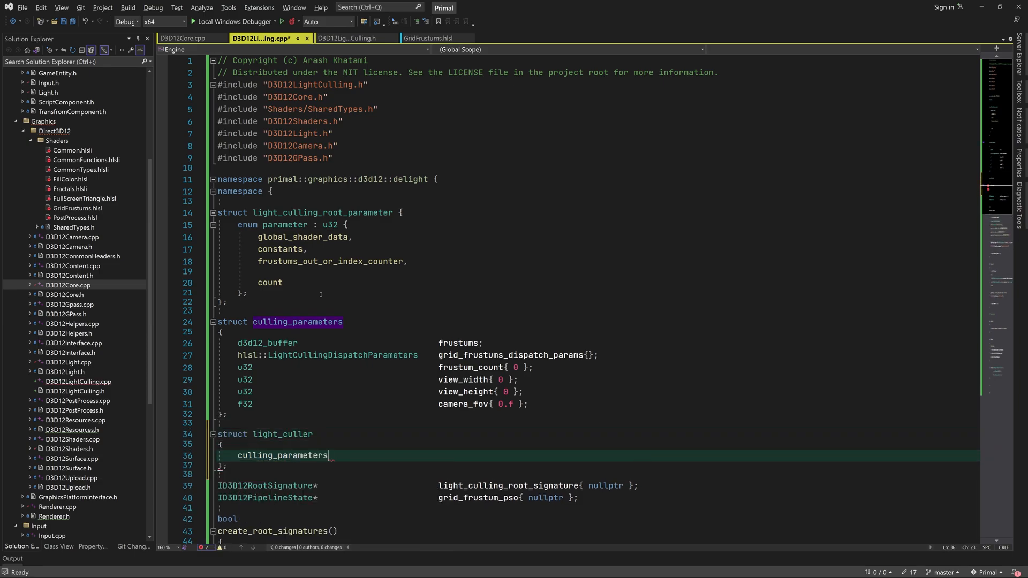
text(cullers[frame_buffer_count]{};)
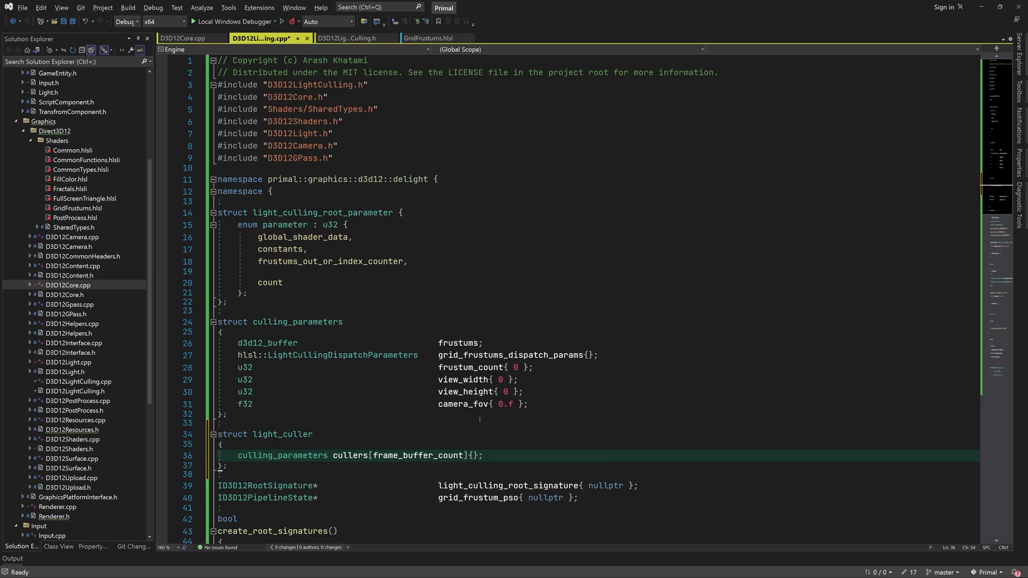
scroll(down, 3)
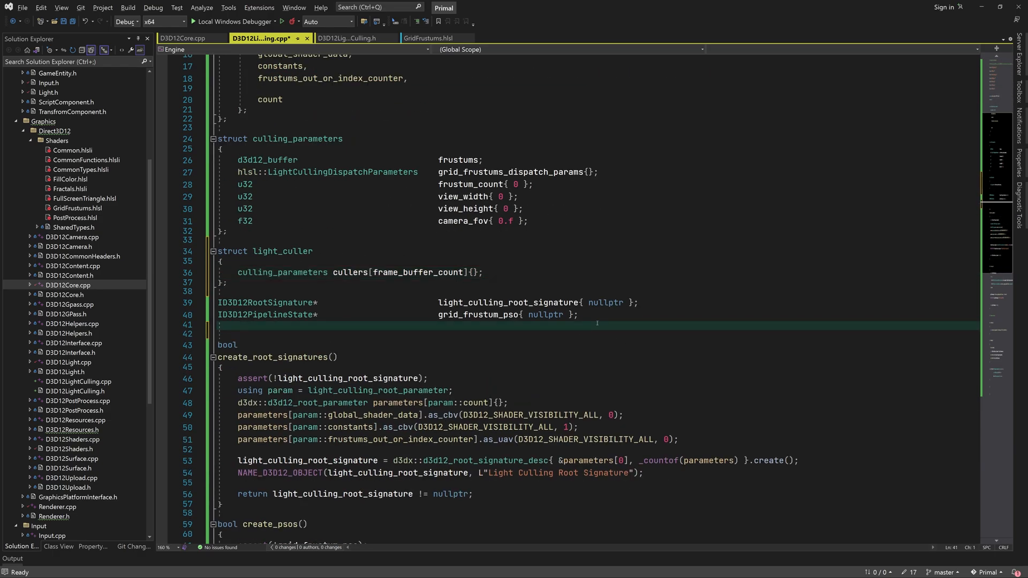
Step: Add utl::free_list<light_culler> light_cullers and declare add_culler/remove_culler in the header
text(utl::free_list<ligh)
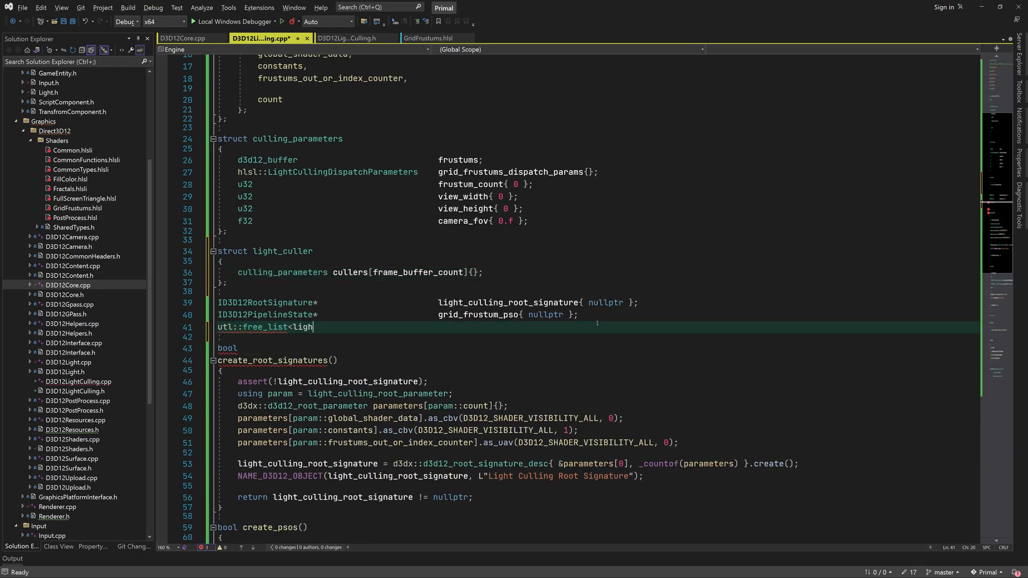
text(t_culler>                light_cullers;)
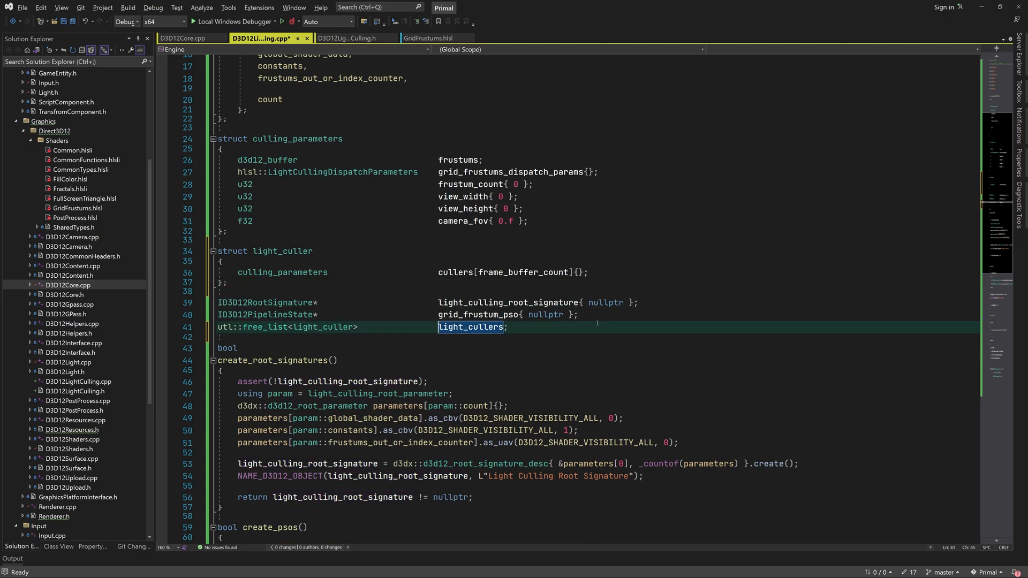
click(346, 37)
text([[nodiscard]] id::id_type)
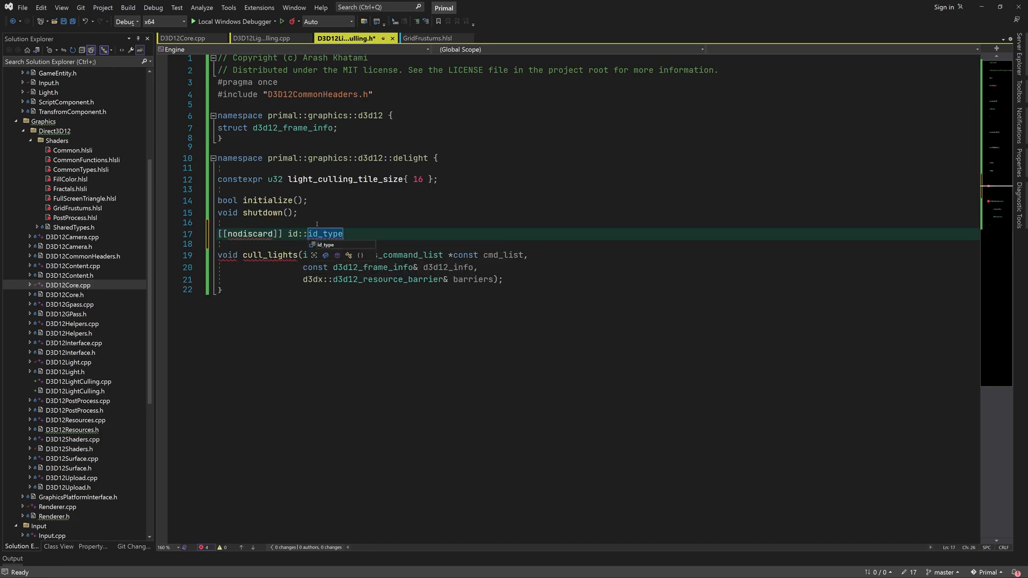
text(add_culler();)
click(596, 244)
text(void remove_culler(id::id_type id)
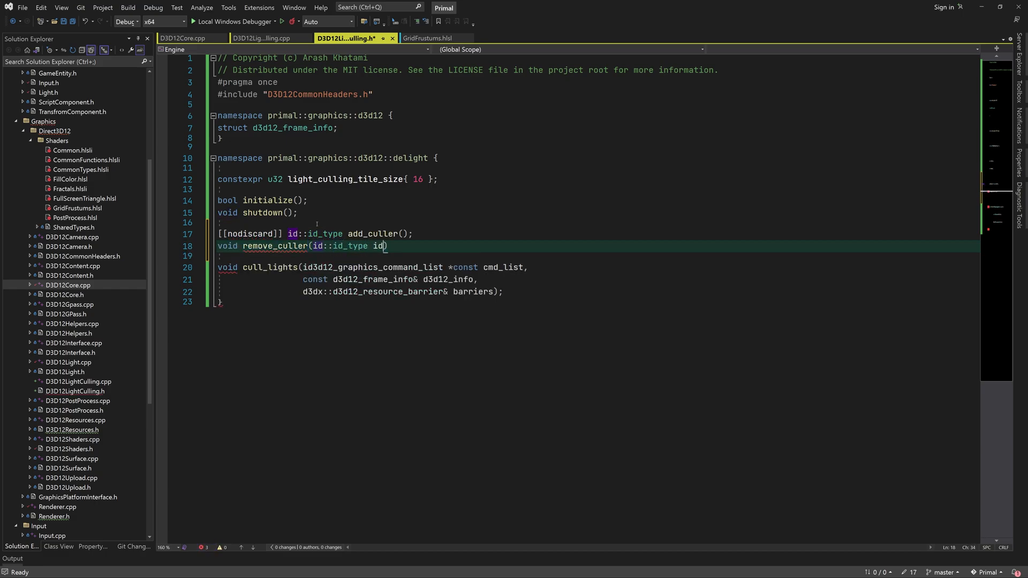
text(;)
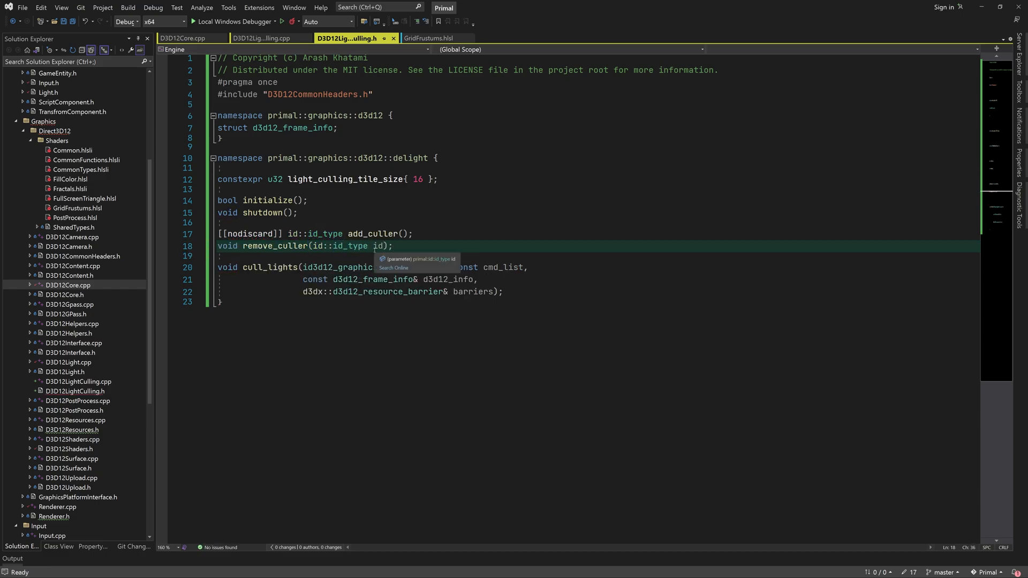
click(263, 38)
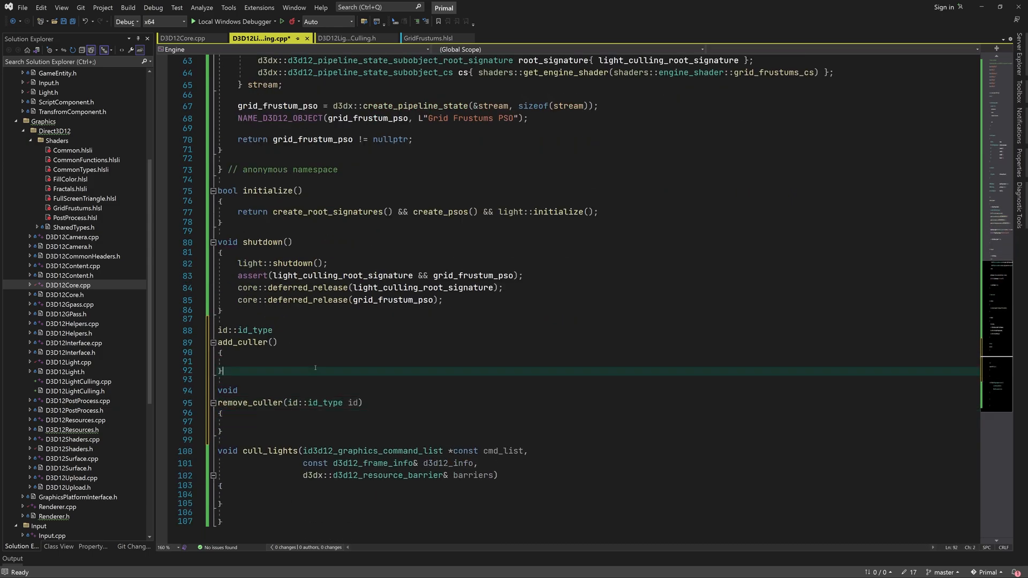
Step: Implement add_culler returning light_cullers.add() and remove_culler asserting id::is_valid(id) before removing, then save
text(return)
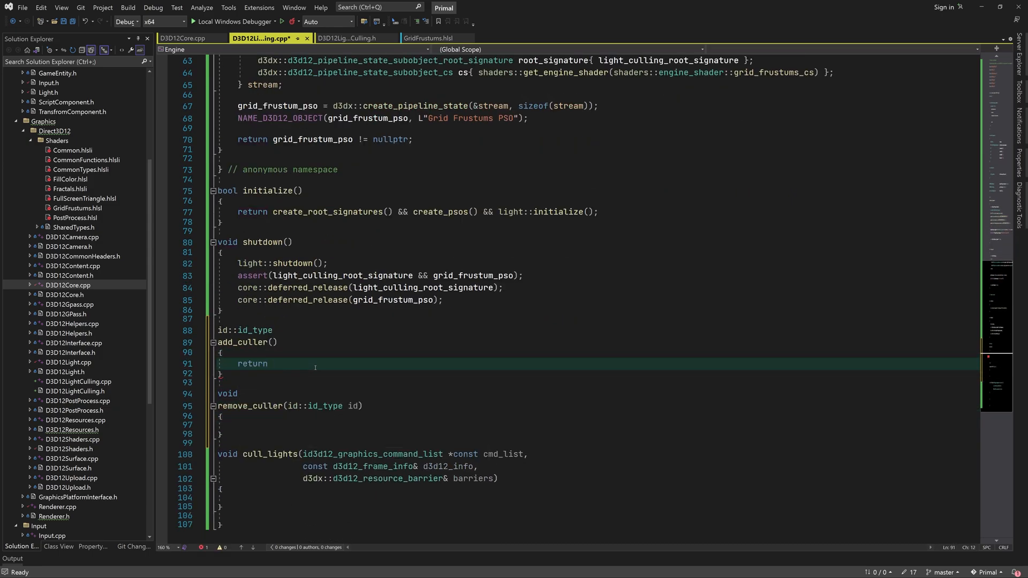
text(light_cullers.add();)
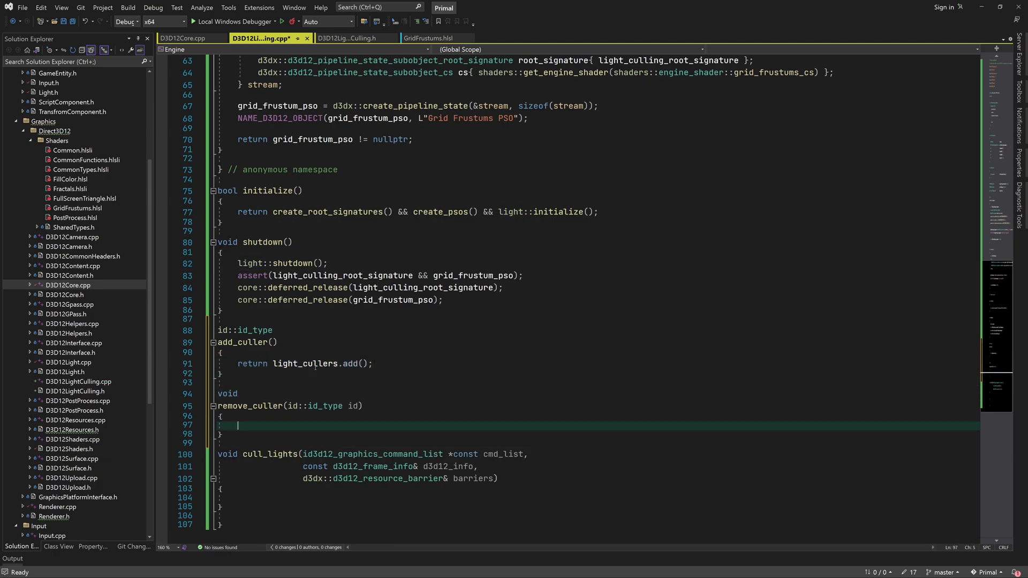
text(asser)
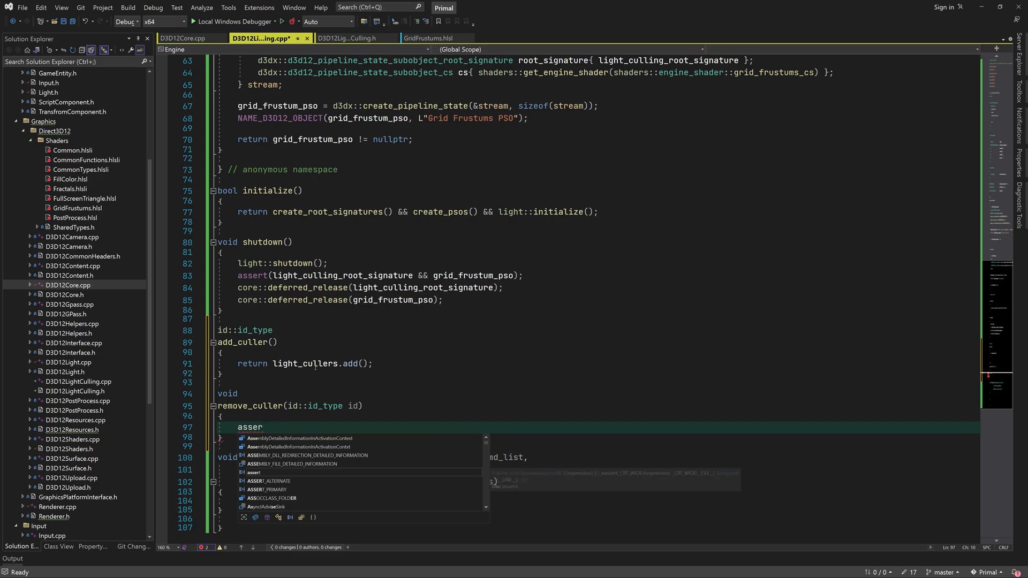
text((id::is_valid(id));)
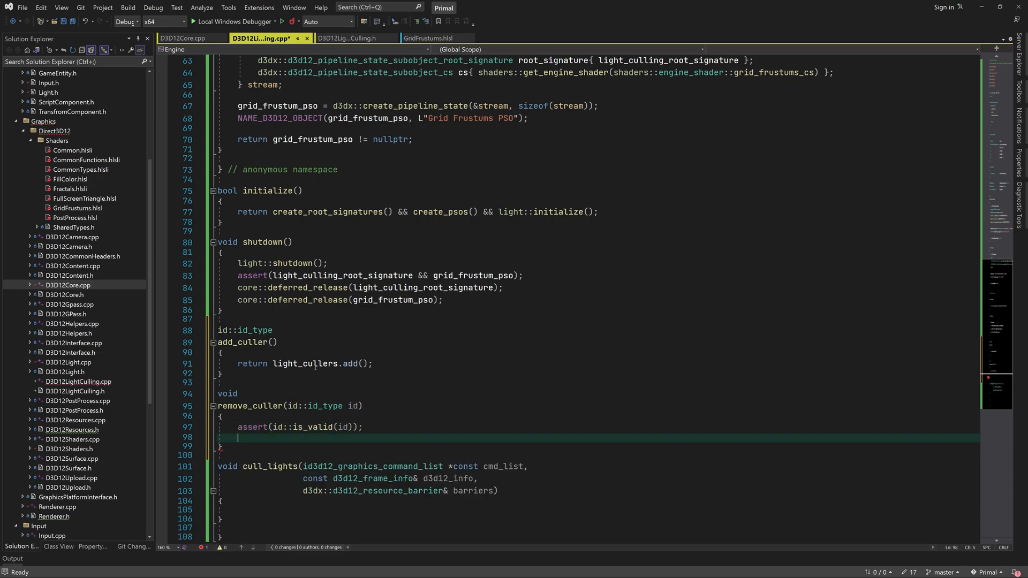
text(light_cullers.remove(id);)
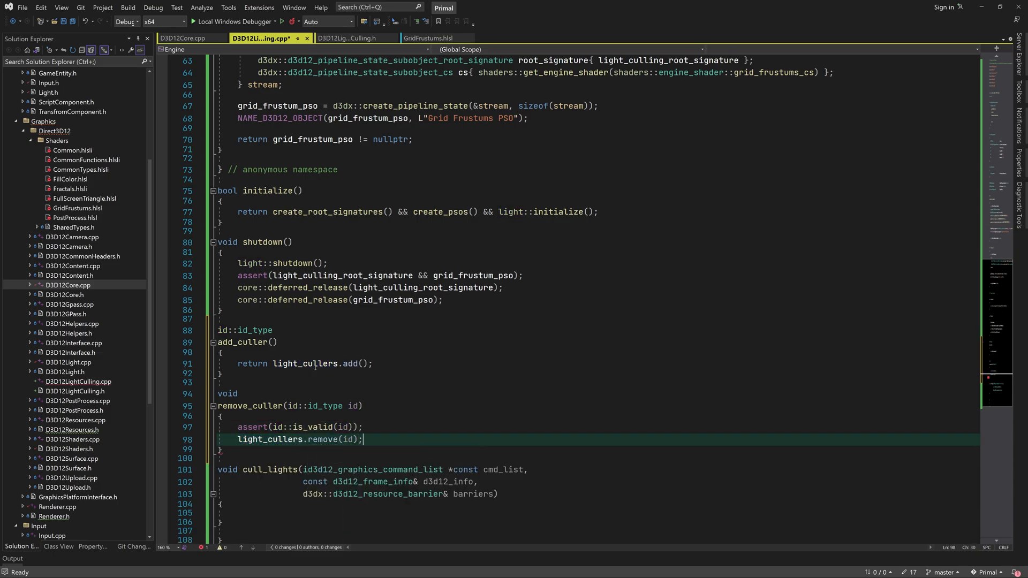
key(ctrl+s)
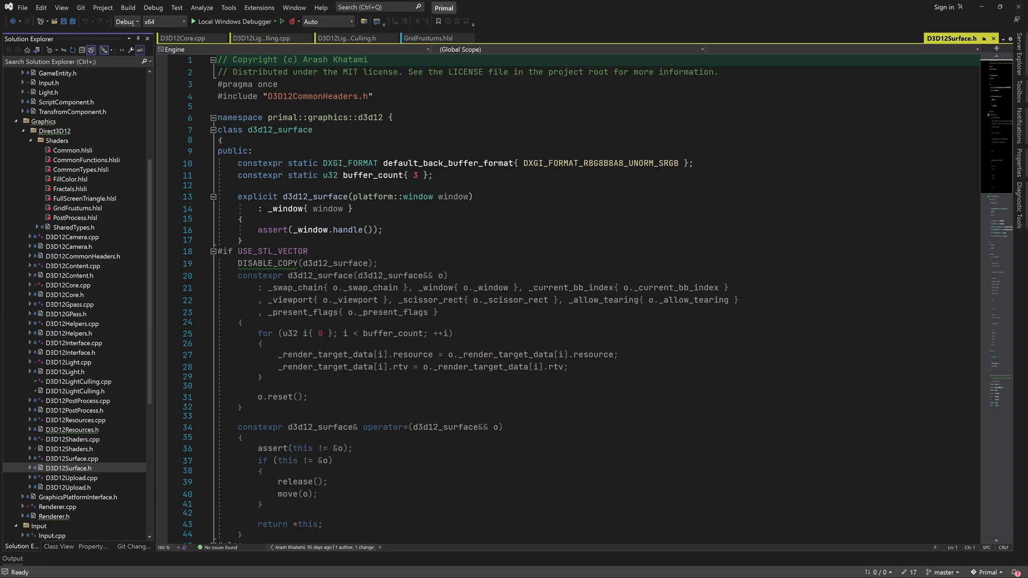
Step: Add id::id_type _light_culling_id{id::invalid_id}, reset it to invalid_id, and copy o._light_culling_id in the move initializer
scroll(down, 3)
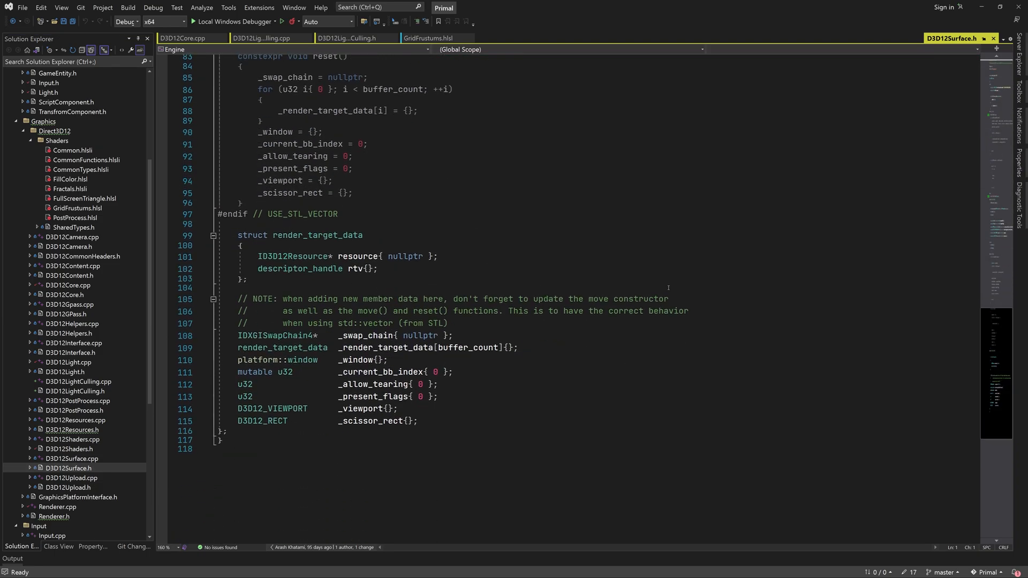
mouse_move(463, 388)
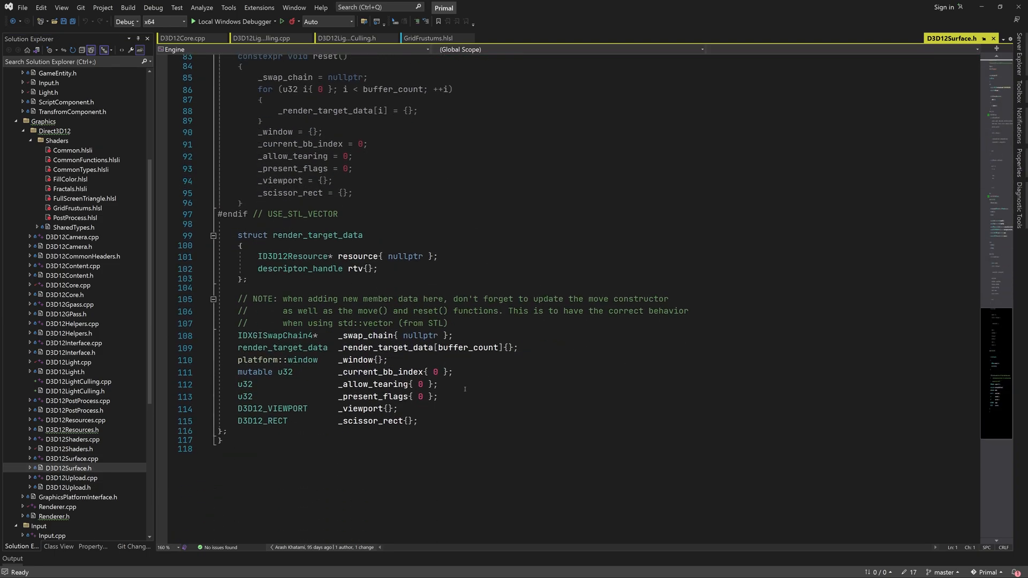
text(id::id_type         _light_culling_id{od::i)
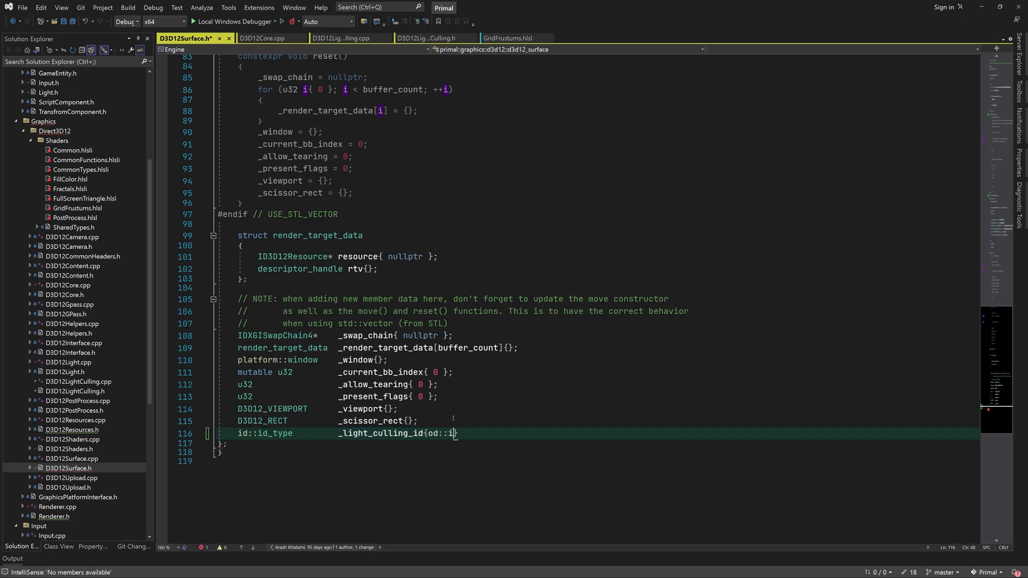
text(nvalid_id})
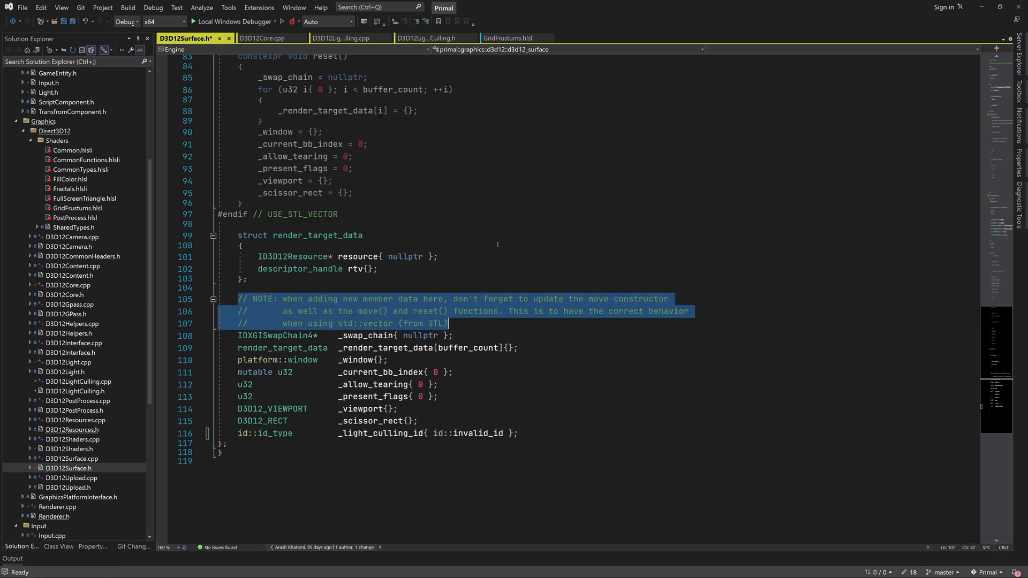
text(_light_)
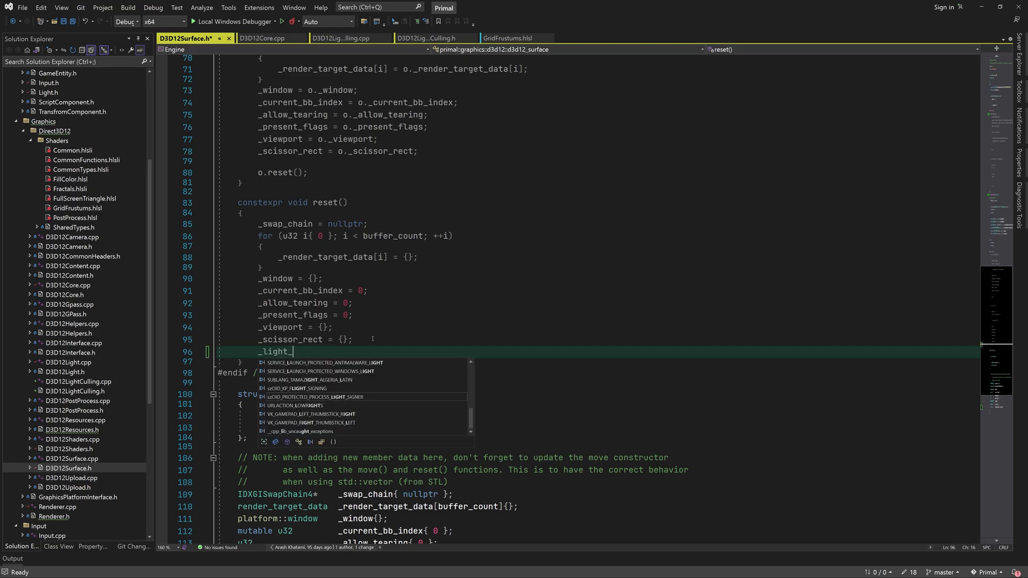
text(culling_id = id::invalid_id;)
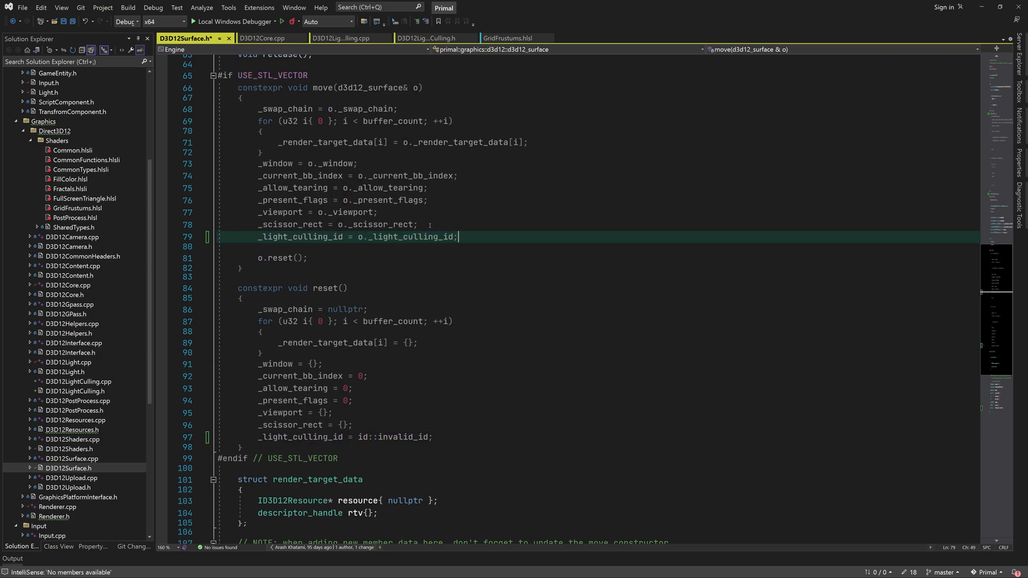
scroll(up, 3)
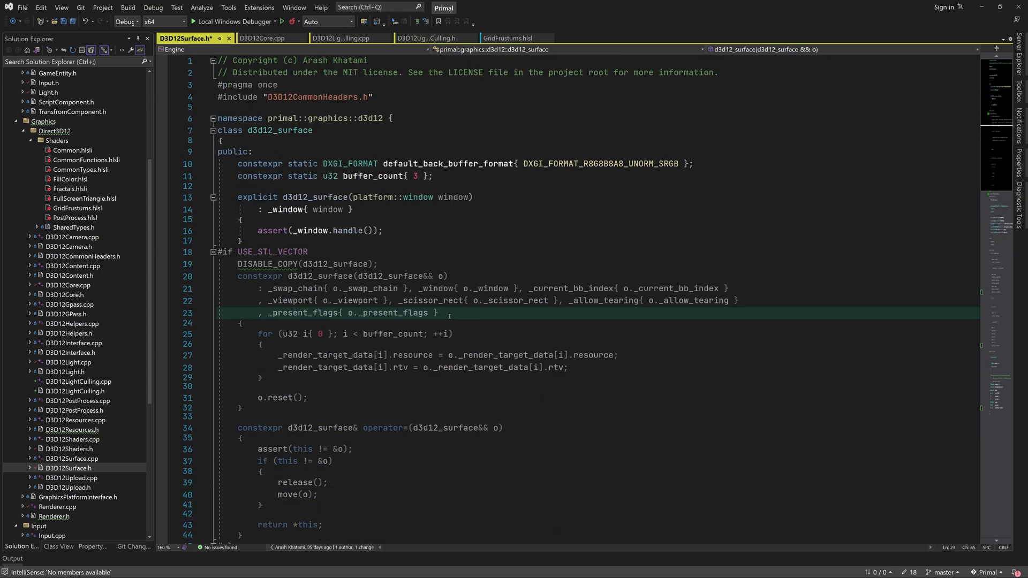
text(, _light_culling_id { o._light_culling_id)
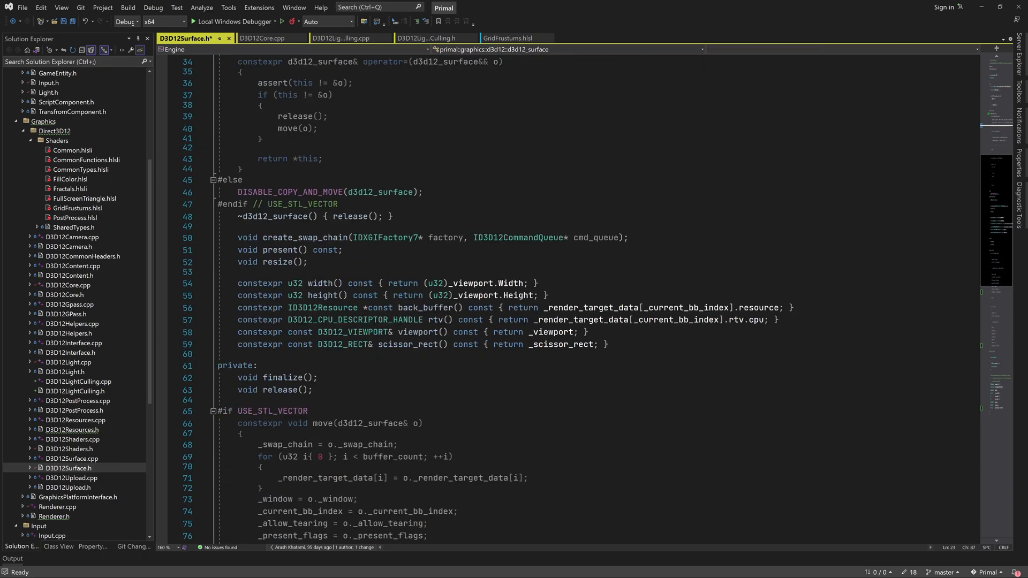
Step: Mark the surface getters [[nodiscard]] and add an id::id_type light_culling_id() accessor
text([[nodiscard)
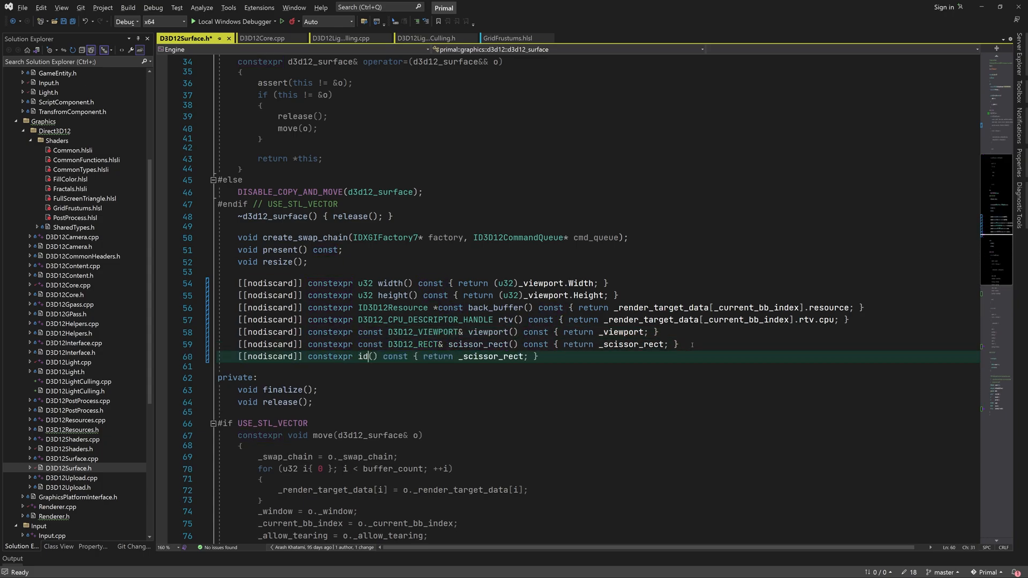
text(::id_type light_culling_id)
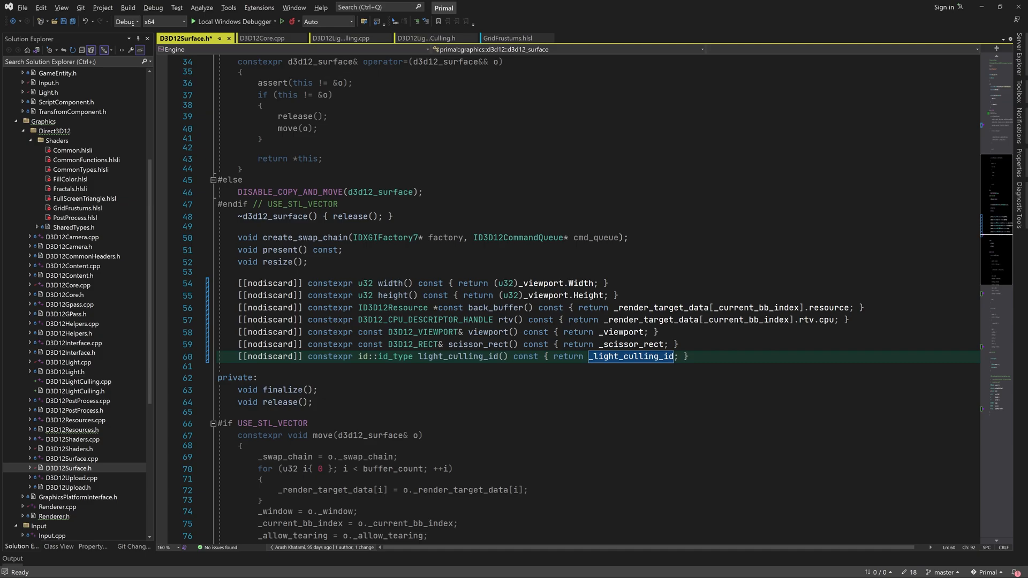
scroll(down, 3)
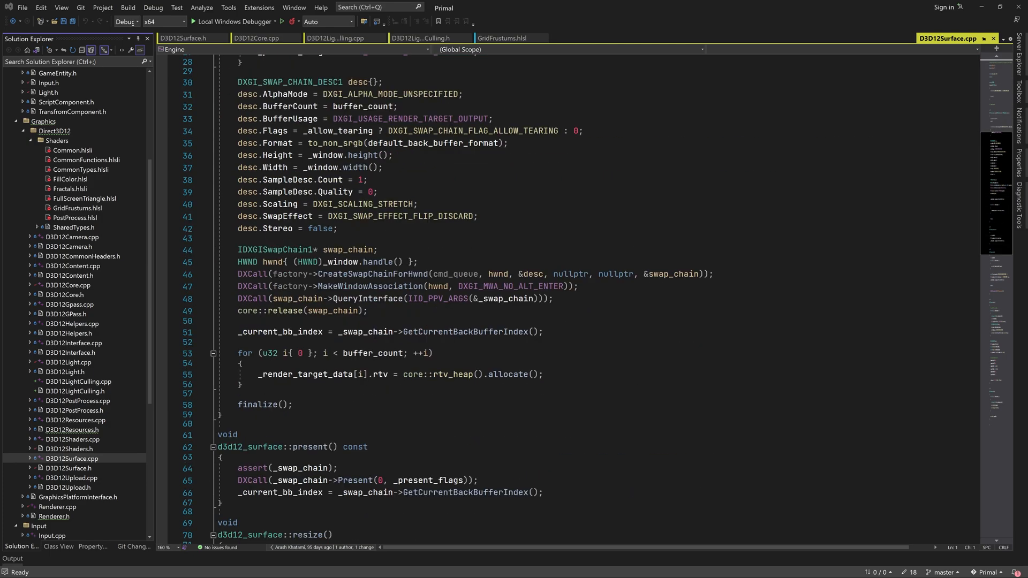
Step: Include "D3D12LightCulling.h" and have release() call delight::remove_culler when id::is_valid(_light_culling_id)
text(asse)
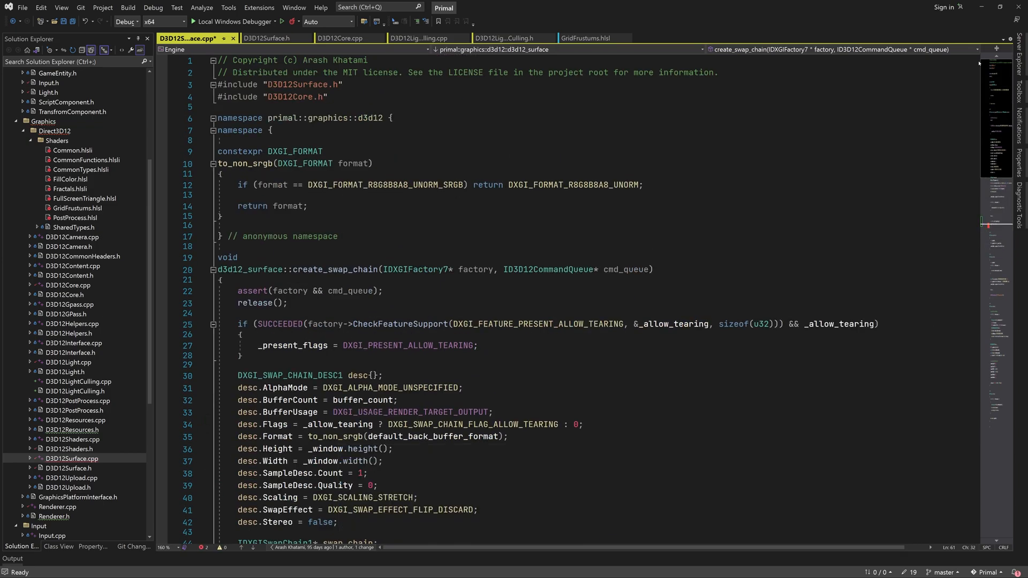
text(#include "D3D12LightCulling.h")
text(if ()
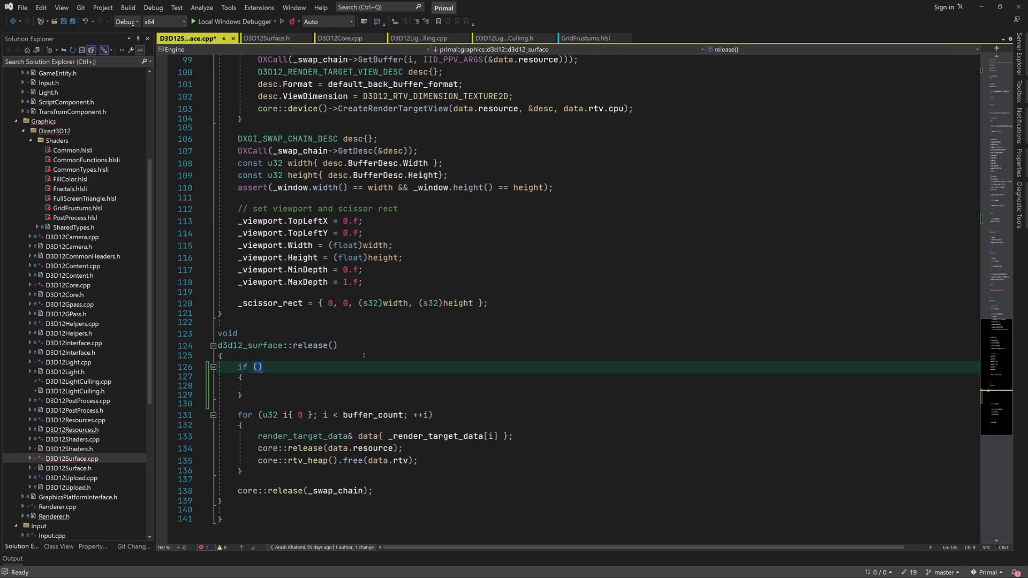
text(id::is_valid(_light_culling_id))
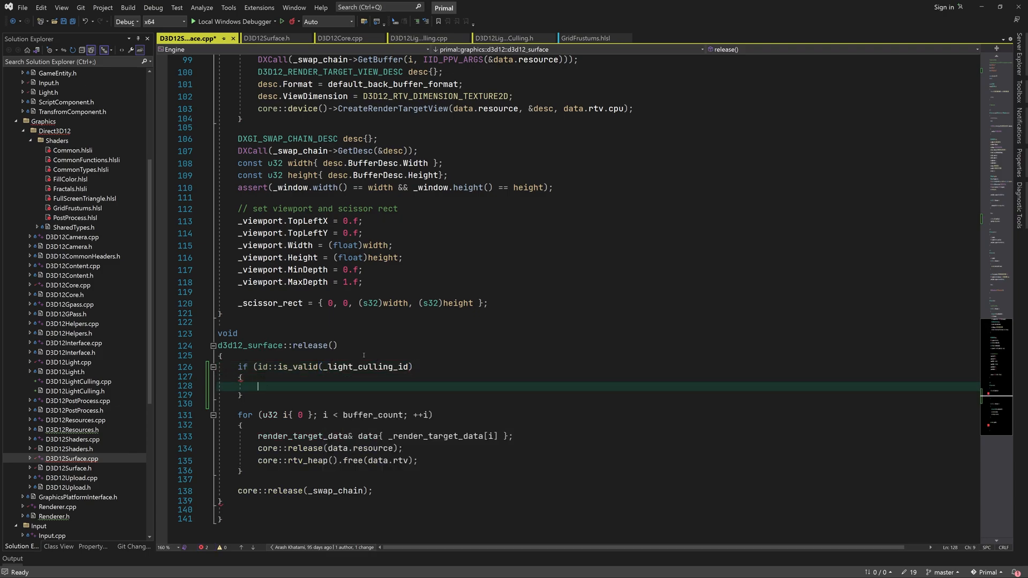
text(del)
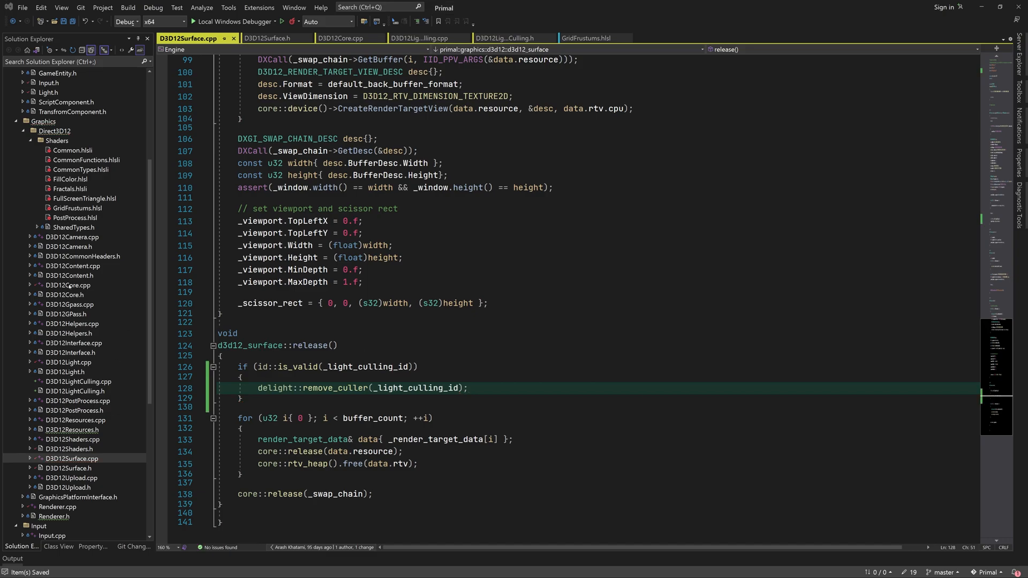
click(340, 38)
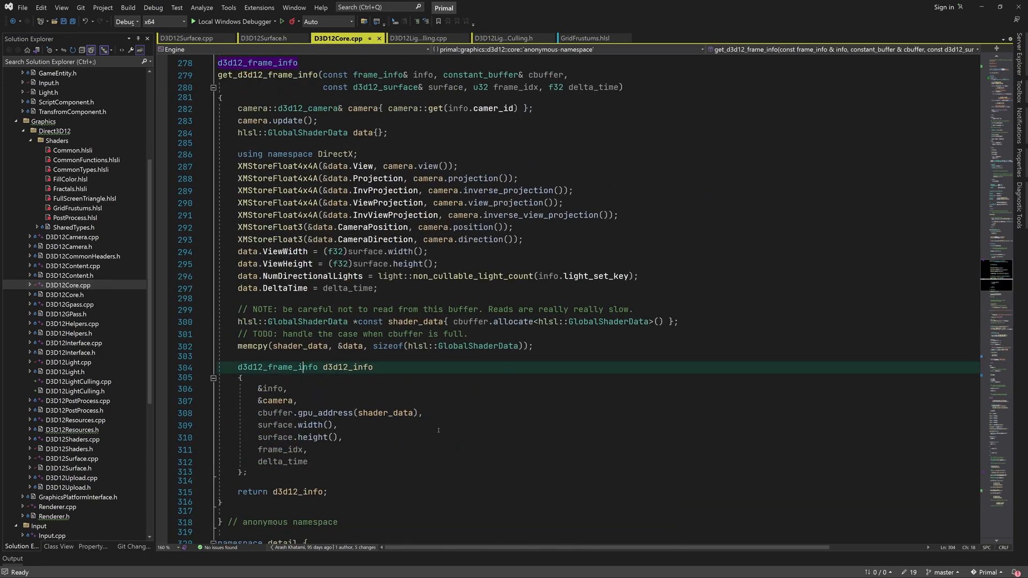
Step: Default d3d12_frame_info members to id::invalid_id, nullptr and 0, and pass surface.light_culling_id() into the frame info
click(276, 329)
text(id::id_type                 light_culling_id{};)
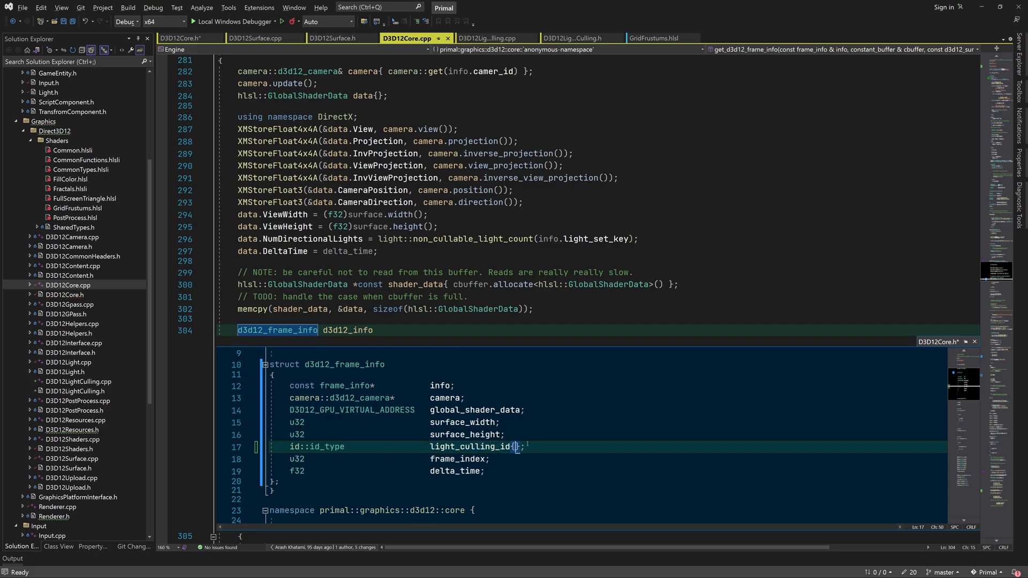
text(id::invalid_id)
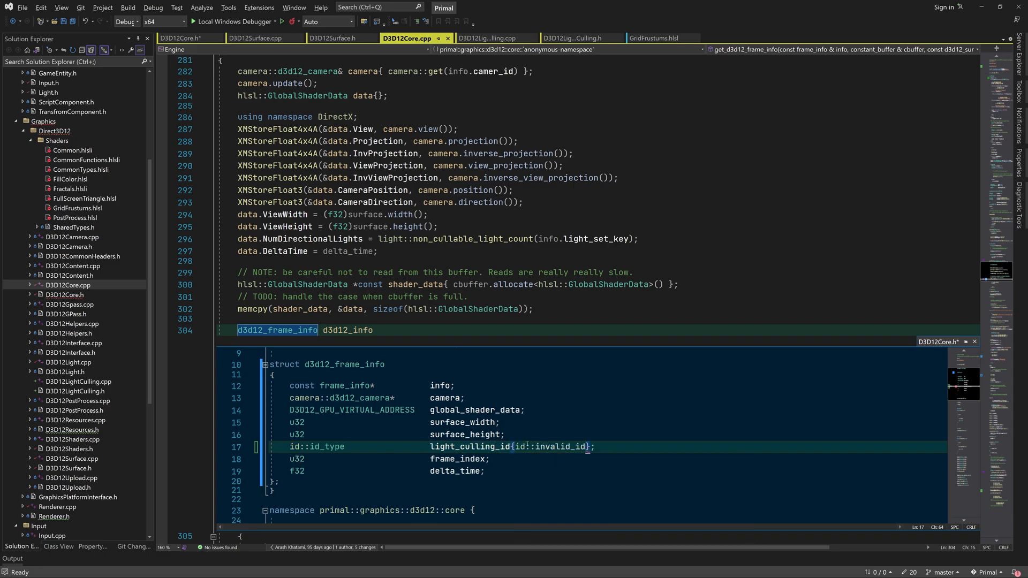
text({nullptr)
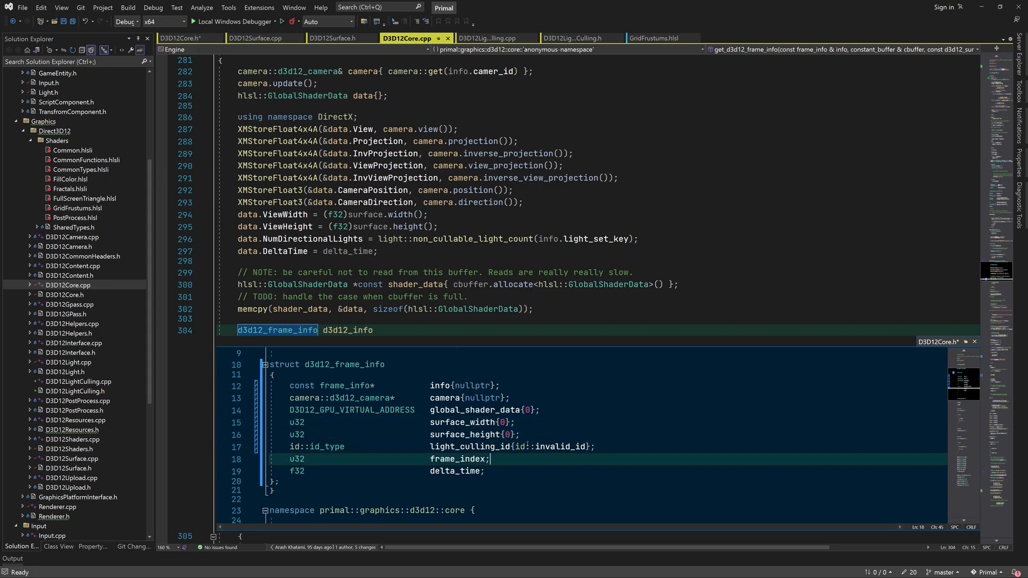
text({0})
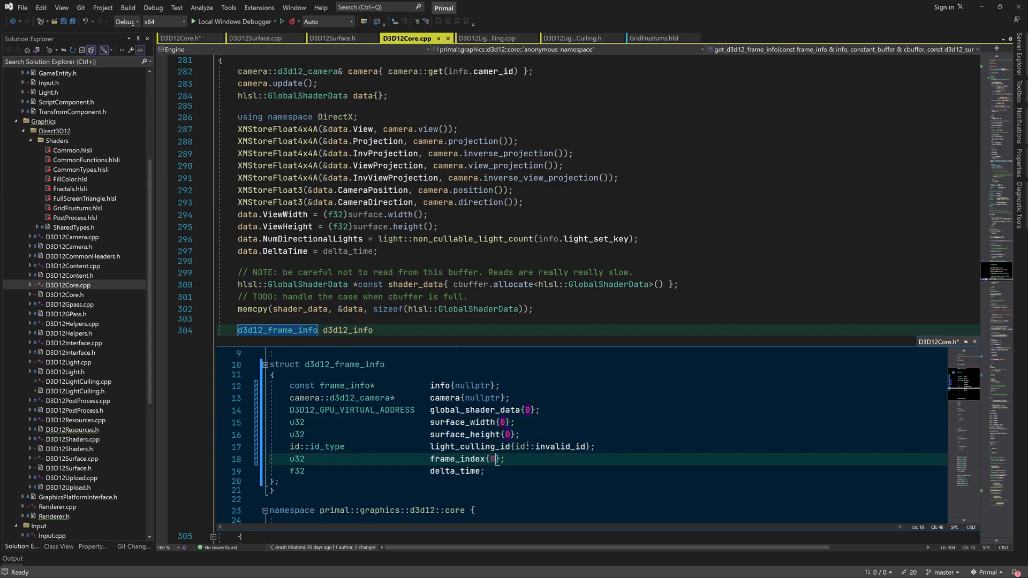
double_click(453, 471)
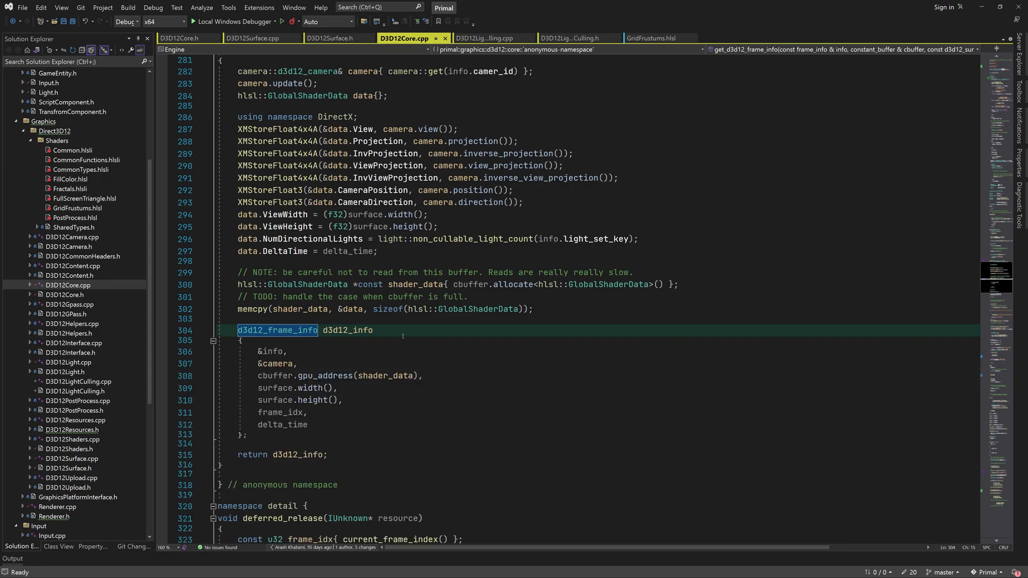
text(surface.light_culling_id(),)
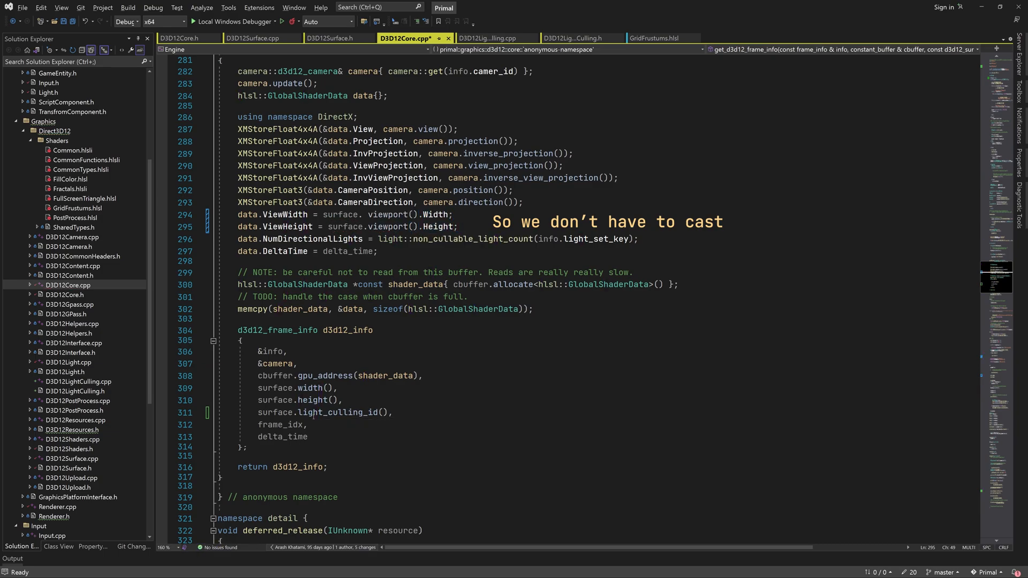
Step: In cull_lights, fetch the culler from light_cullers by d3d12_info light culling id and frame_index, with an assert
click(492, 37)
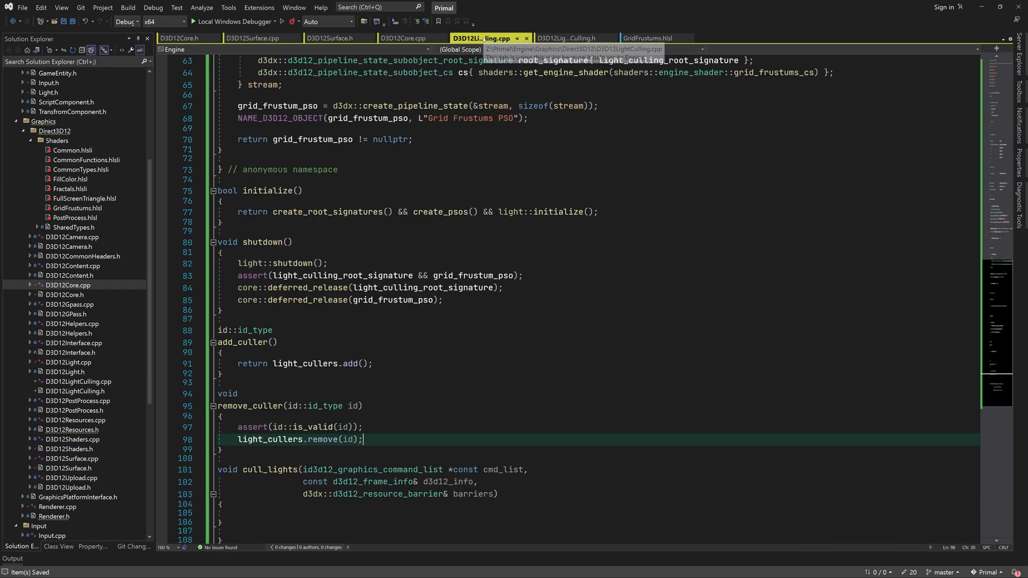
text(const id::id_type id{)
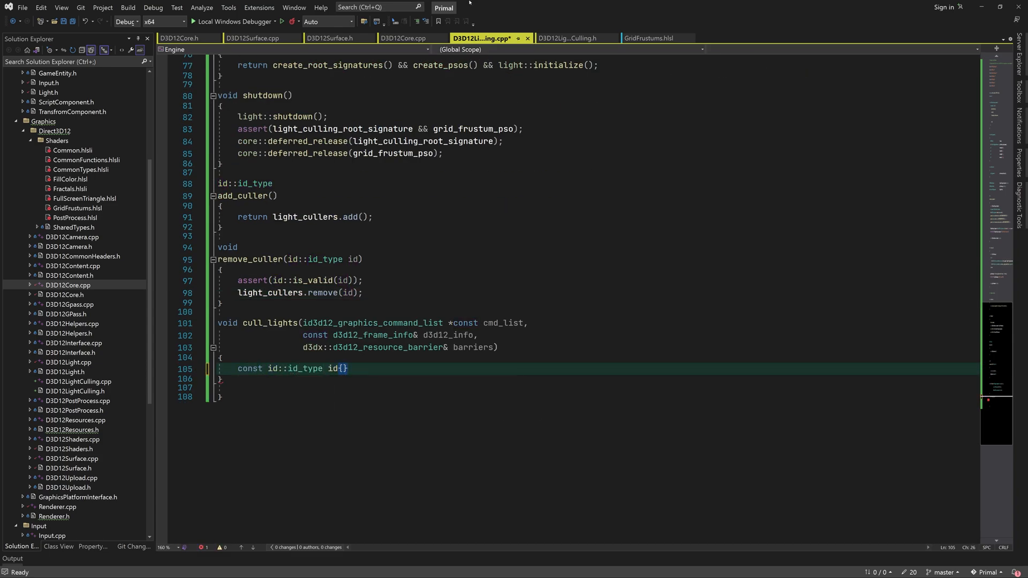
text(d3d12_info.l)
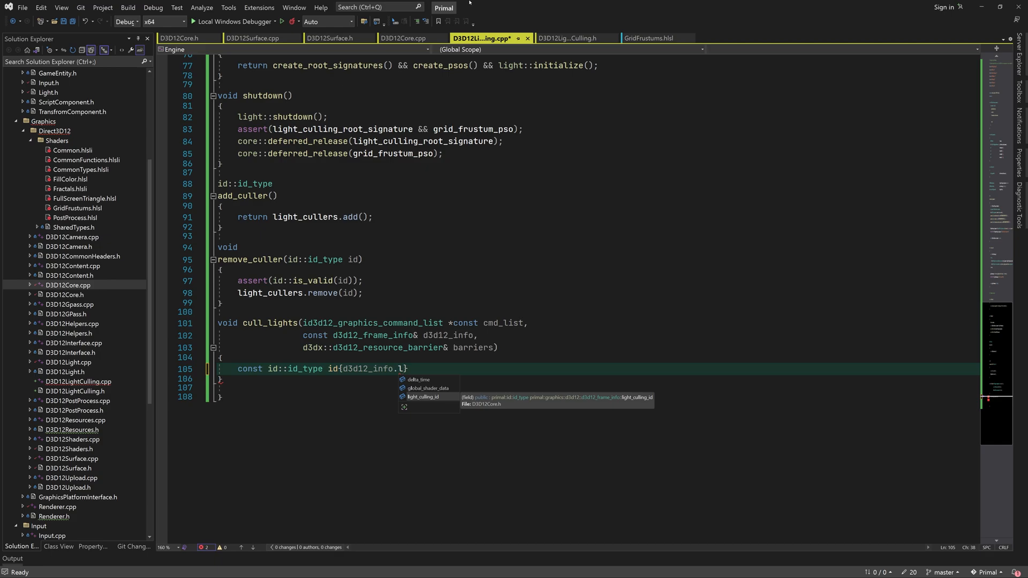
text(assert(id::is_valid(id));)
text(culling_parameters& culler{light_cullers[)
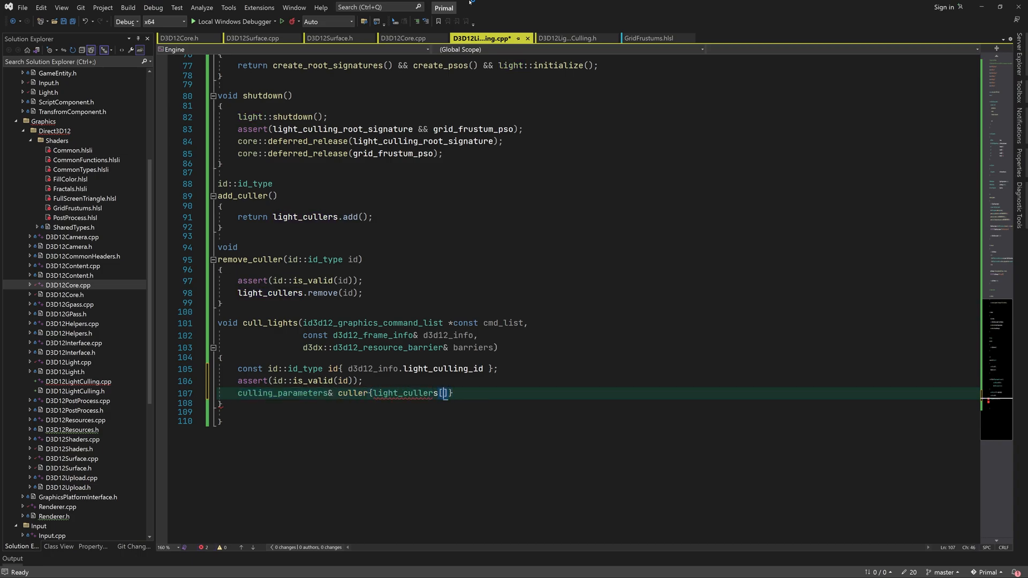
text(id].cullers[)
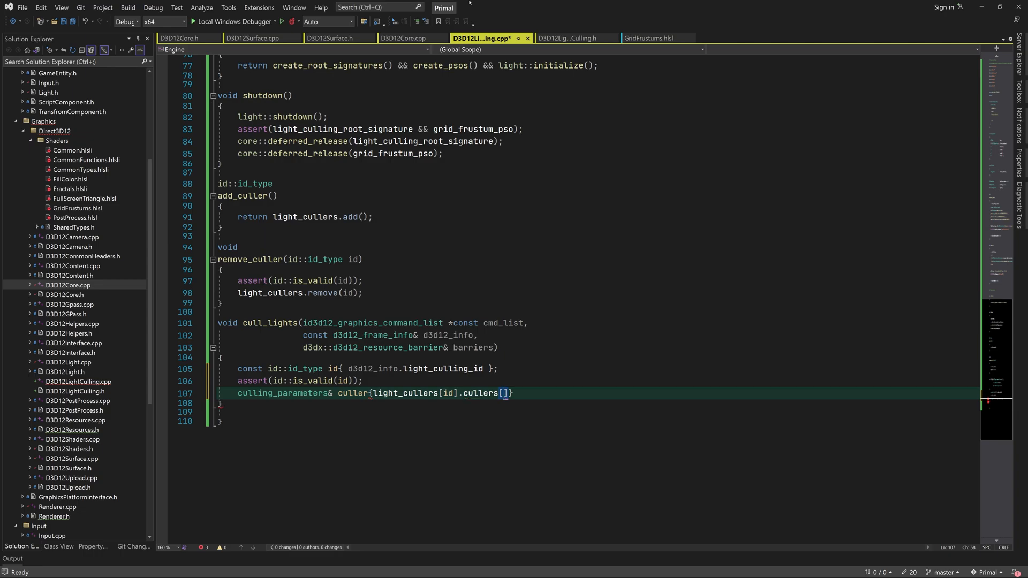
text(d3d12_)
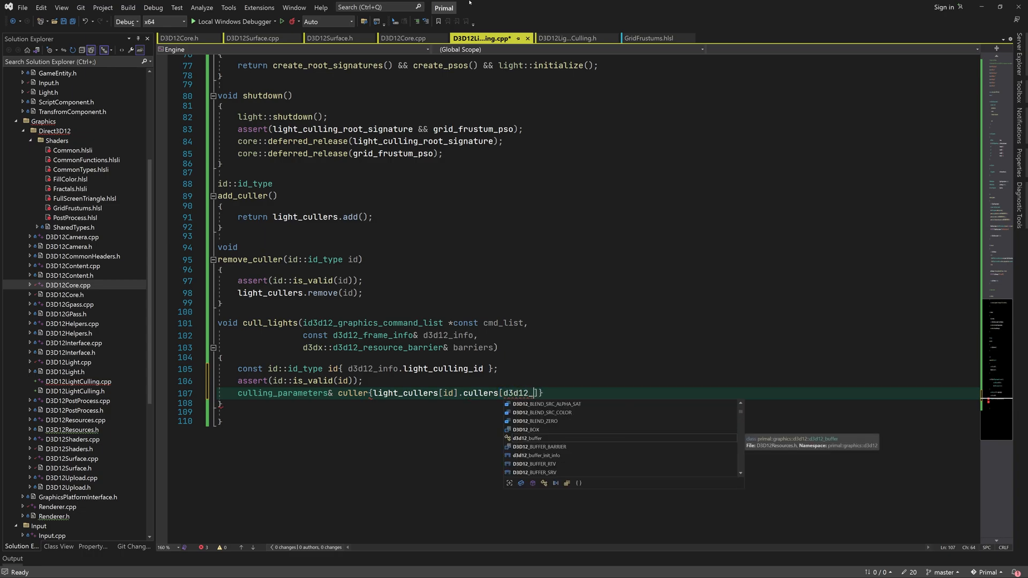
text(info.frame_index)
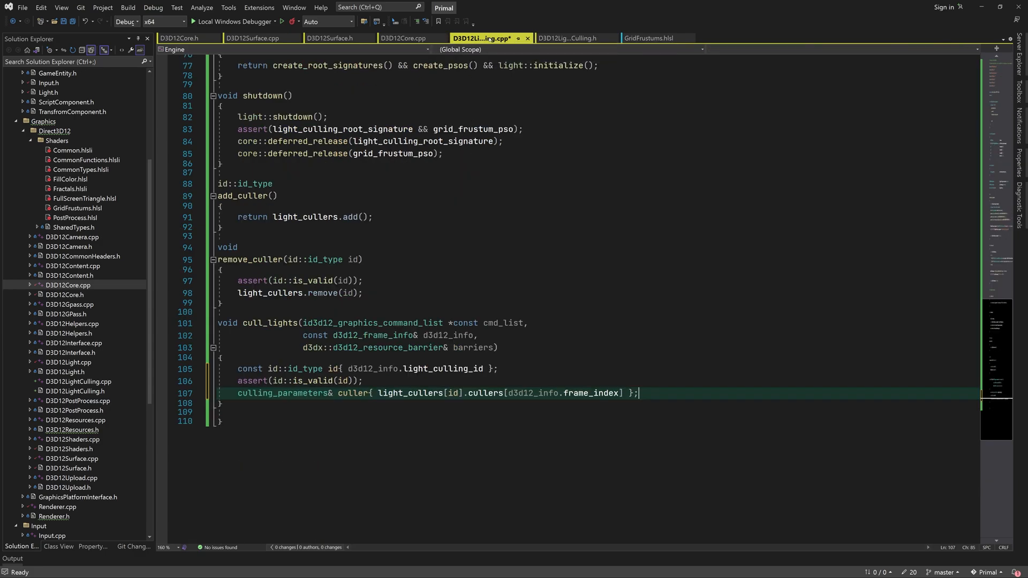
Step: Call resize_and_calculate_grid_frustums(culler, cmd_list, ..., barriers) when surface size or camera field_of_view differs from the culler's
text(if(d)
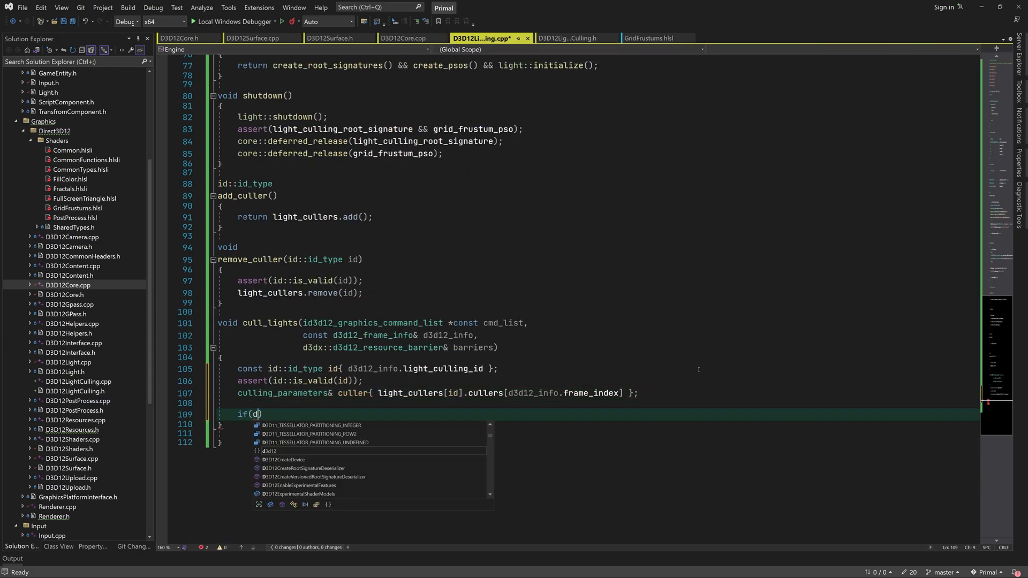
text(3d12_info.)
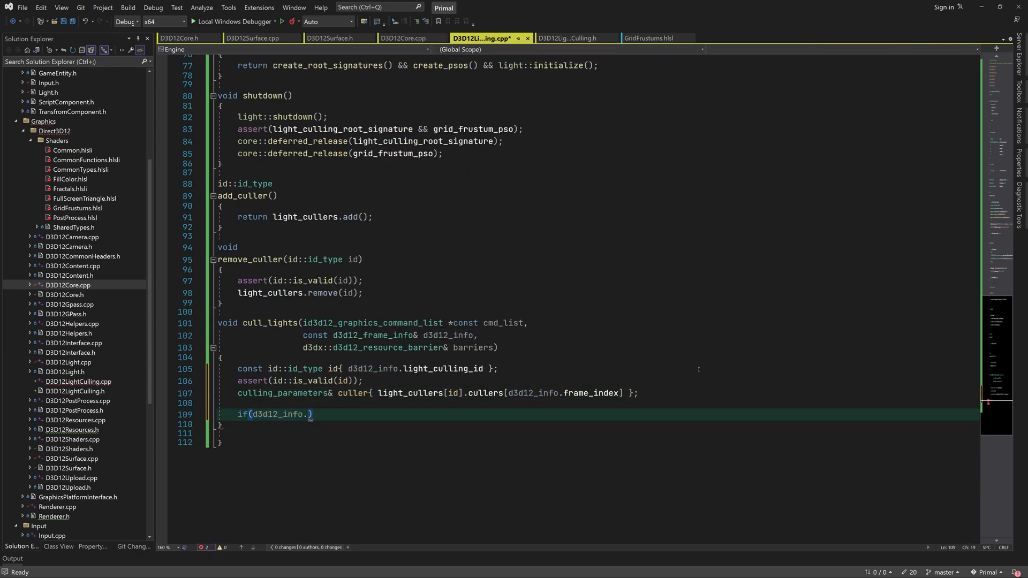
text(surface_width)
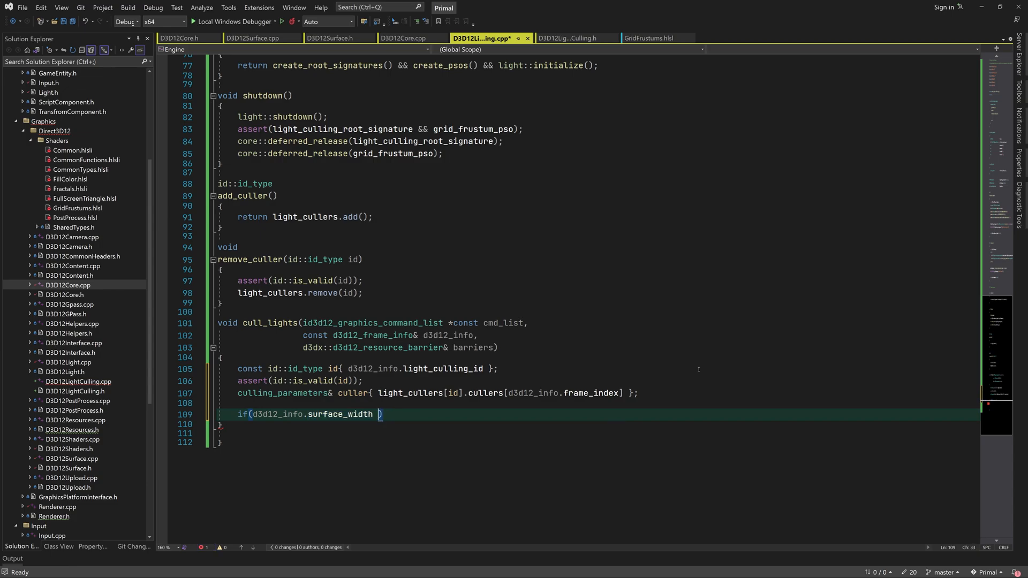
text(!= culler.view_width ||)
text(d3d12_info.surface_height != culler.view_height ||))
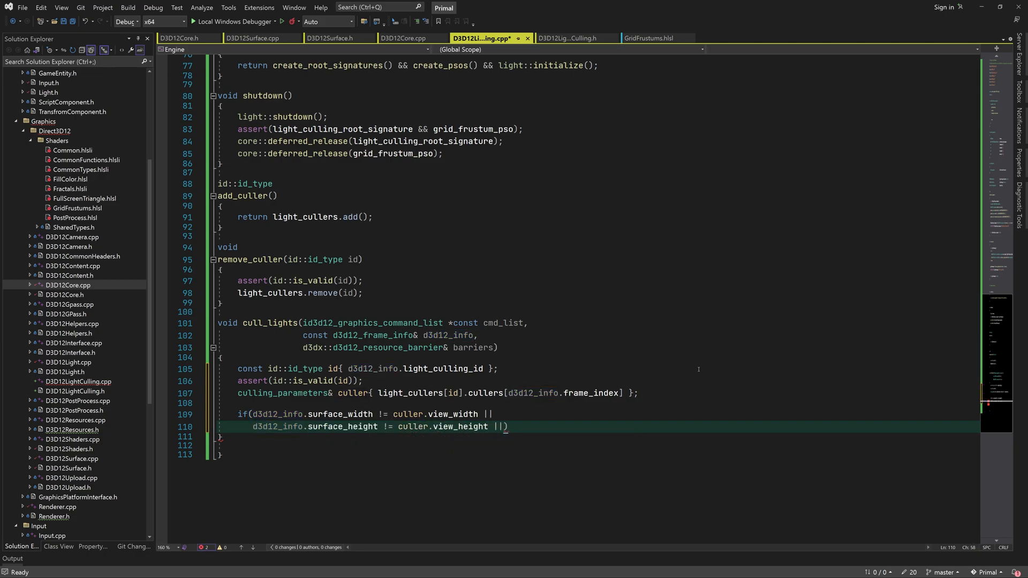
text(!math::is_equal(d3d12_info.camera)
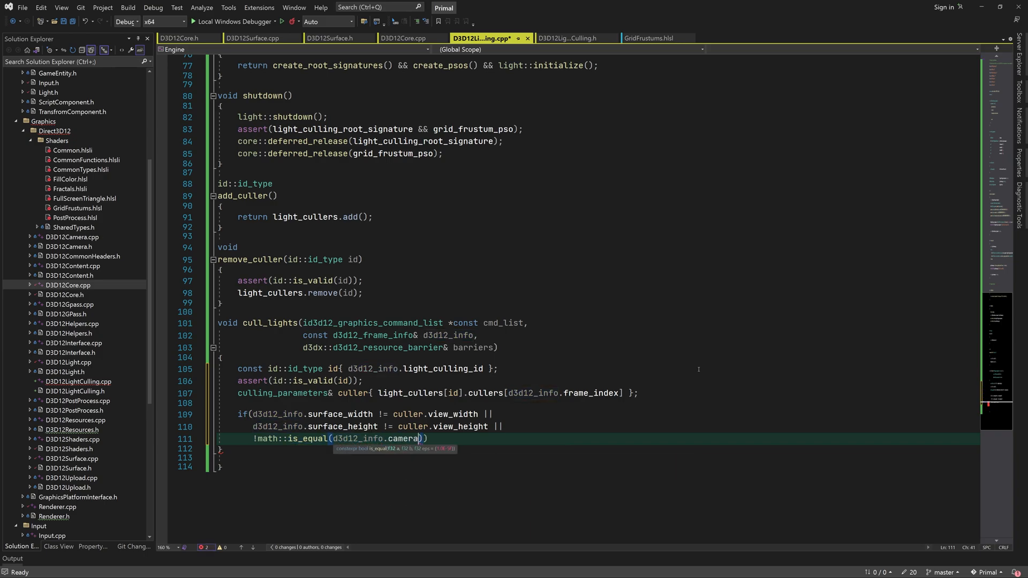
text(->field_of_view(),)
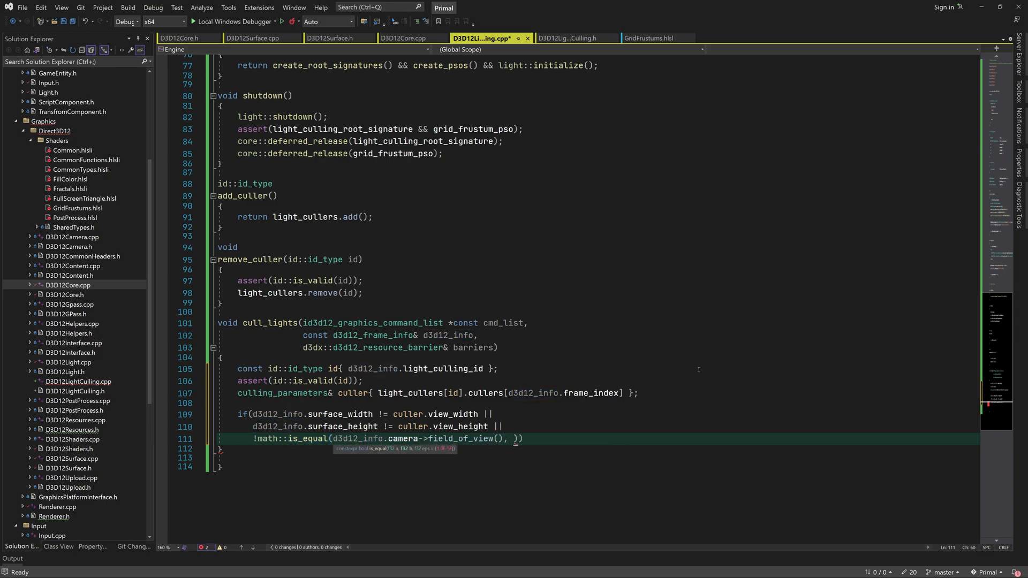
text(culler.camera_fov)))
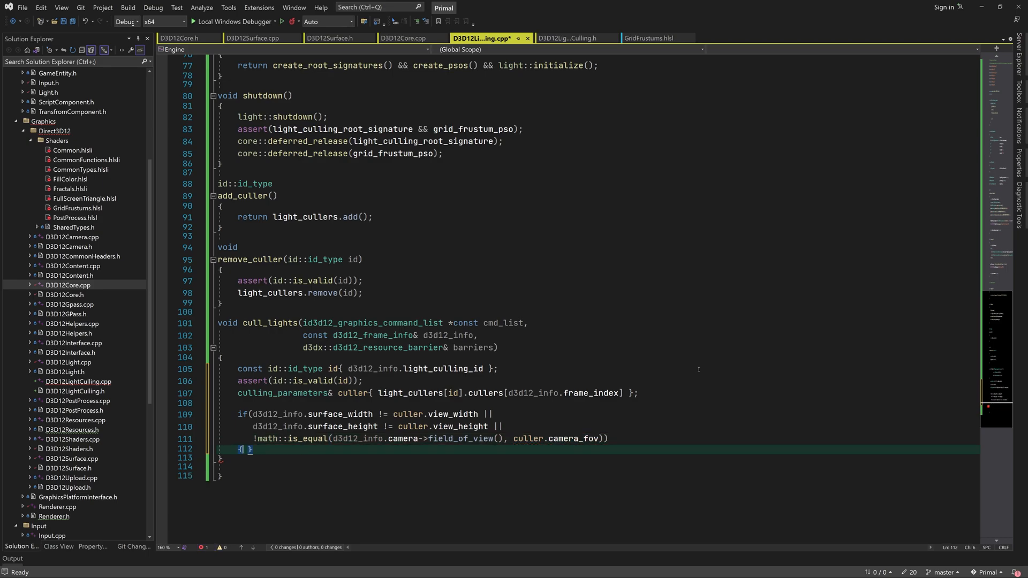
text(resize_and_calculate_grid_frustum)
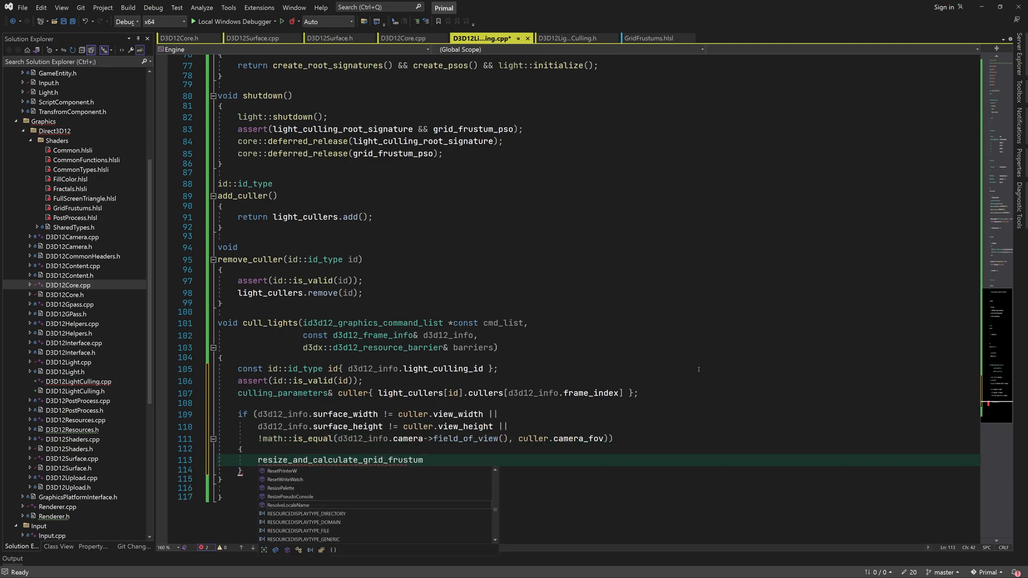
text(s(culler, cmd_list, d3d12_info))
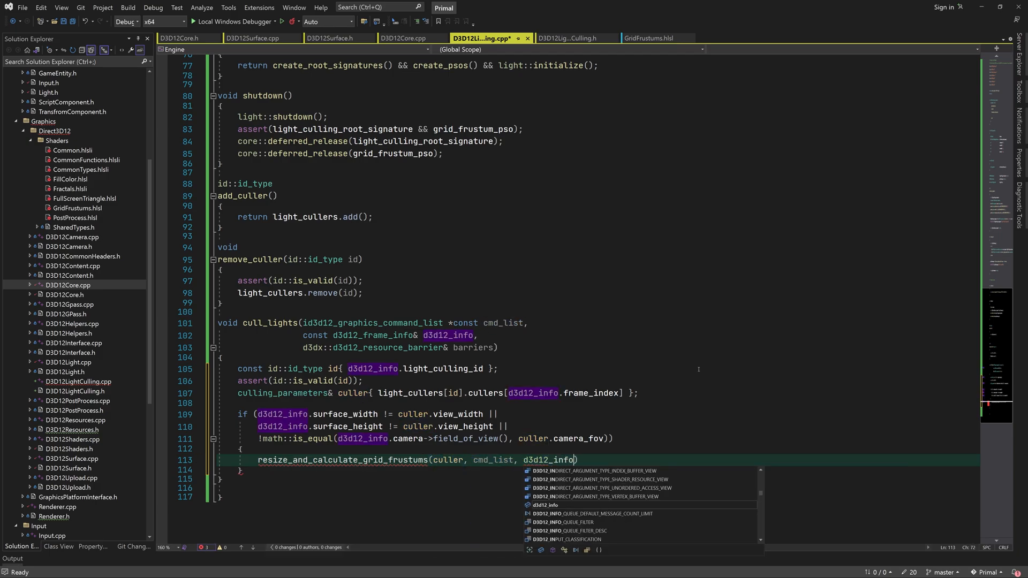
text(, barriers);)
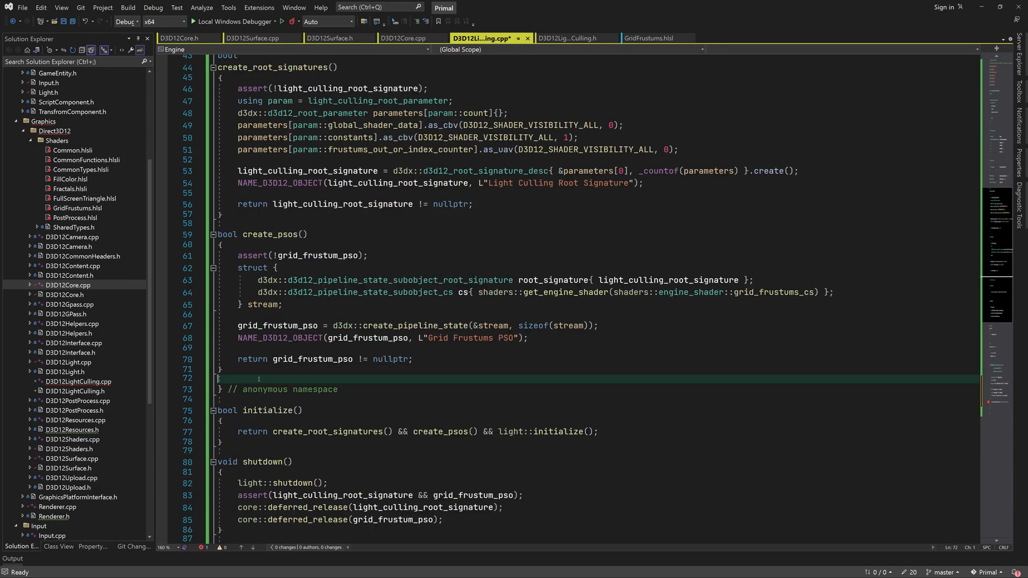
Step: Declare resize_and_calculate_grid_frustums taking culler, cmd_list, d3d12_info and a d3d12_resource_barrier reference
text(void _declspec(n))
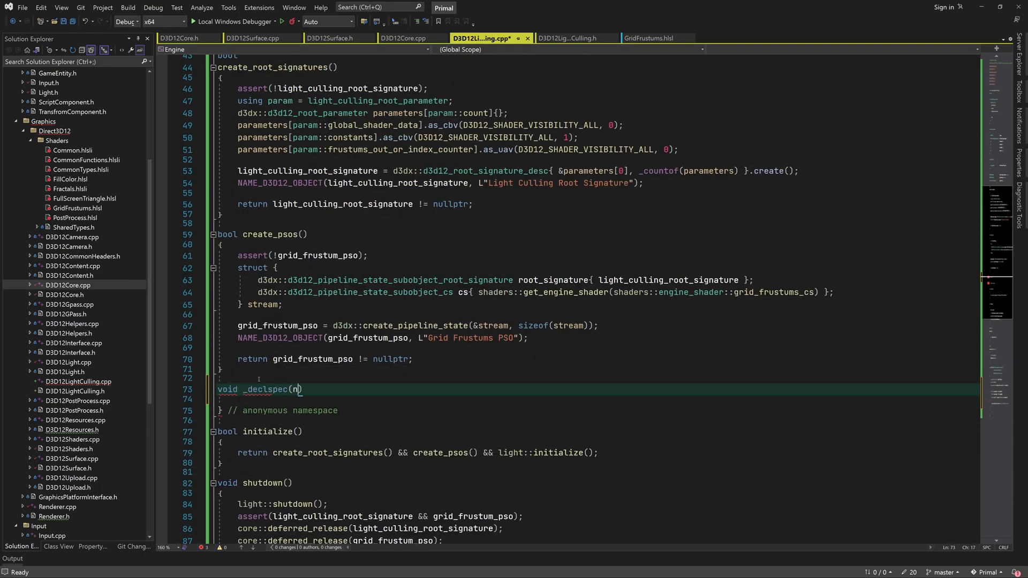
text(oinline))
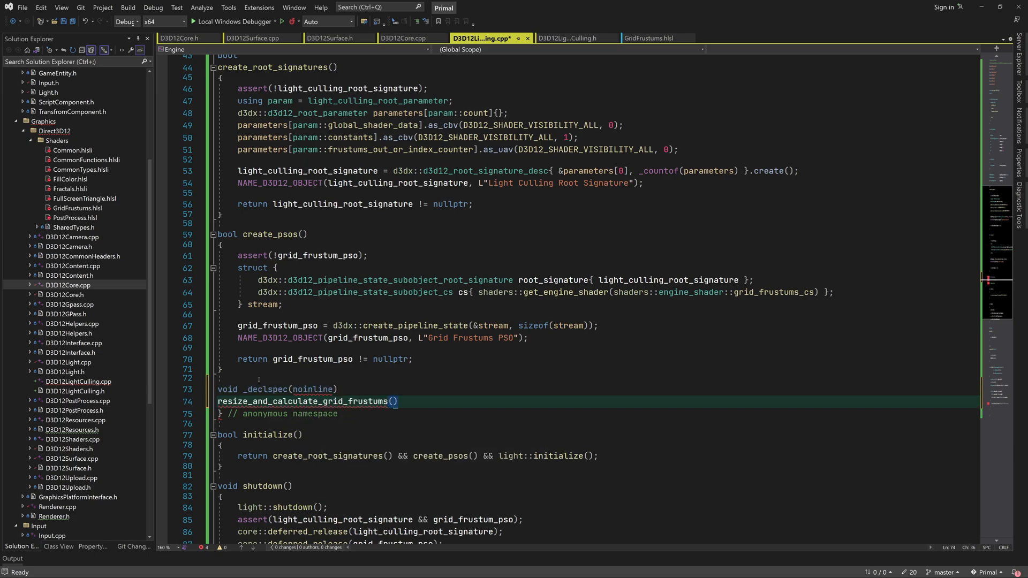
text(culling_parameters& culler,)
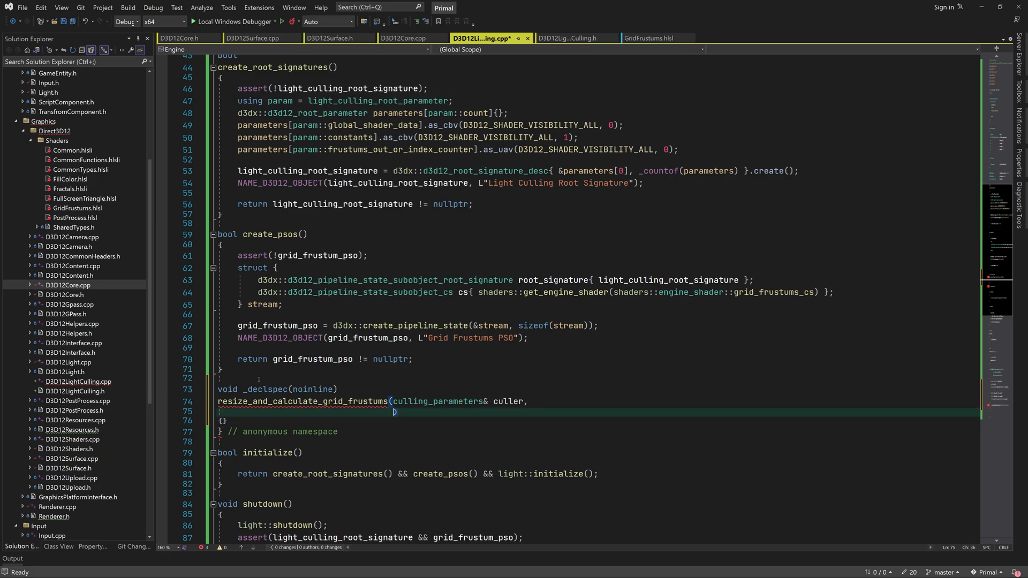
text(id3d12_graphics_command_list))
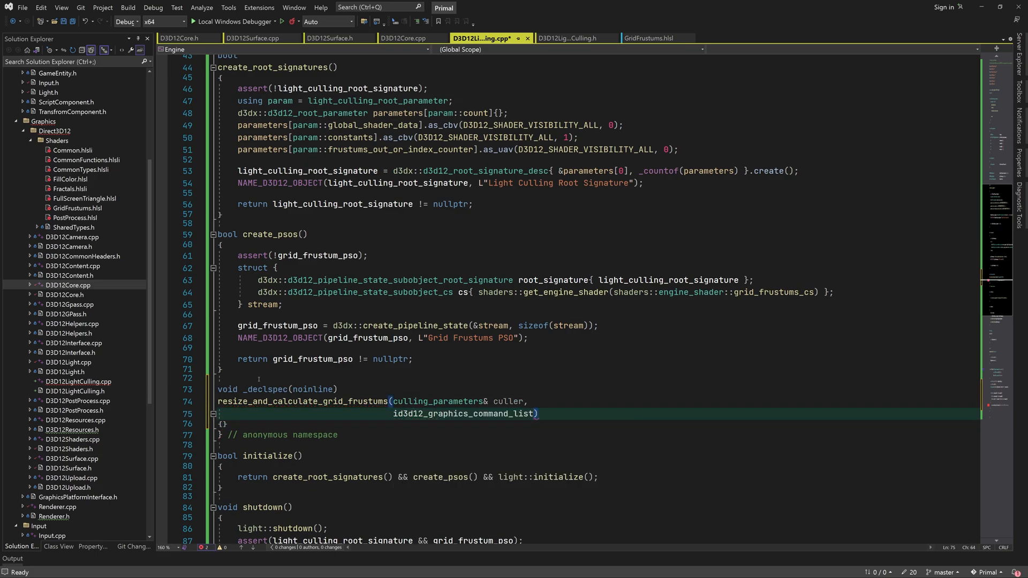
text(*const cmd_list,)
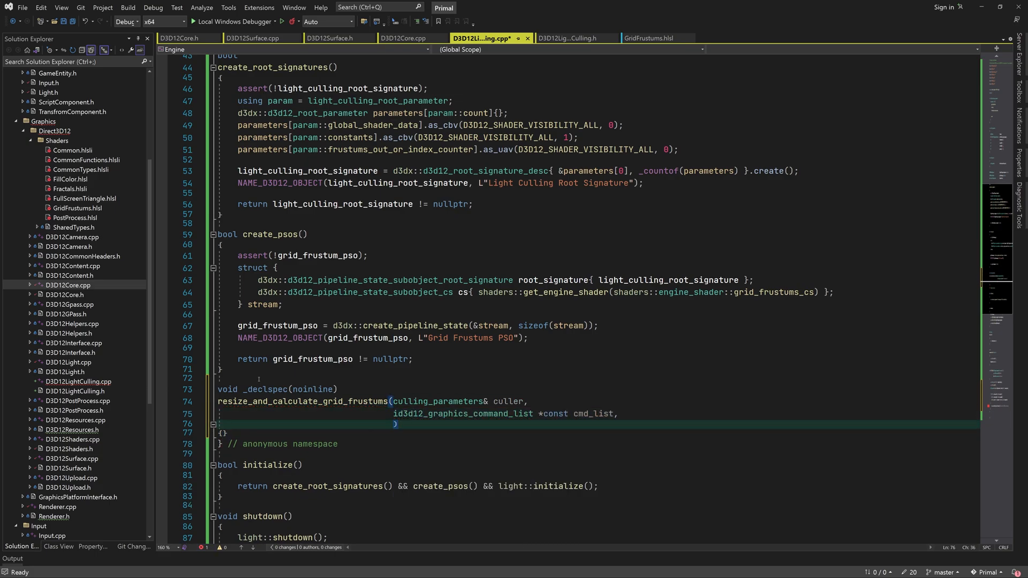
text(const d3d12_frame_info)
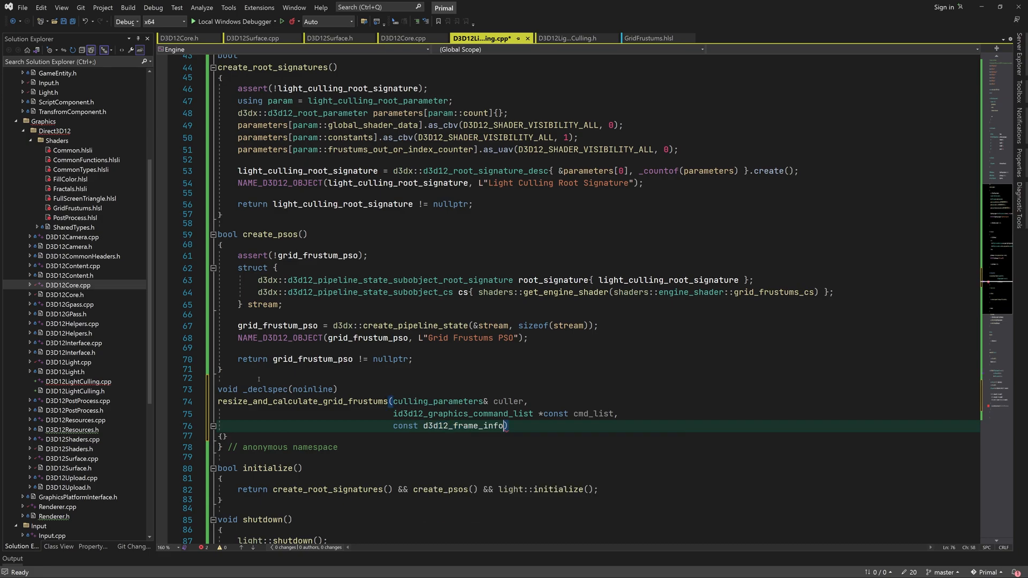
text(d3d12_info,)
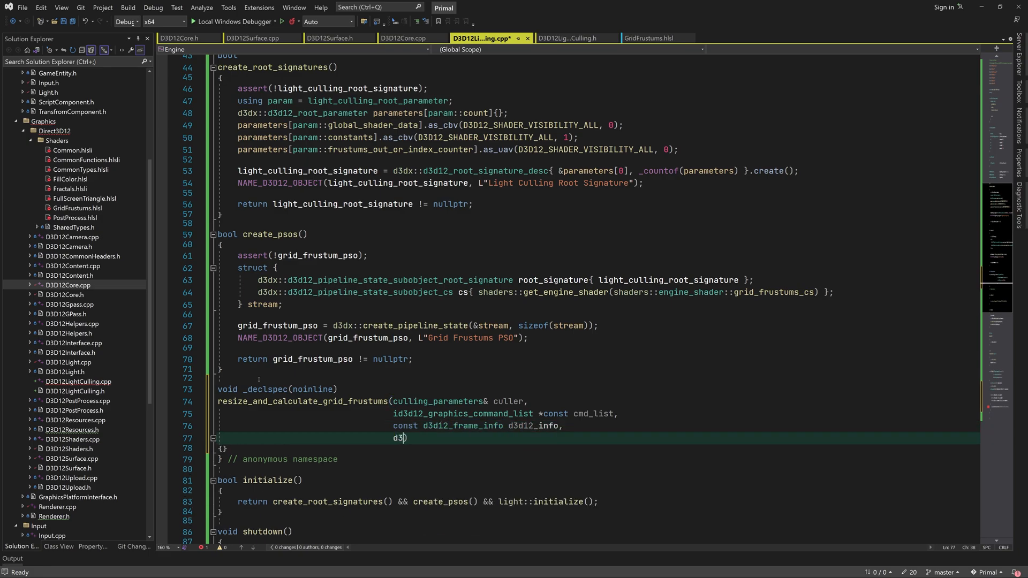
text(dx::d3d12_resource_barrier& barriers)
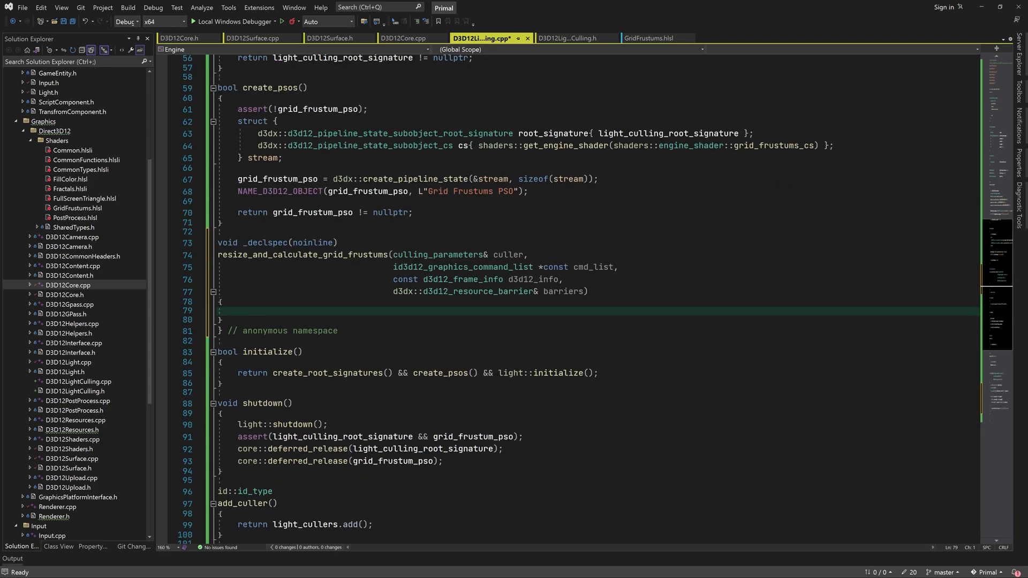
Step: Copy camera_fov, view_width and view_height from d3d12_info into culler
text(culler)
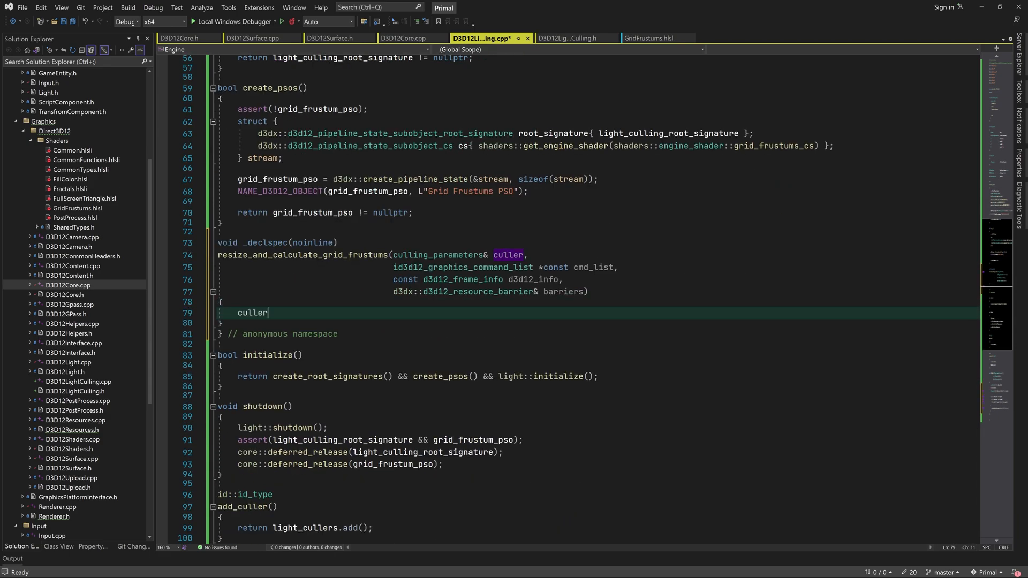
text(.camera_fov = d3d12_info.camera->field_of_view)
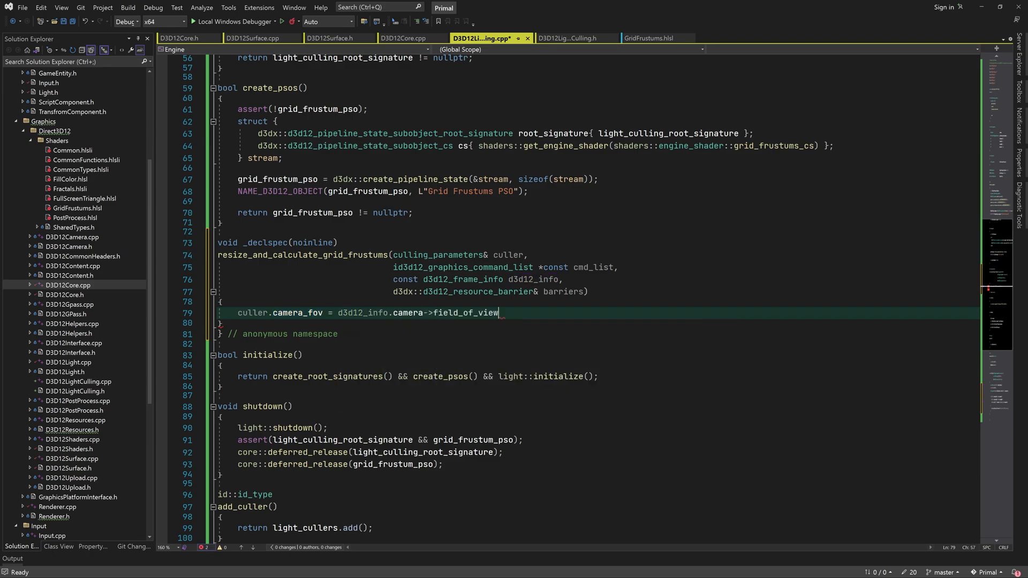
text(();)
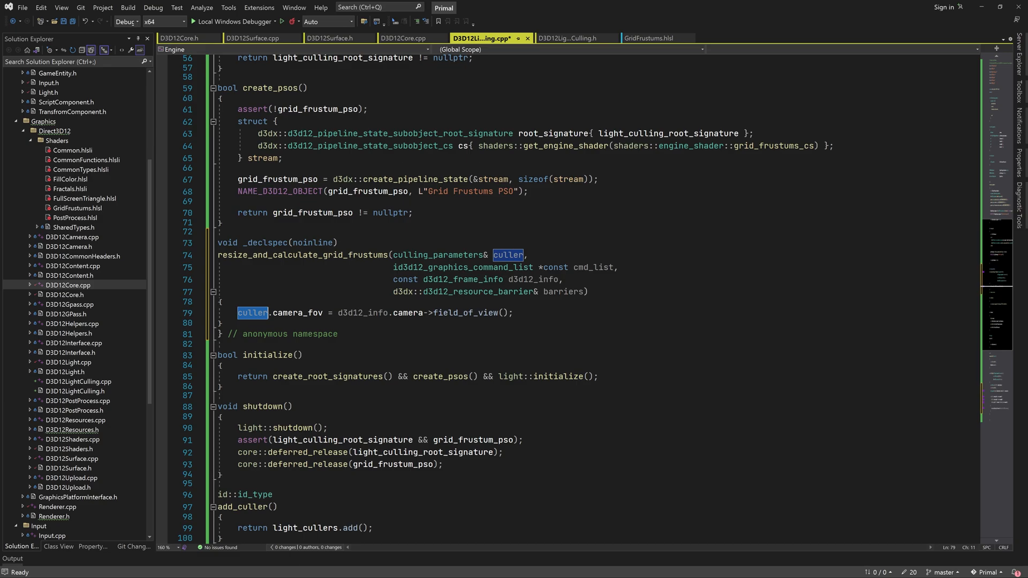
text(culler.view_width =)
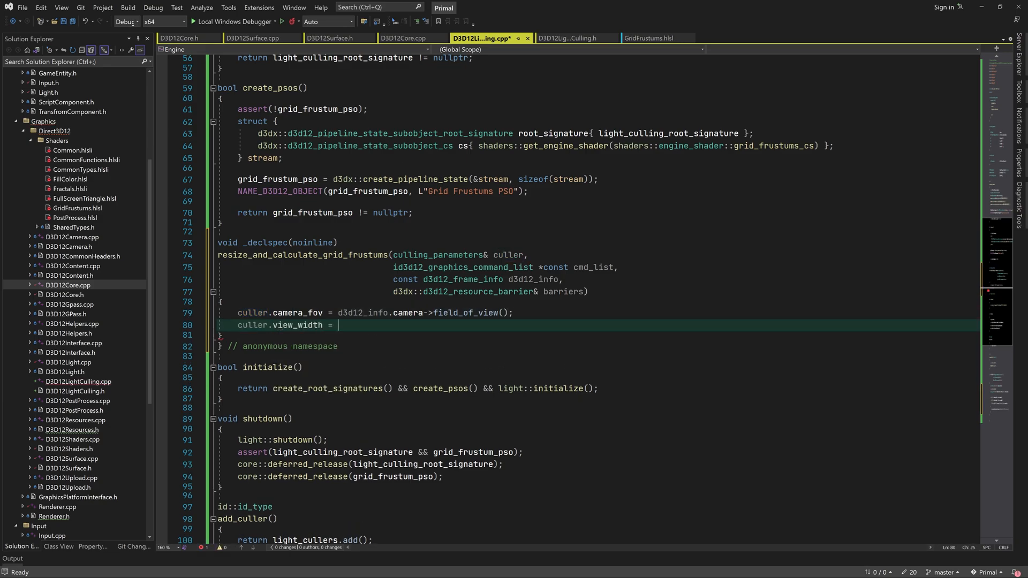
text(d3d12_info.surface_width;)
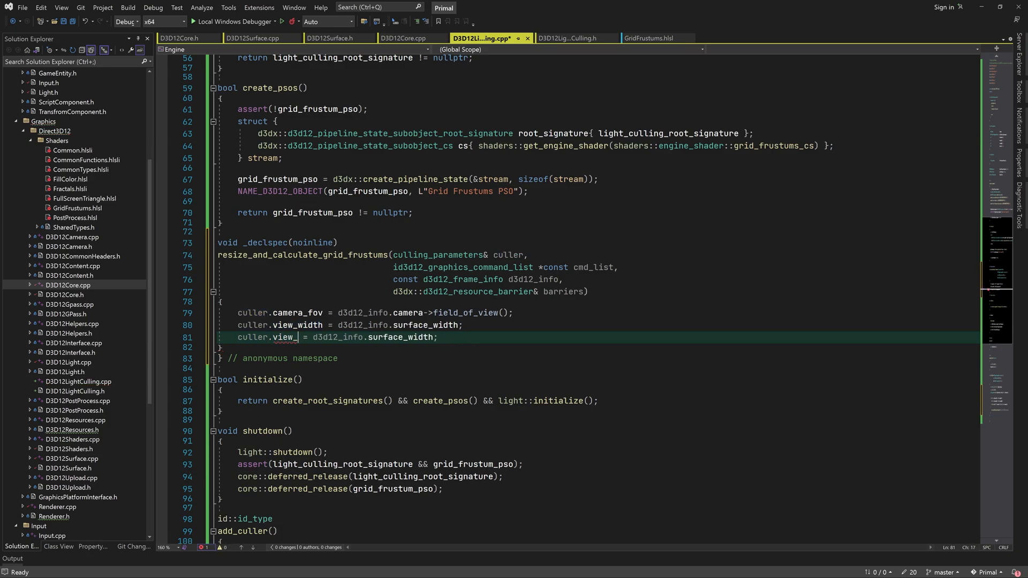
mouse_move(282, 337)
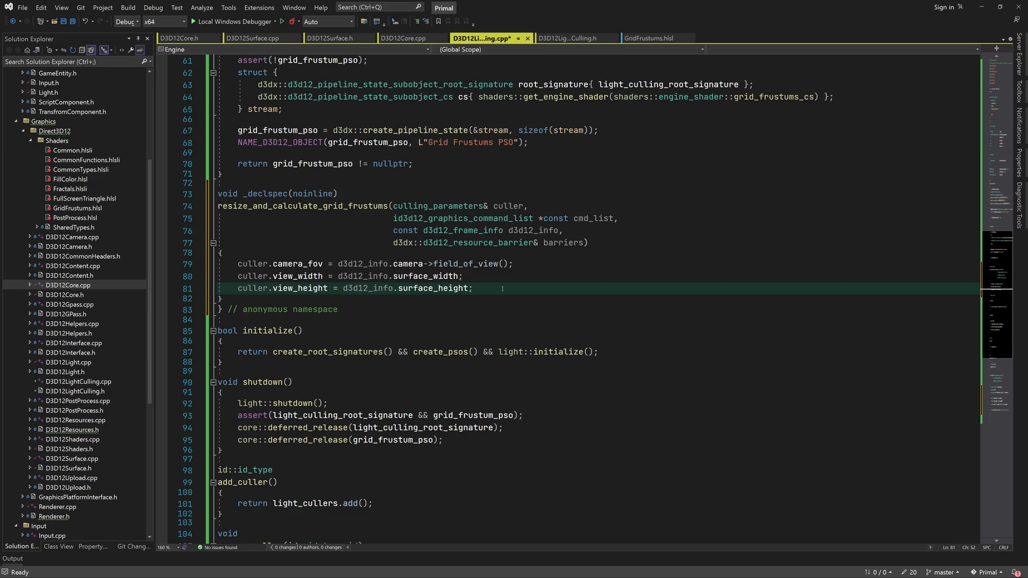
Step: Call resize(culler) then calculate_grid_frustums(culler, cmd_list, d3d12_info, barriers)
text(resize(culler);)
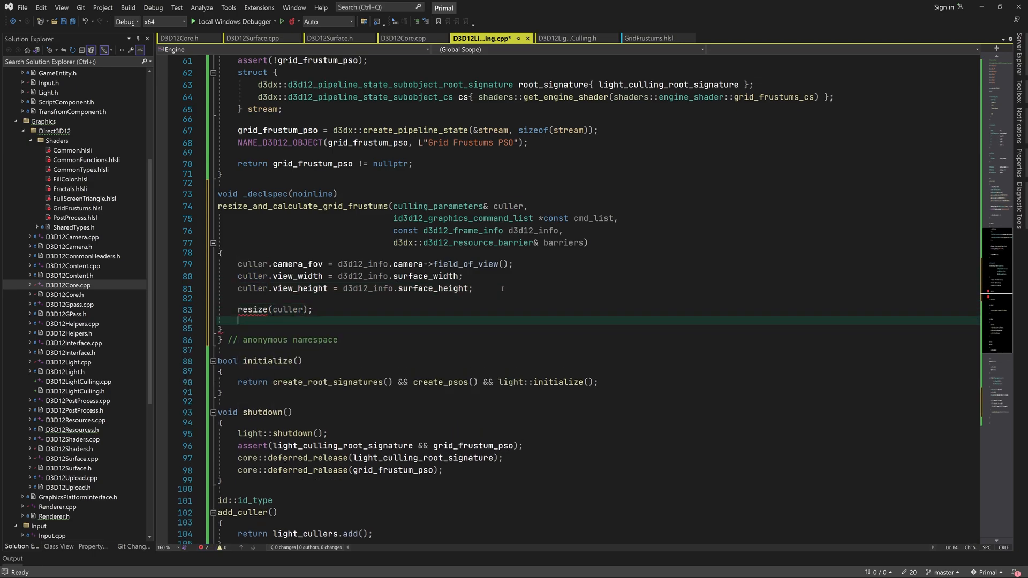
text(calculate_grid_frustums)
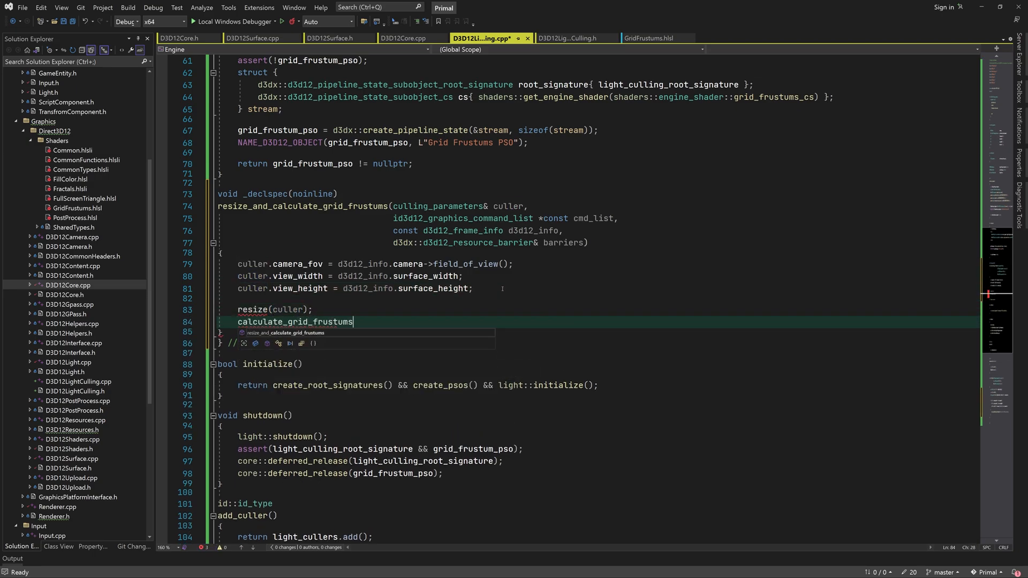
text((culler, cmd_list, d3d12_info, barriers);)
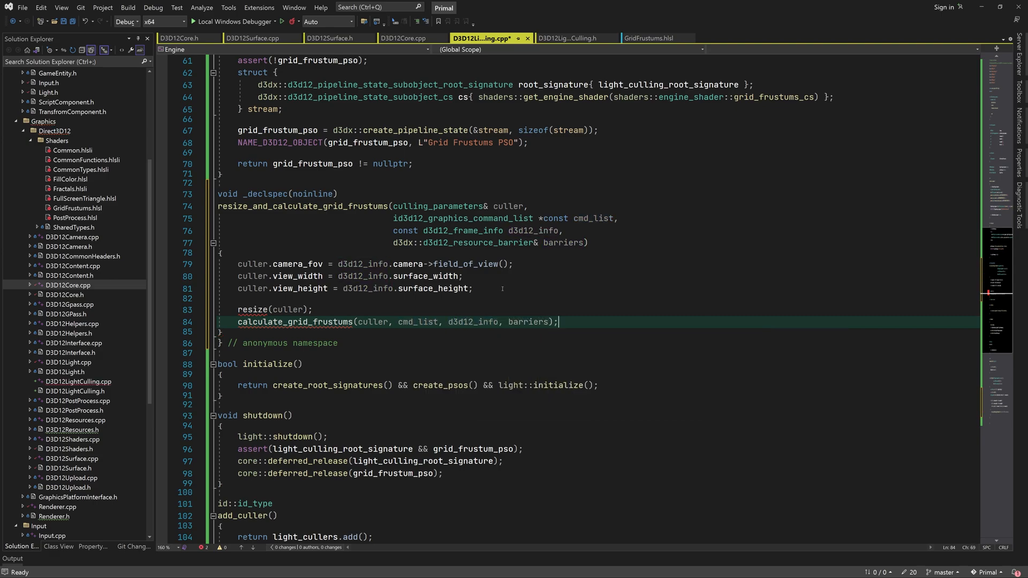
click(305, 194)
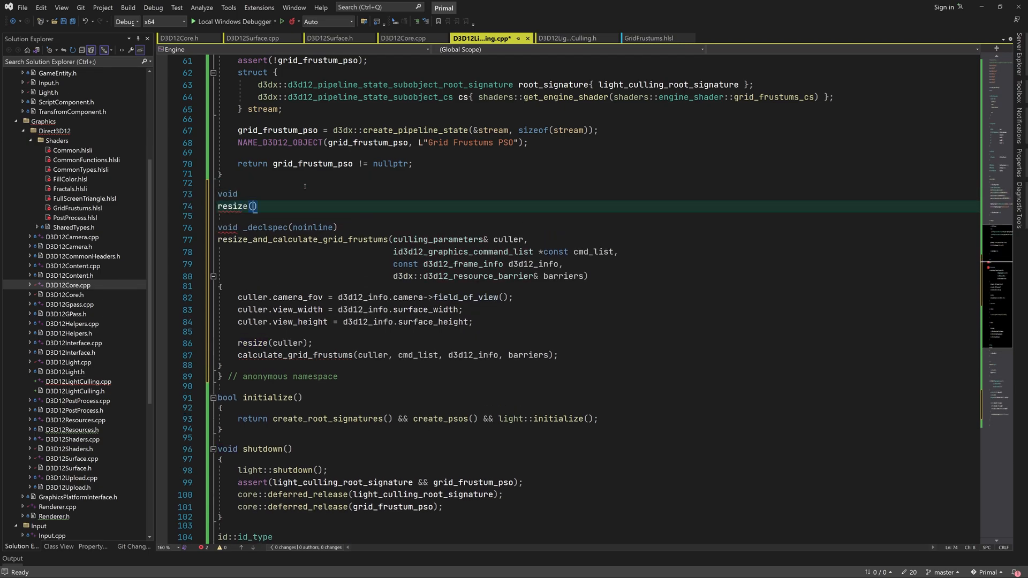
Step: Begin resize(culling_parameters& culler) with constexpr tile_size and an assert that the view covers at least one tile
text(culling_parameters& culler)
text({)
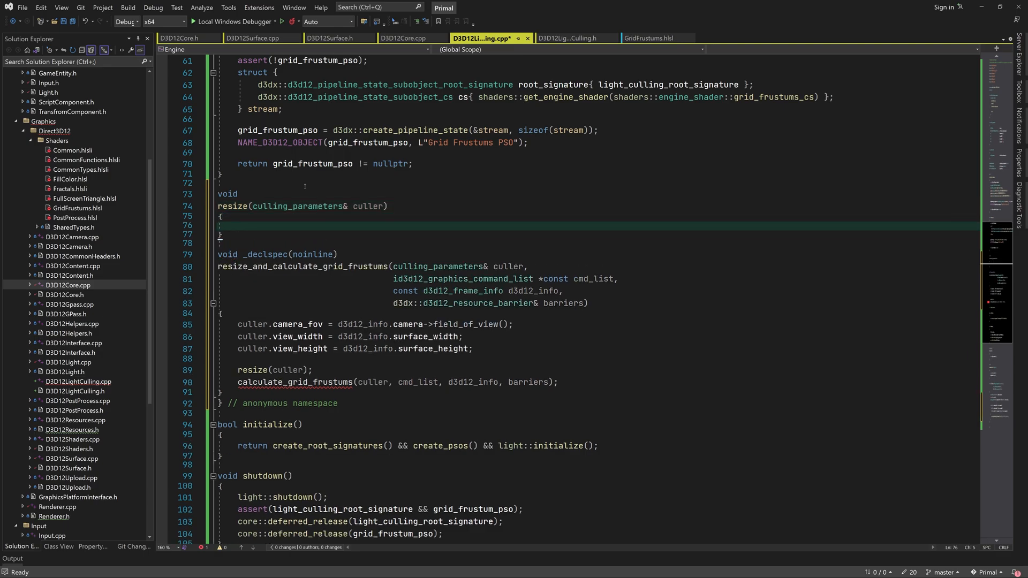
text(constexpr u32 tile_)
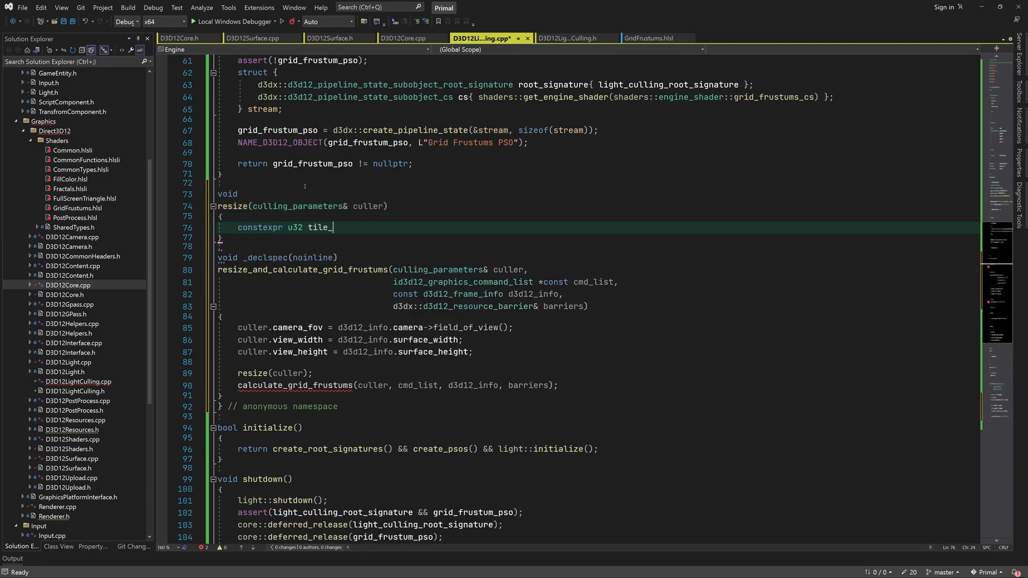
text(size{light_culling_tile_size)
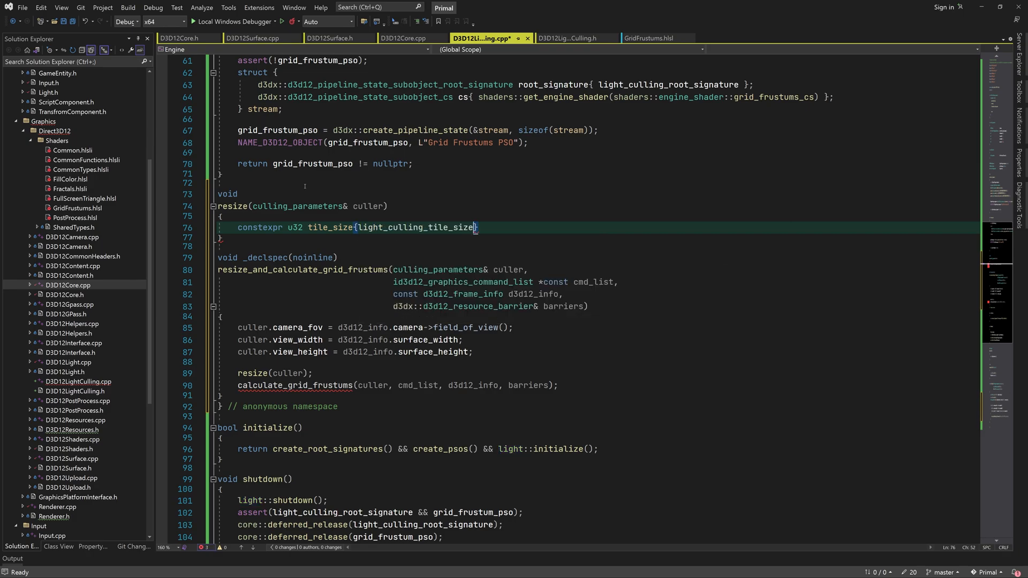
text(assert(cu)
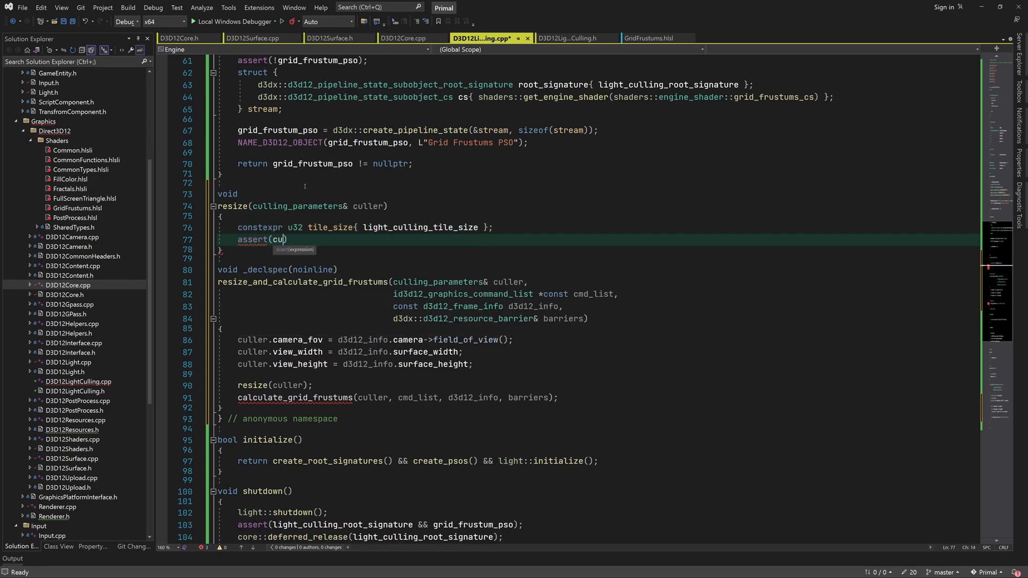
text(ller.view_width >)
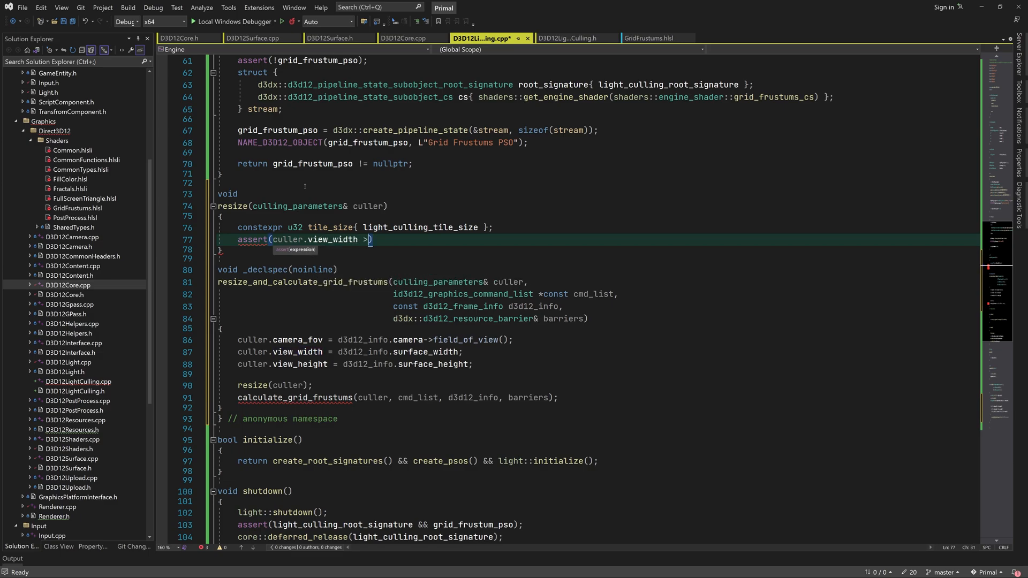
text(= tile_size && culler.view_height >= tile_size)
text(const math)
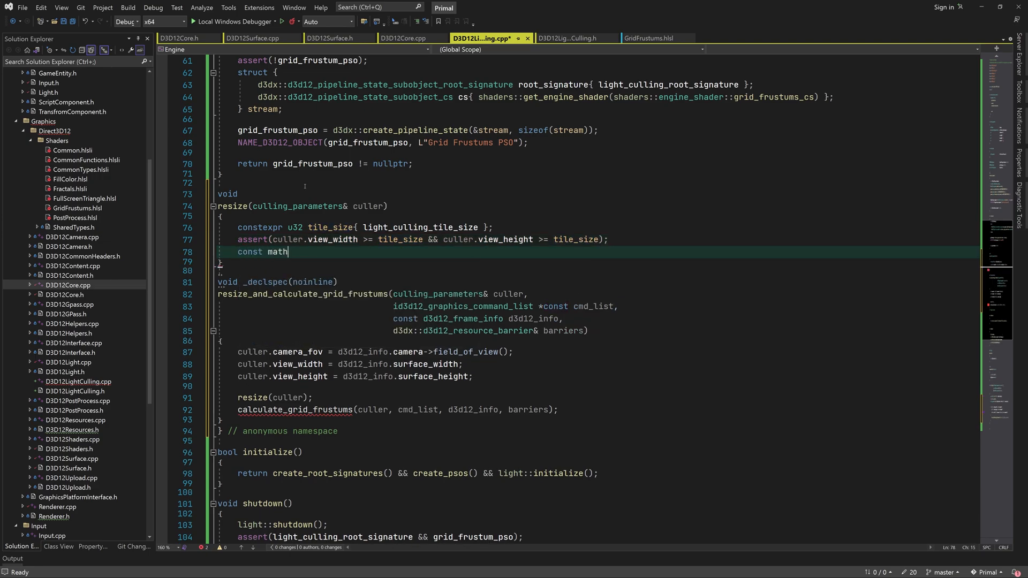
Step: Compute tile_count via math::align_size_up<tile_size> / tile_size and set frustum_count = tile_count.x * tile_count.y
text(::u32v2 tile_count)
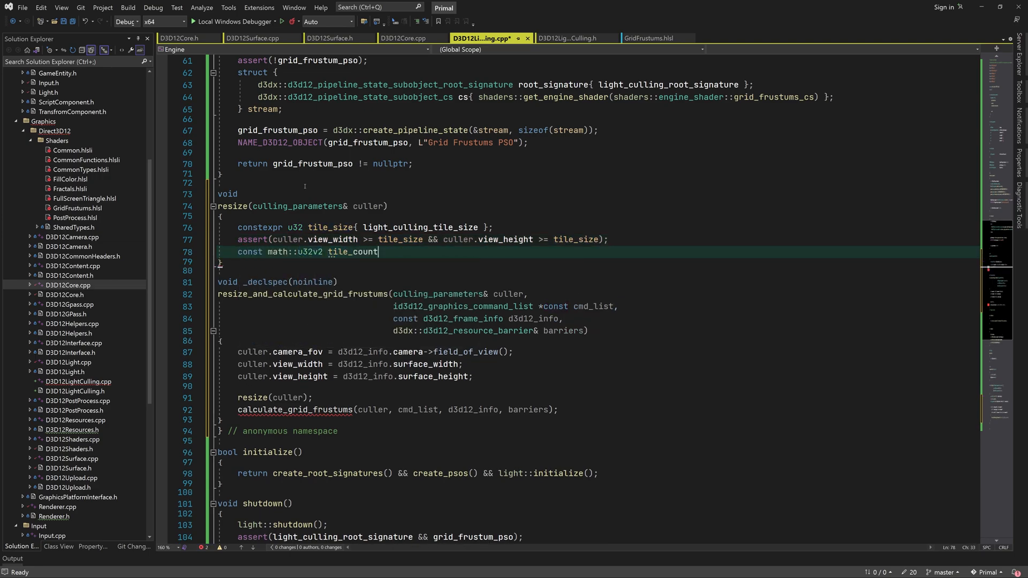
text({)
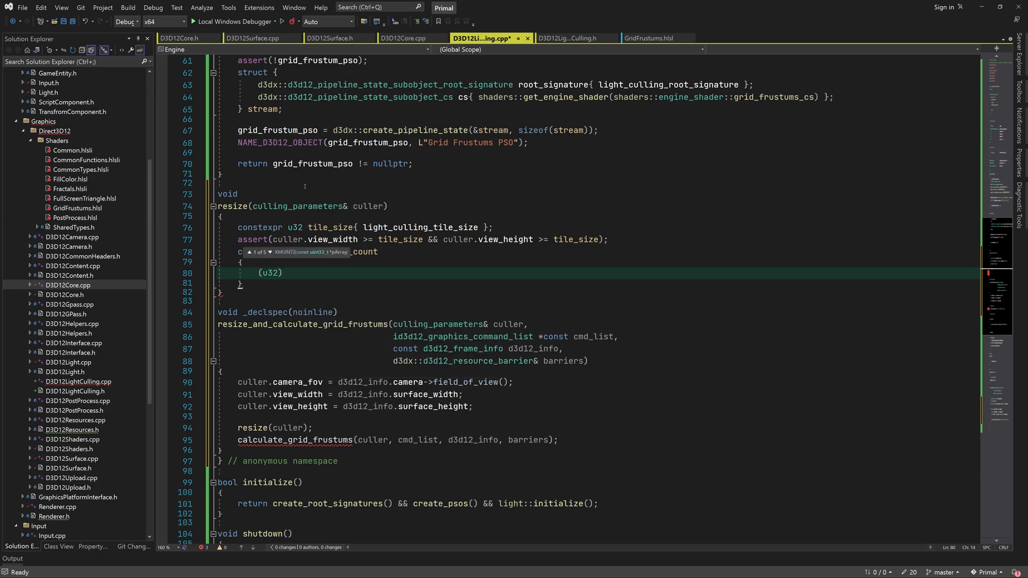
text(math::align_size_up<tile_size>(culler.view_width)
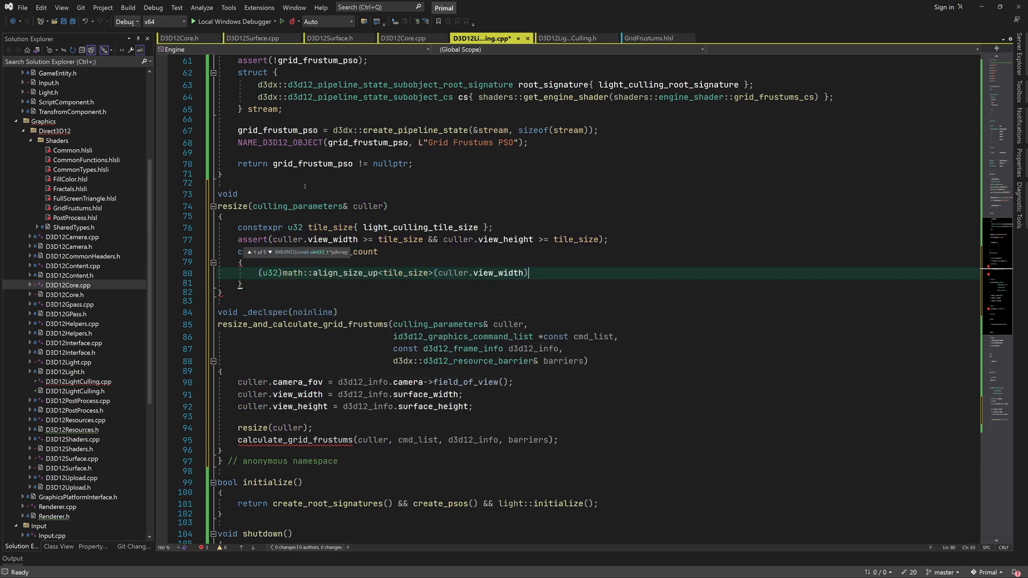
text(/ tile_size)
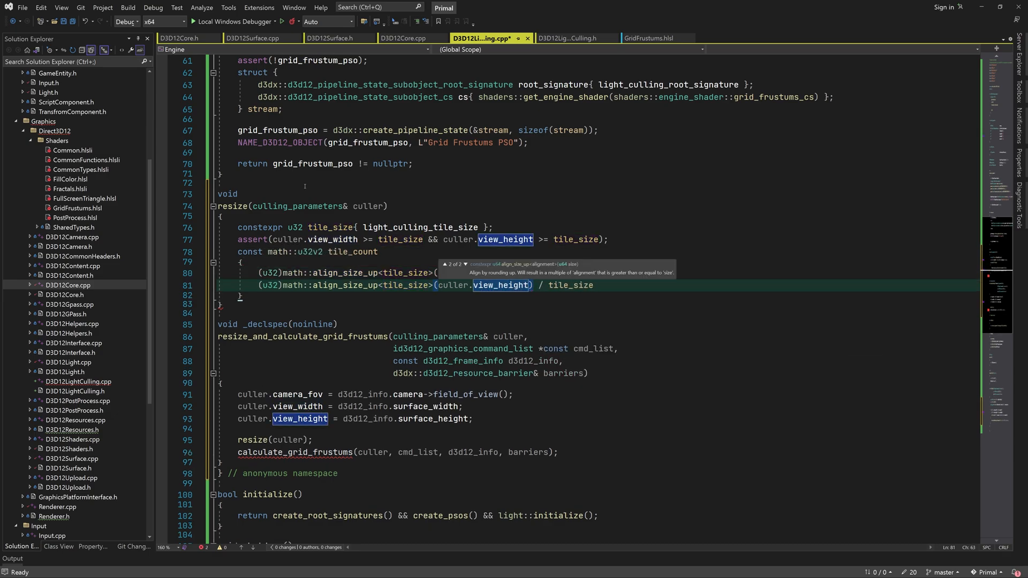
text(culler.)
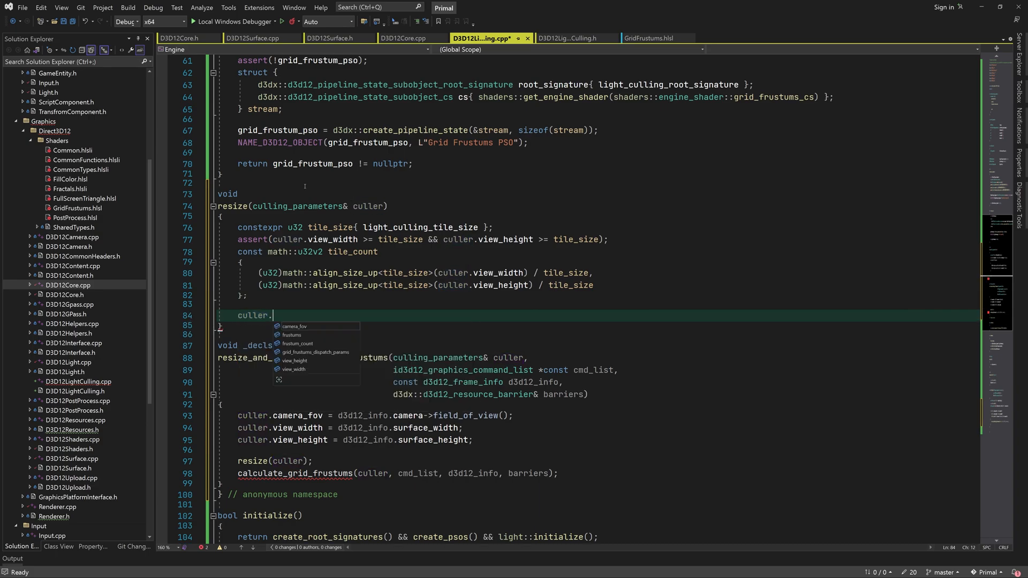
text(frustum_count = tile_count)
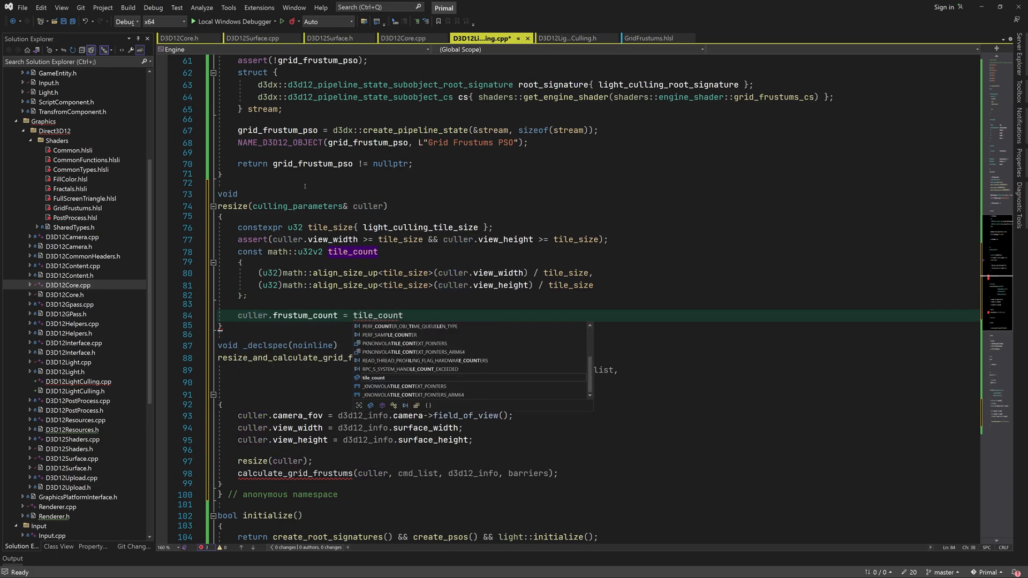
text(.x * tile_count.y;)
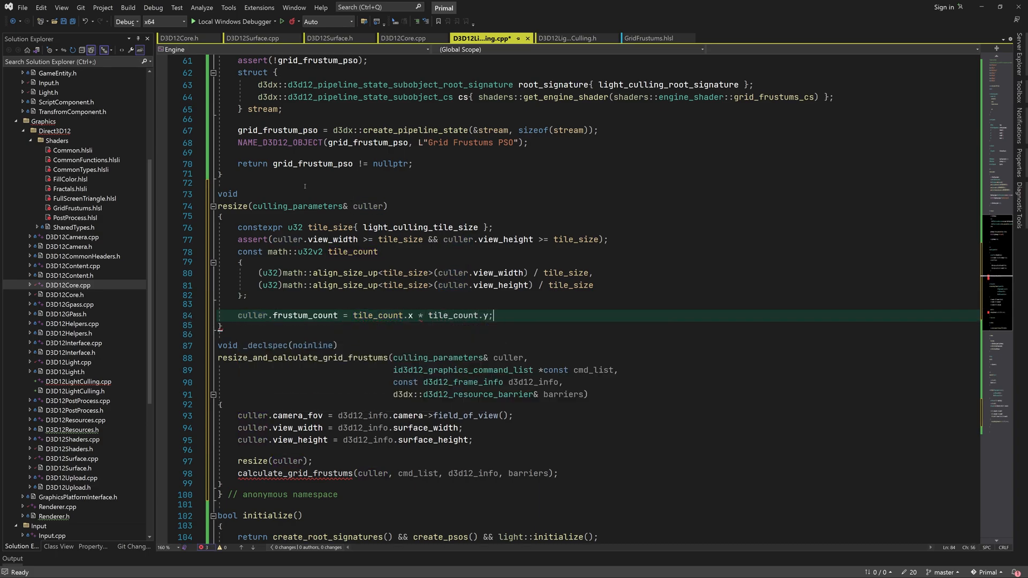
text(// D)
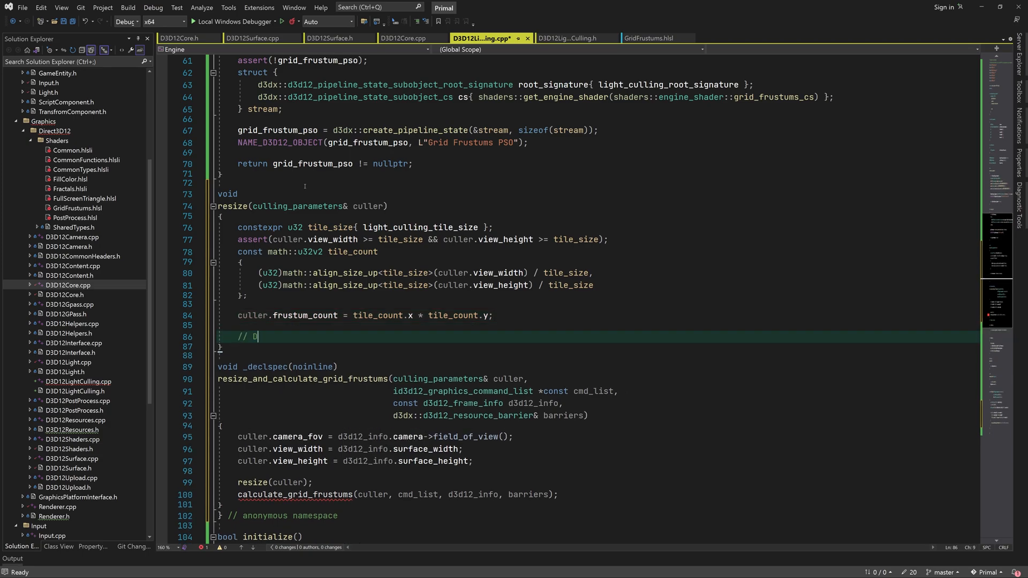
text(ispatch parameters for grid frustums)
text(hlsl::LightCullingDispatchParameters& params)
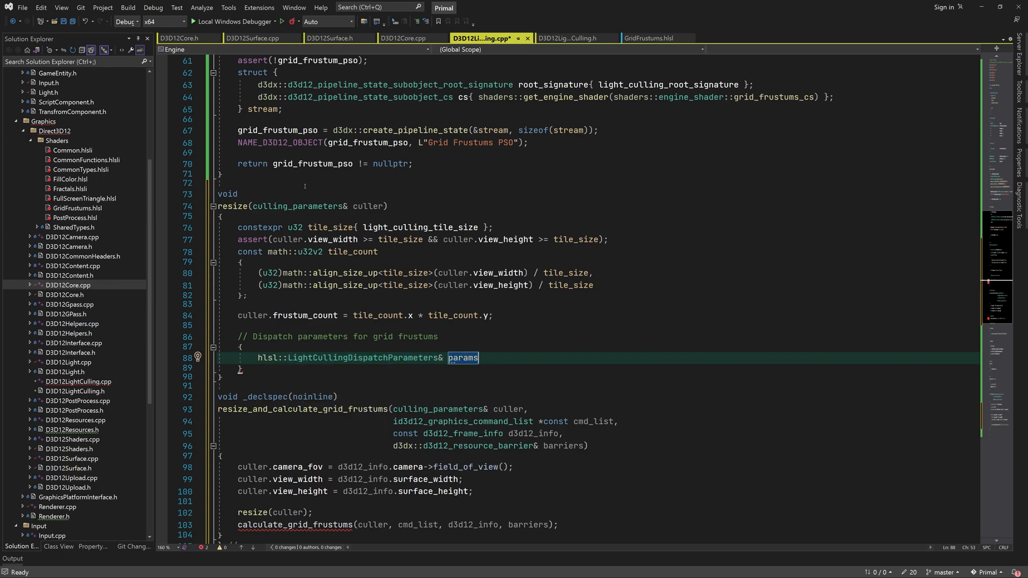
Step: Alias culler.grid_frustums_dispatch_params as params and set params.NumThreads = tile_count
text({ culler.grid_frustums_dispatch_params };)
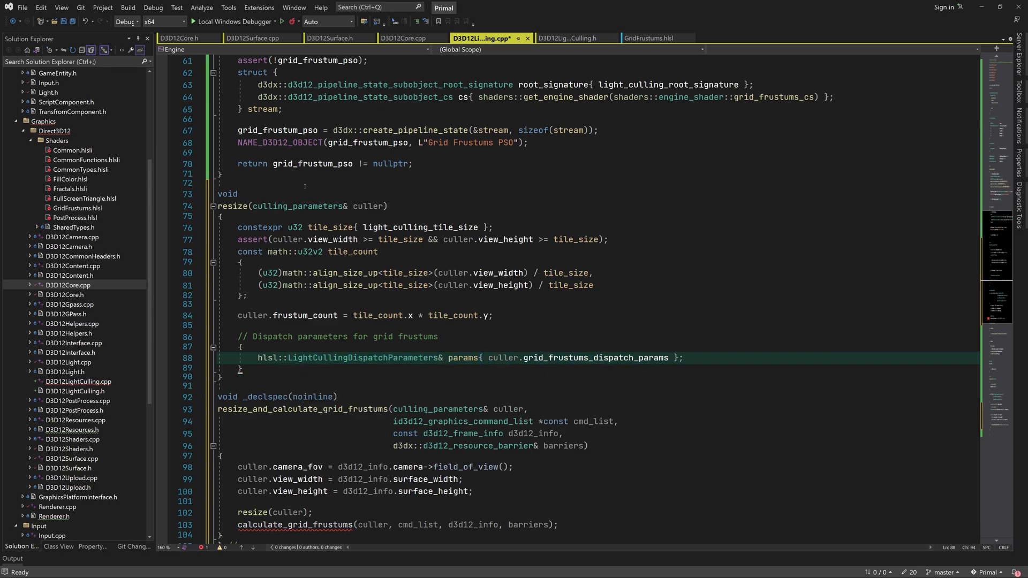
text(params.n)
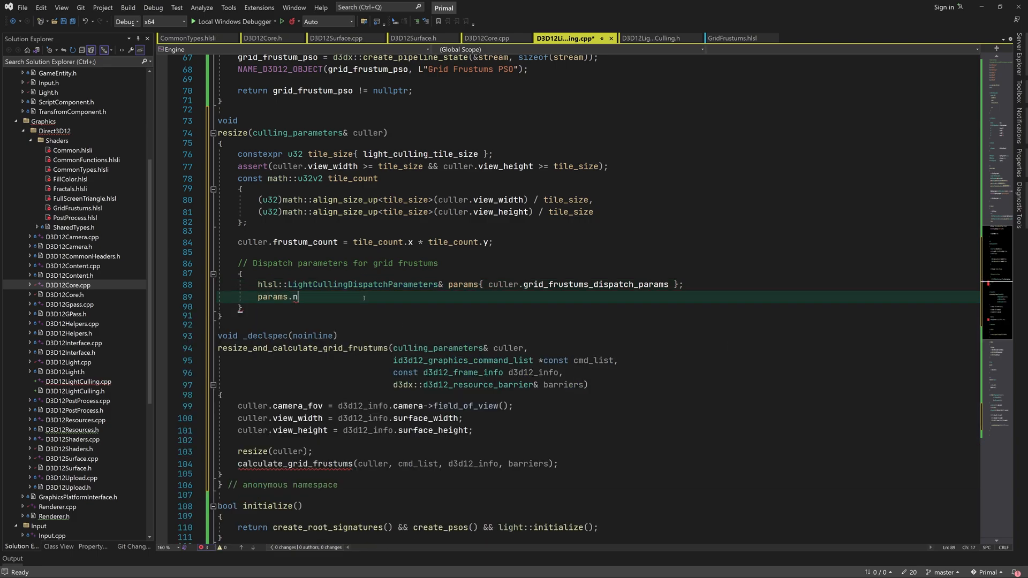
text(umThreads)
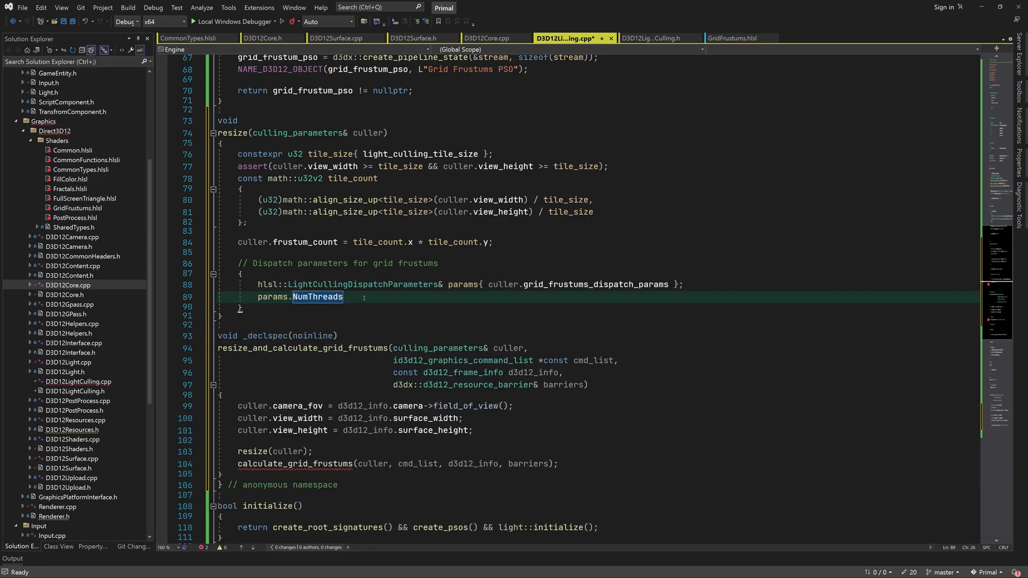
text(= tile_count;)
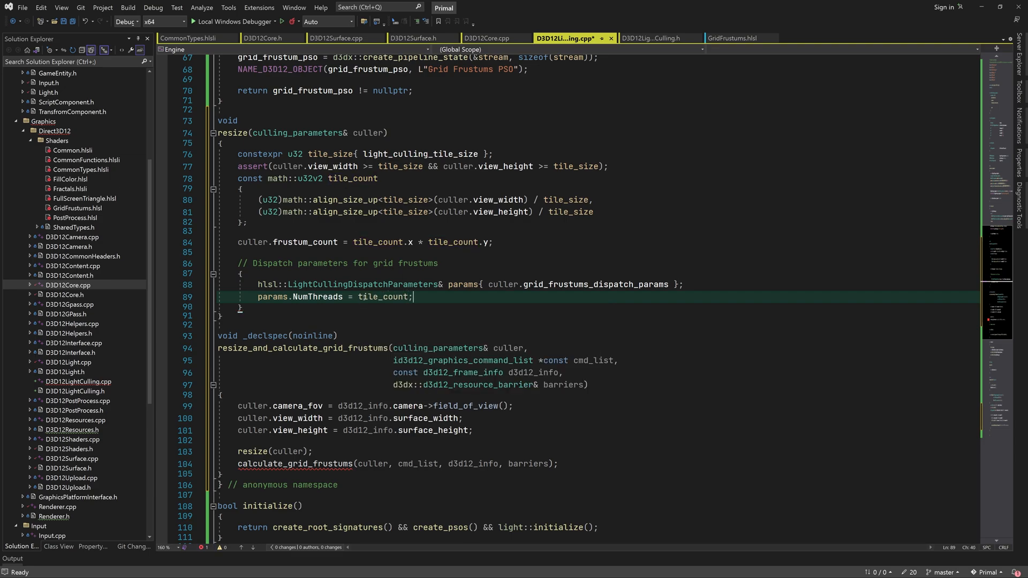
Step: Set params.NumThreadGroups.x/.y to align_size_up<tile_size>(tile_count) / tile_size and begin calling resize_buffers
text(params.NumThreadGroups)
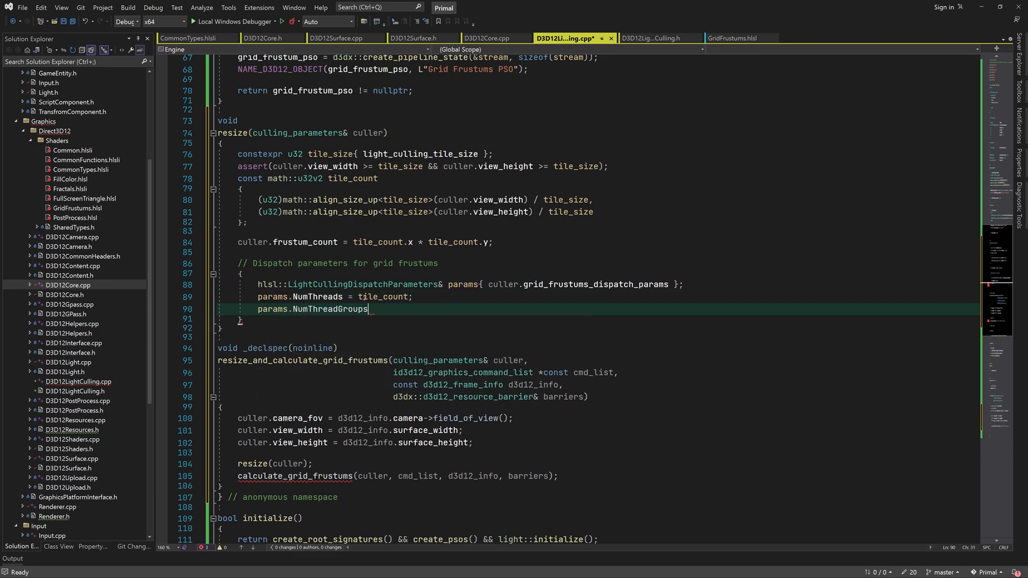
text(.x = (u32)math::align_size_up<tile_size)
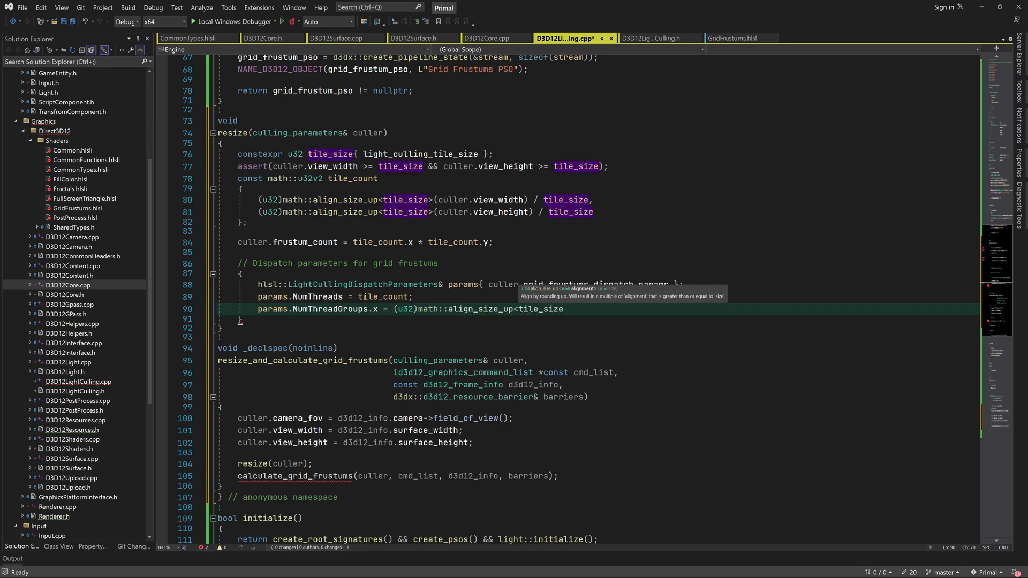
text((tile_count.x) / tile_size;)
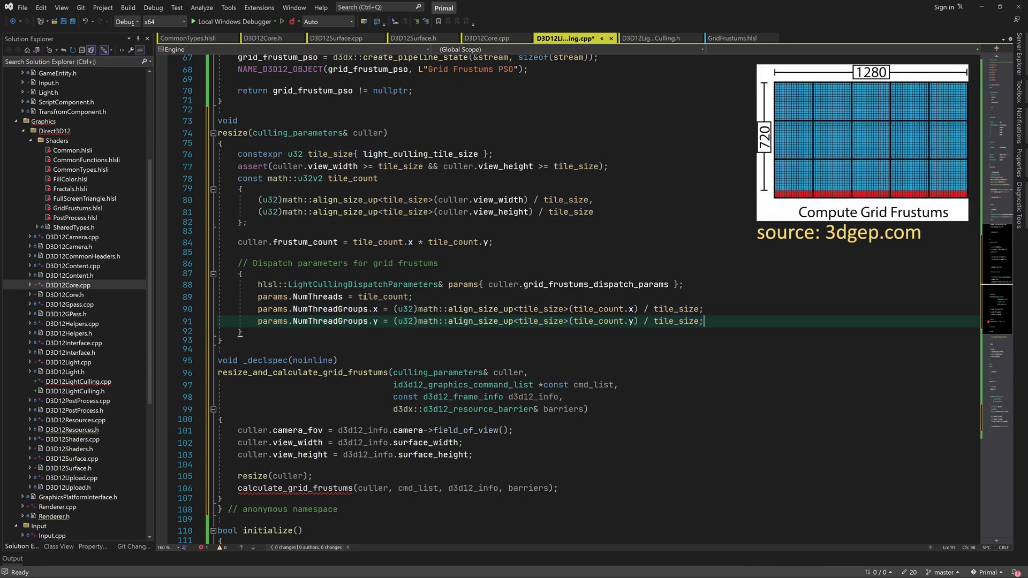
key(Enter)
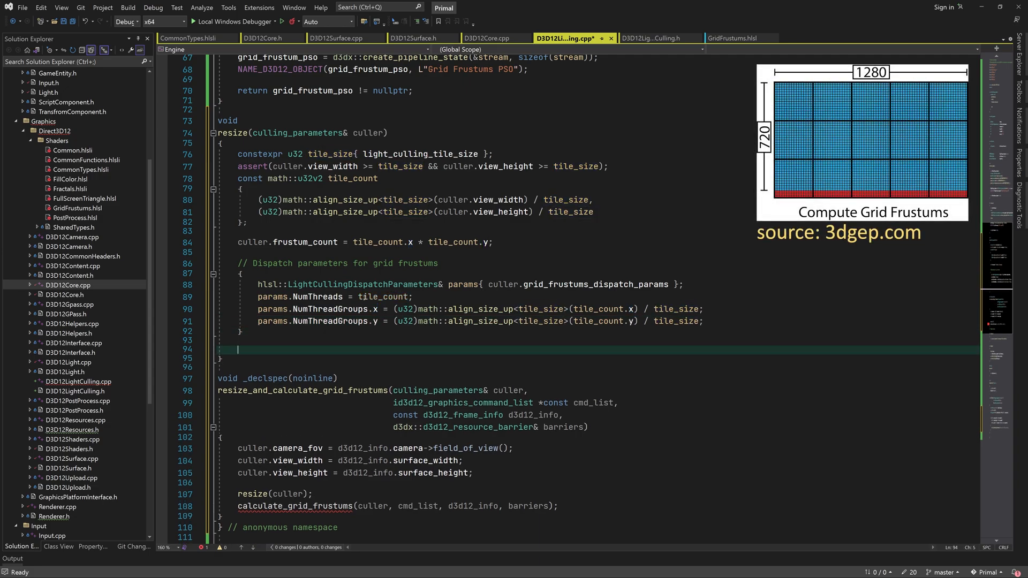
text(resize_buffers(culler);)
text(const u32 frustum_count{ciu)
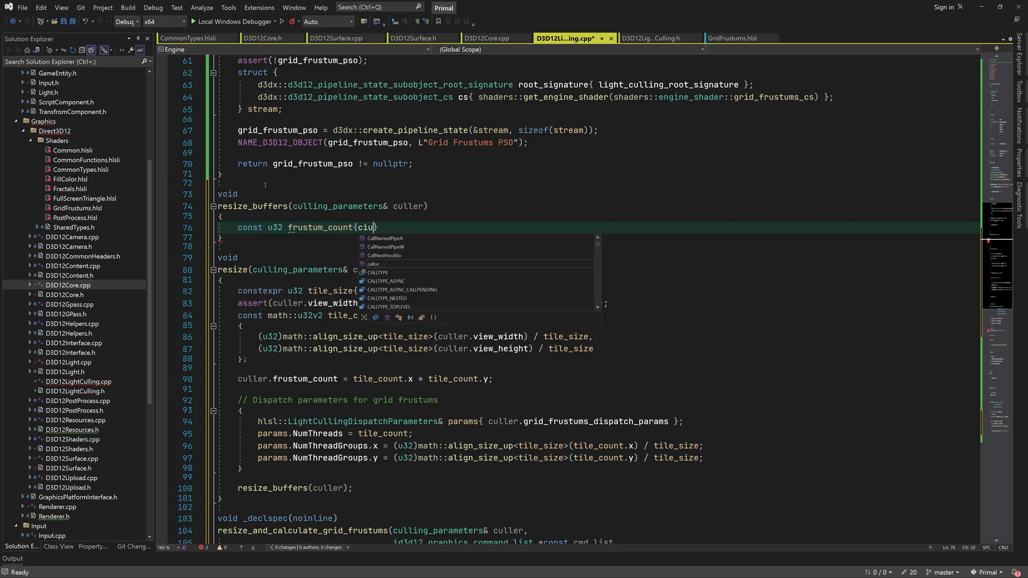
Step: In resize_buffers compute frustum_buffer_size as sizeof(hlsl::Frustum) * frustum_count
text(culler.frustum_count })
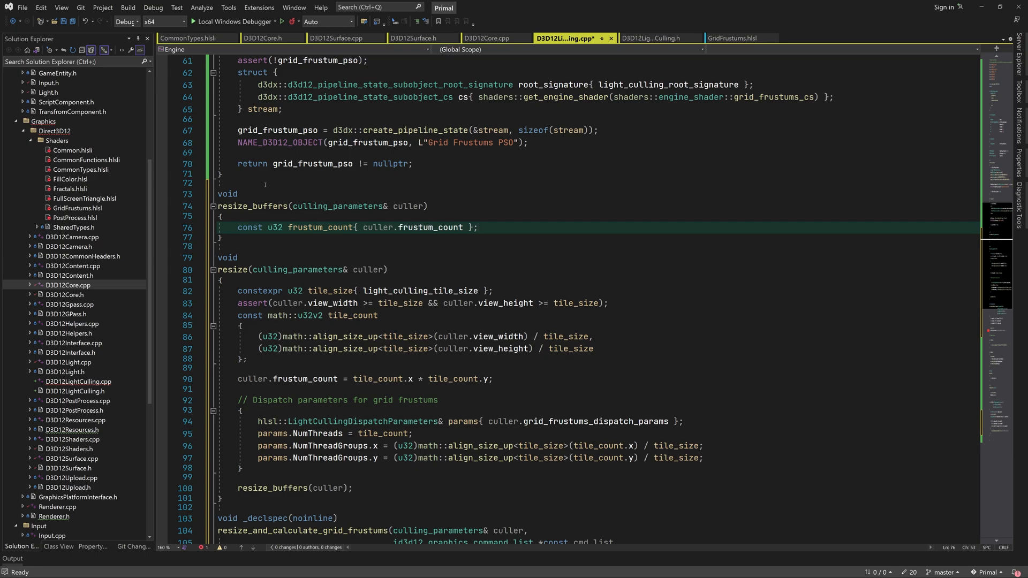
key(enter)
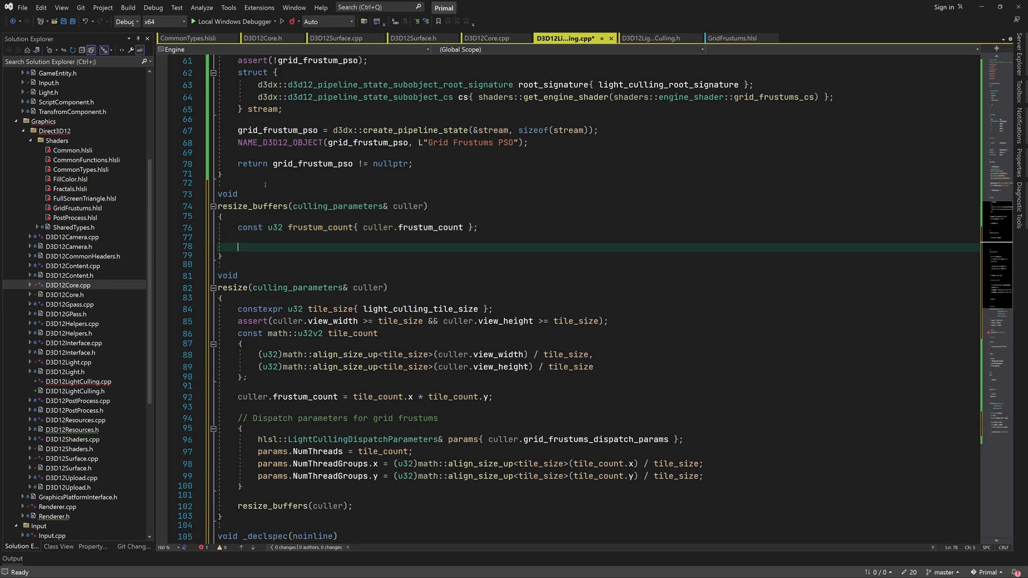
text(const u32 frustum_buffer_size{sizeof(hlsl::)
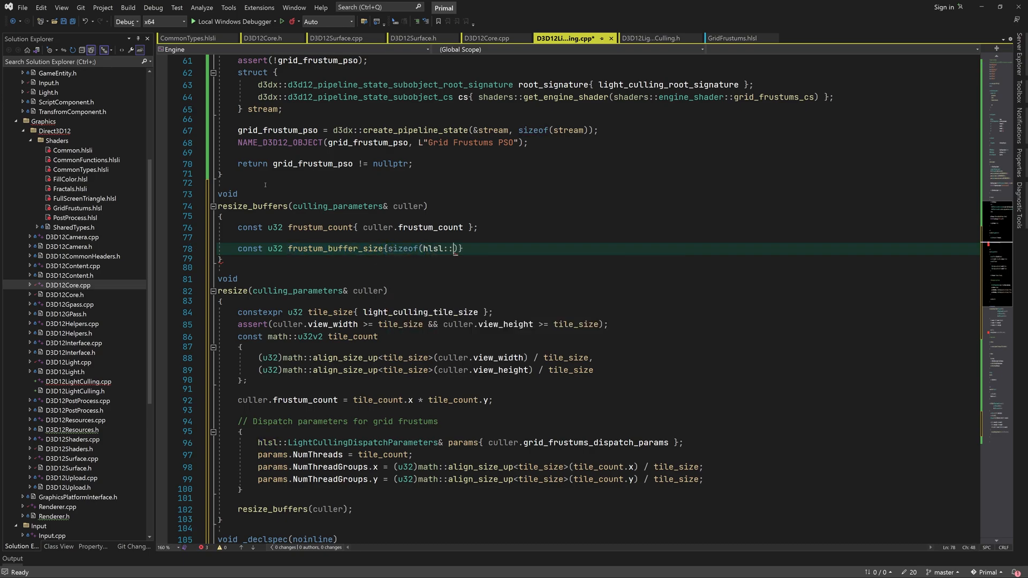
text(Frustum) * frustum)
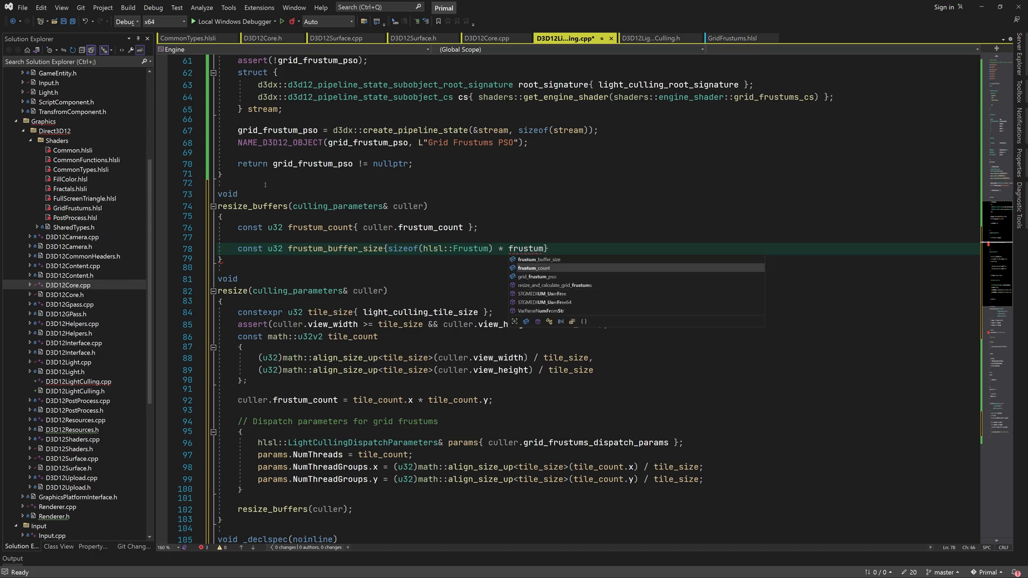
text(frustum_count };)
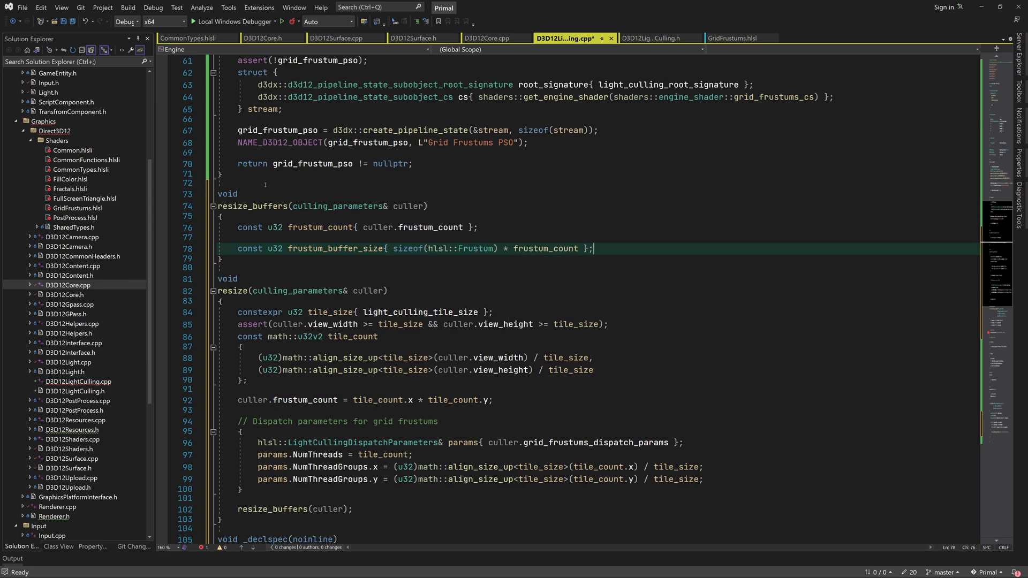
Step: Fill d3d12_buffer_init_info with alignment sizeof(math::v4) and ALLOW_UNORDERED_ACCESS flags
text(d3d12_buffer_init_info info{})
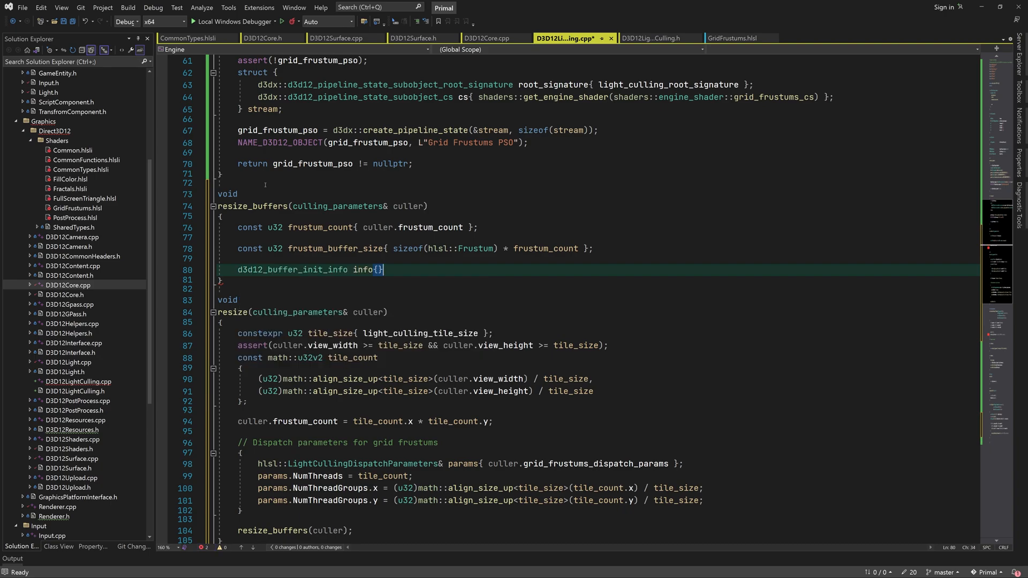
text(info.alignment = s)
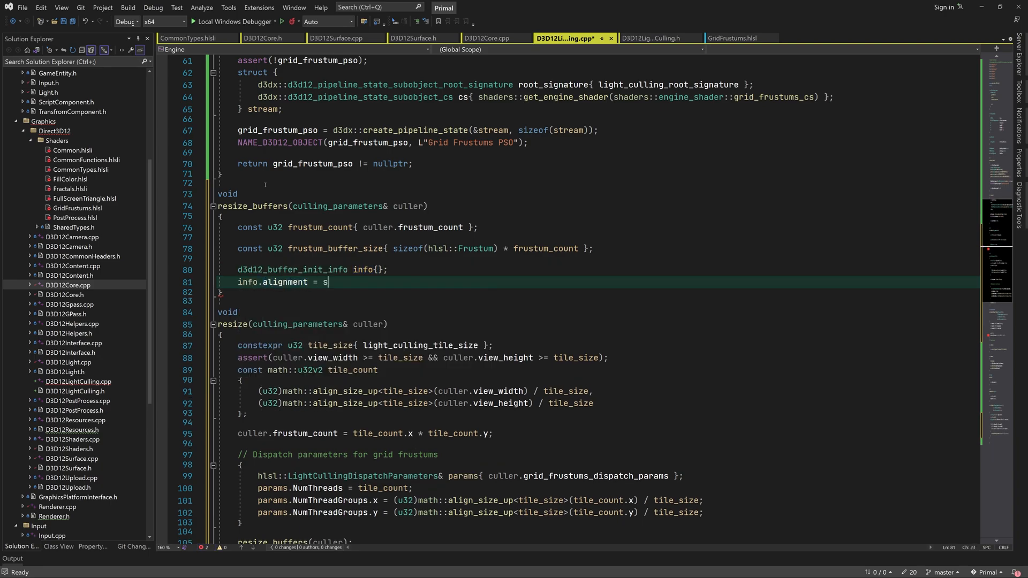
text(izeof(math::v4);)
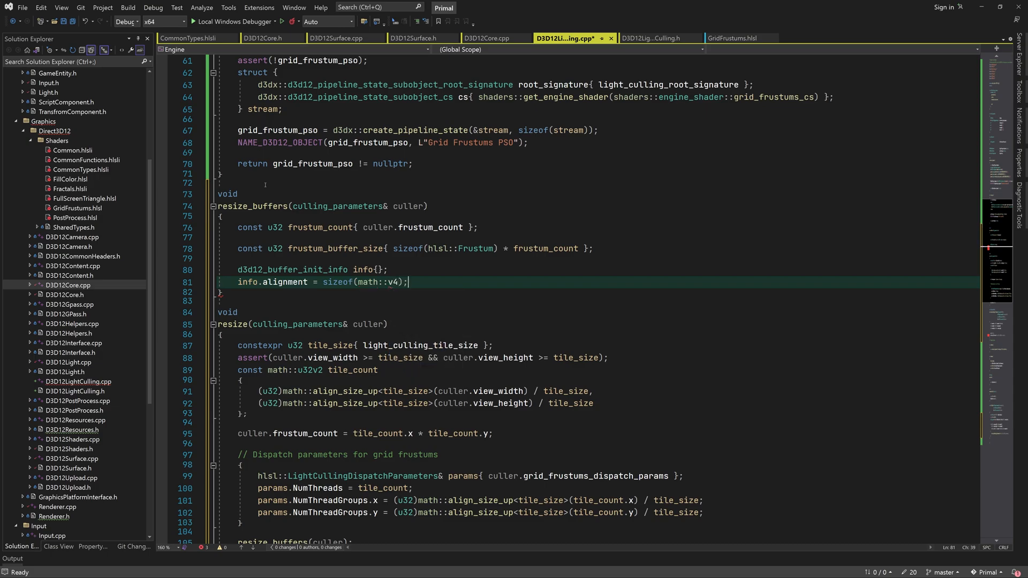
text(info.flags = d)
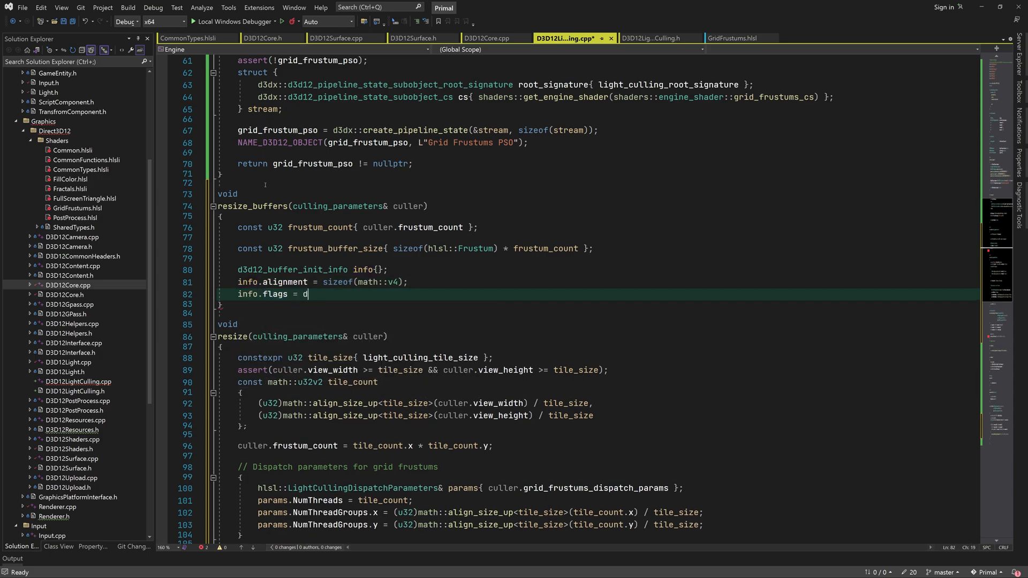
text(3d12_resource_flags)
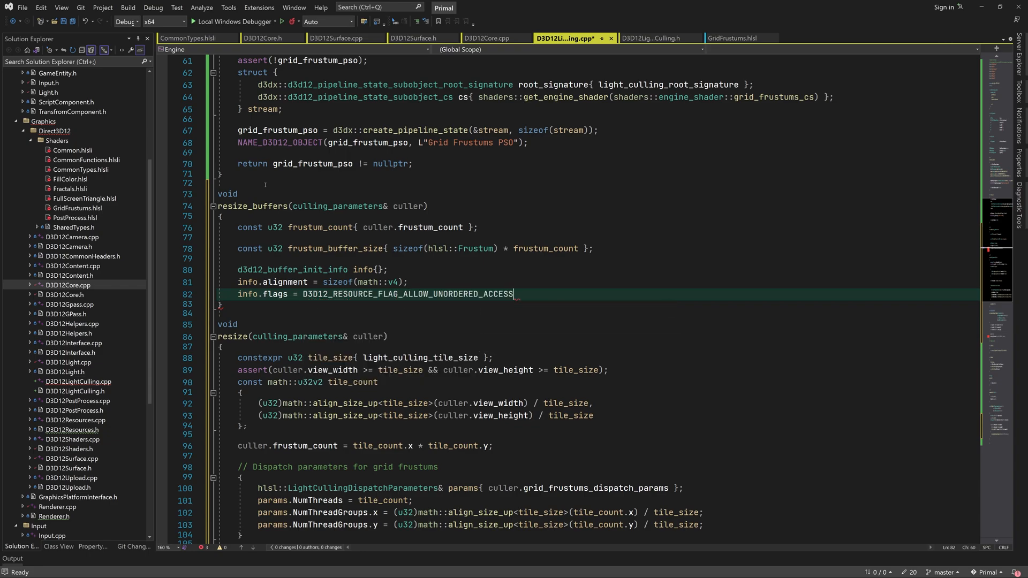
Step: If the frustums buffer is too small, recreate culler.frustums as d3d12_buffer{ info, false } and name it
text(if(frustum_buffer_size > culler.frustums.size()))
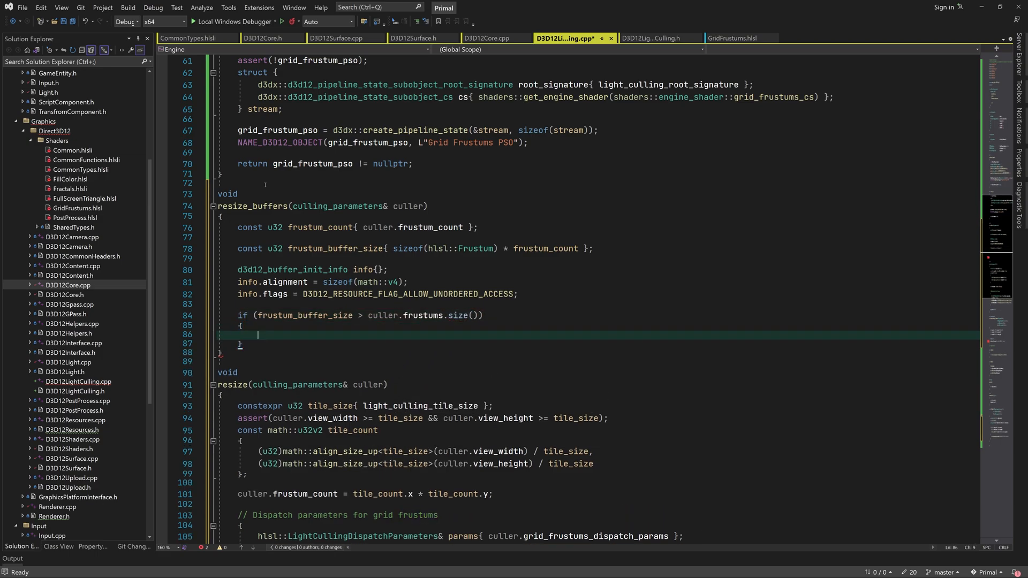
text(info.size = frustum_buffer_size;)
text(culler.frustums = d3d12_buffer)
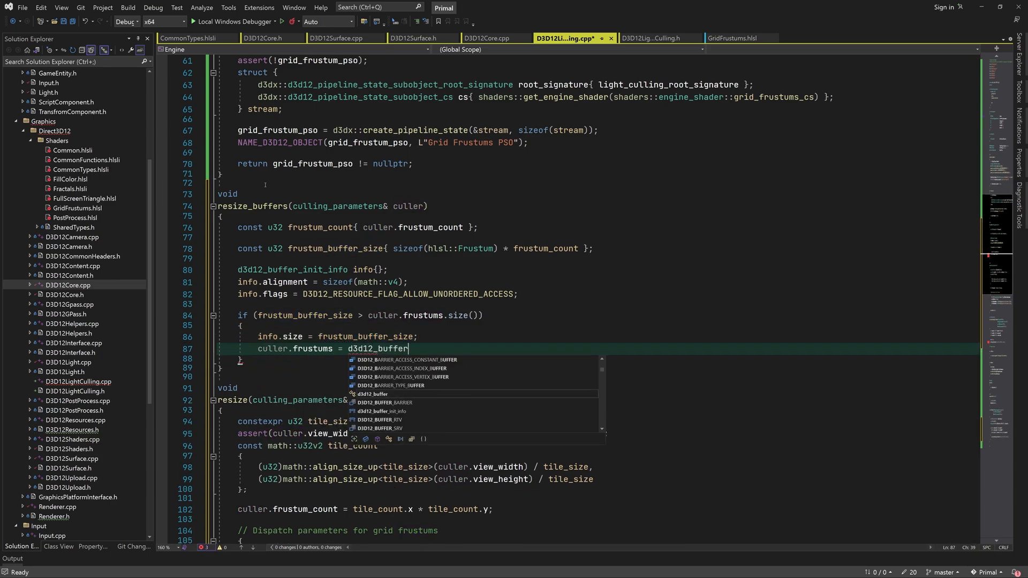
text({ info, false };)
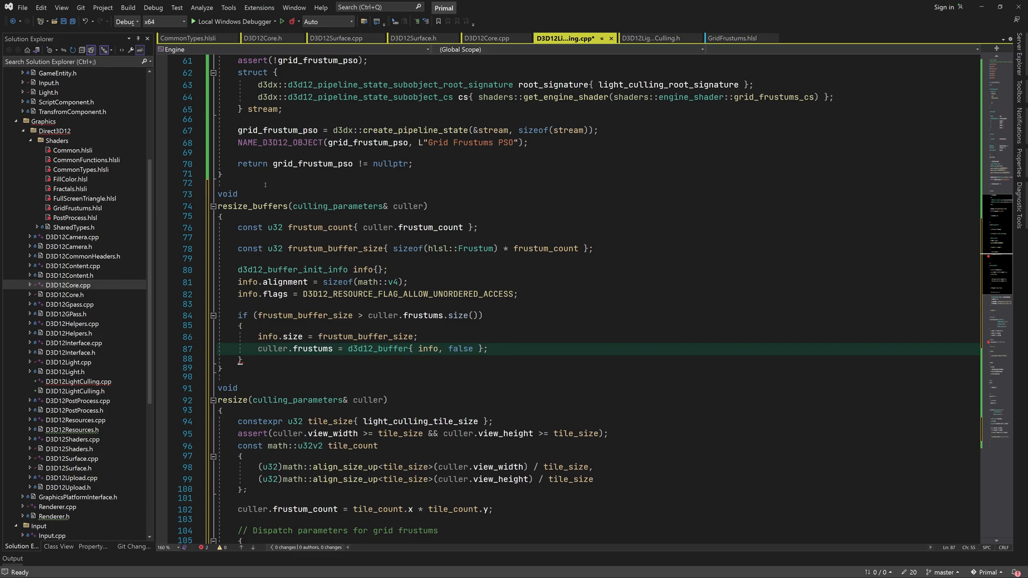
text(name_d3d12_)
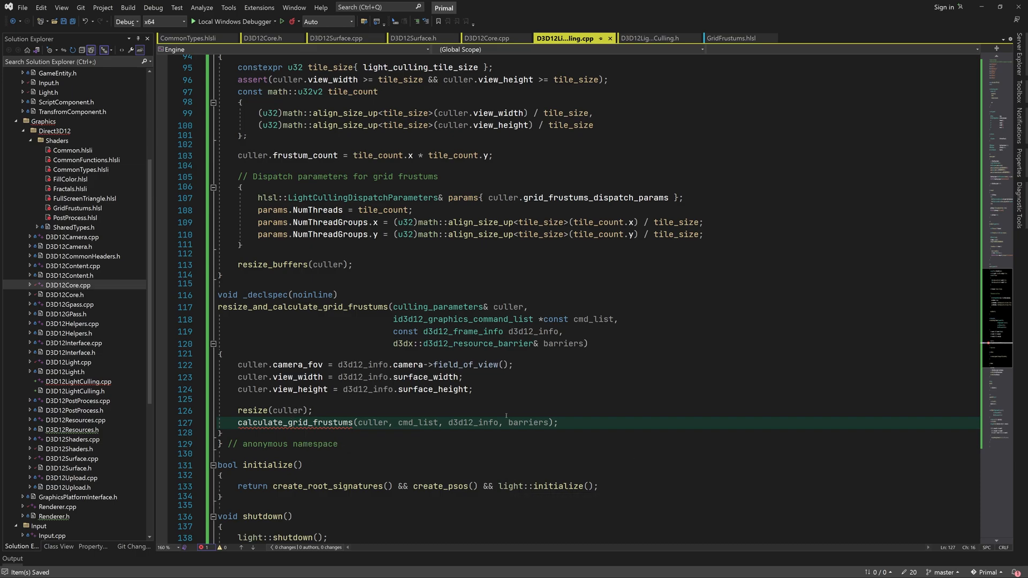
Step: In calculate_grid_frustums get core::cbuffer() and allocate a LightCullingDispatchParameters block from it
click(326, 285)
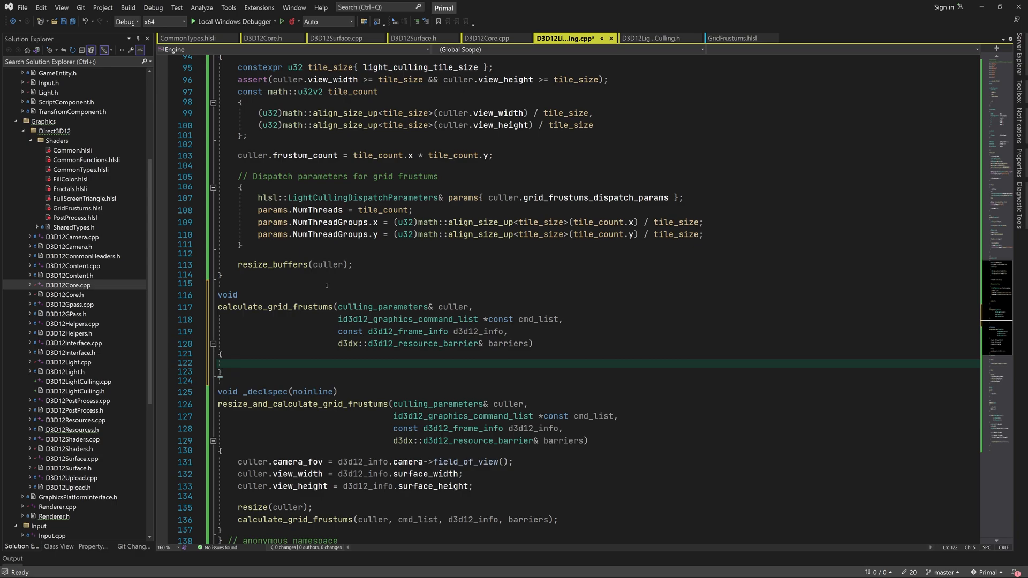
text(constant)
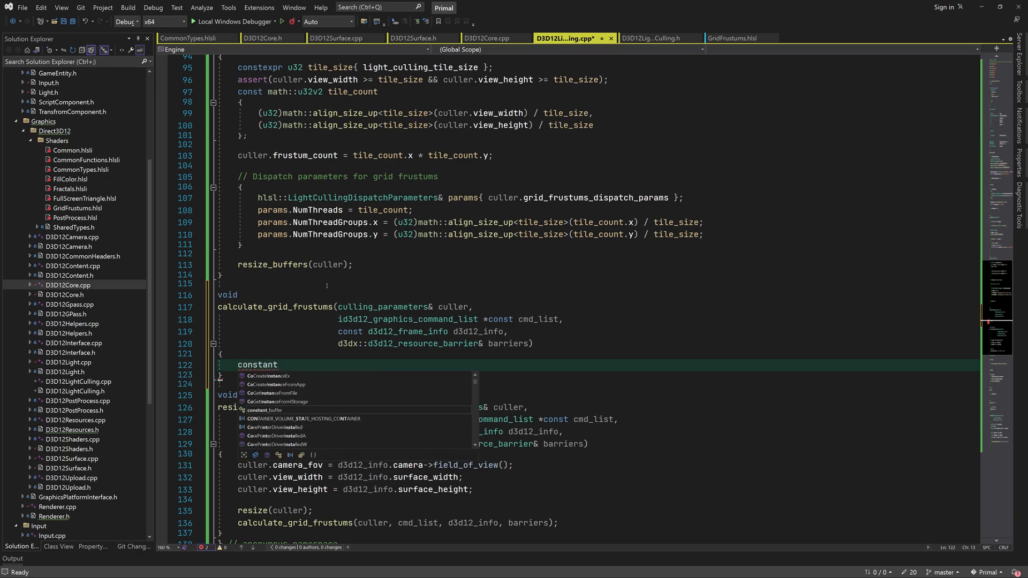
text(_buffer& cbuffer{})
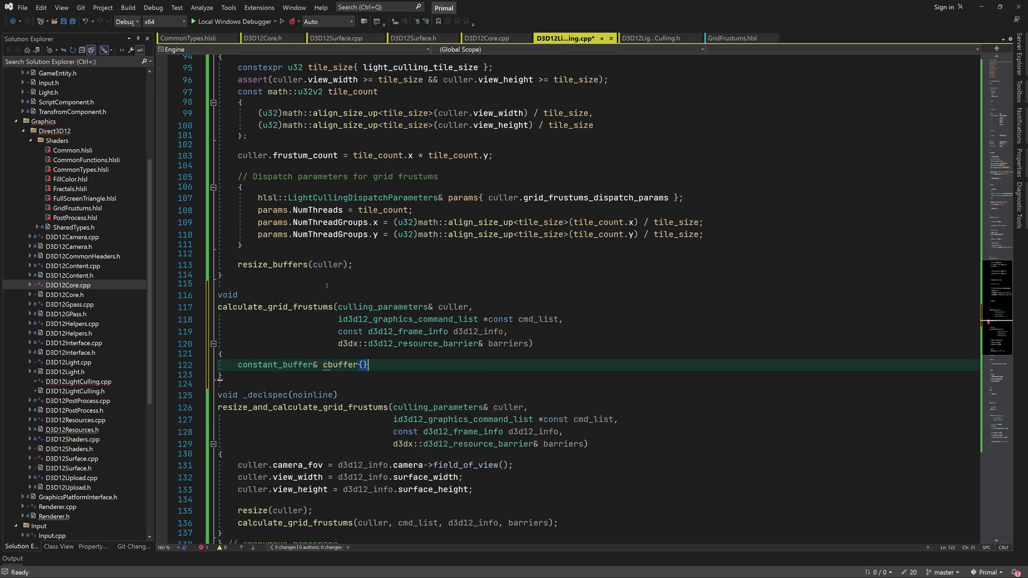
text(core::cbuffer())
text(h)
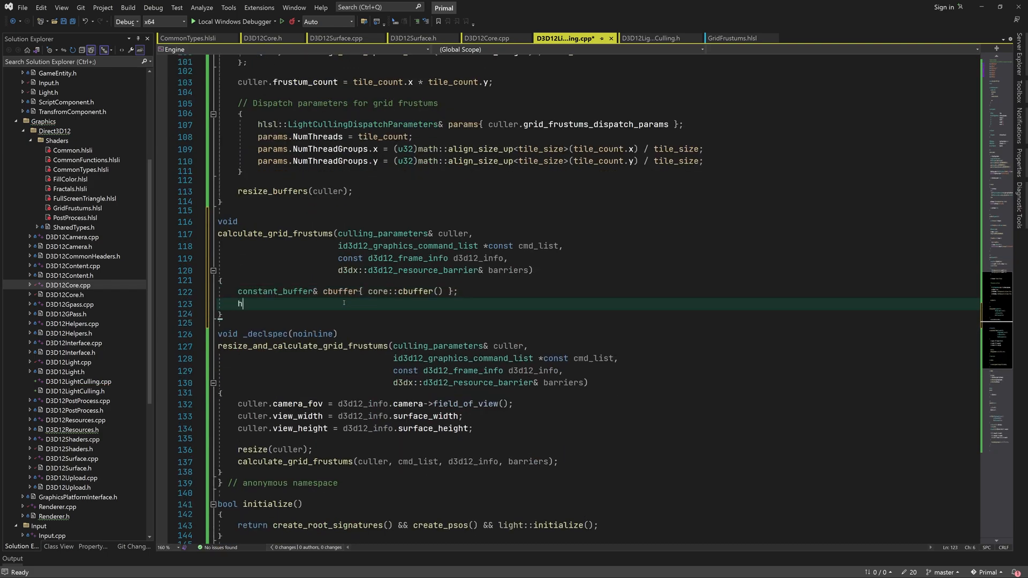
text(sl::lightCullingDispatchParameters *const)
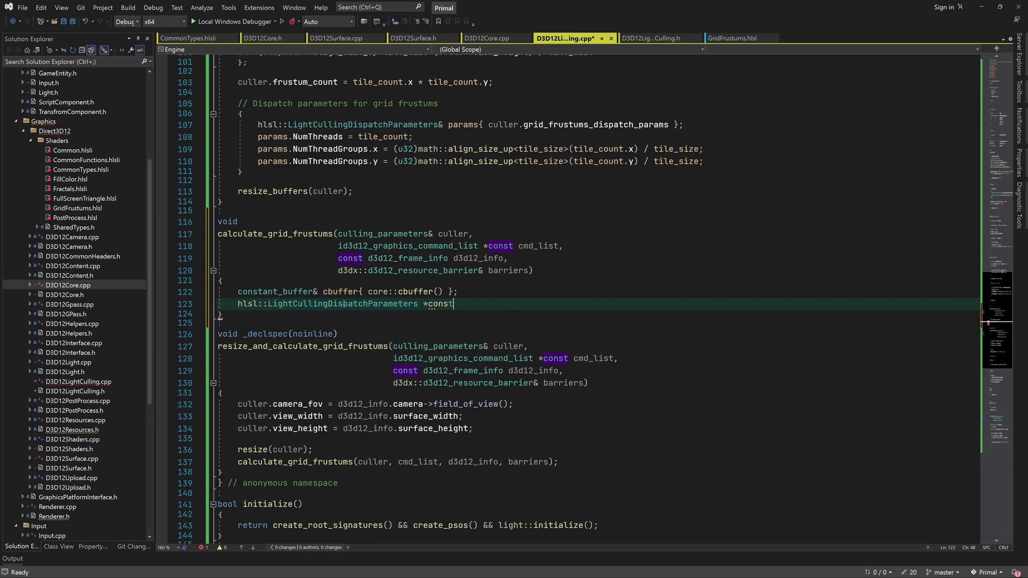
text(buffer{cbuffer.allocate<hlsl::LightCullingDispatchParameters>() };)
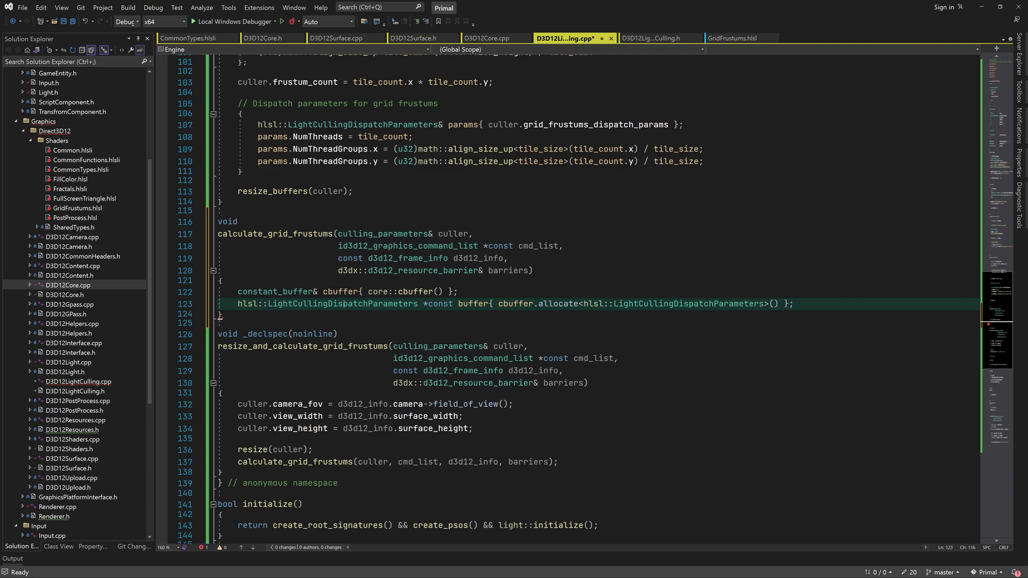
Step: memcpy culler.grid_frustums_dispatch_params into the allocated buffer, sizeof(hlsl::LightCullingDispatchParameters)
text(const)
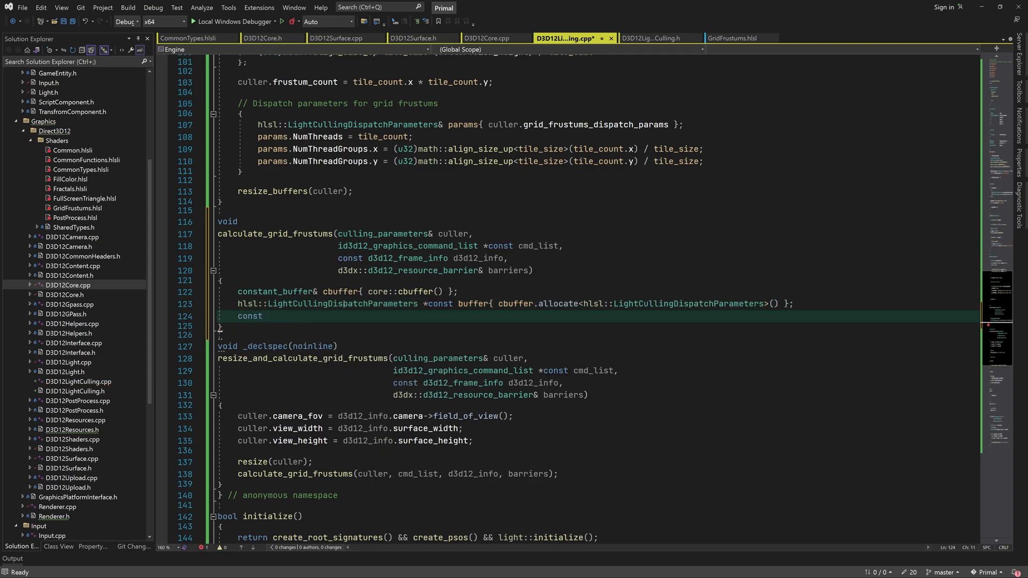
text(hlsl::LightCullingDispatchParameters& params)
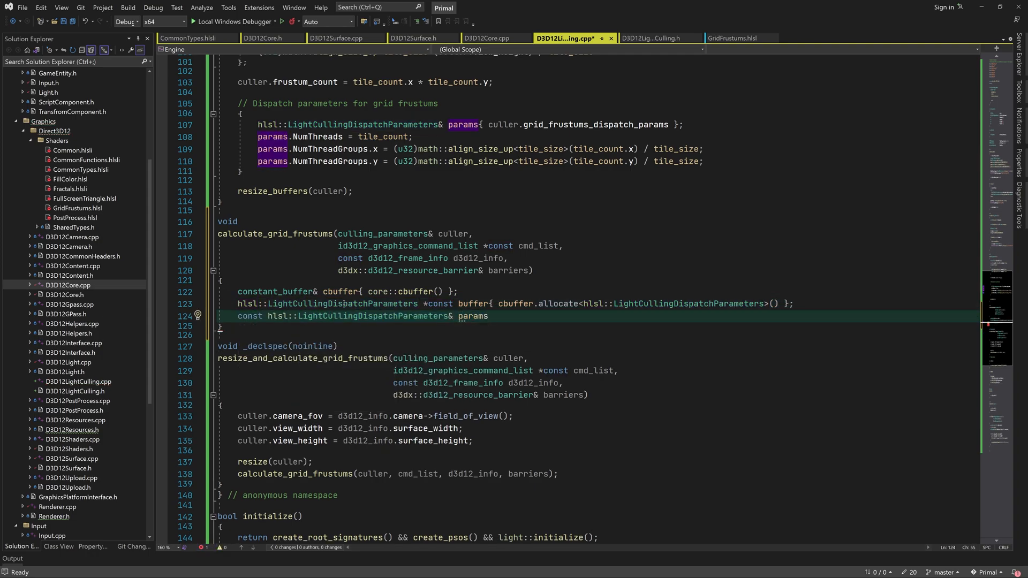
text({culler.grid_frustums_dispatch_params };)
text(memcpy)
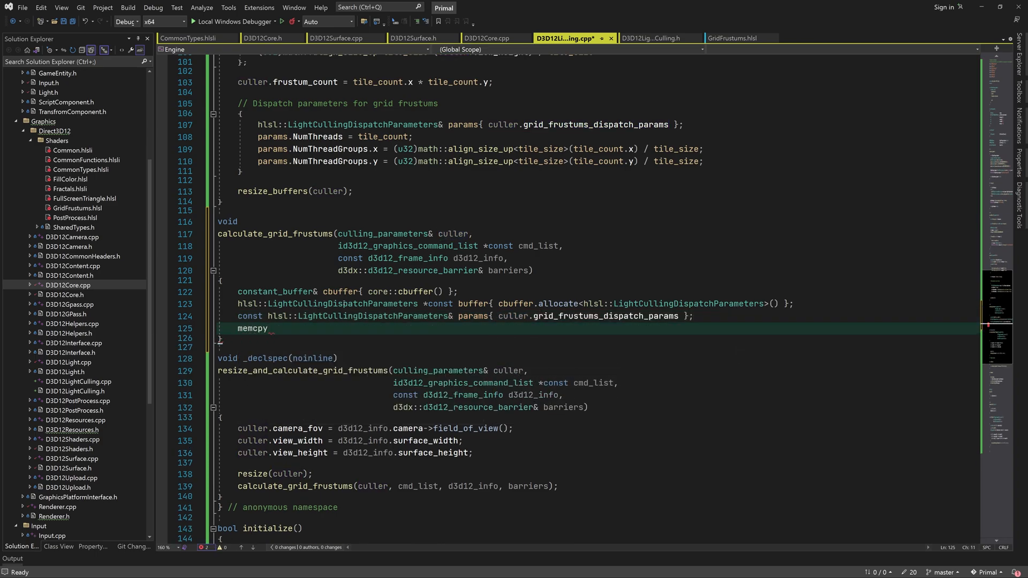
text((buffer, &params,))
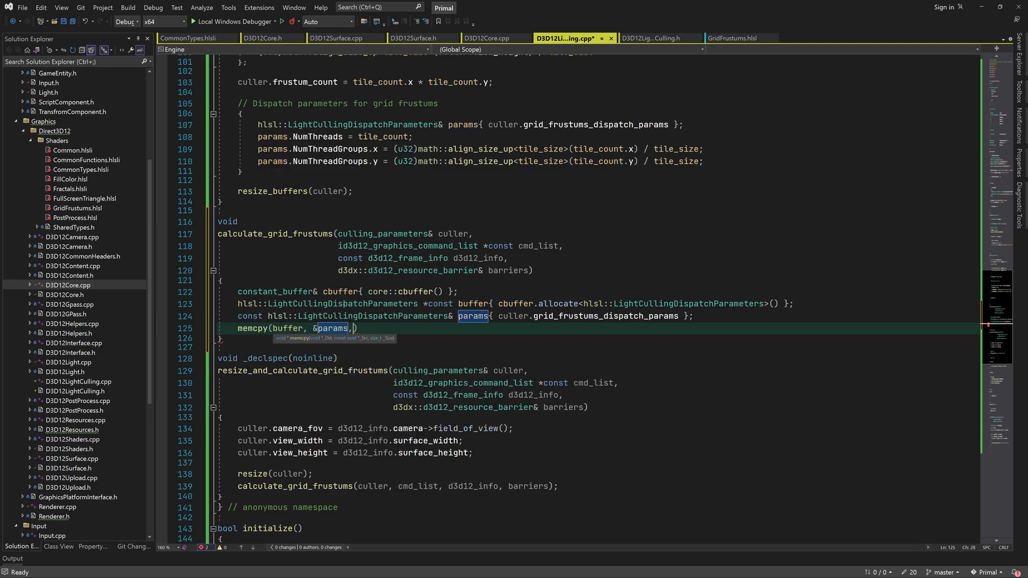
text(sizeof(hlsl::LightCullingDispatchParameters)))
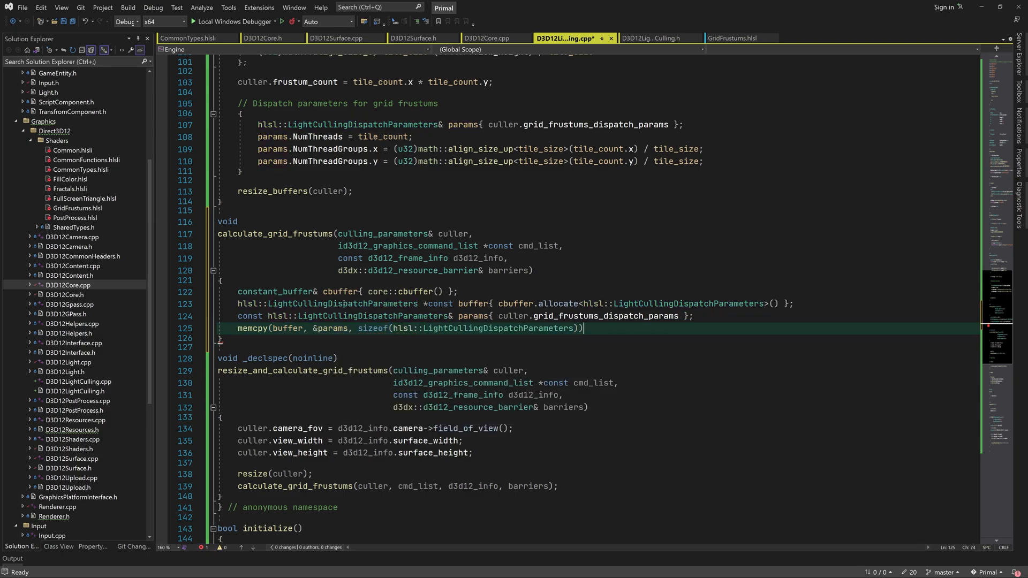
text(// Ma)
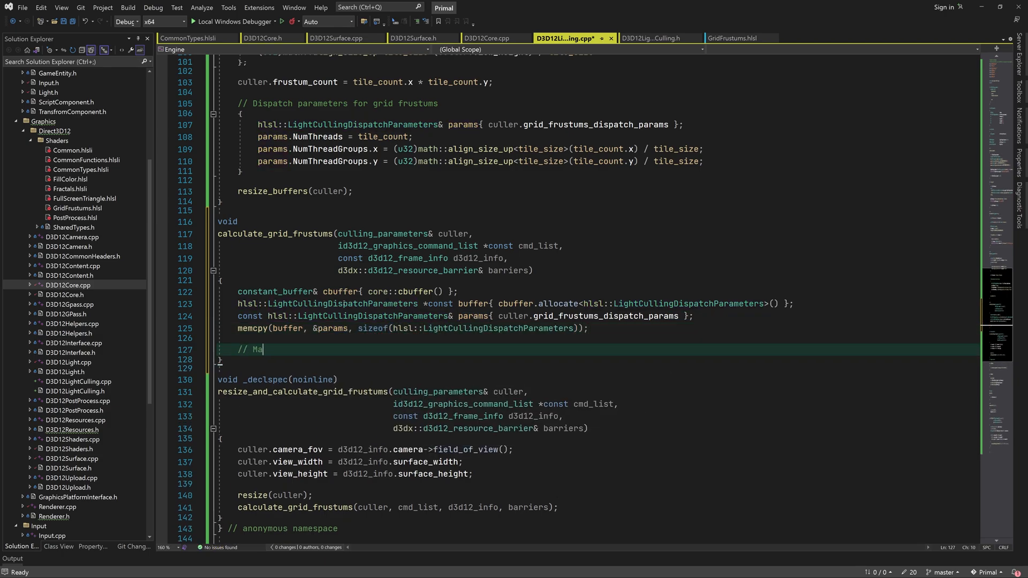
Step: Add barrier transitioning culler.frustums from NON_PIXEL_SHADER_RESOURCE to UNORDERED_ACCESS, apply it, and alias light_culling_root_parameter
text(ke frustums buffer writable)
text(barriers.add(culler.frustums)
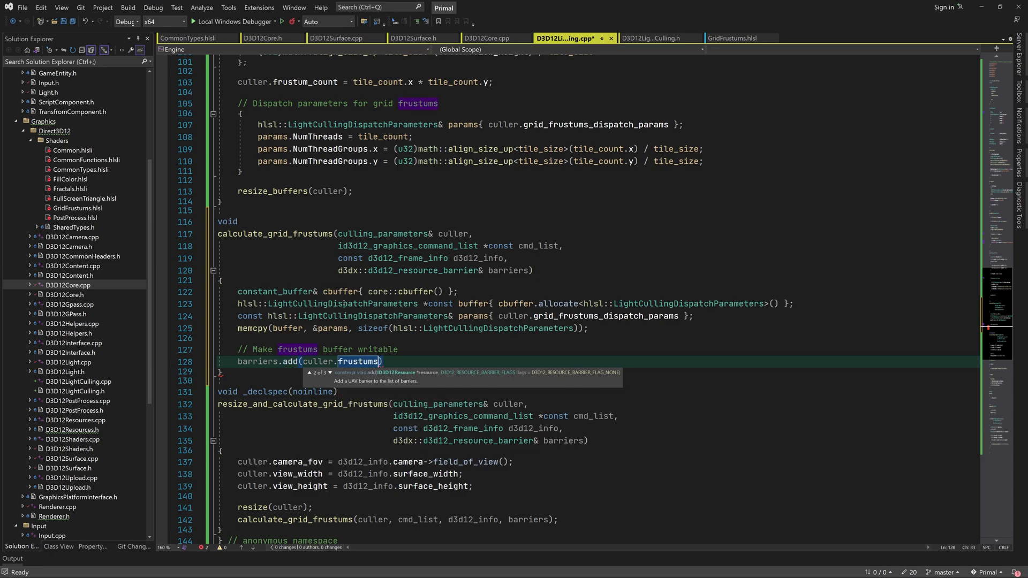
text(.buffer(),)
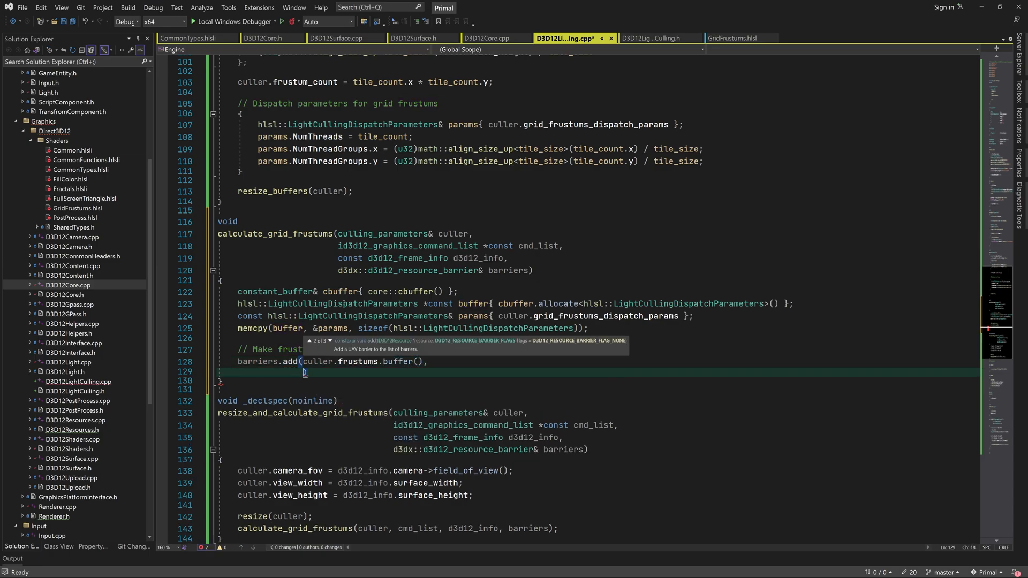
text(d3d12_resource_state_)
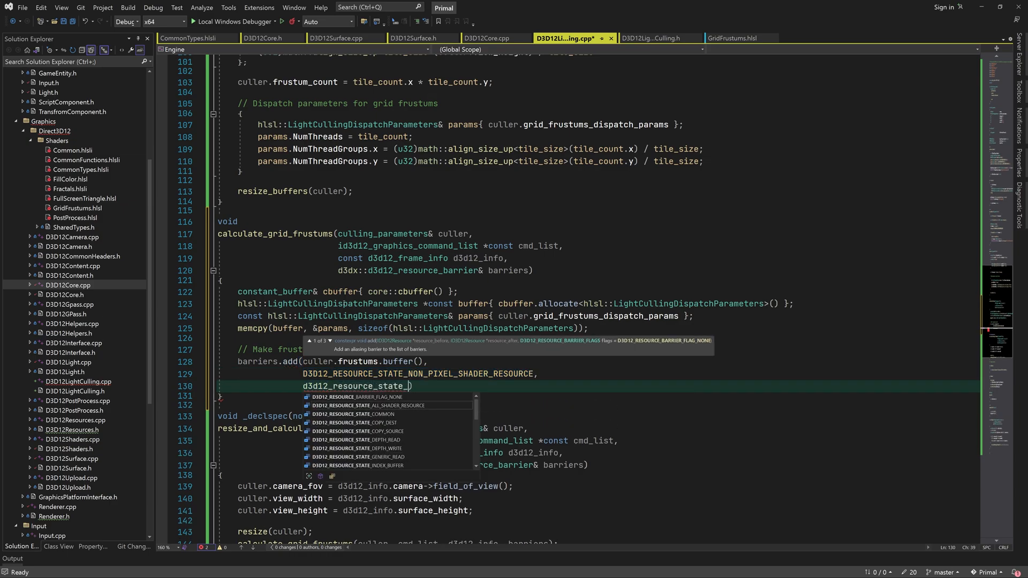
text(barriers.apply(cmd_list);)
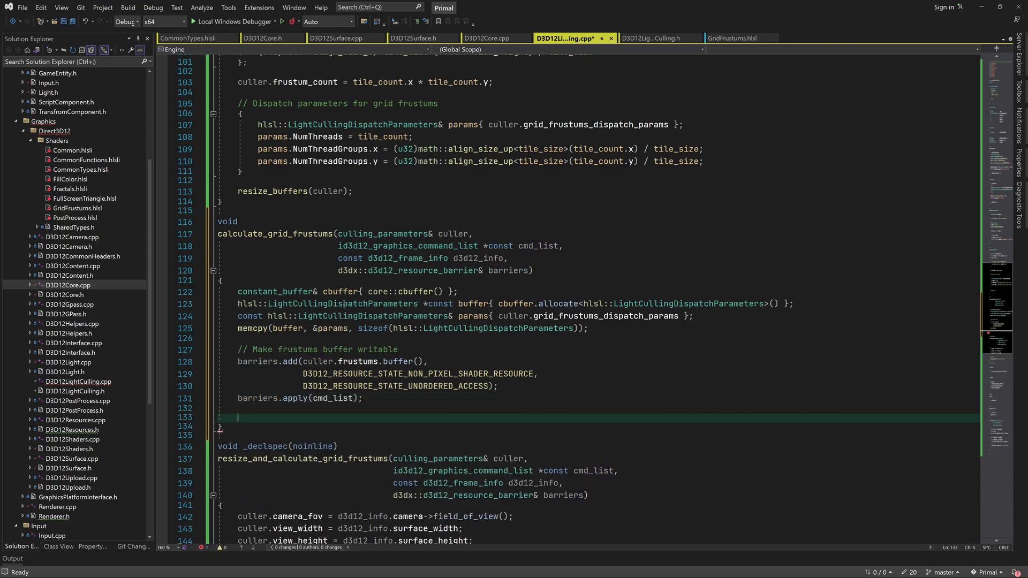
text(using param = light_culling_root_parameter;)
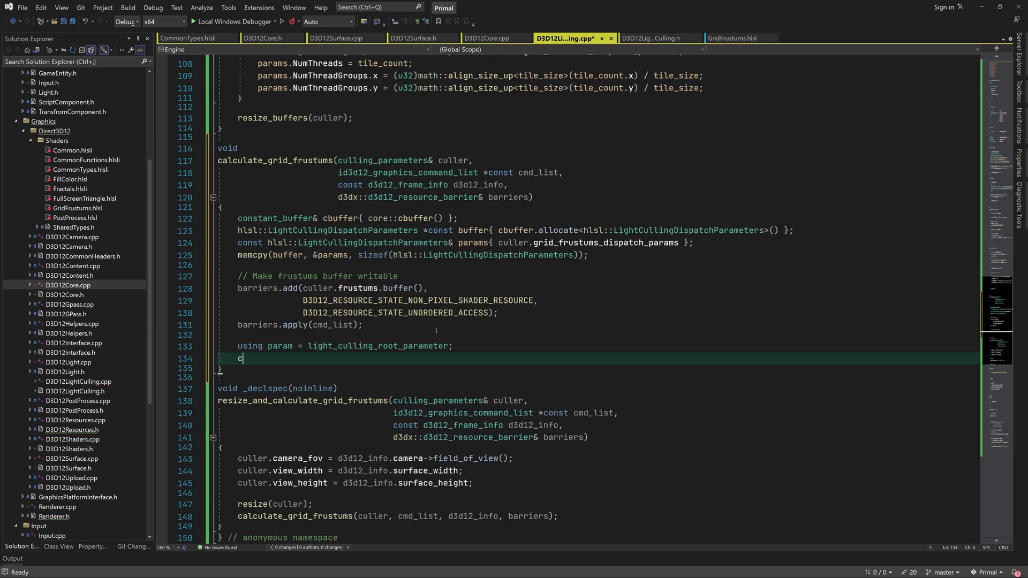
Step: Set the light culling root signature, grid_frustum_pso pipeline state and the global_shader_data constant buffer view
text(md_list->setcom)
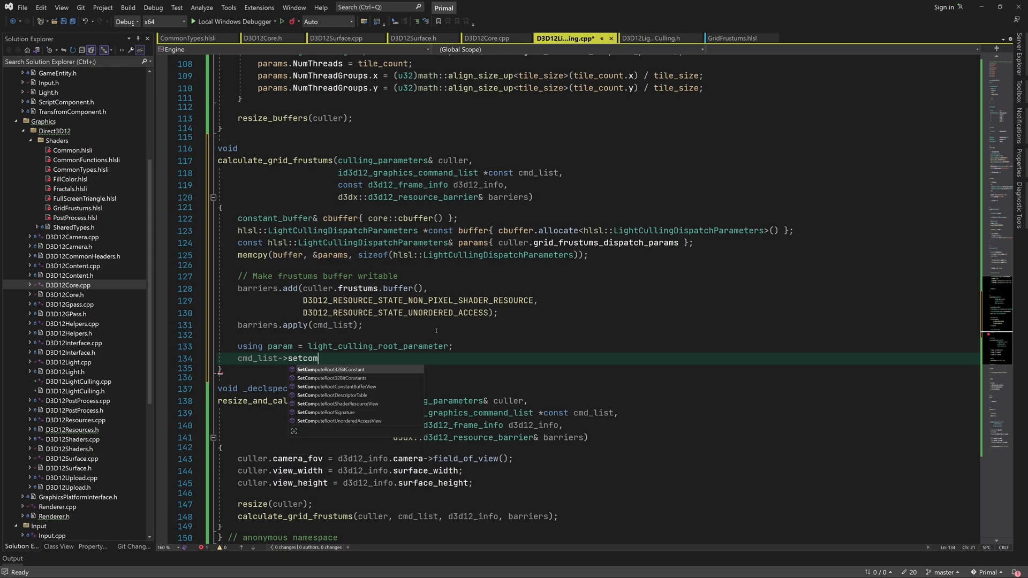
text(puteRootSignature(light_culling_root_signature);)
text(cmd_list->setpip)
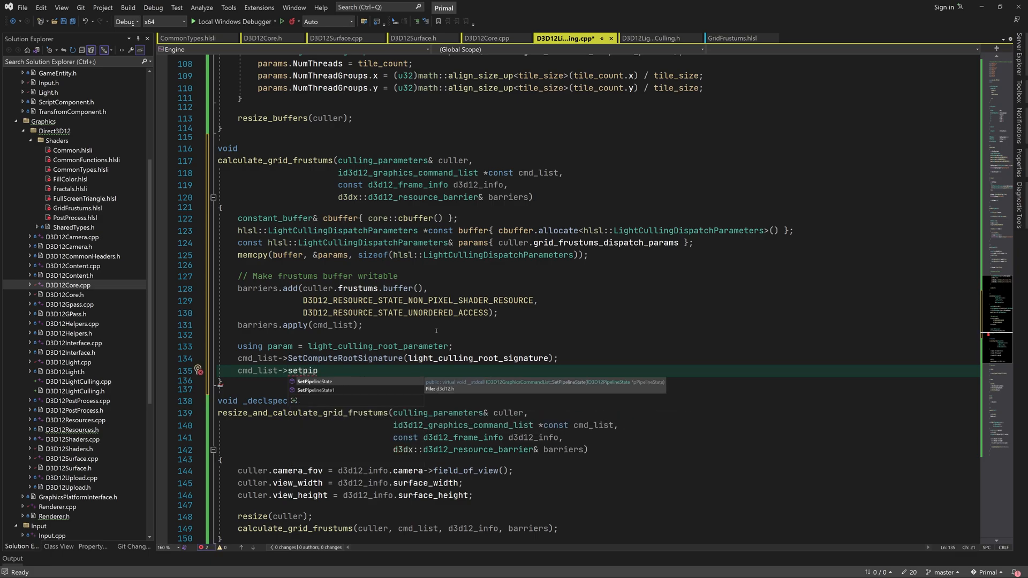
text(SetPipelineState(grid_frustum_pso);)
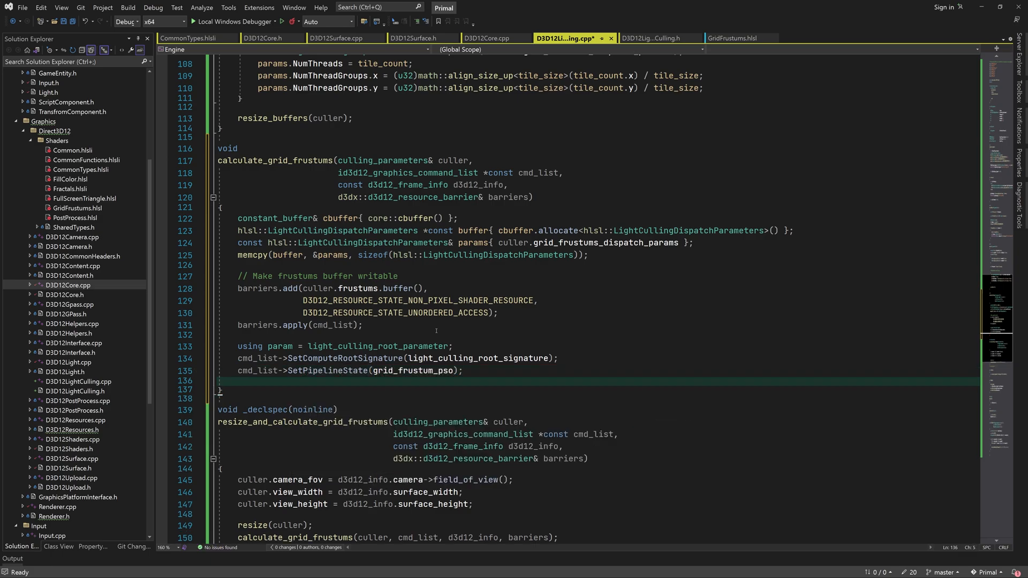
text(cmd_list->)
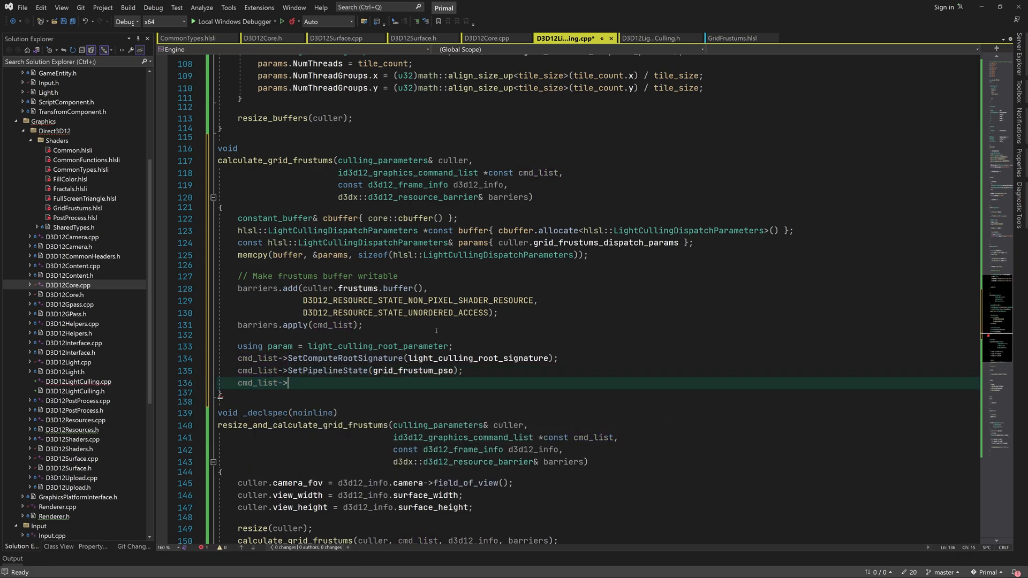
text(setcomp)
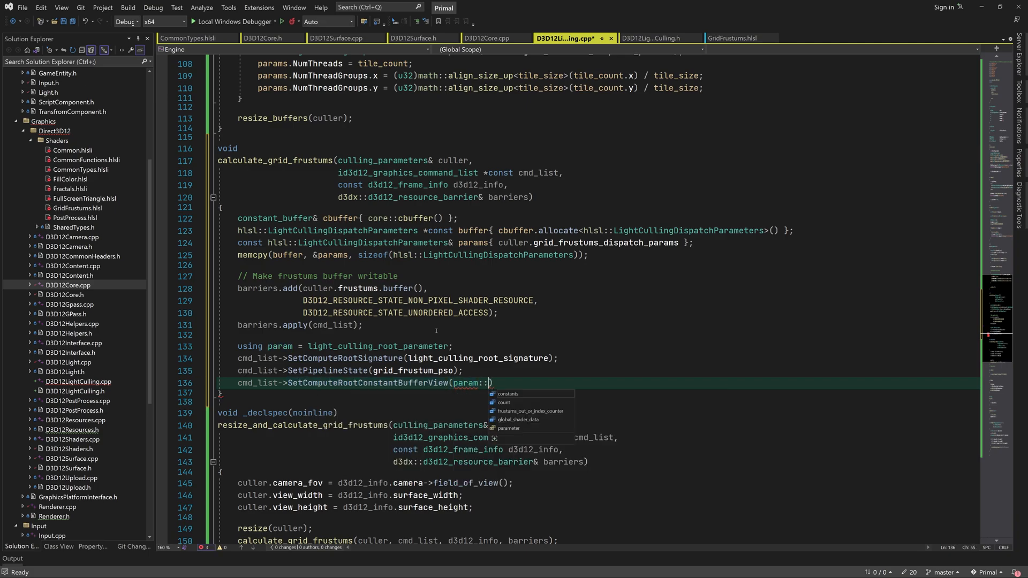
text(global_shader_data, d3d12_info.global_shader_data)
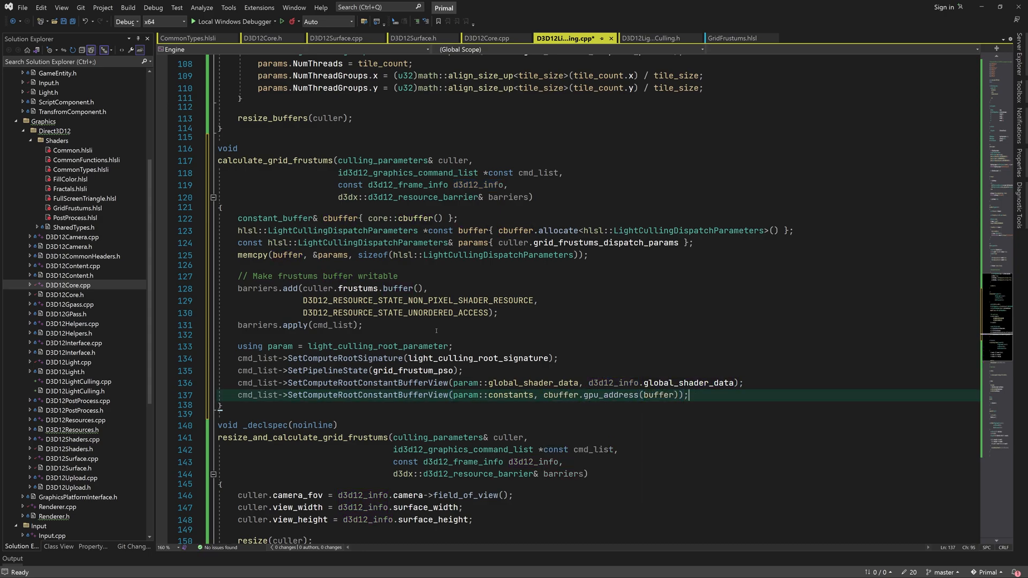
Step: Bind dispatch params and culler.frustums UAV, then Dispatch(NumThreadGroups.x, NumThreadGroups.y, 1)
text(cmd_list->setcomputeRootUnorderedAccessView(params:)
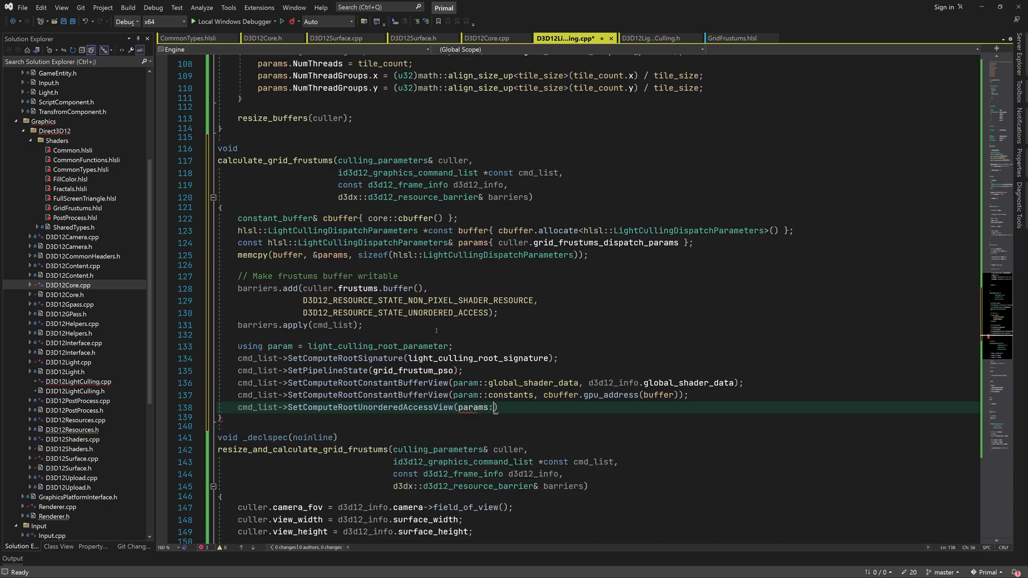
text(frustums_out_or_index_counter)
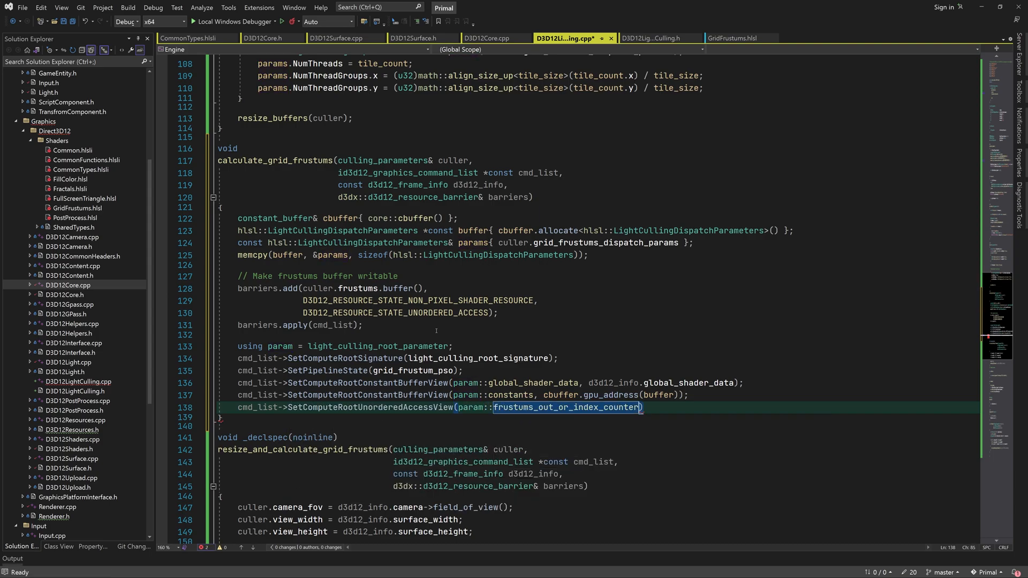
text(, culler.frustums.gpu_address()
text(cmd_list->Dispatch(params.n)
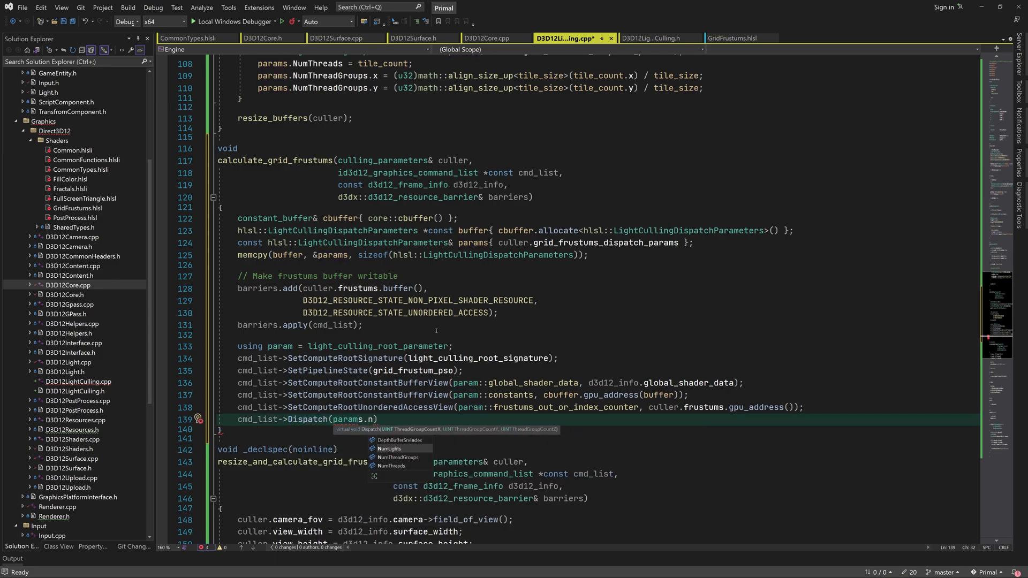
text(NumThreadGroups.x,)
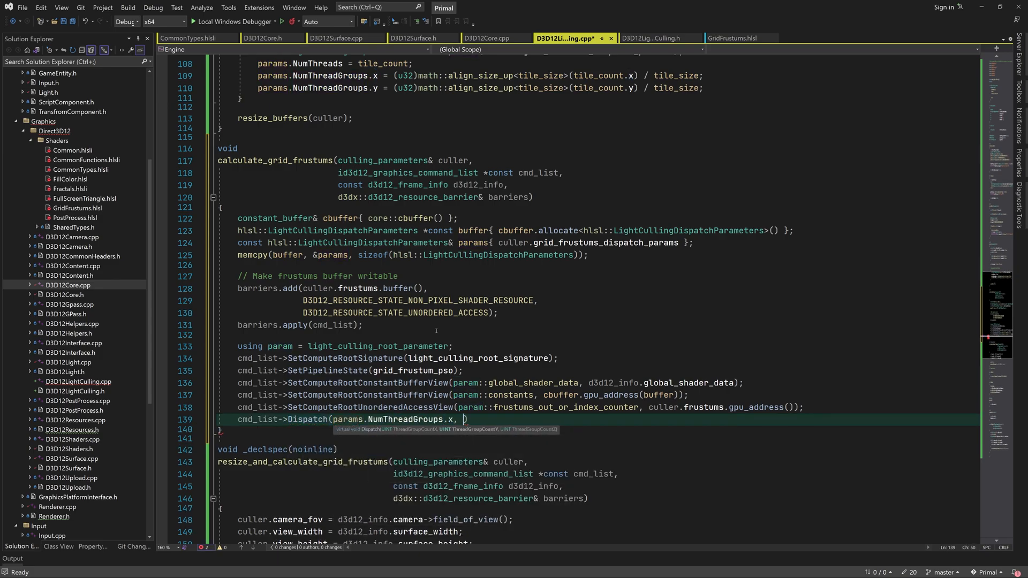
text(params.NumThreadGroups.y,)
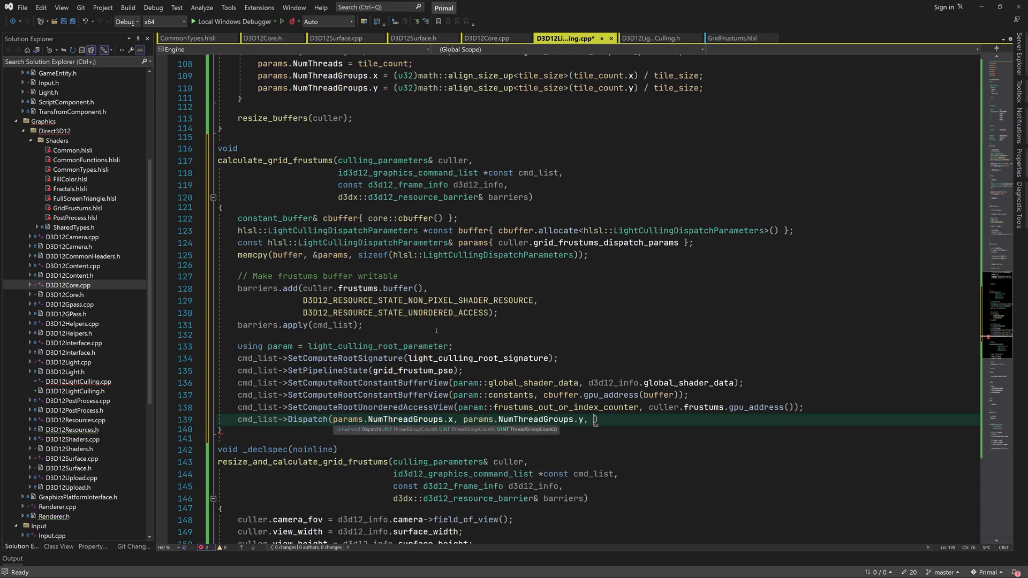
text(1);)
text(// NOTE: cull)
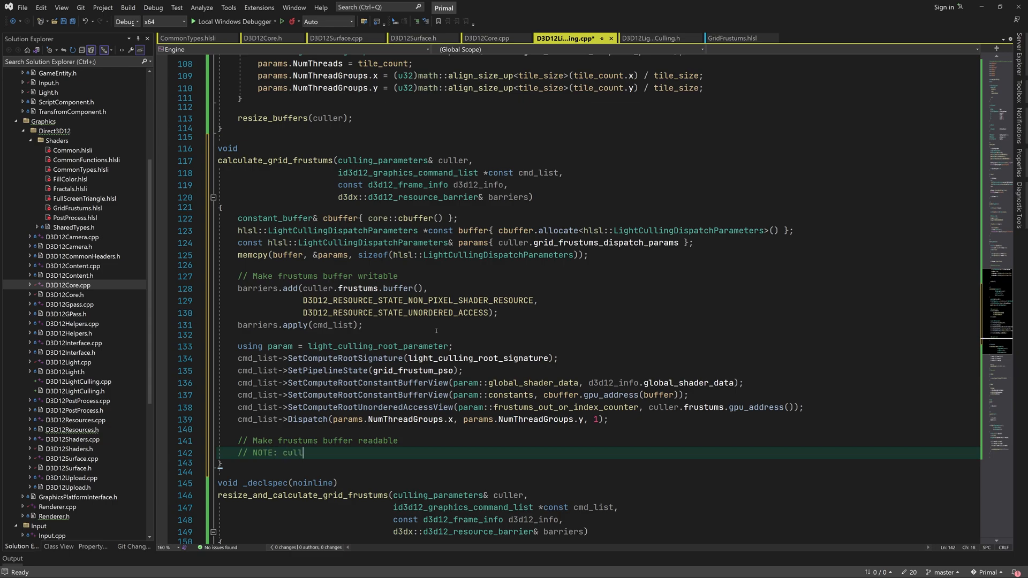
Step: Note cull_lights() applies the transition and queue barriers.add returning culler.frustums from UNORDERED_ACCESS to NON_PIXEL_SHADER_RESOURCE
text(_lights() will apply this transition)
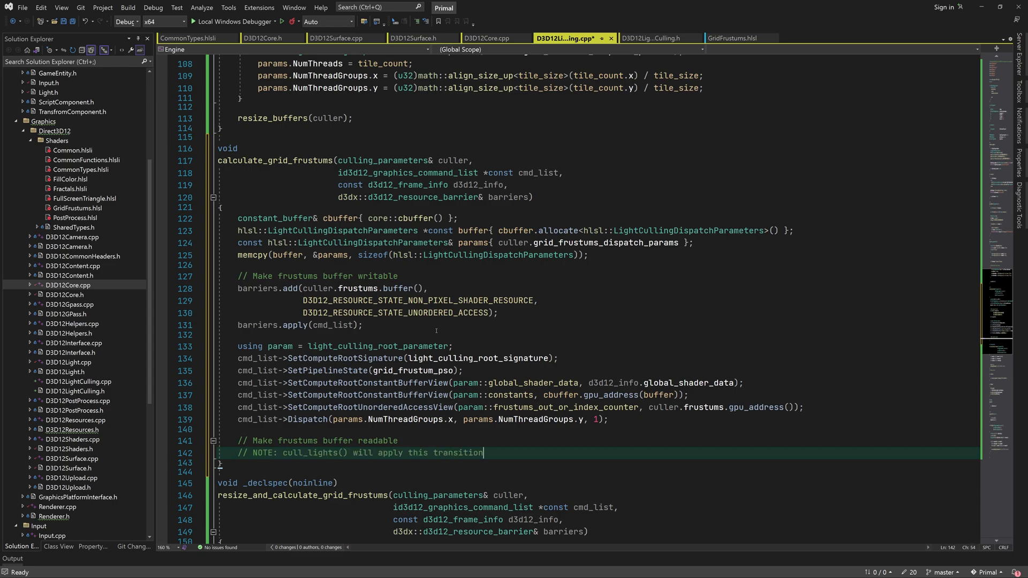
text(barriers.add(culler.frustums.buffer(),)
text(D3D12_RESOURCE_STATE_NON_PIXEL_SHADER_RESOURCE);)
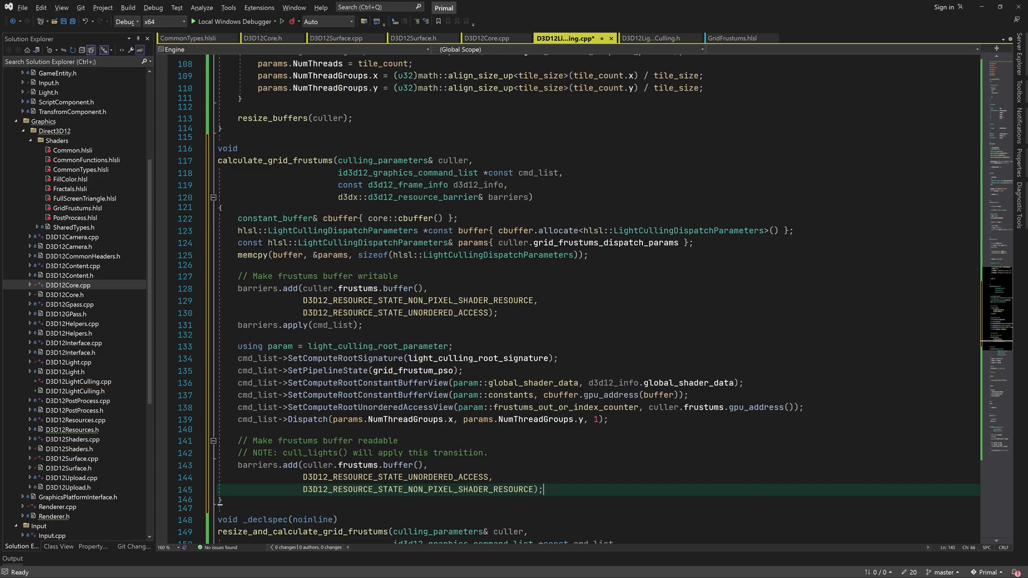
scroll(down, 3)
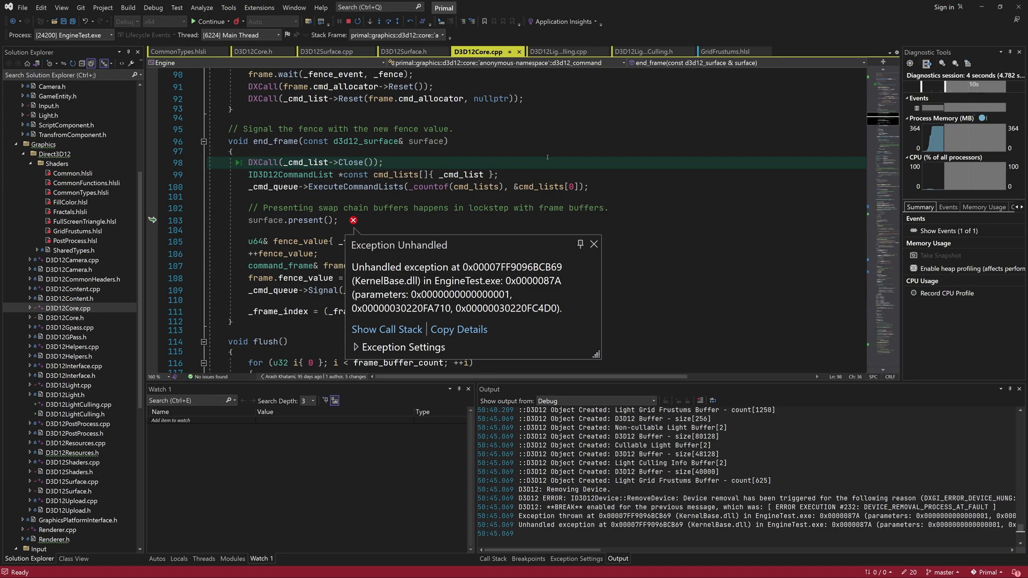
mouse_move(583, 215)
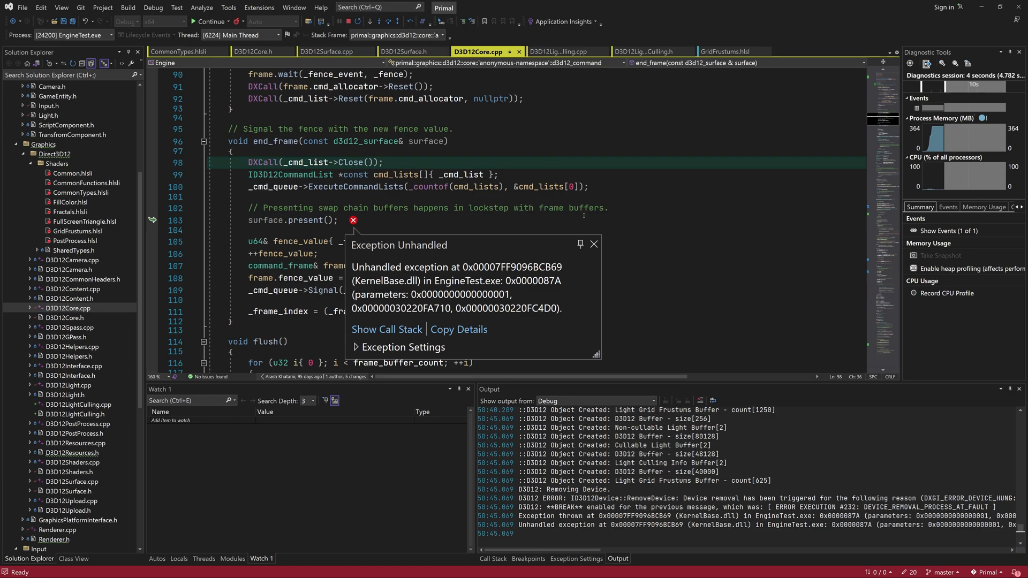
Step: Dismiss the unhandled device-removal exception at surface.present and stop debugging EngineTest
click(593, 244)
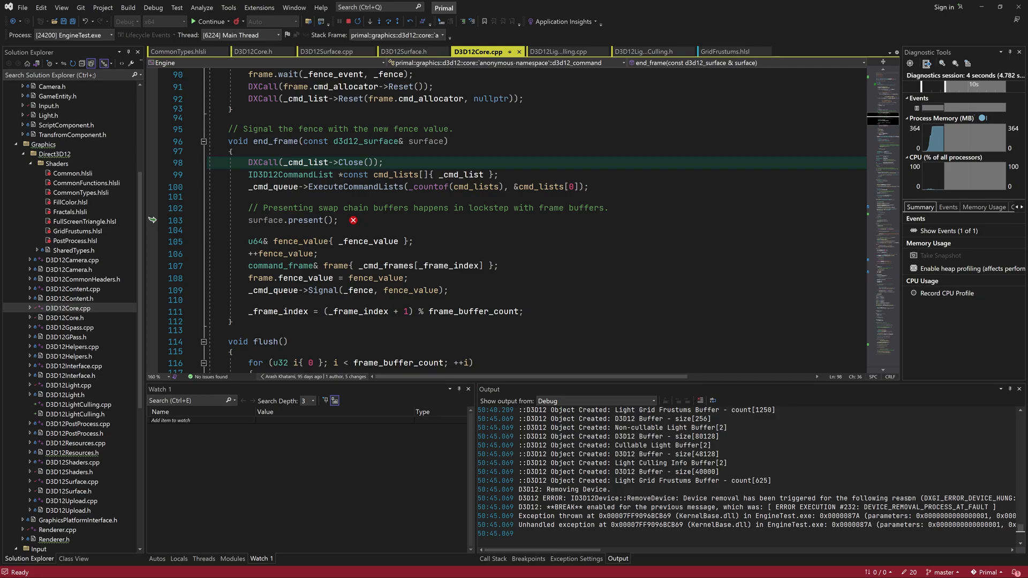
key(F10)
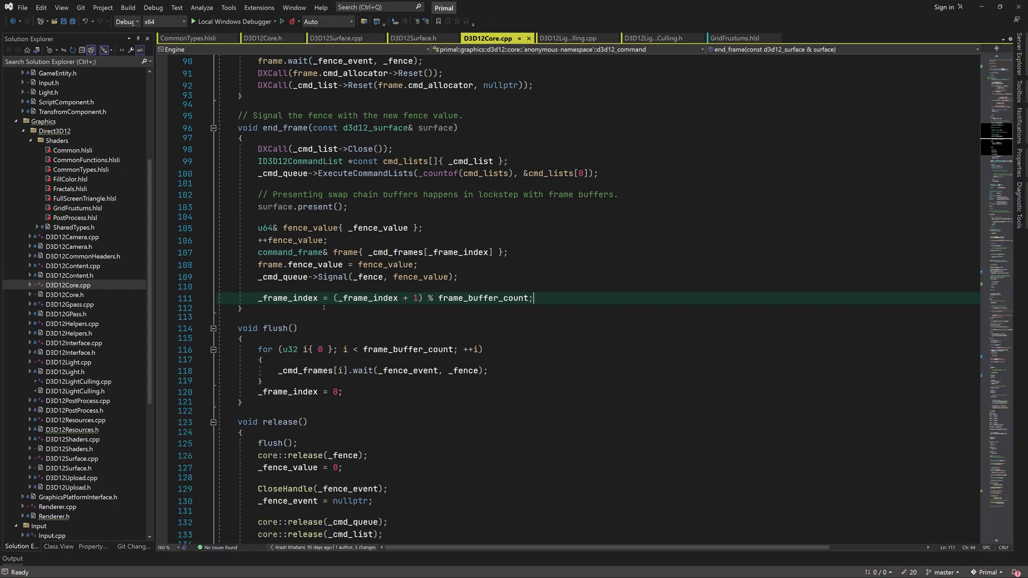
mouse_move(456, 104)
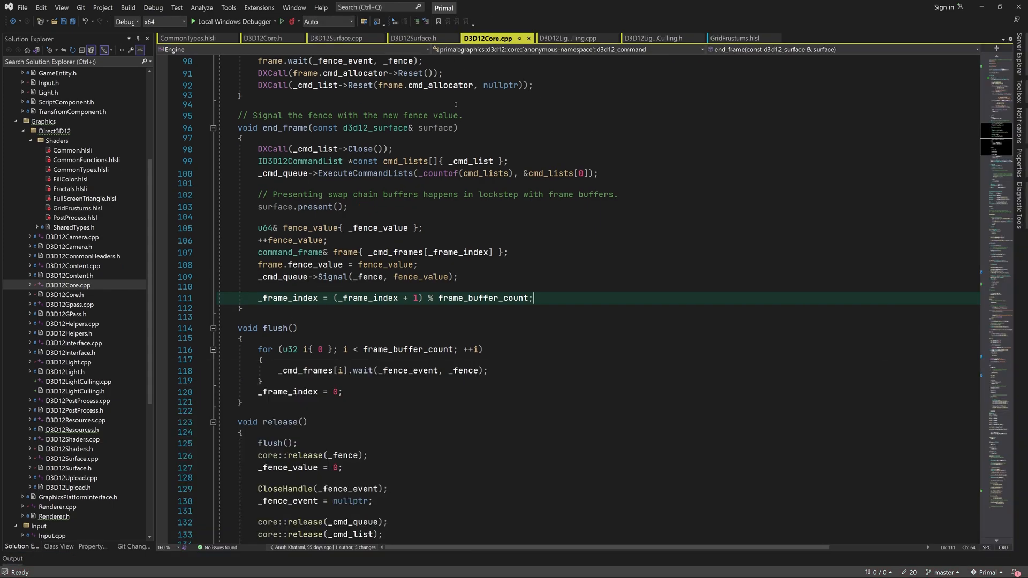